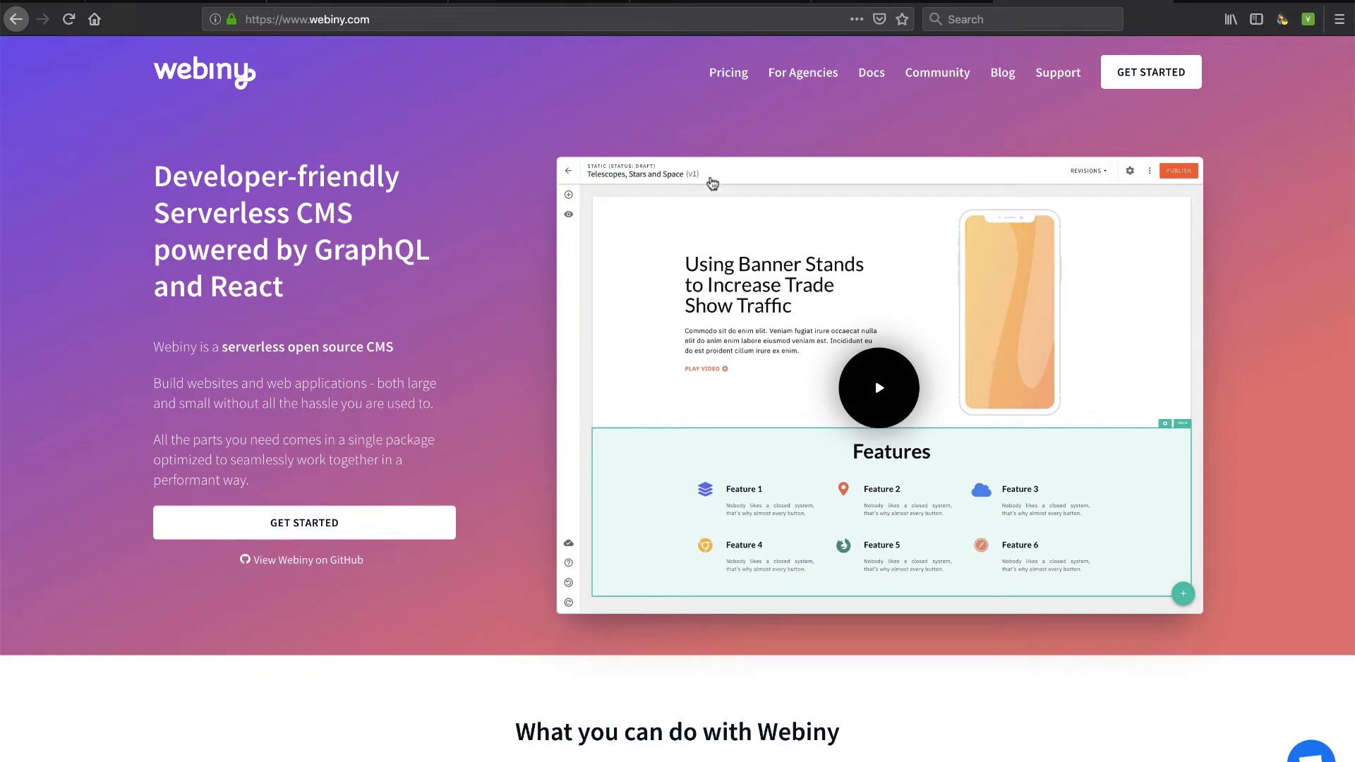
mouse_move(297, 90)
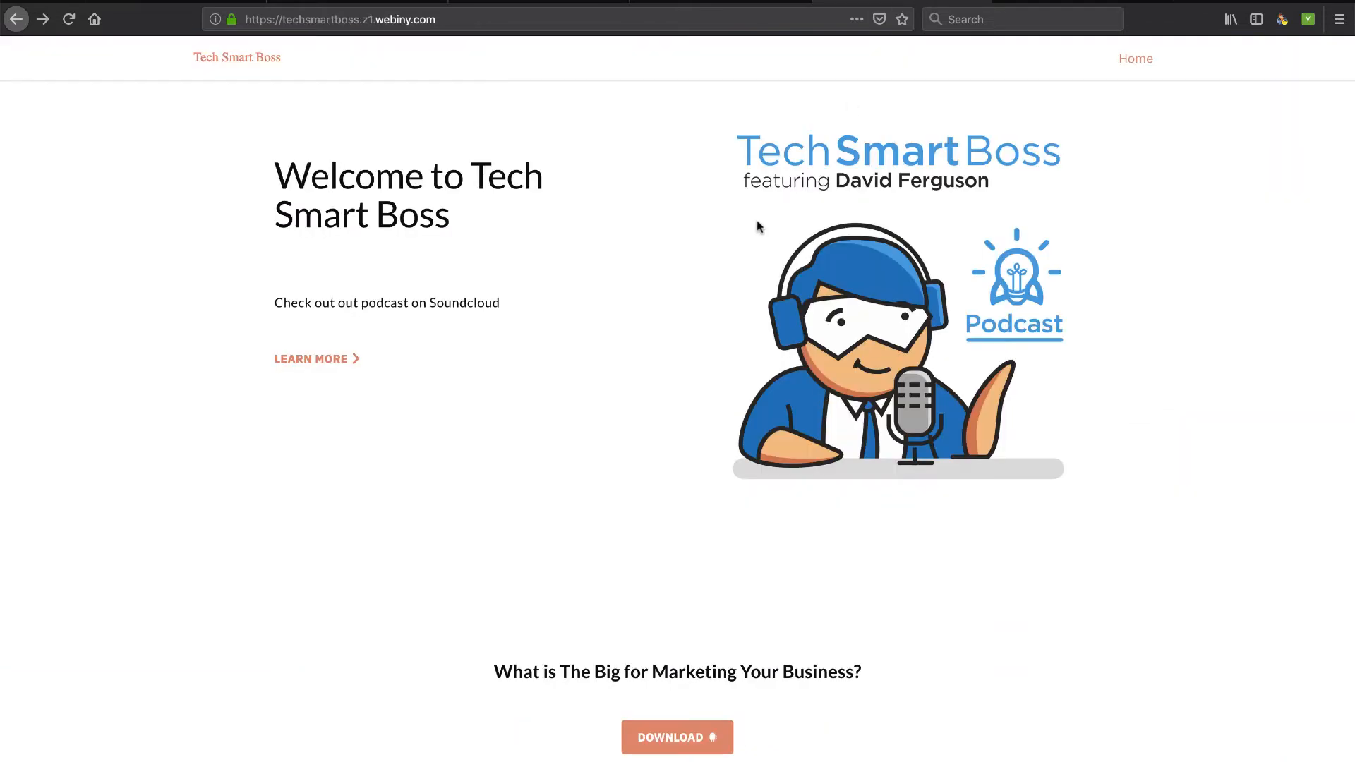
Scroll through the webiny.com landing page to browse its features and return to the top
scroll(down, 3)
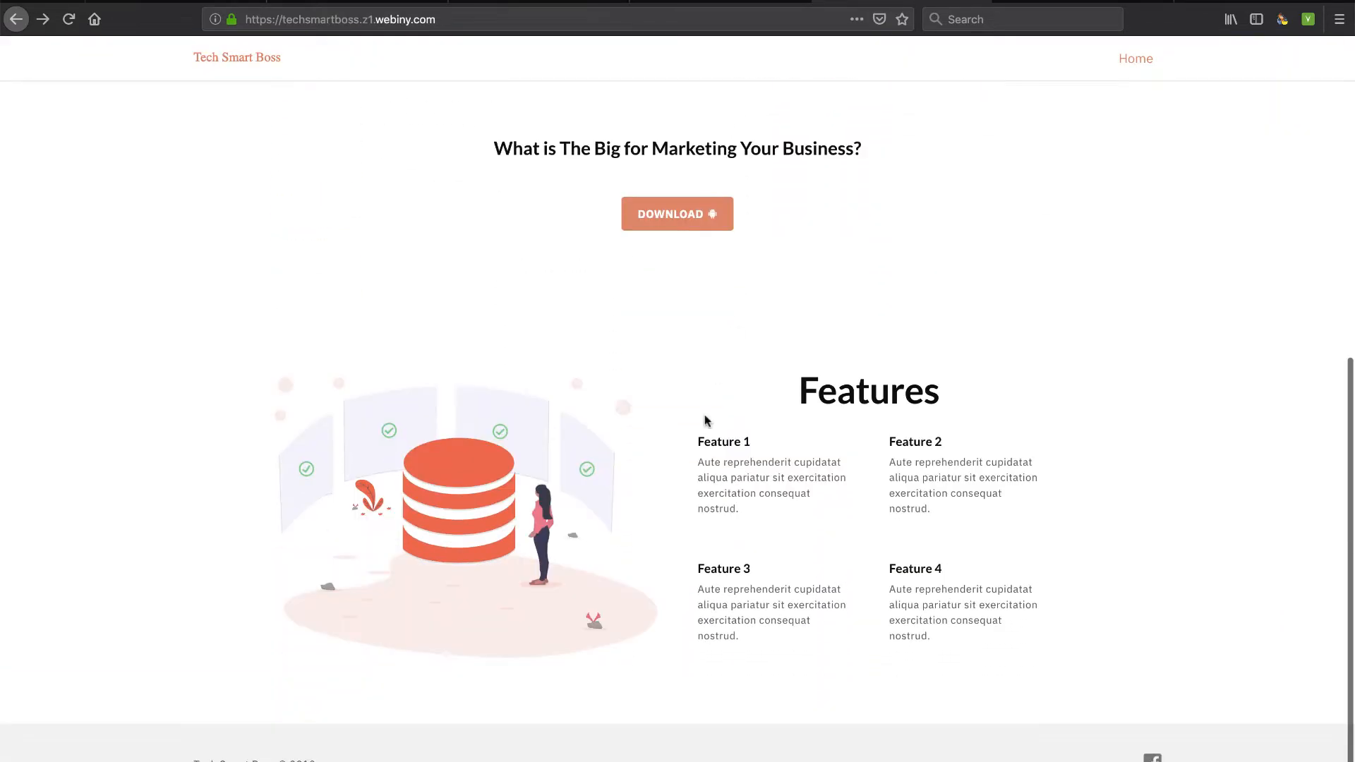
scroll(up, 3)
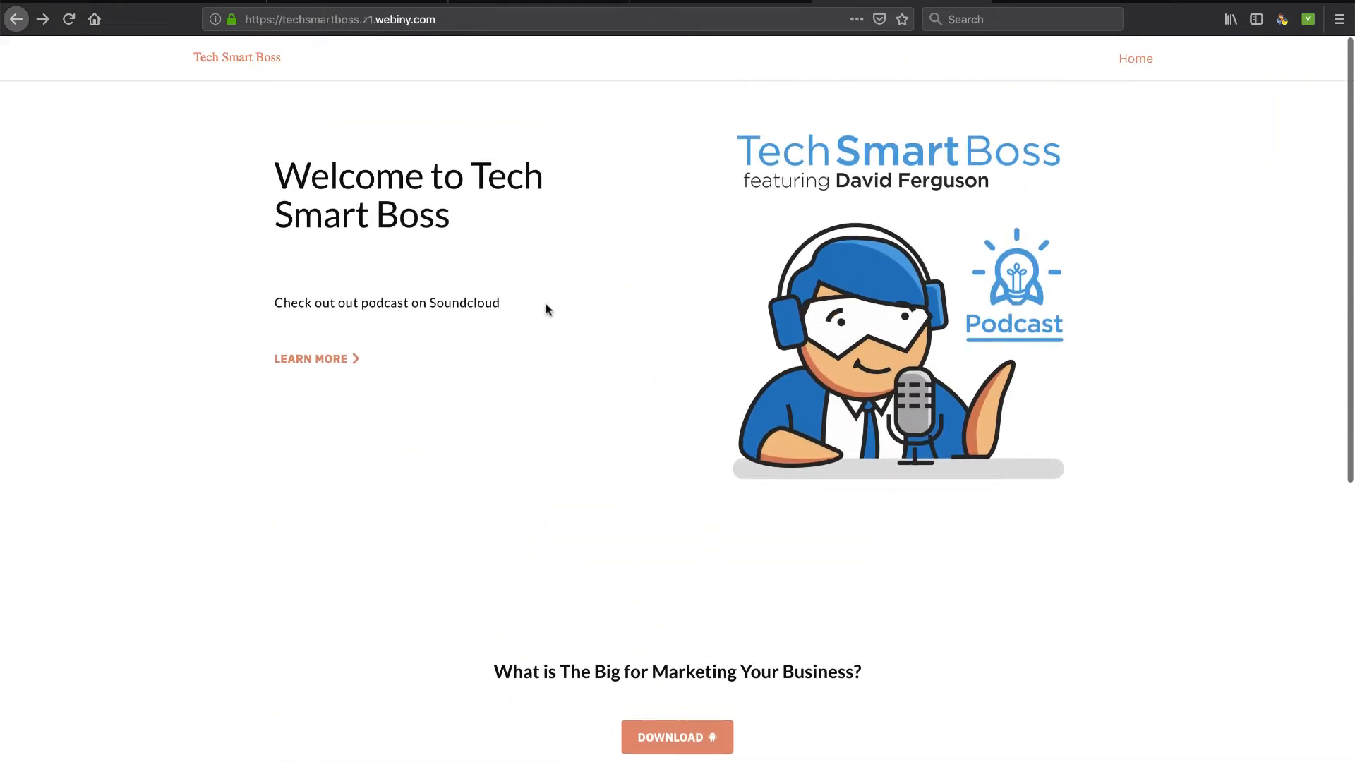
mouse_move(521, 332)
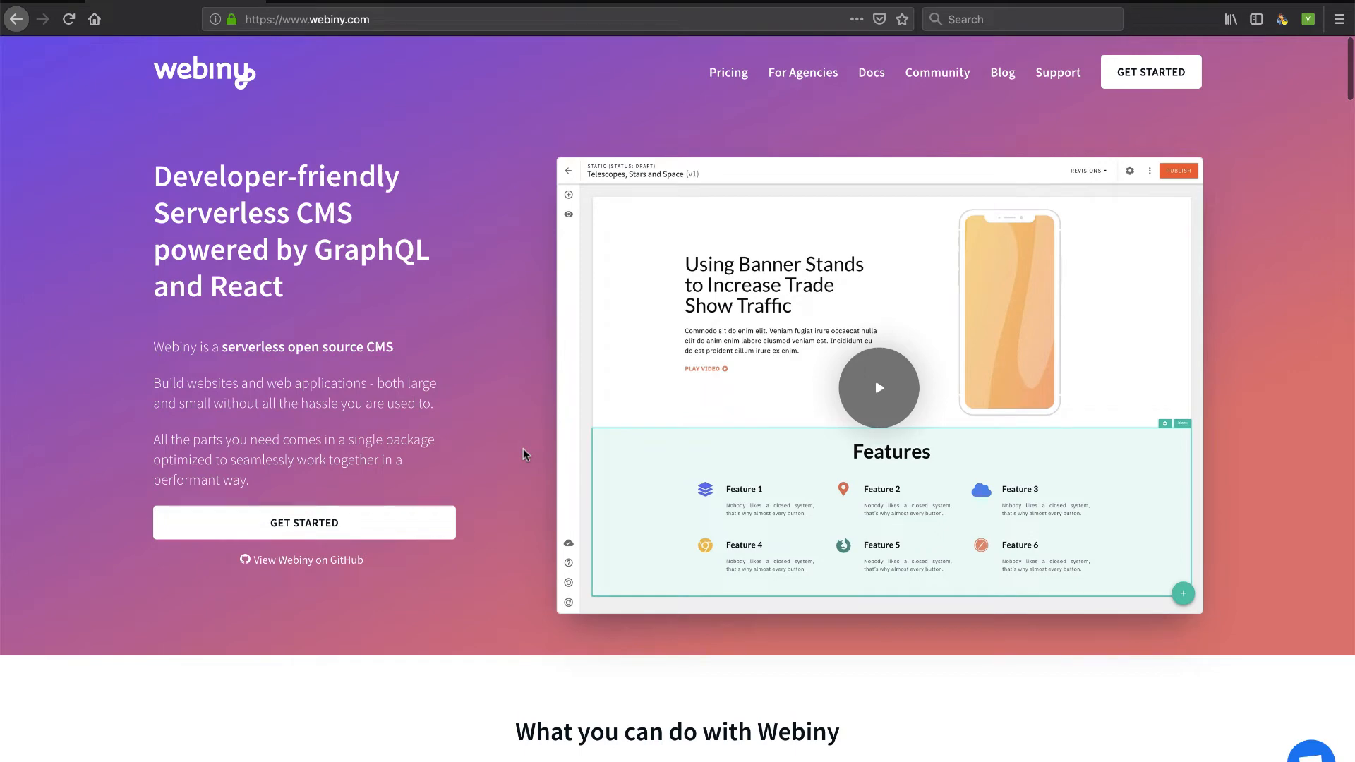
mouse_move(575, 607)
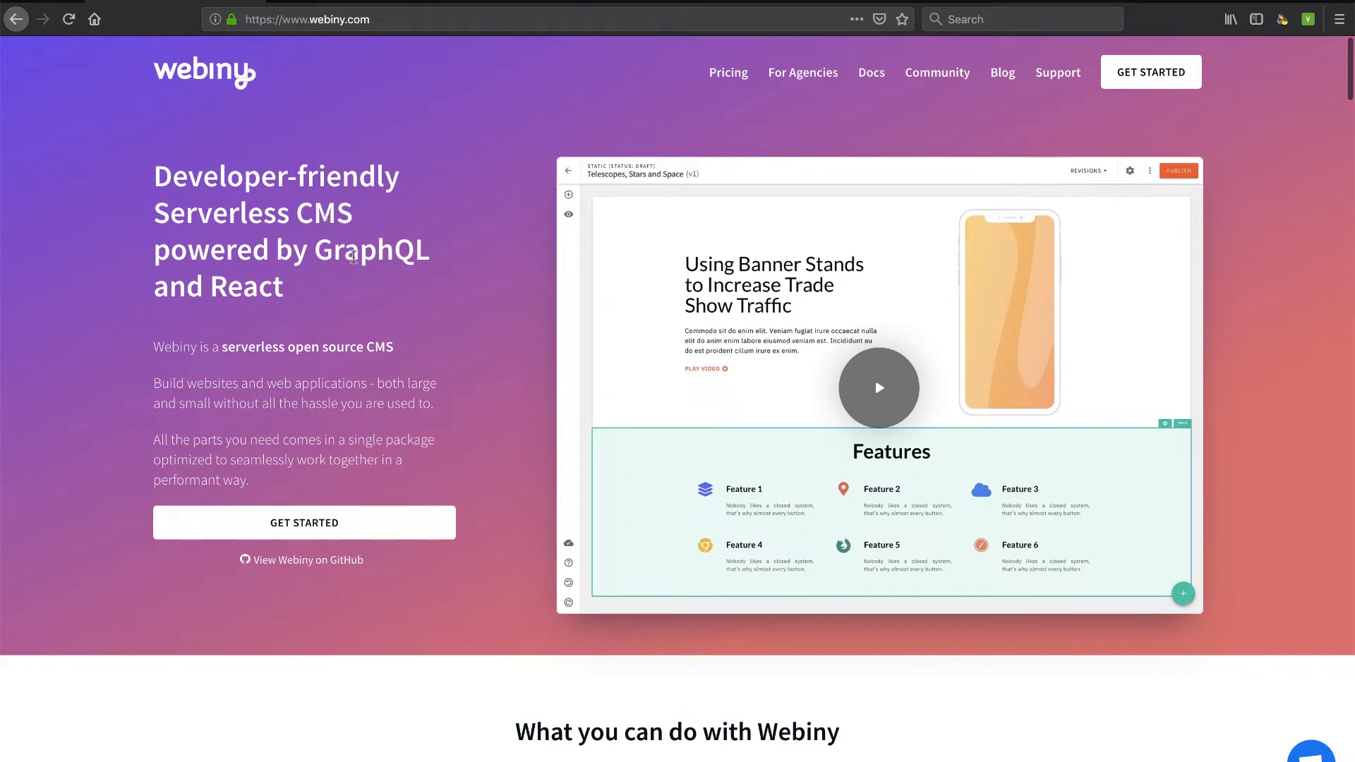
scroll(down, 3)
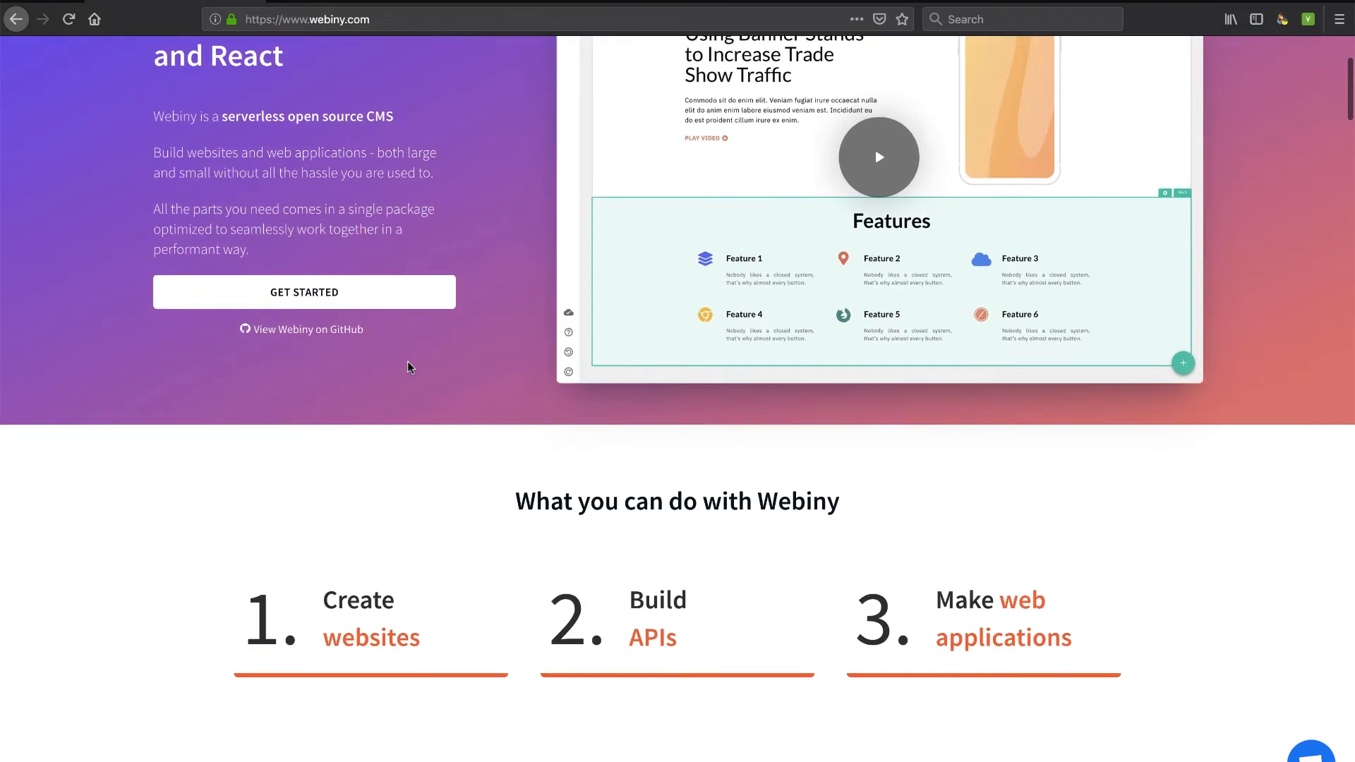
scroll(up, 3)
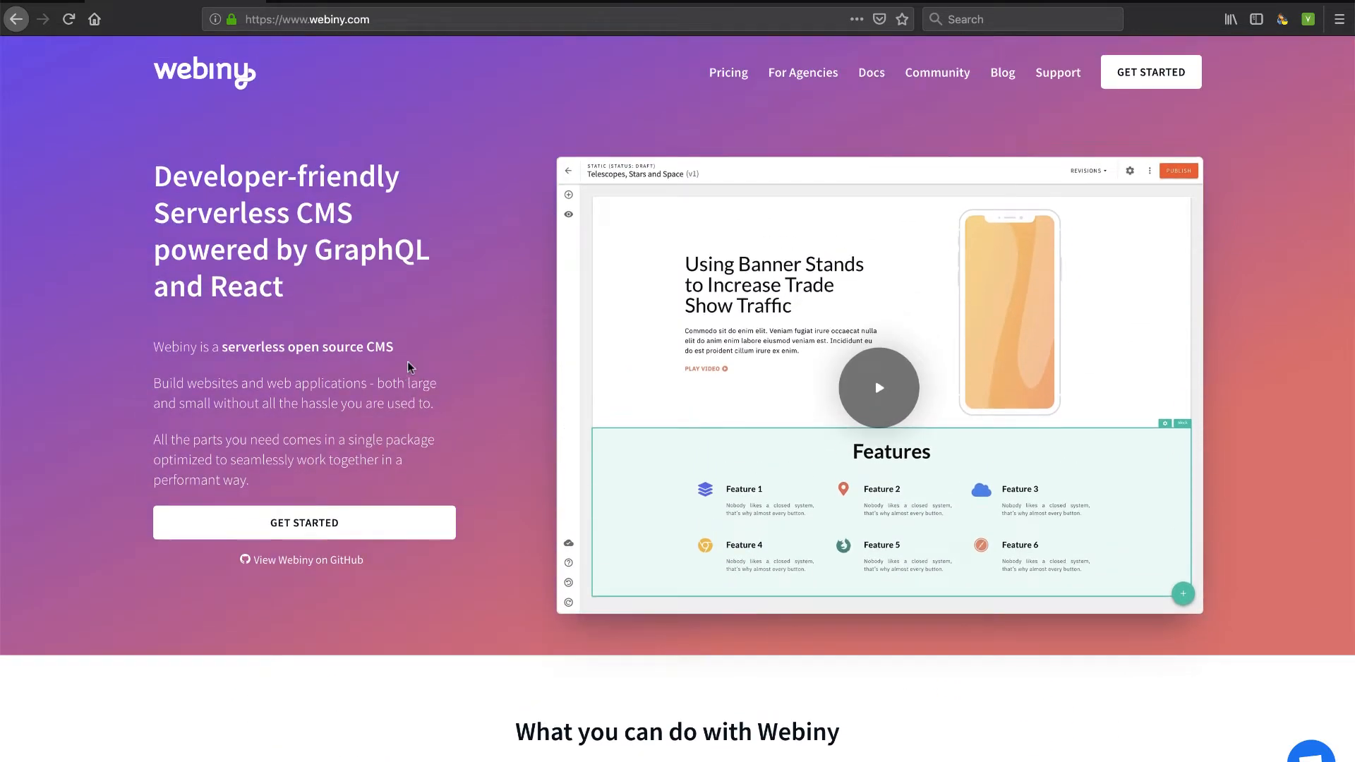
scroll(down, 3)
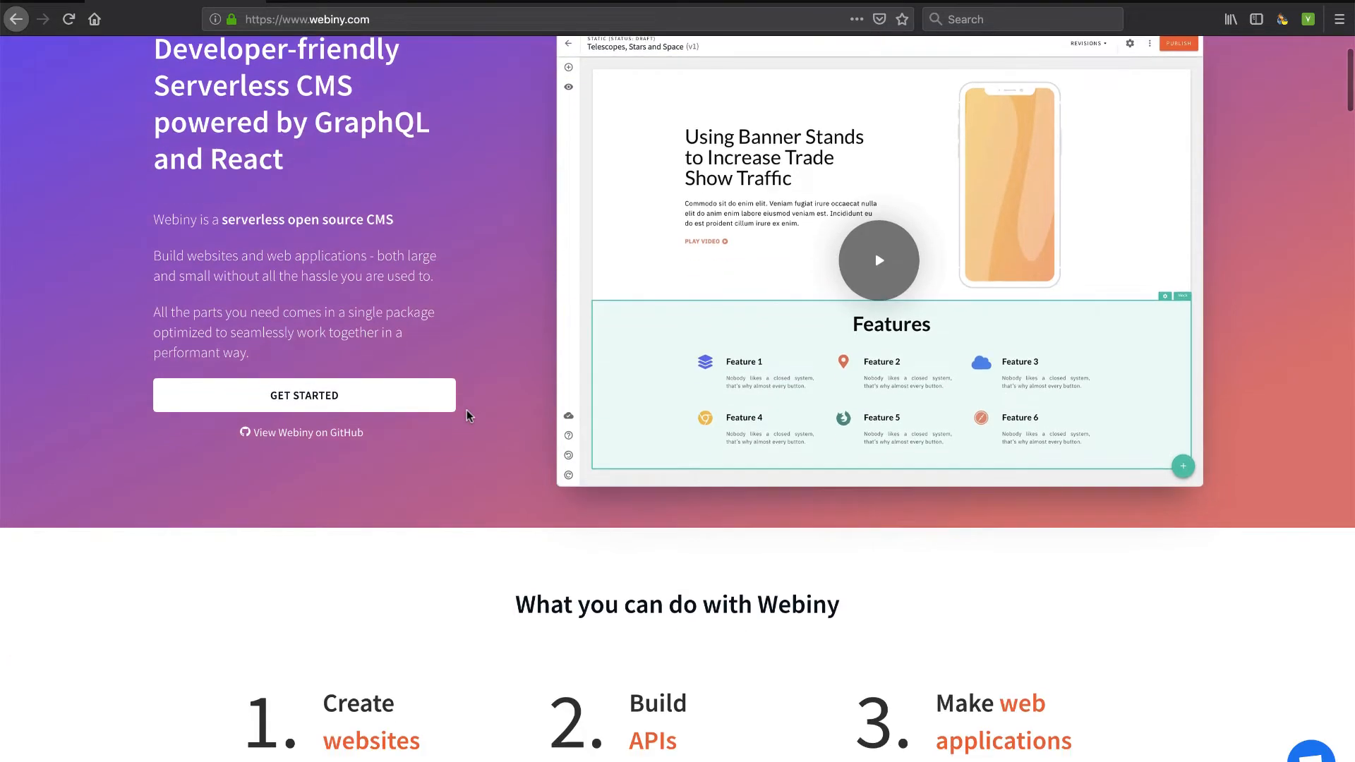
scroll(down, 3)
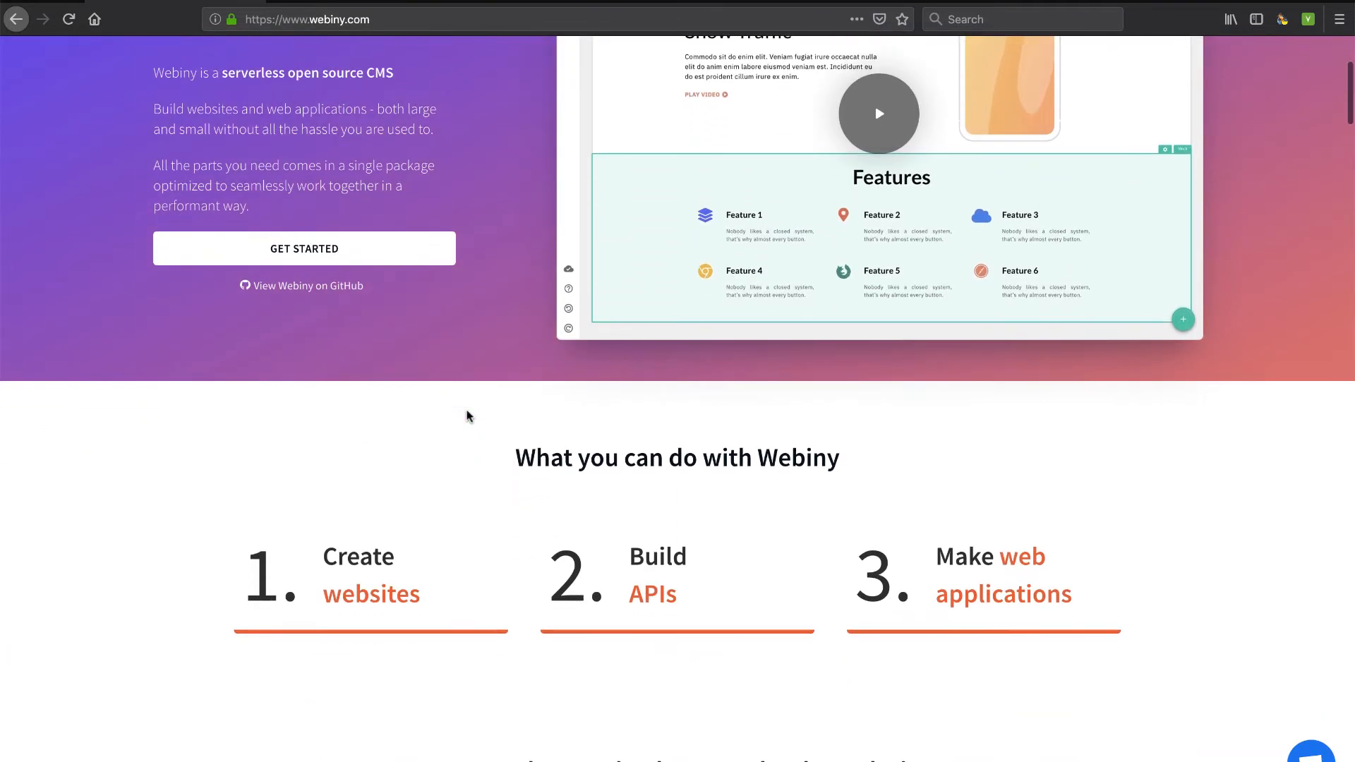
scroll(down, 3)
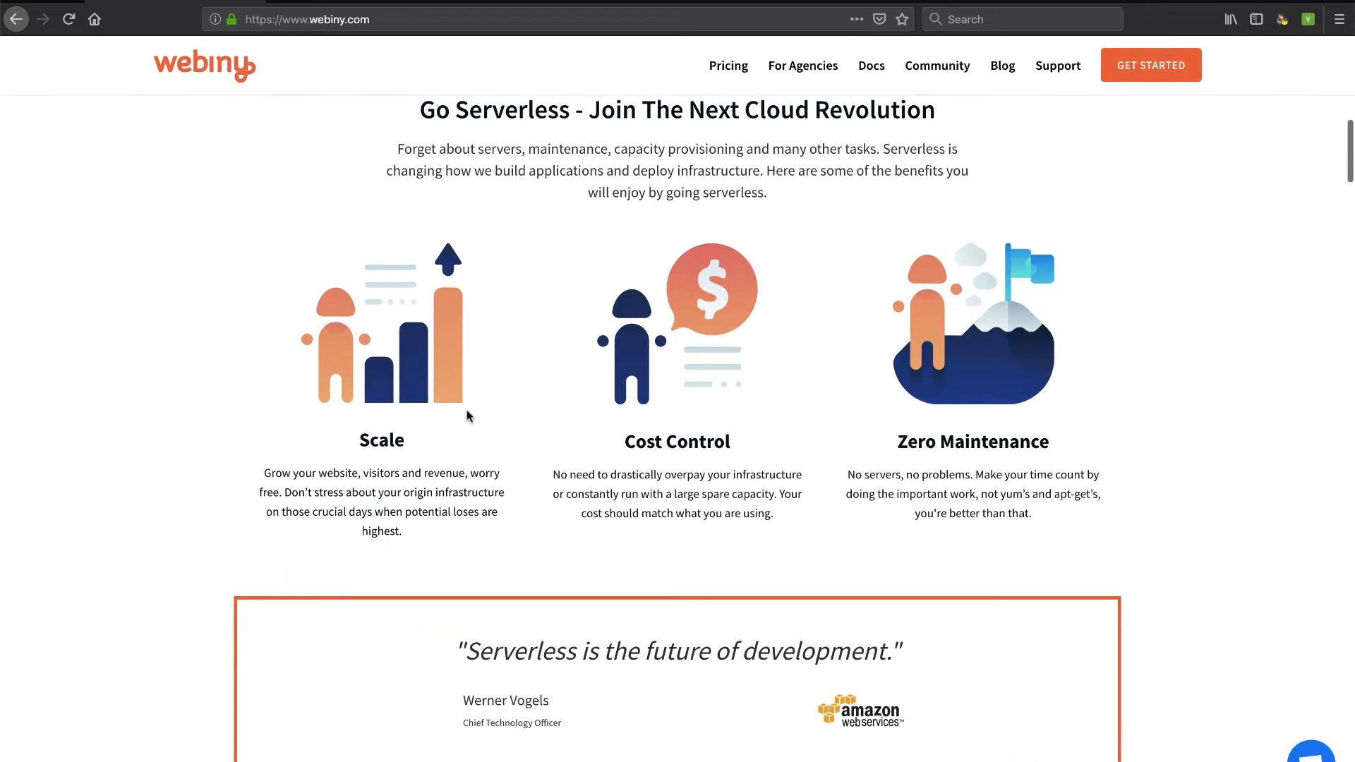
scroll(down, 3)
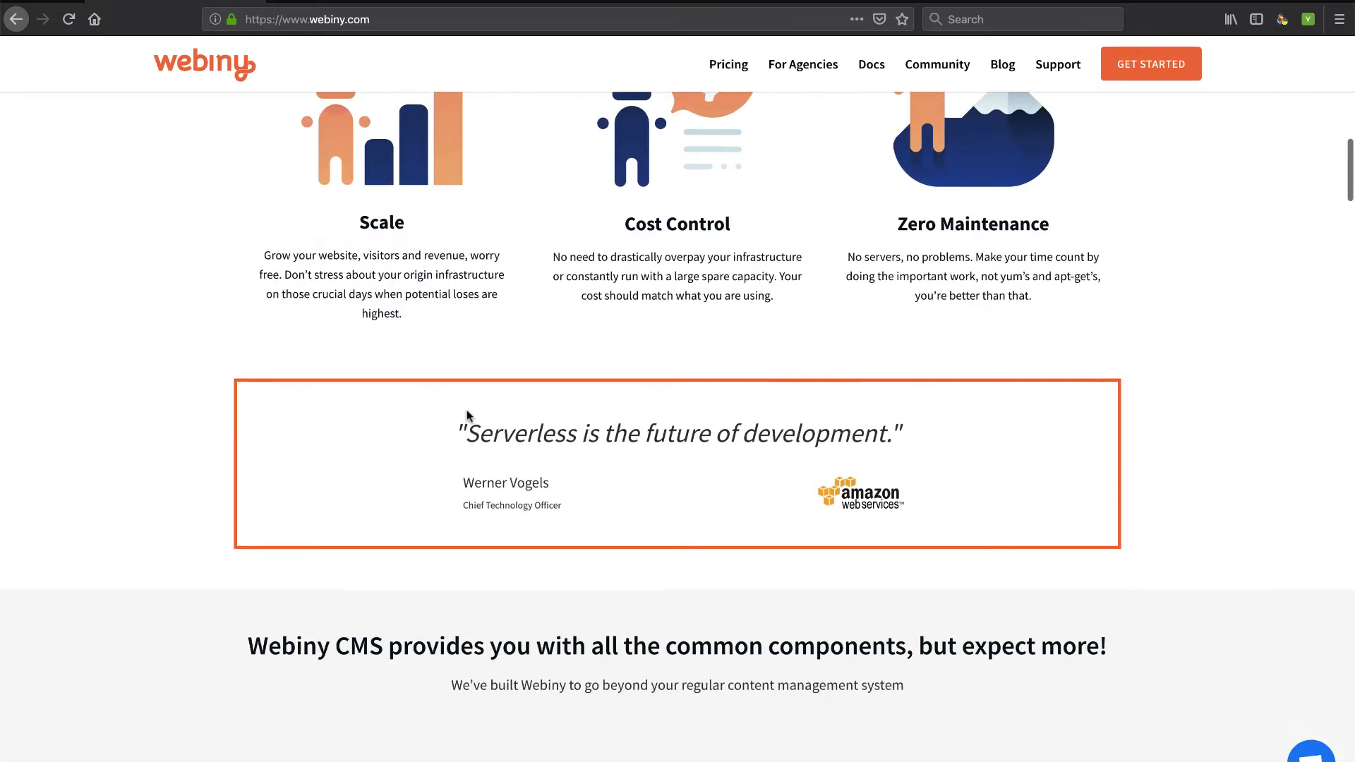
scroll(down, 3)
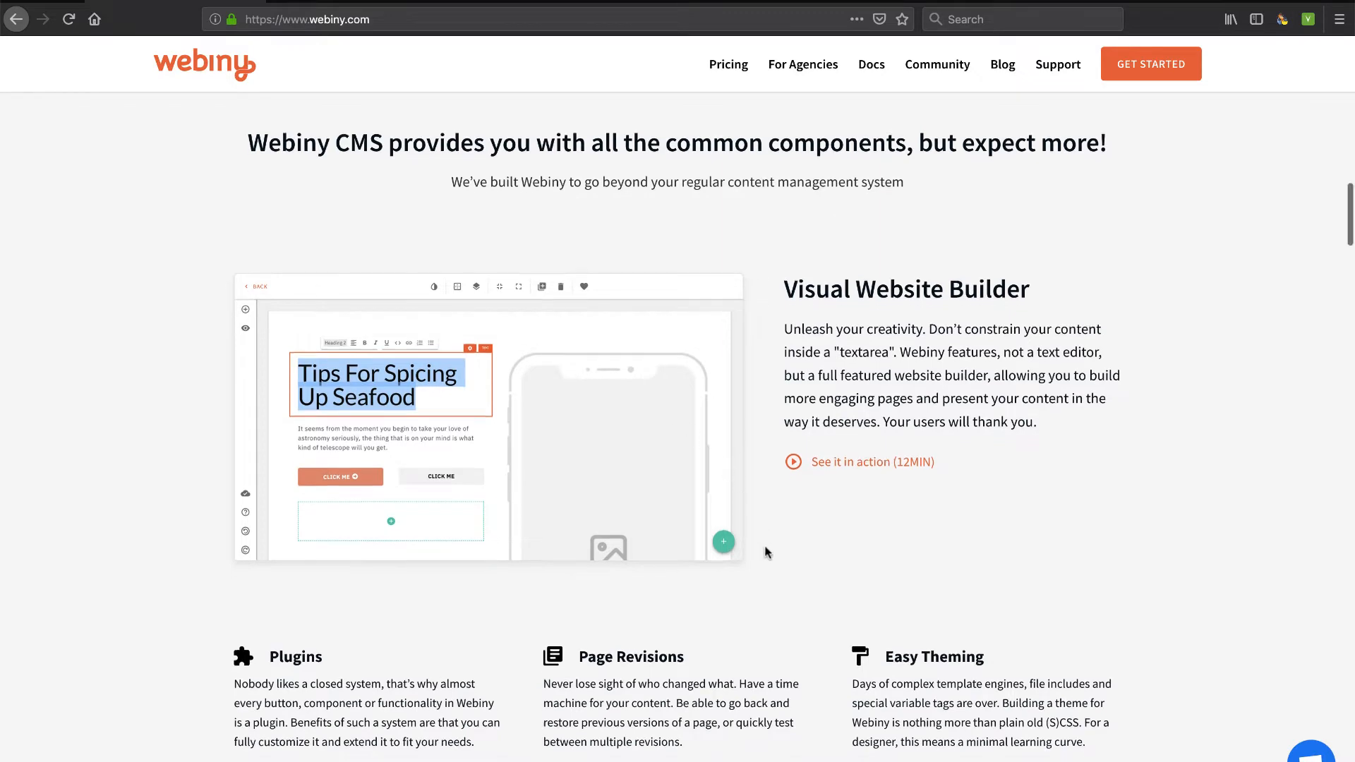
scroll(down, 3)
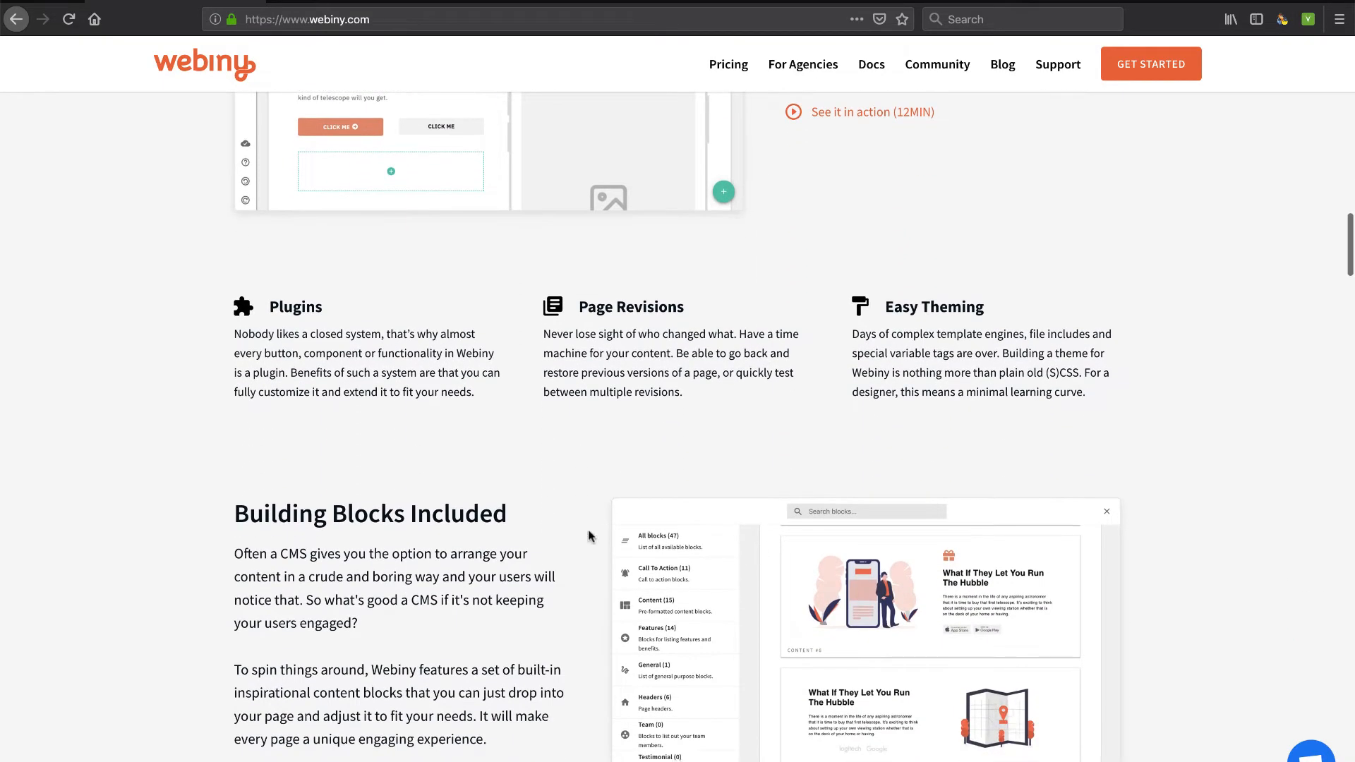
scroll(down, 3)
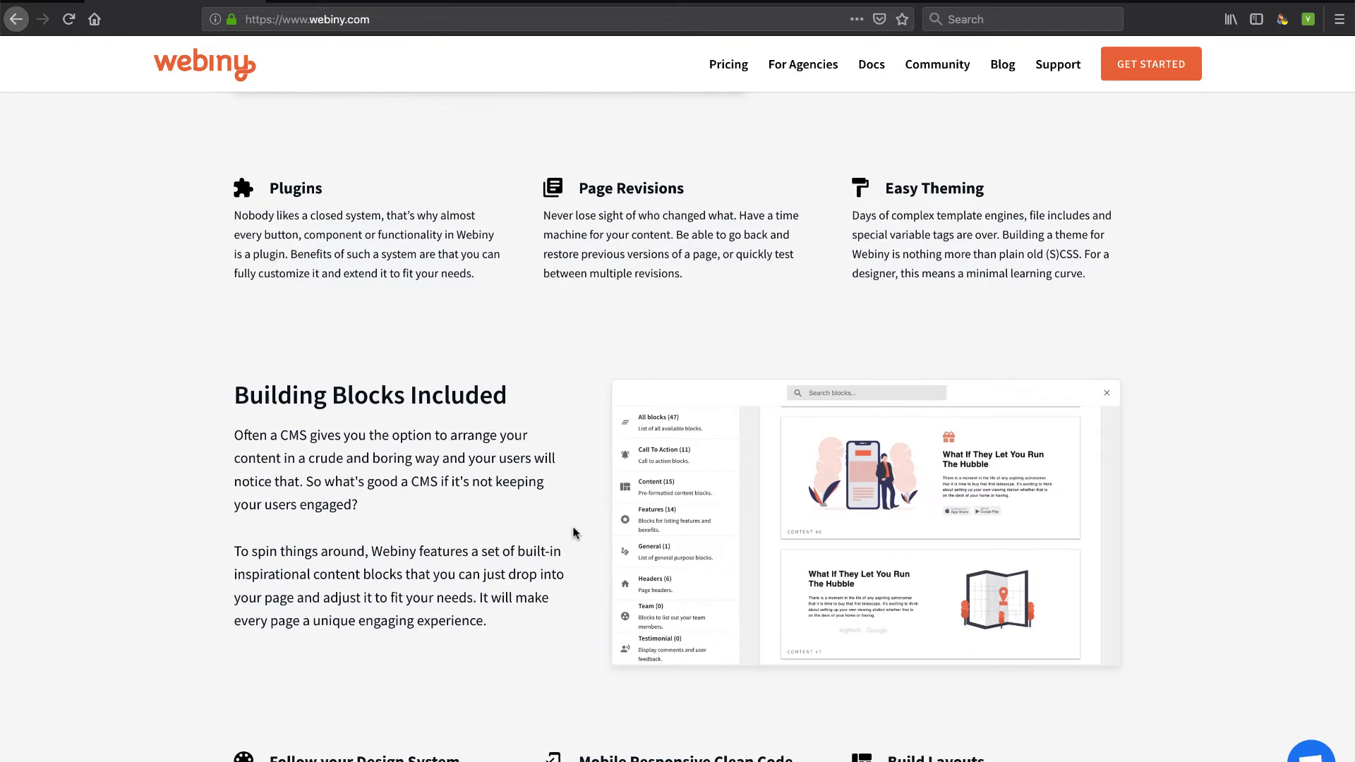
scroll(down, 3)
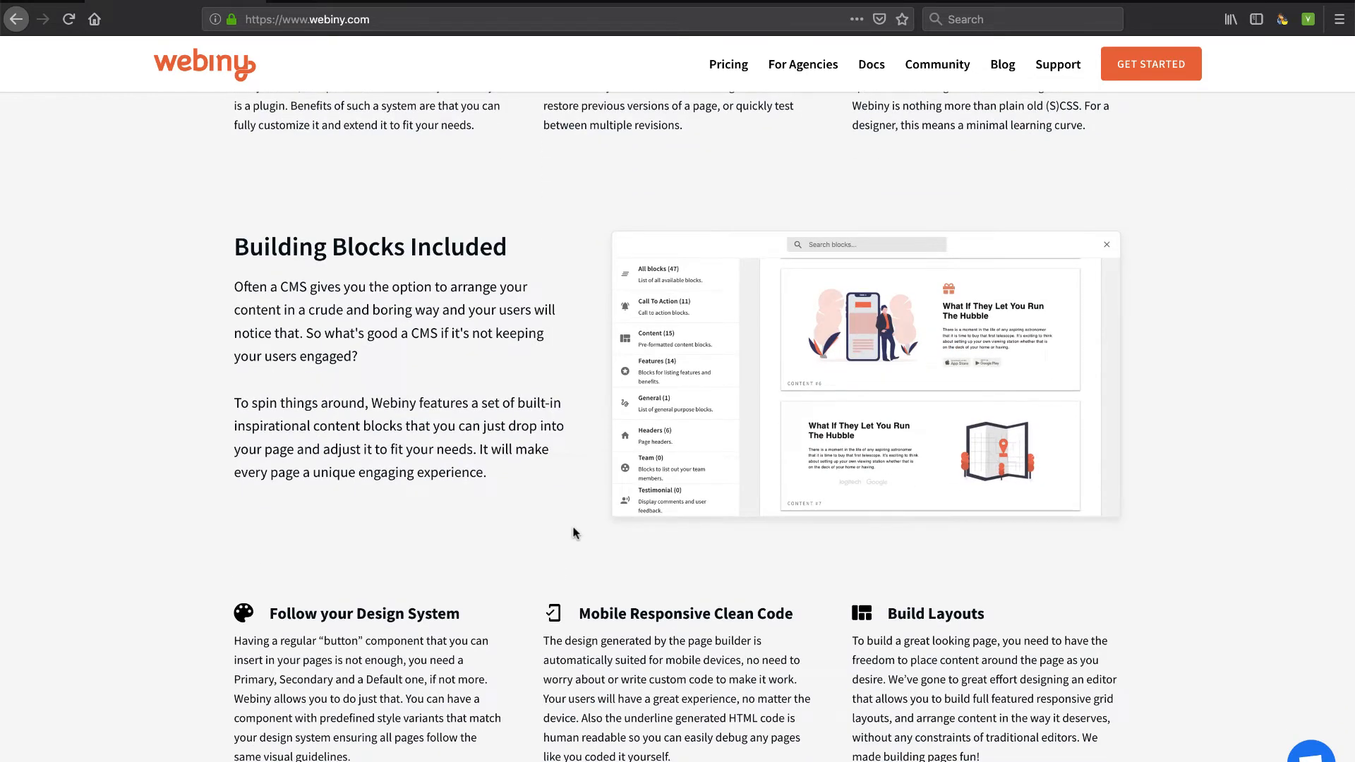
scroll(down, 3)
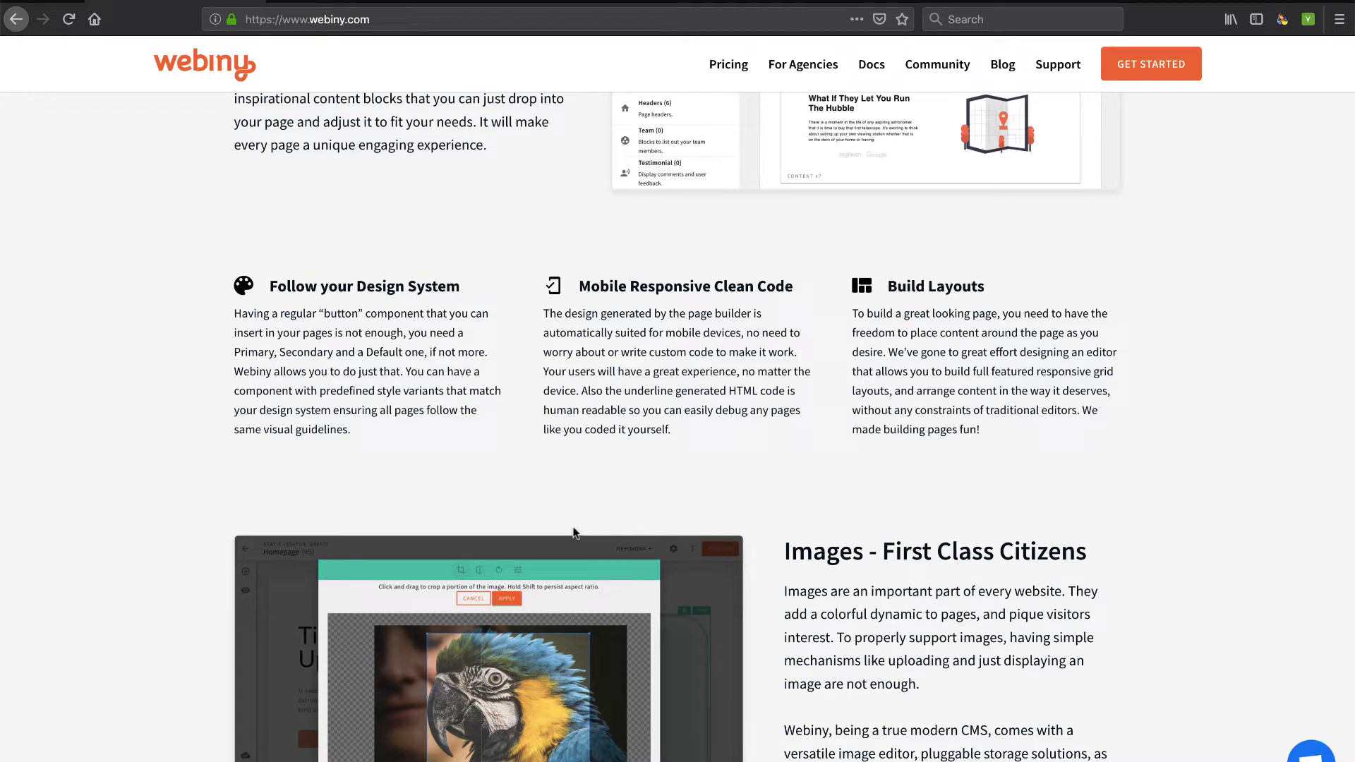
scroll(down, 3)
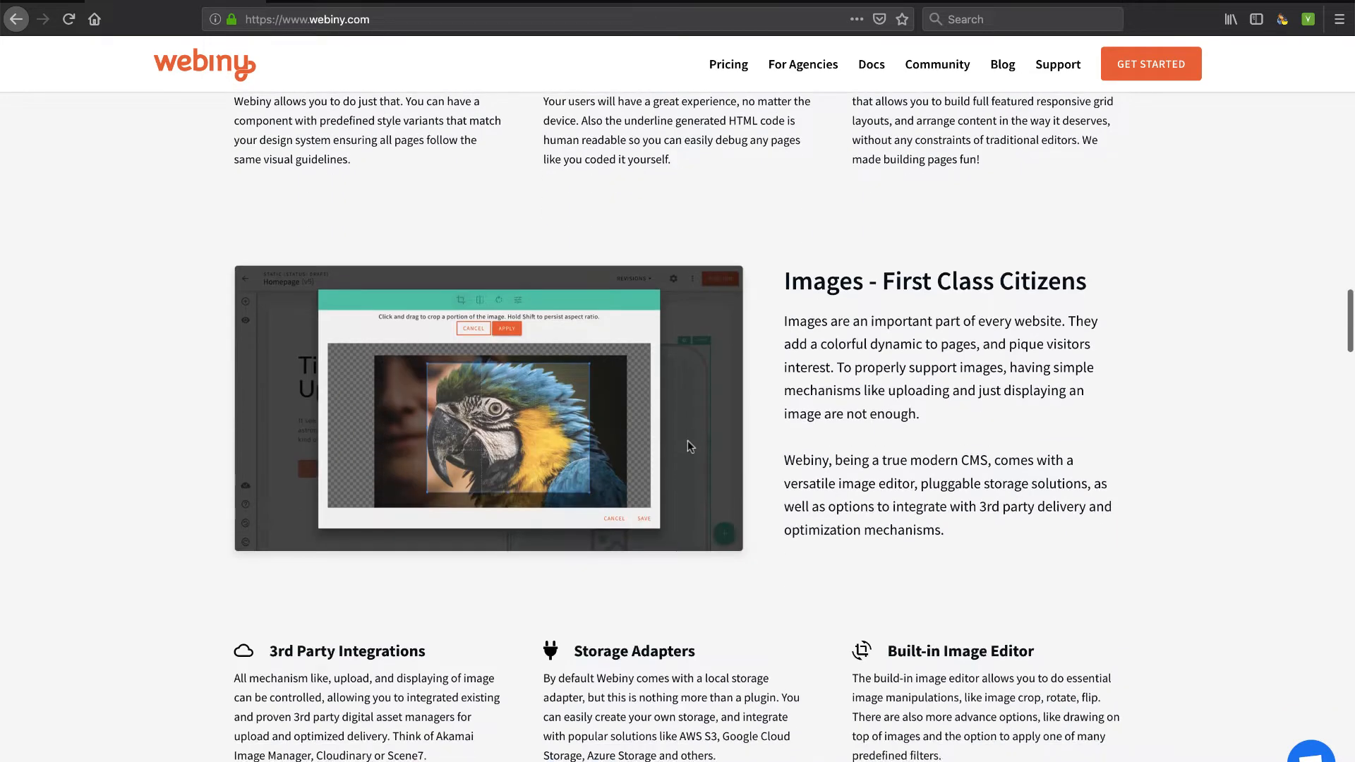
scroll(down, 3)
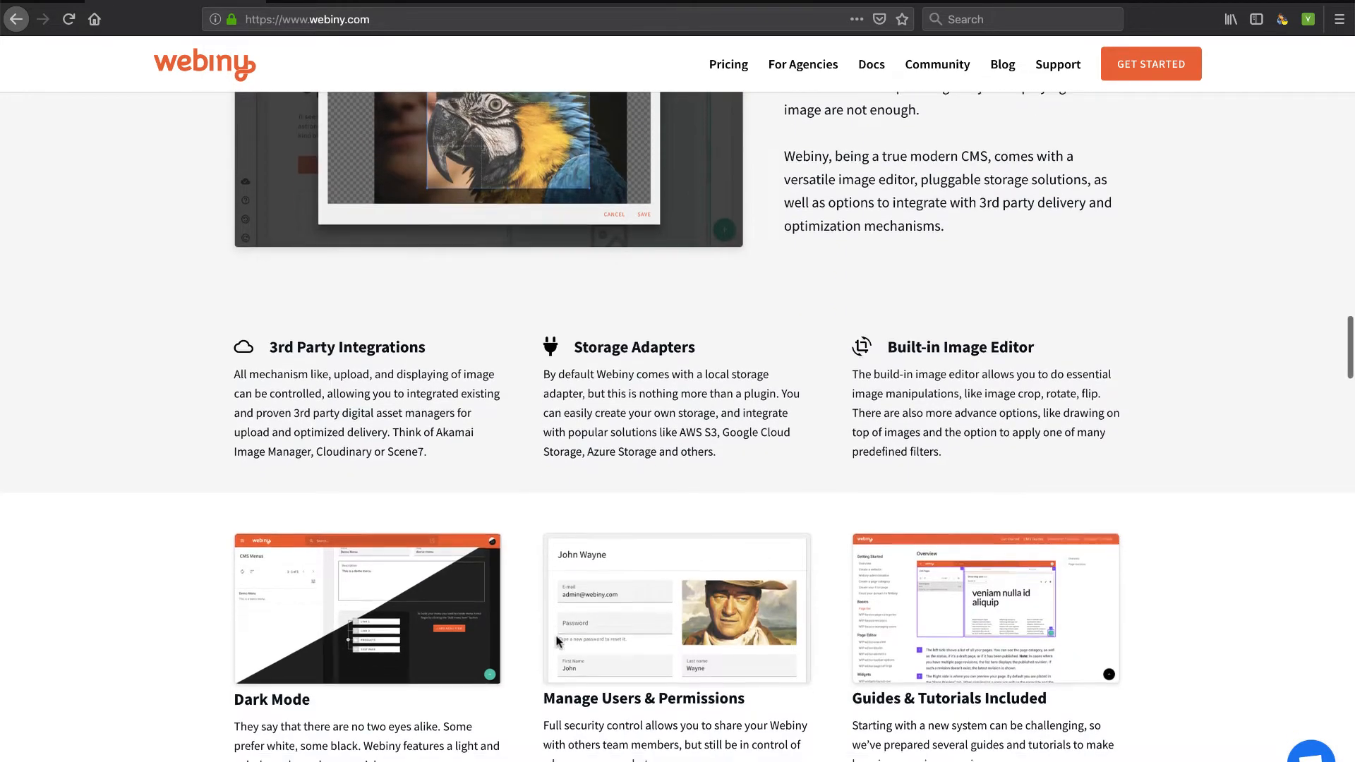
scroll(down, 3)
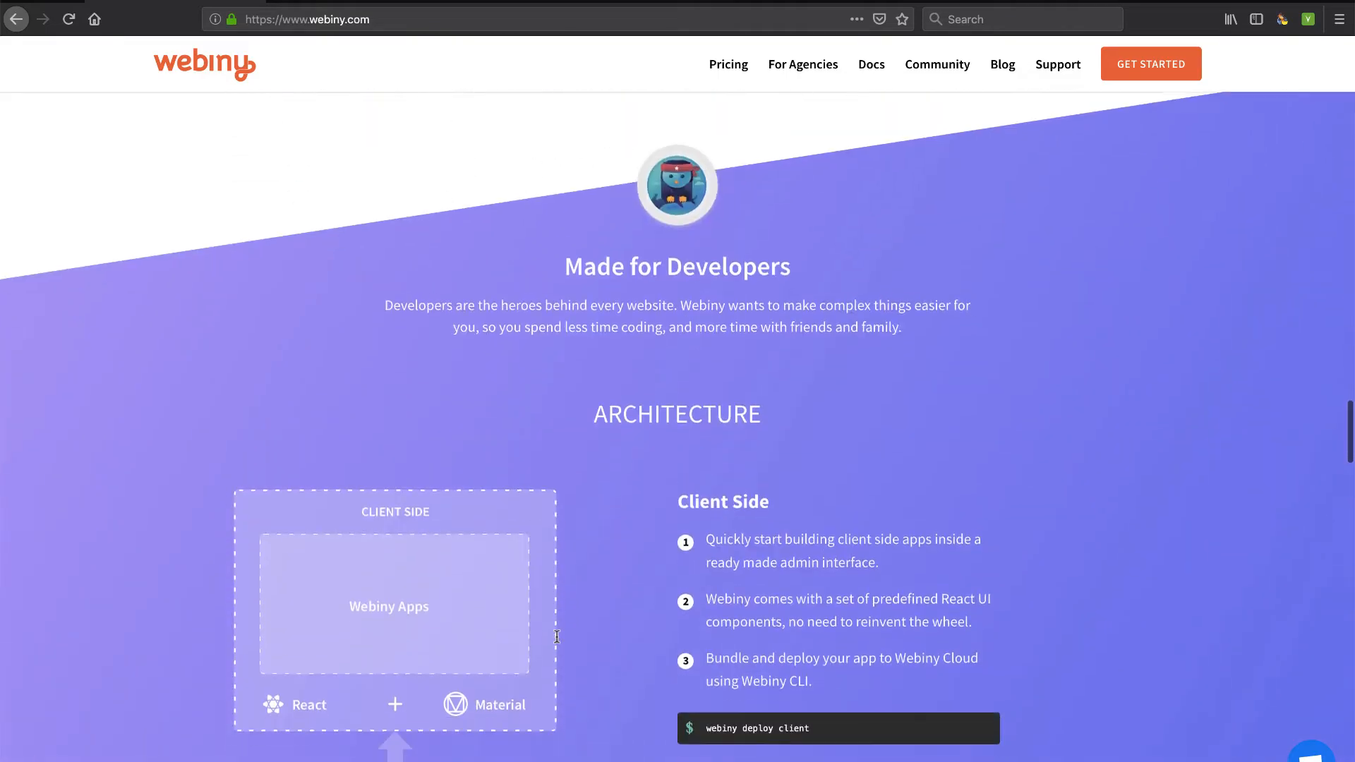
scroll(up, 3)
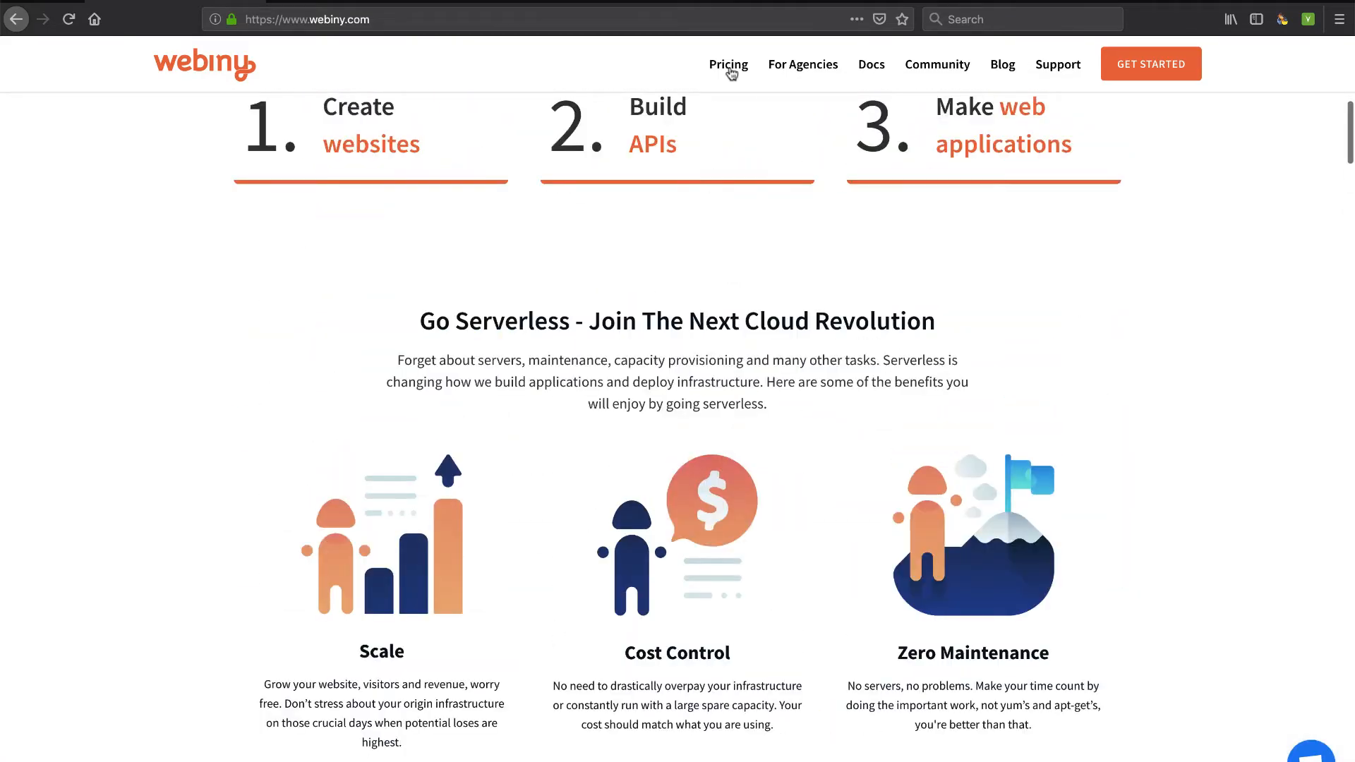
Go to the Pricing page and browse the free beta cloud package and hosted-versus-open-source comparison
click(728, 64)
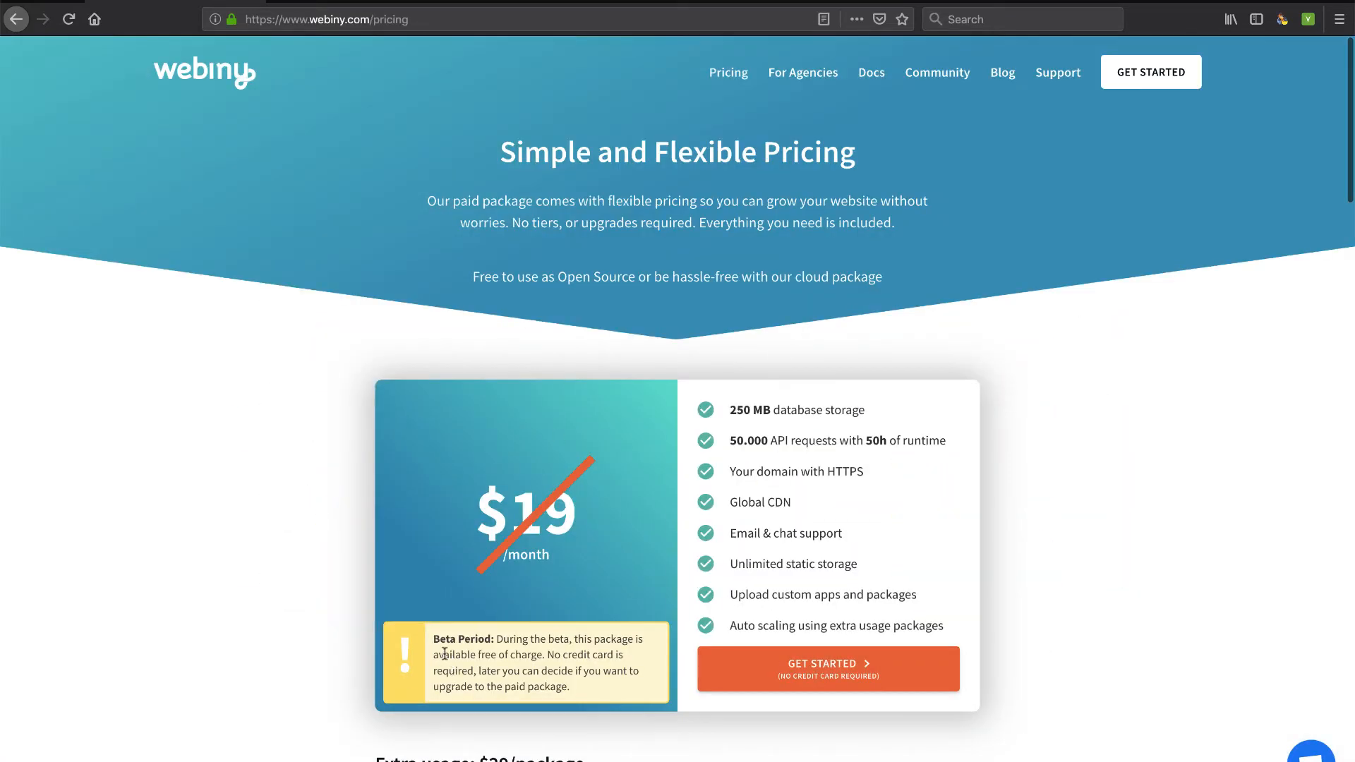
mouse_move(522, 590)
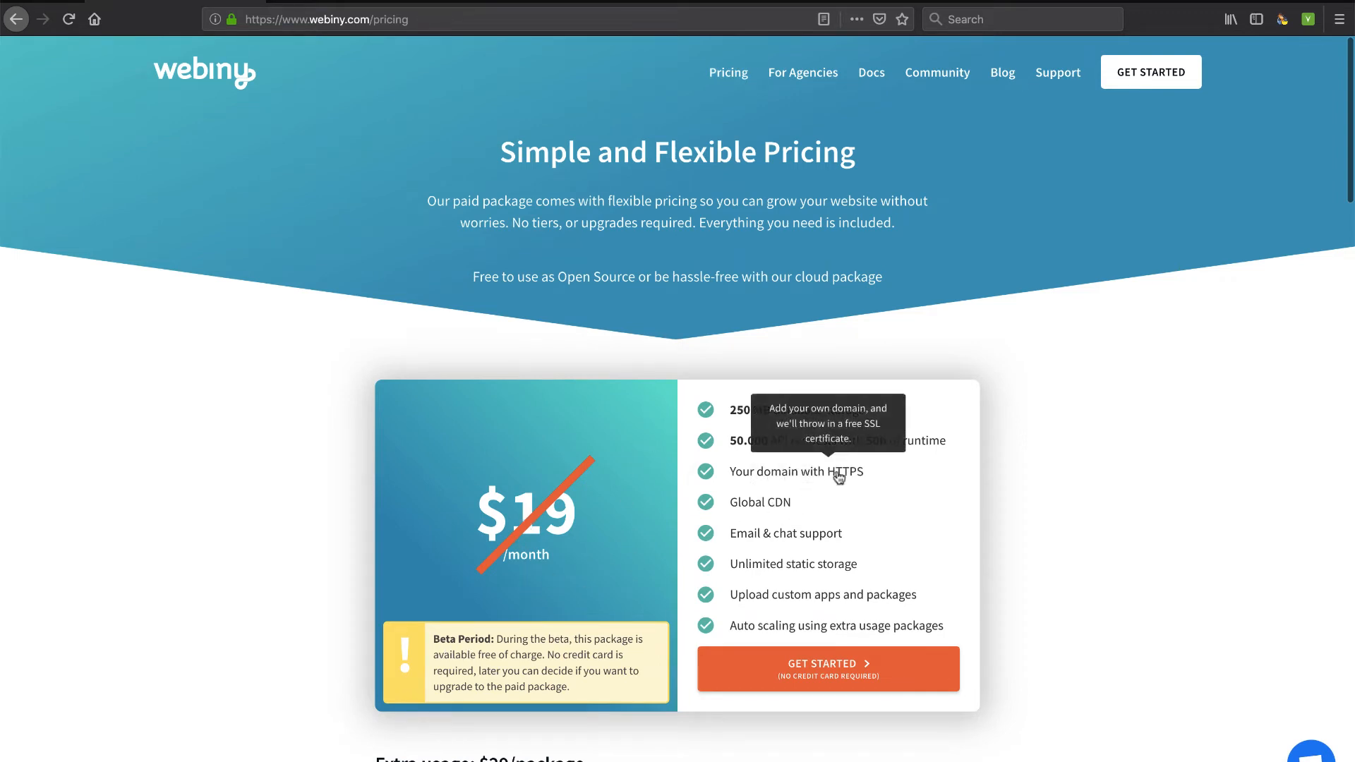
mouse_move(504, 588)
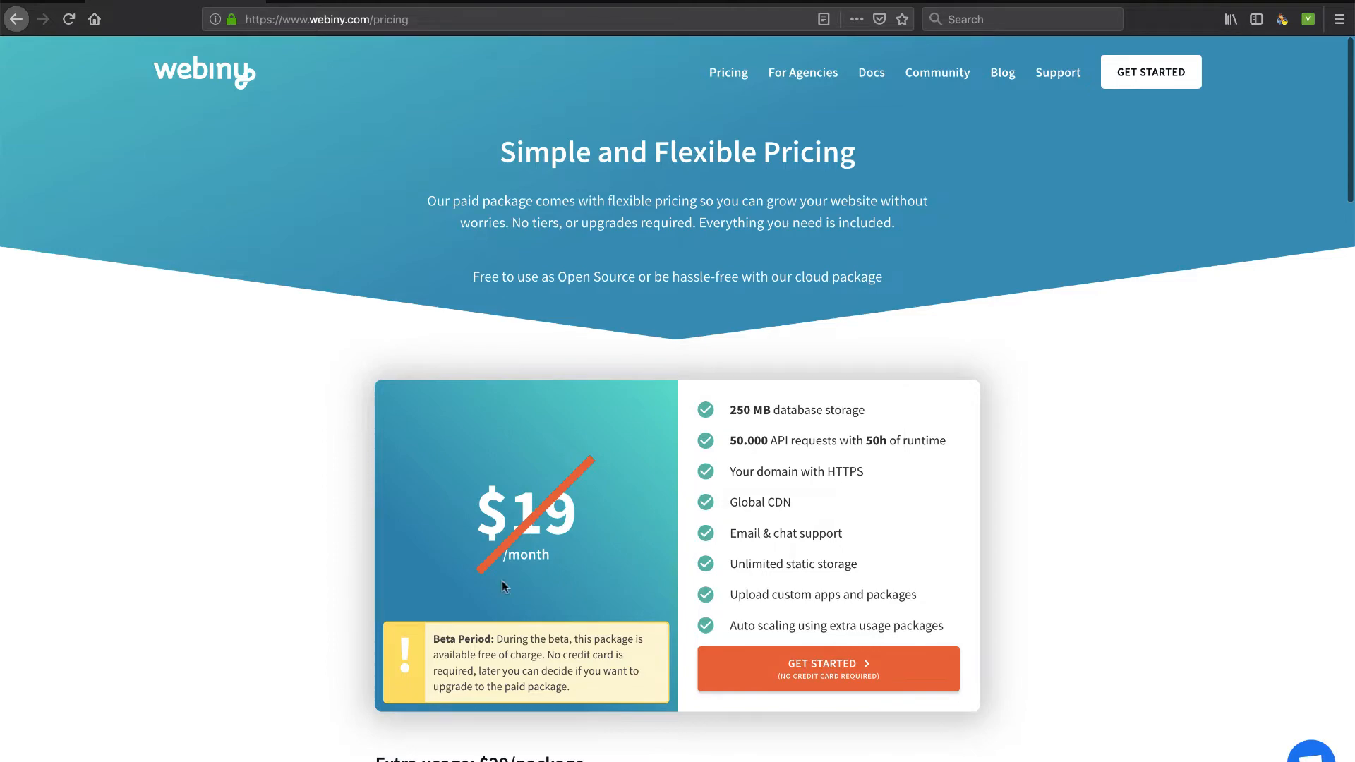
mouse_move(534, 525)
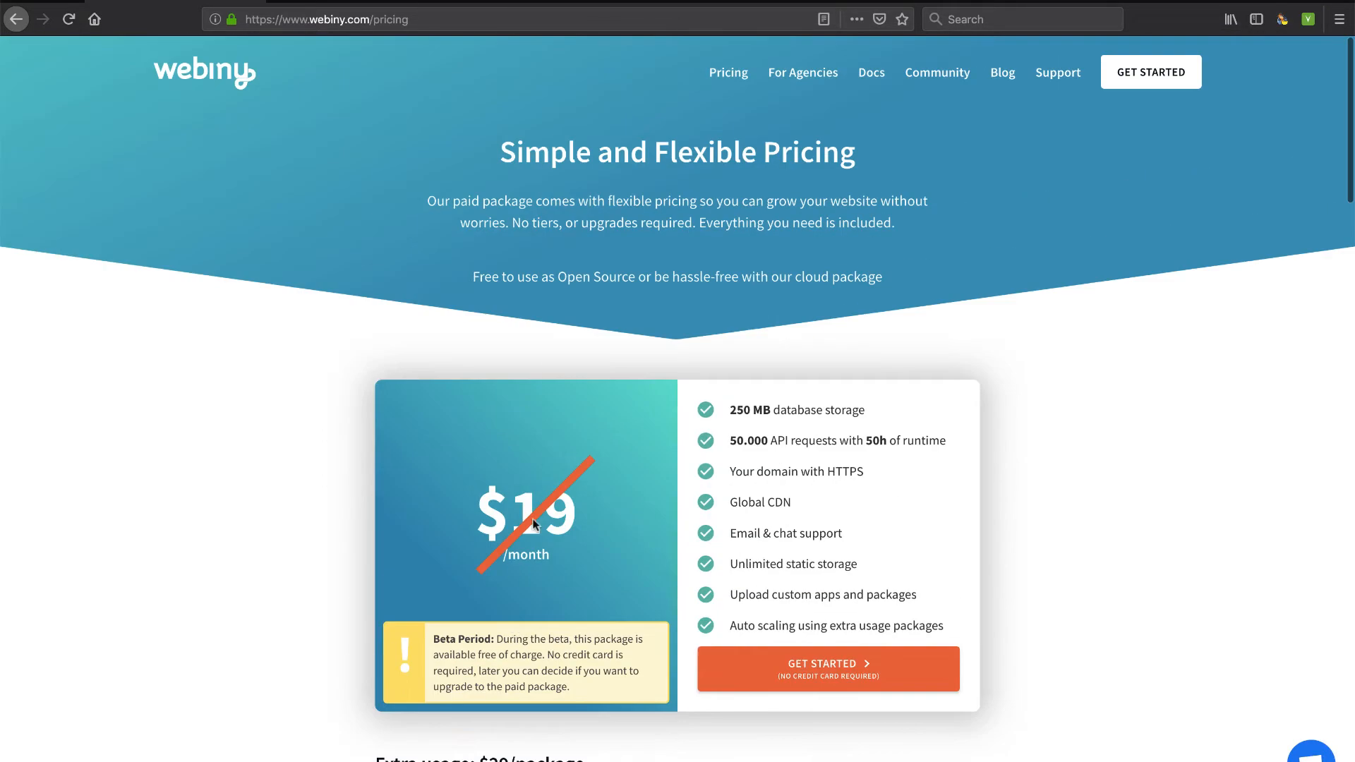
scroll(down, 3)
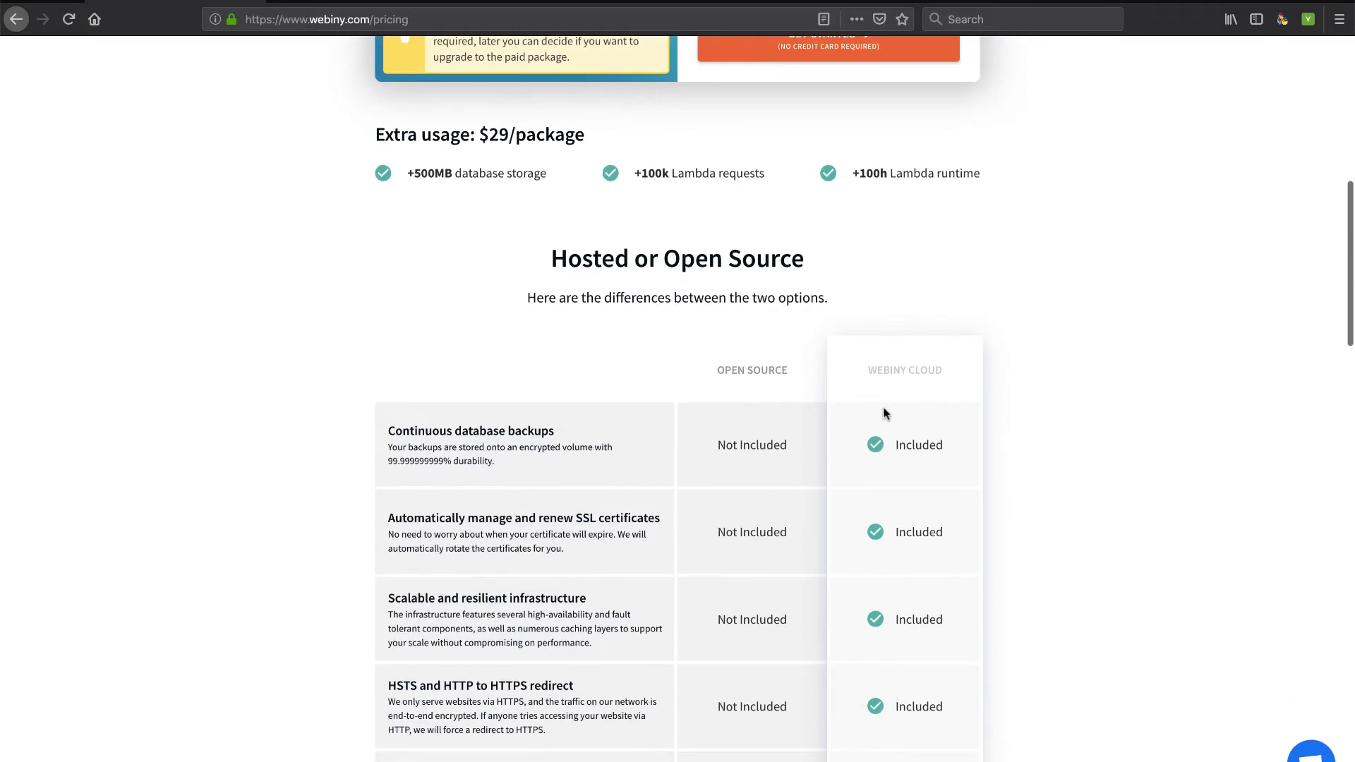
scroll(down, 3)
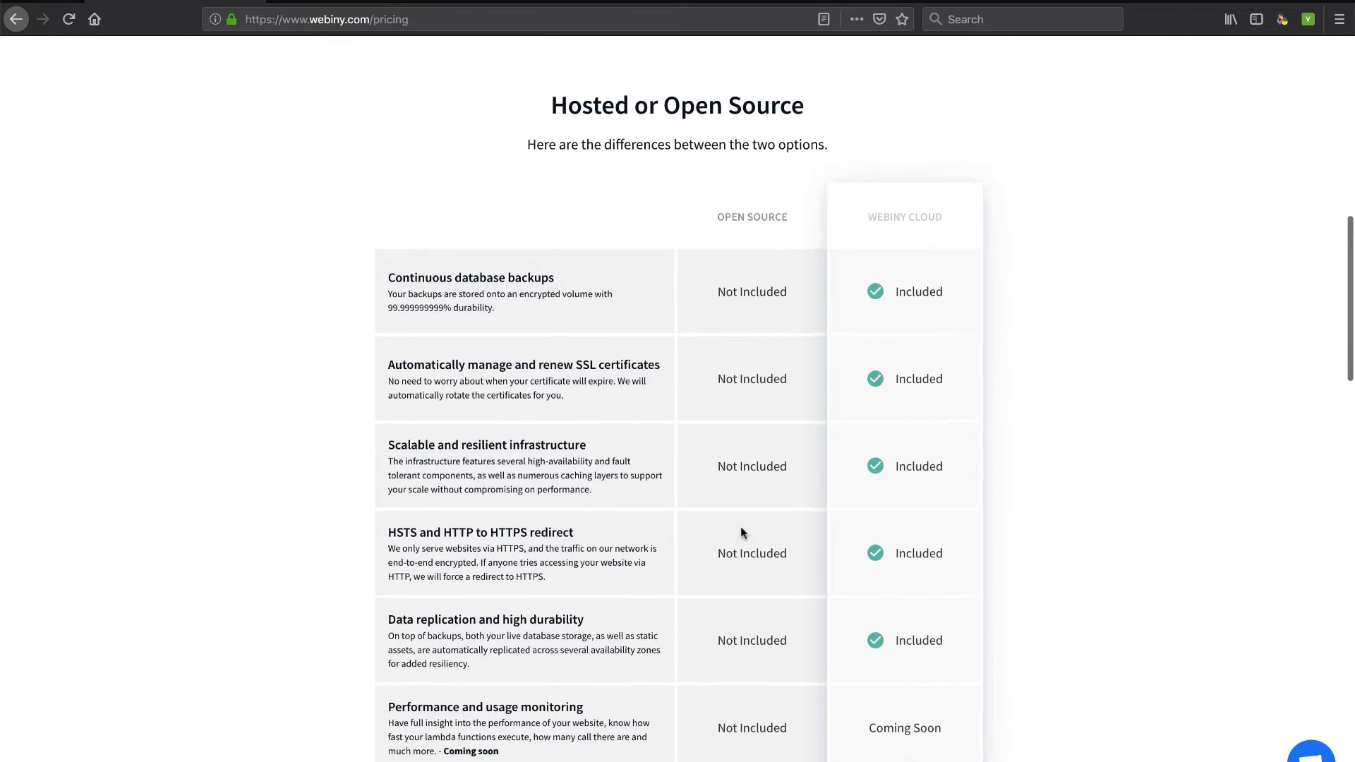
scroll(down, 3)
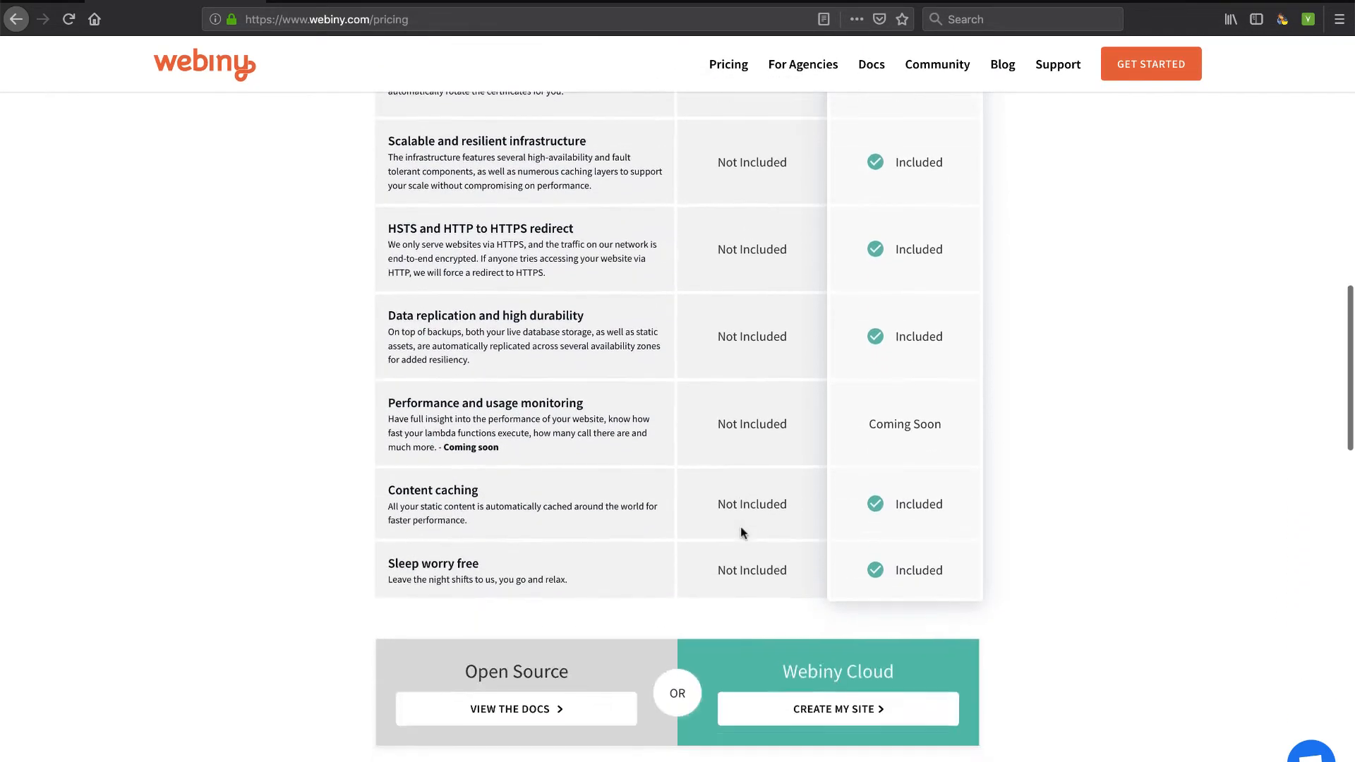
scroll(down, 3)
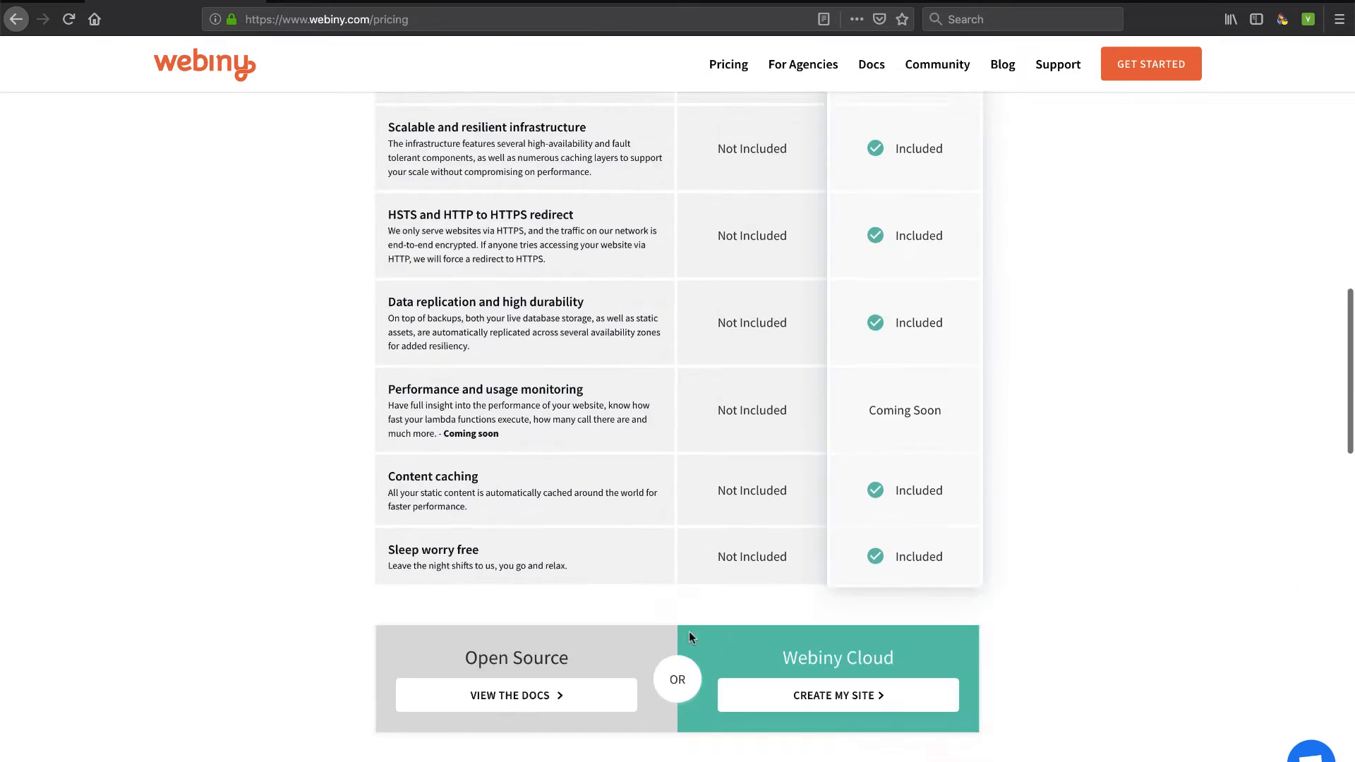
scroll(up, 3)
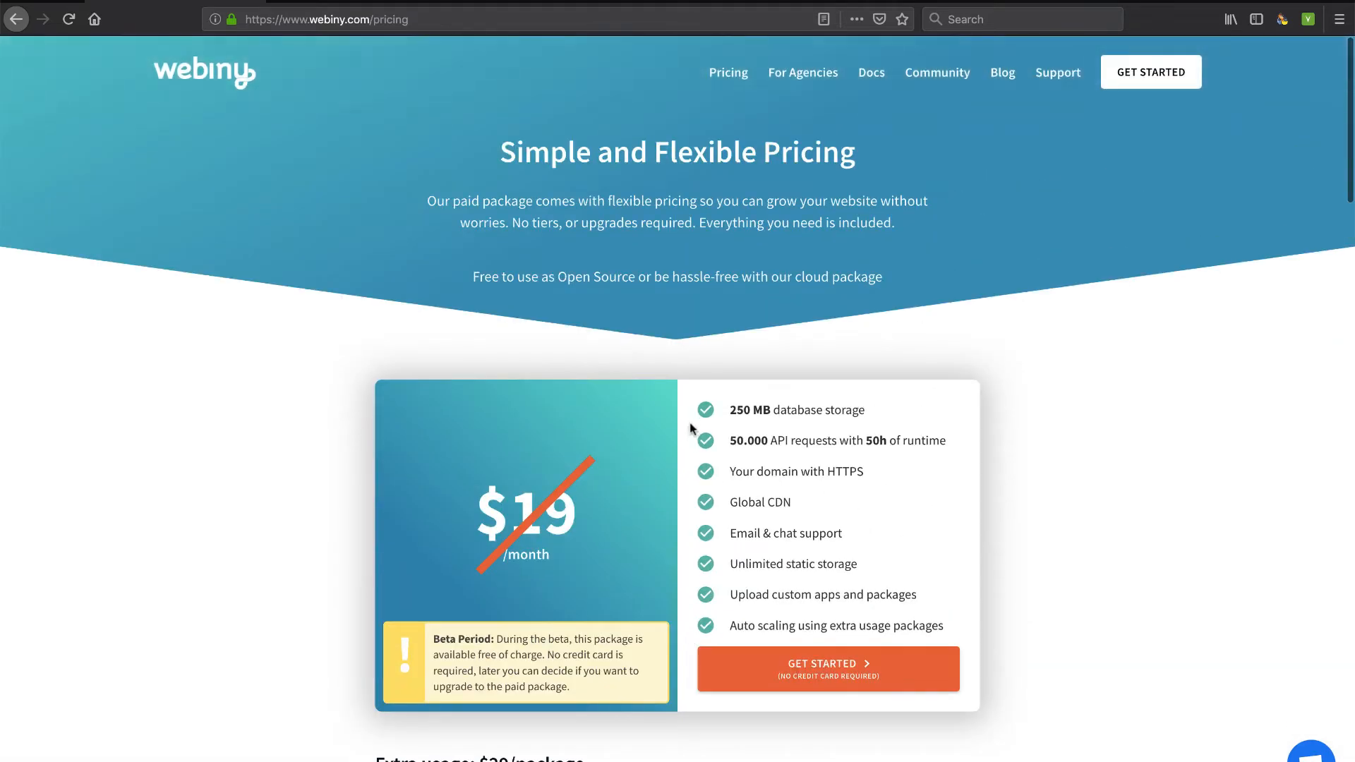
mouse_move(823, 672)
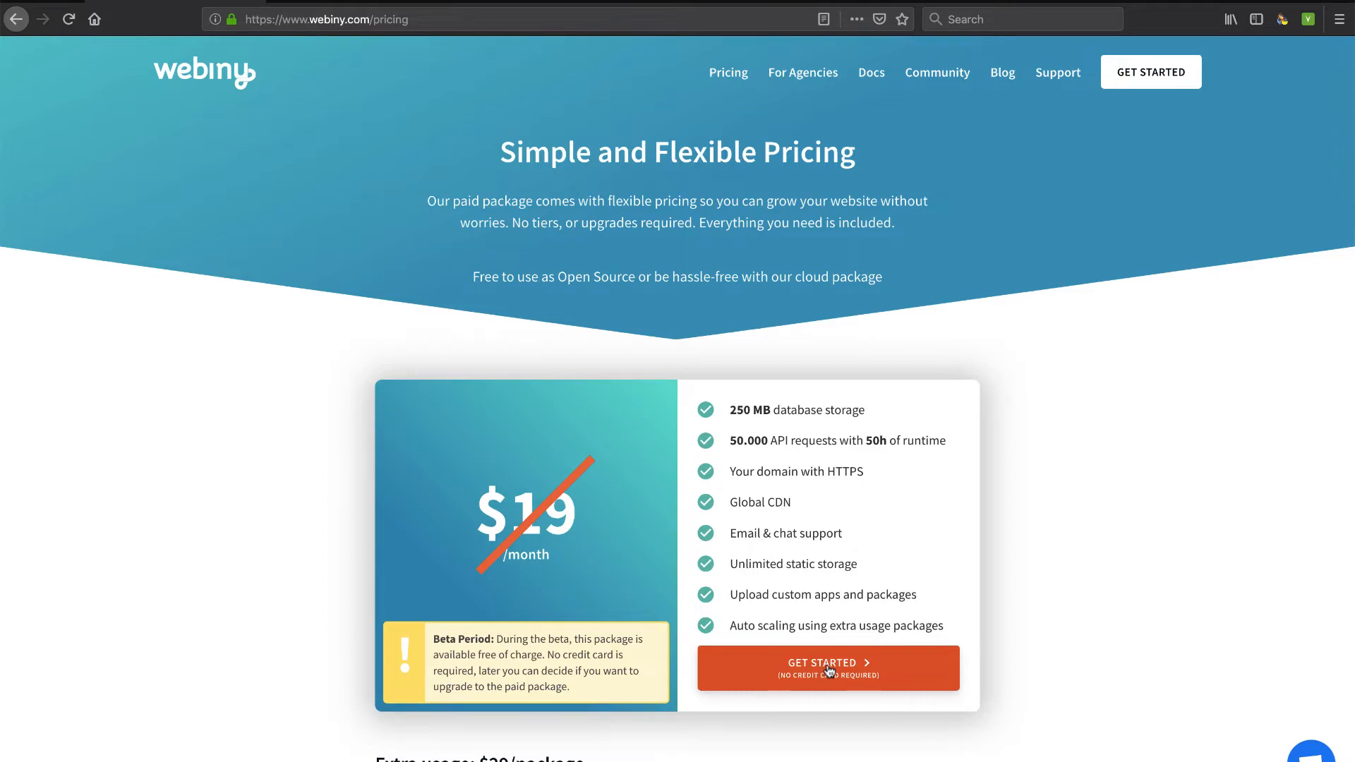
Choose Get Started for the hosted cloud package and submit an email and password, getting 'User does not exist'
click(828, 667)
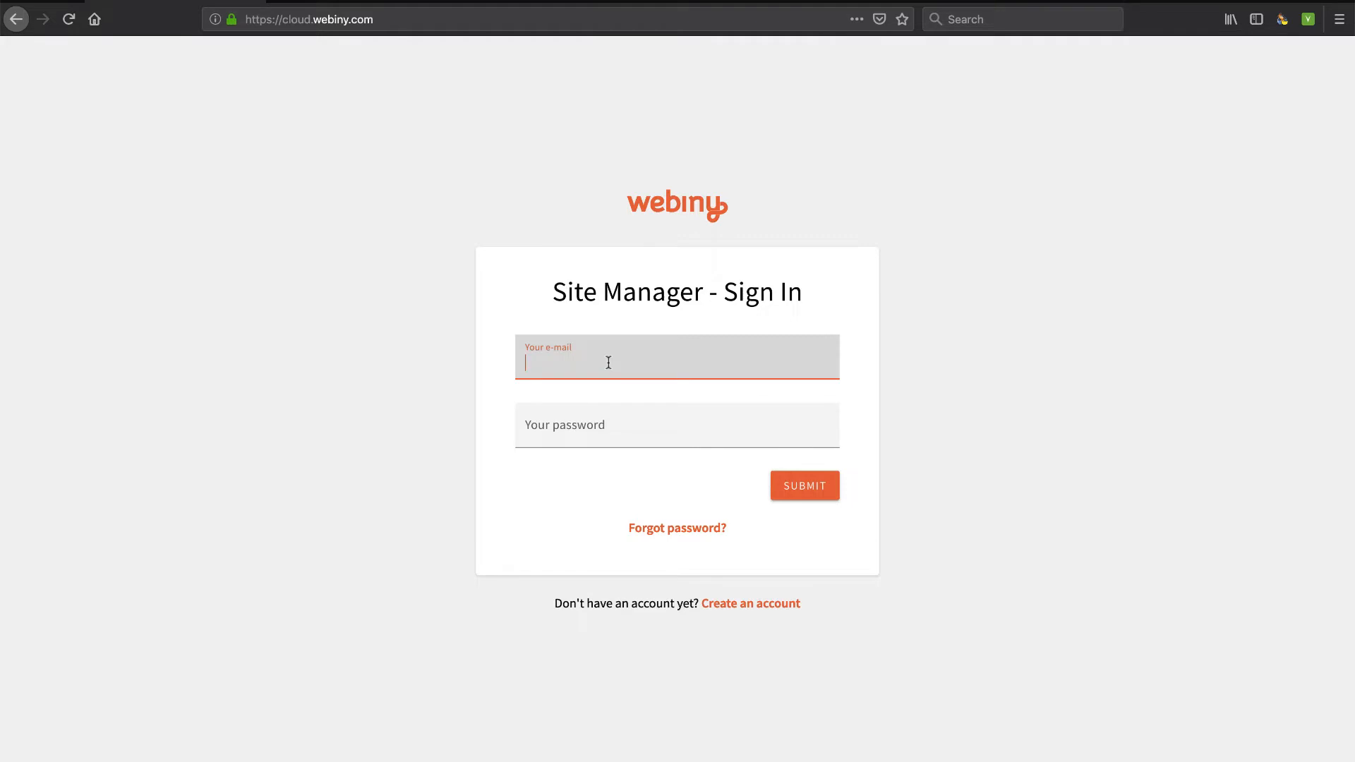
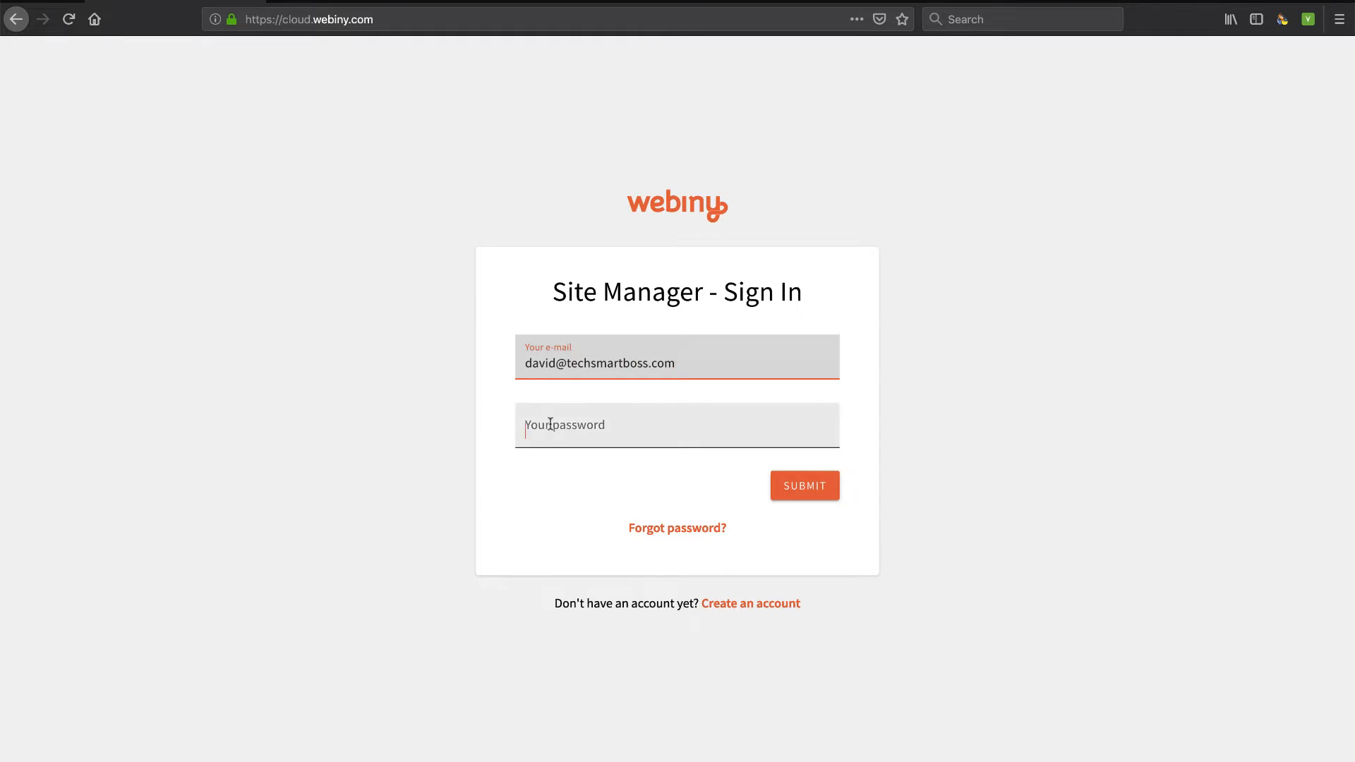
text(password)
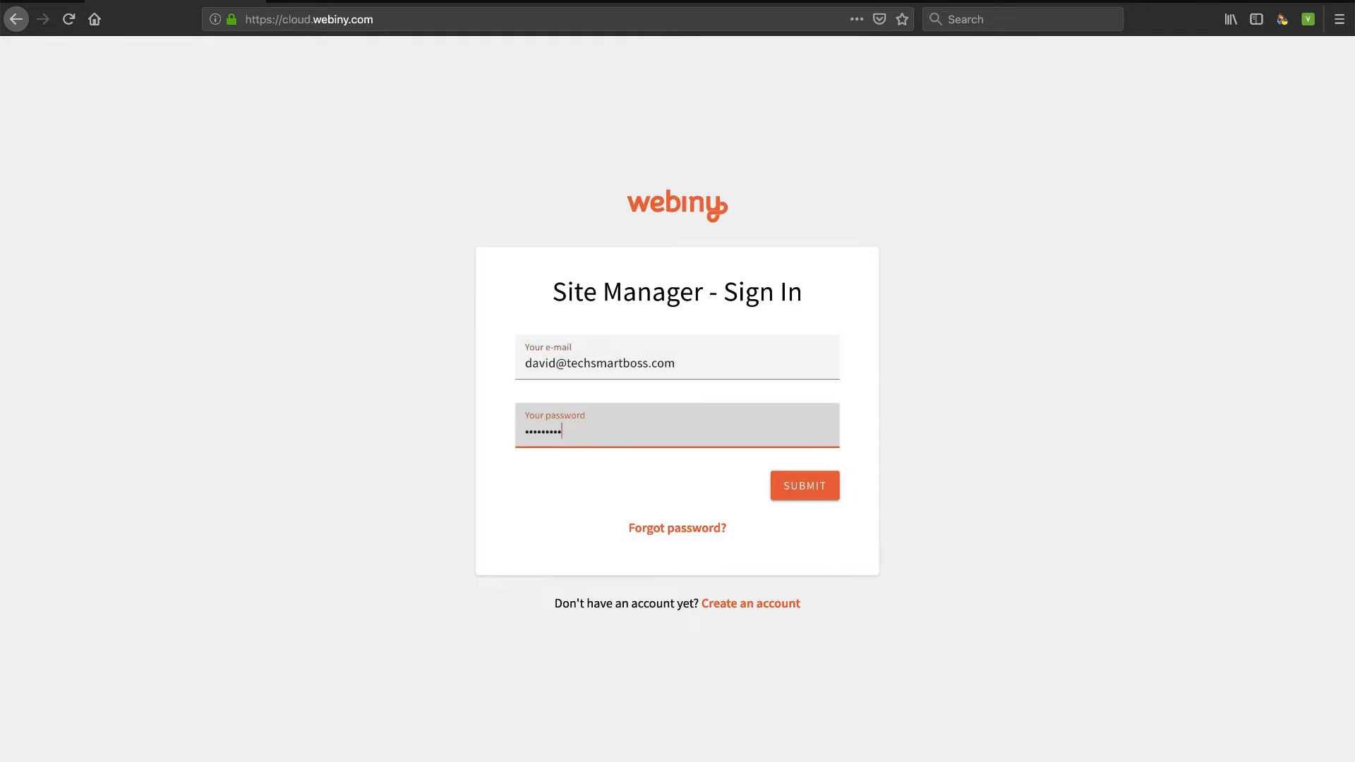
click(803, 485)
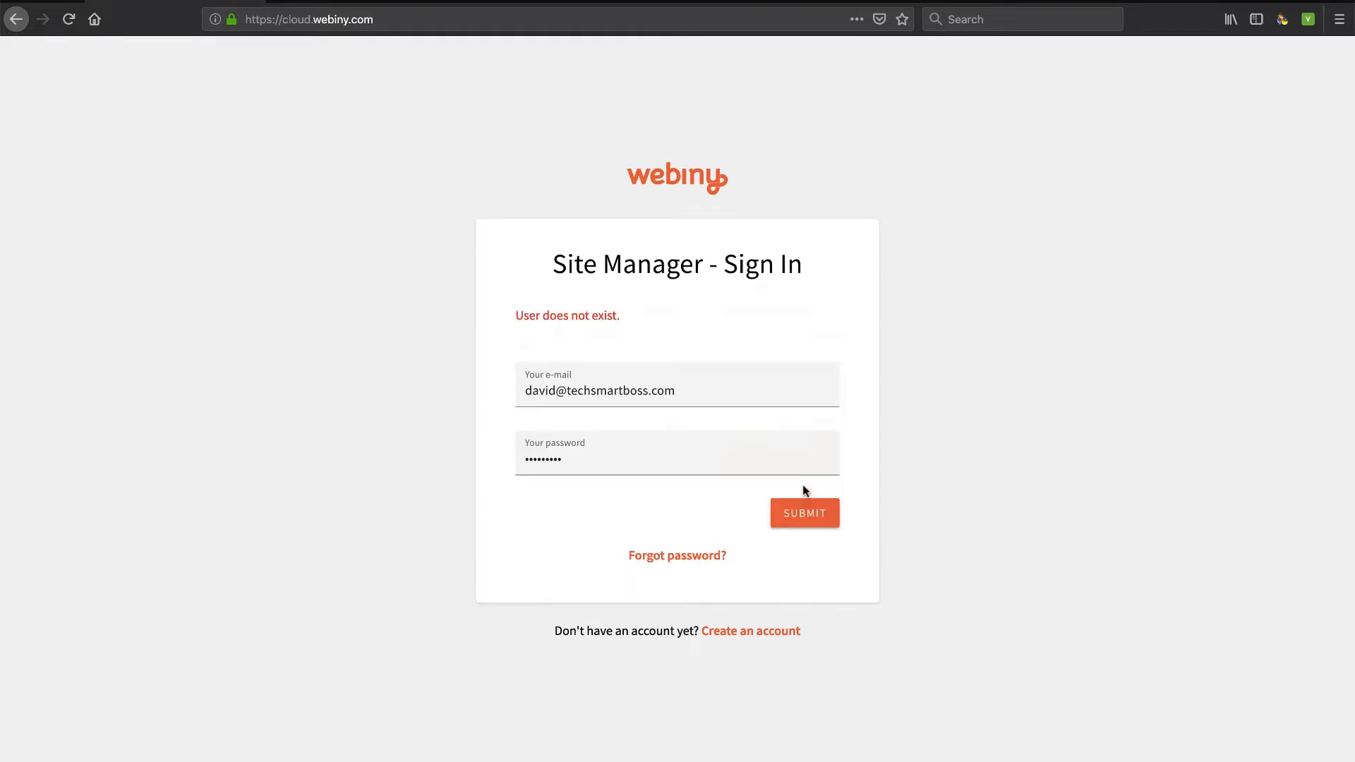
mouse_move(606, 306)
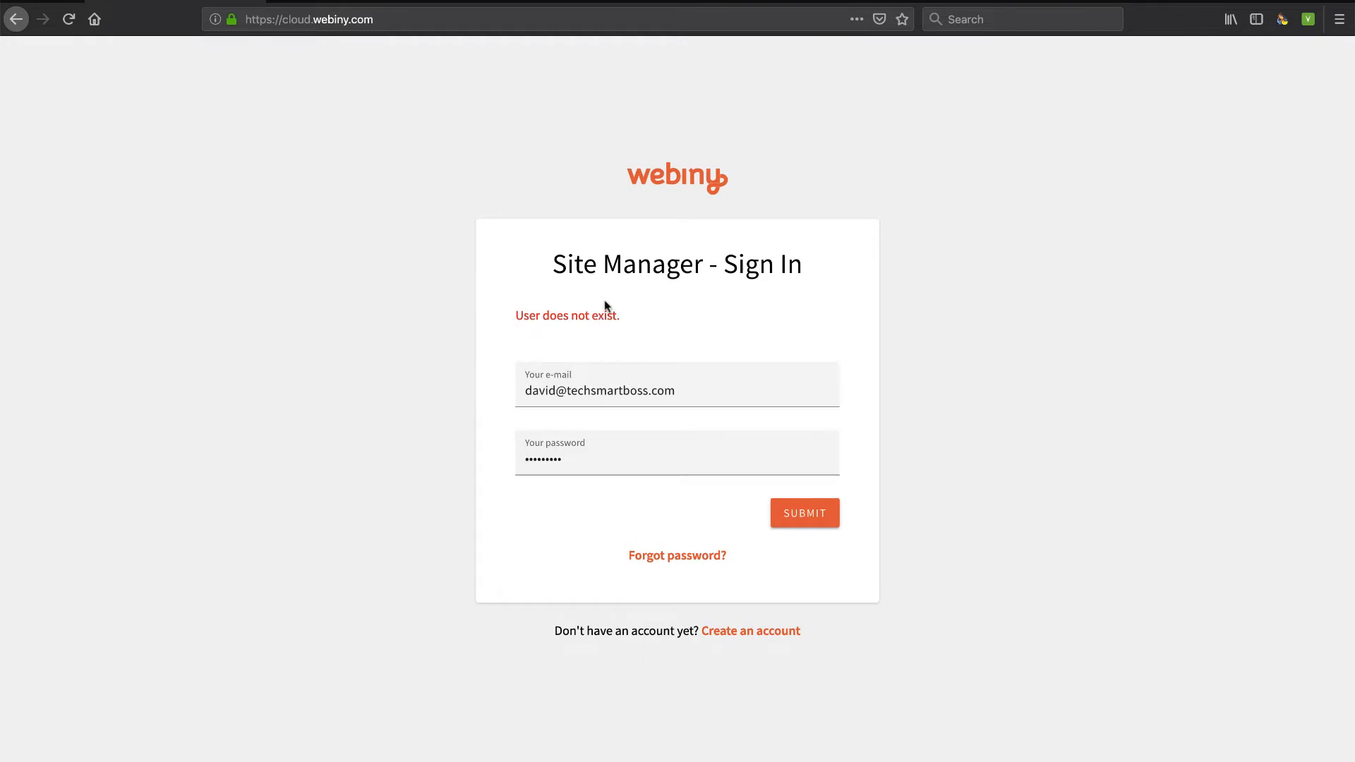
click(749, 631)
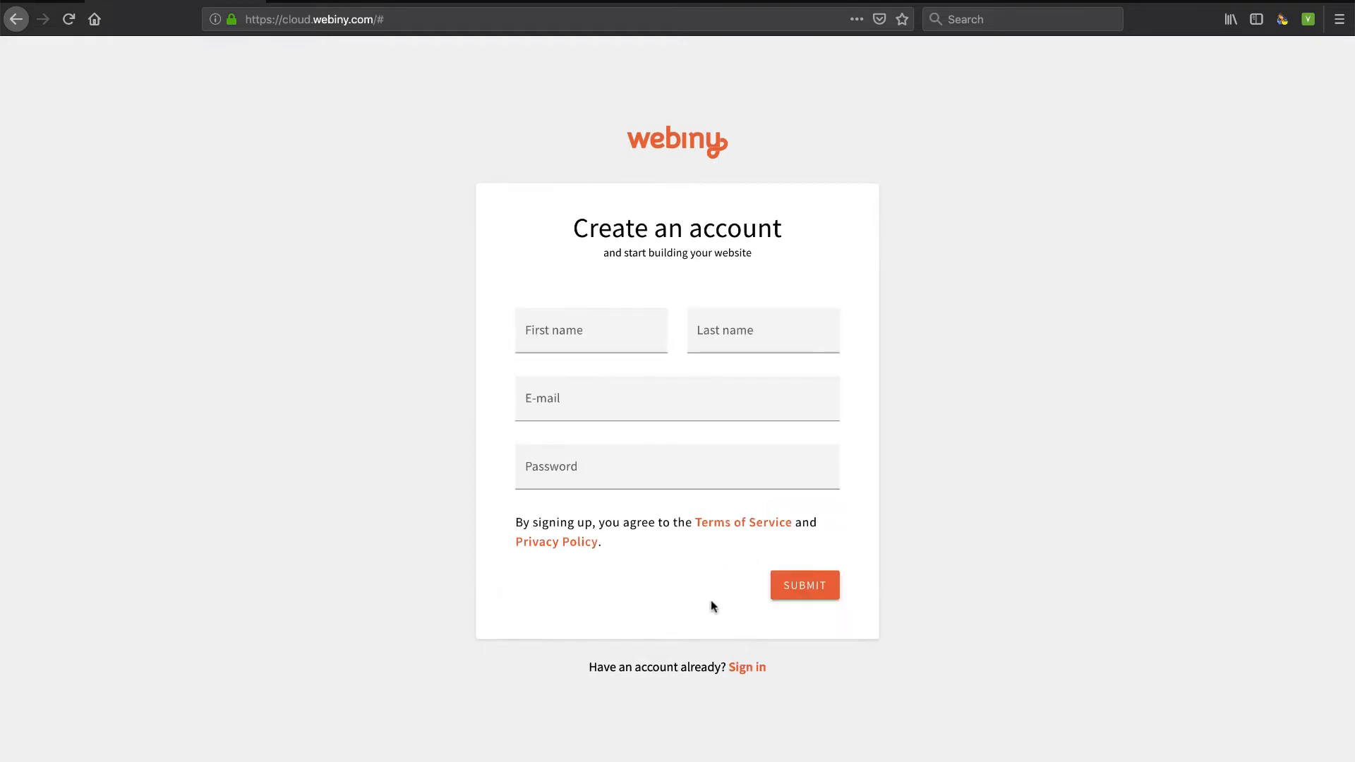
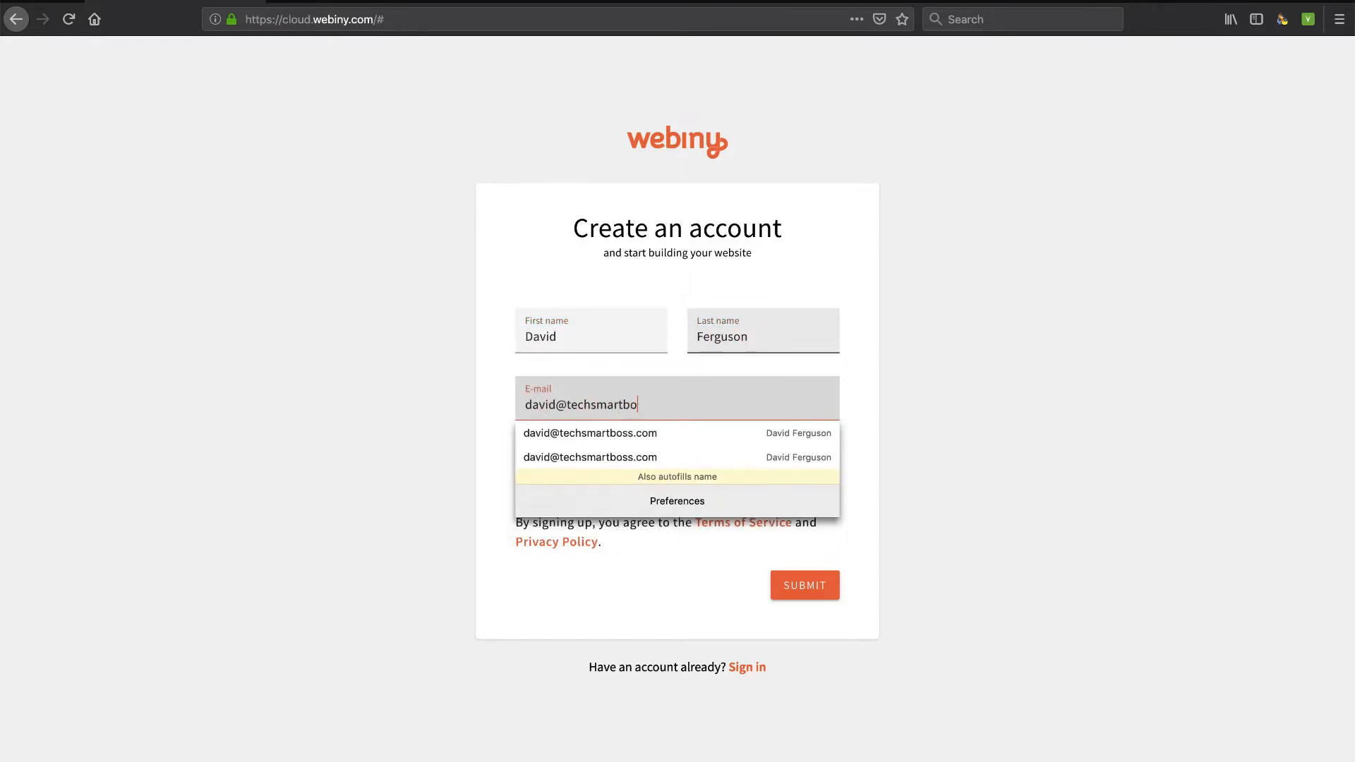
click(591, 433)
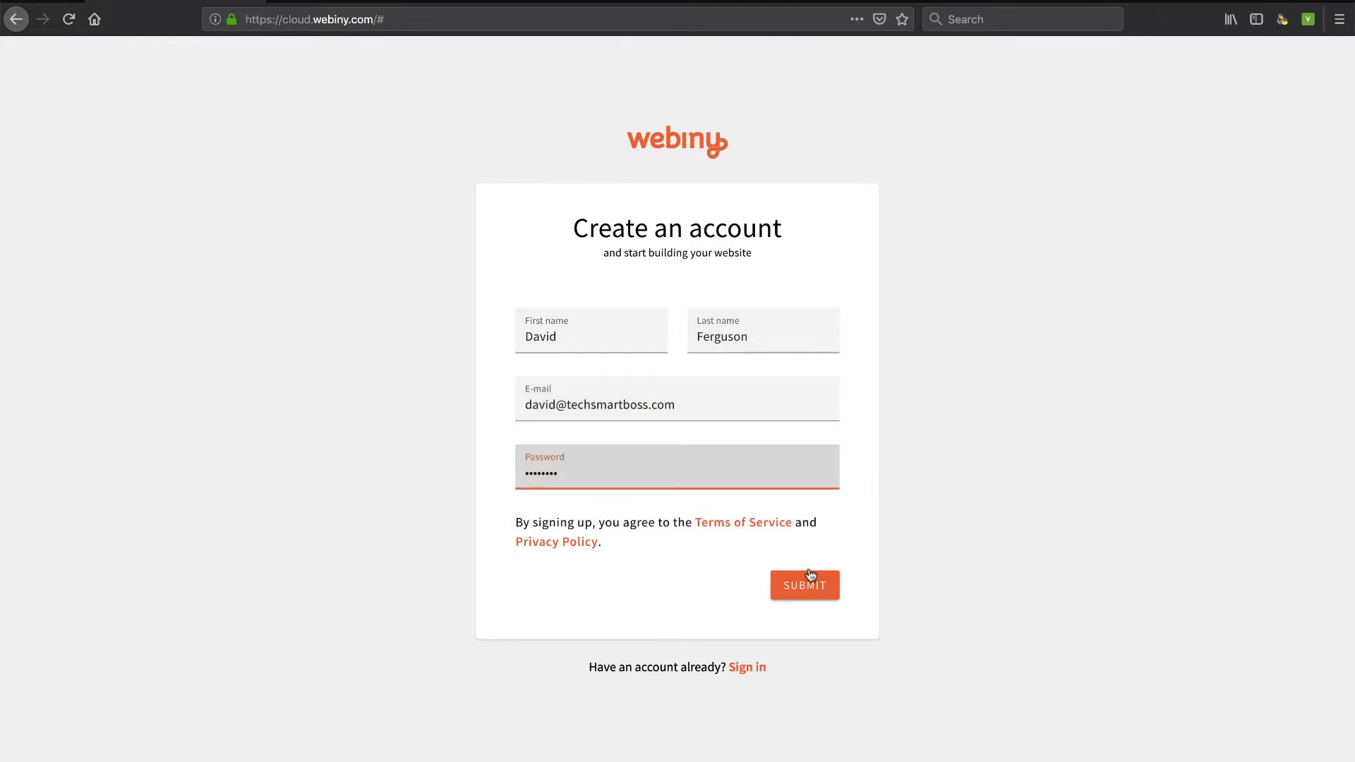
click(803, 584)
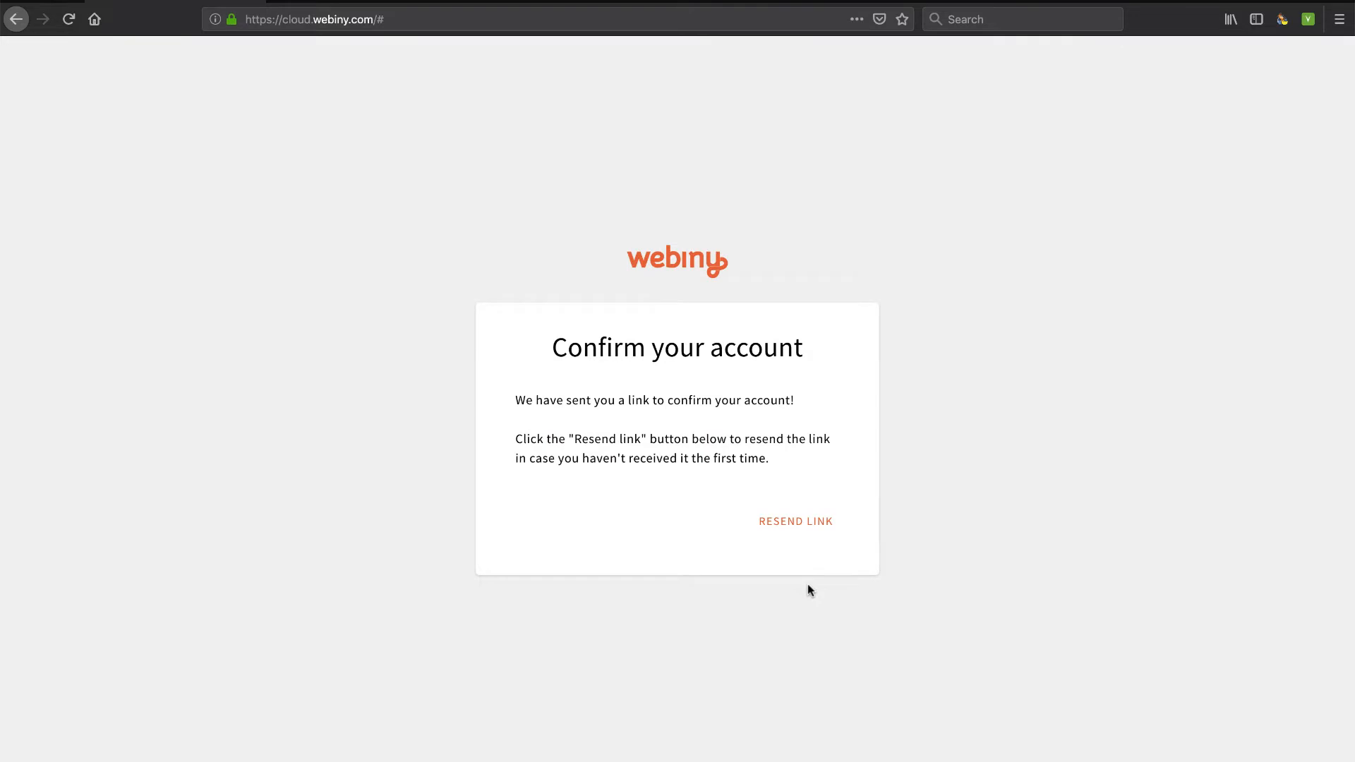
mouse_move(676, 479)
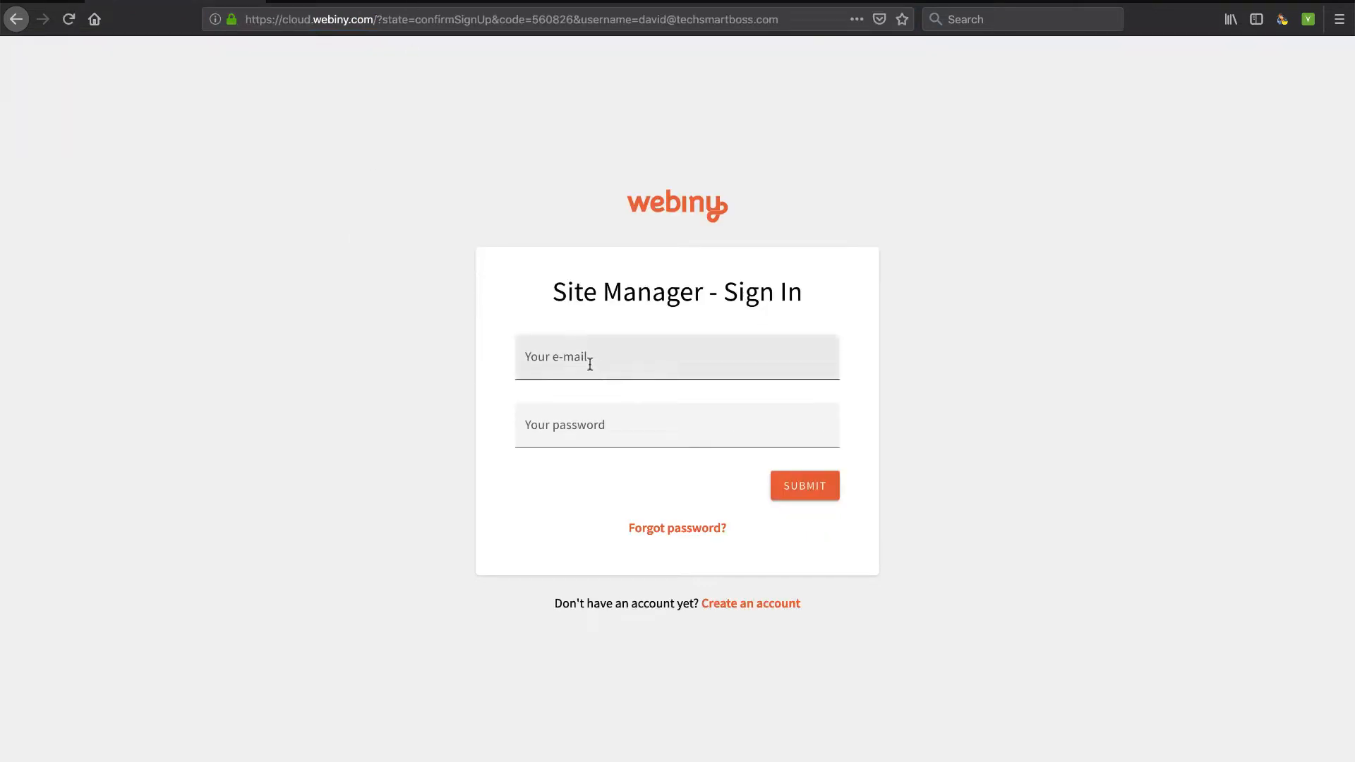
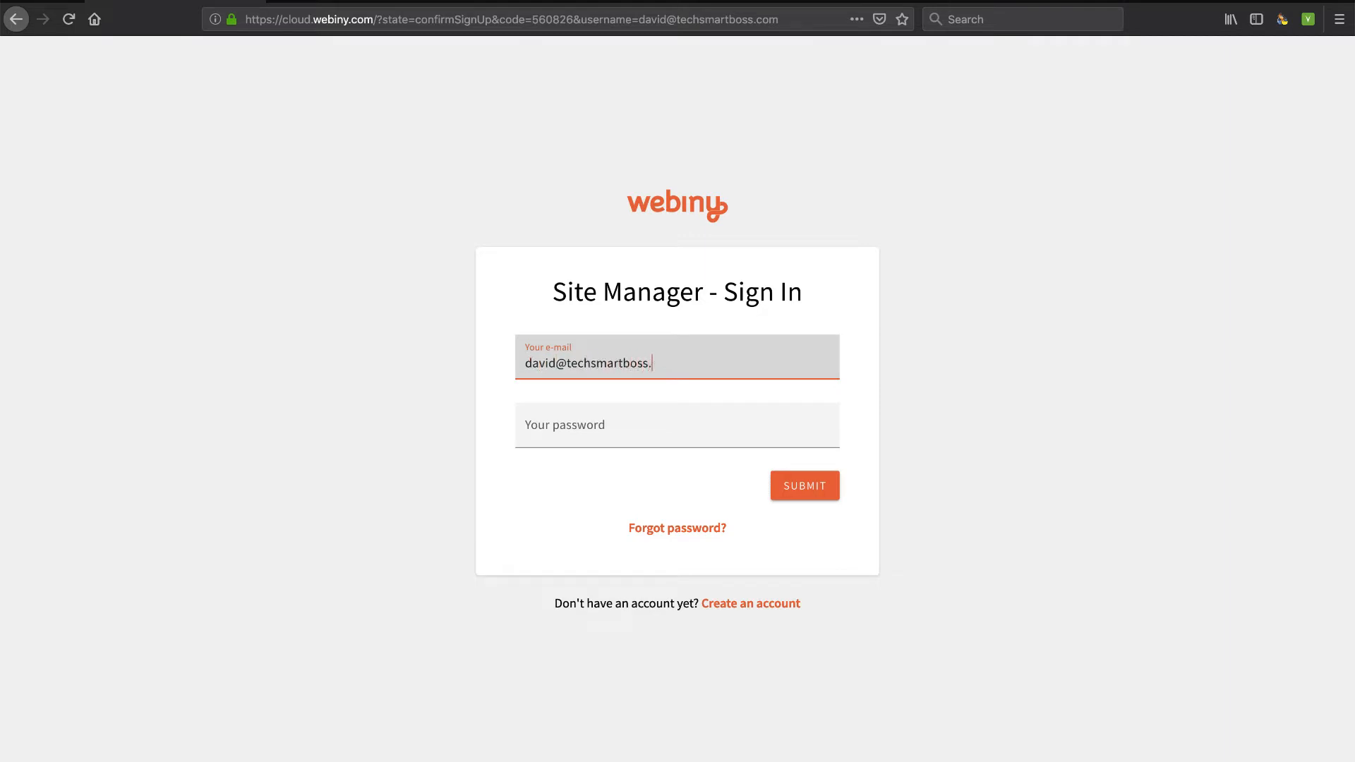
Sign in to the Site Manager with the david email and password, reaching the empty dashboard
text(•••••)
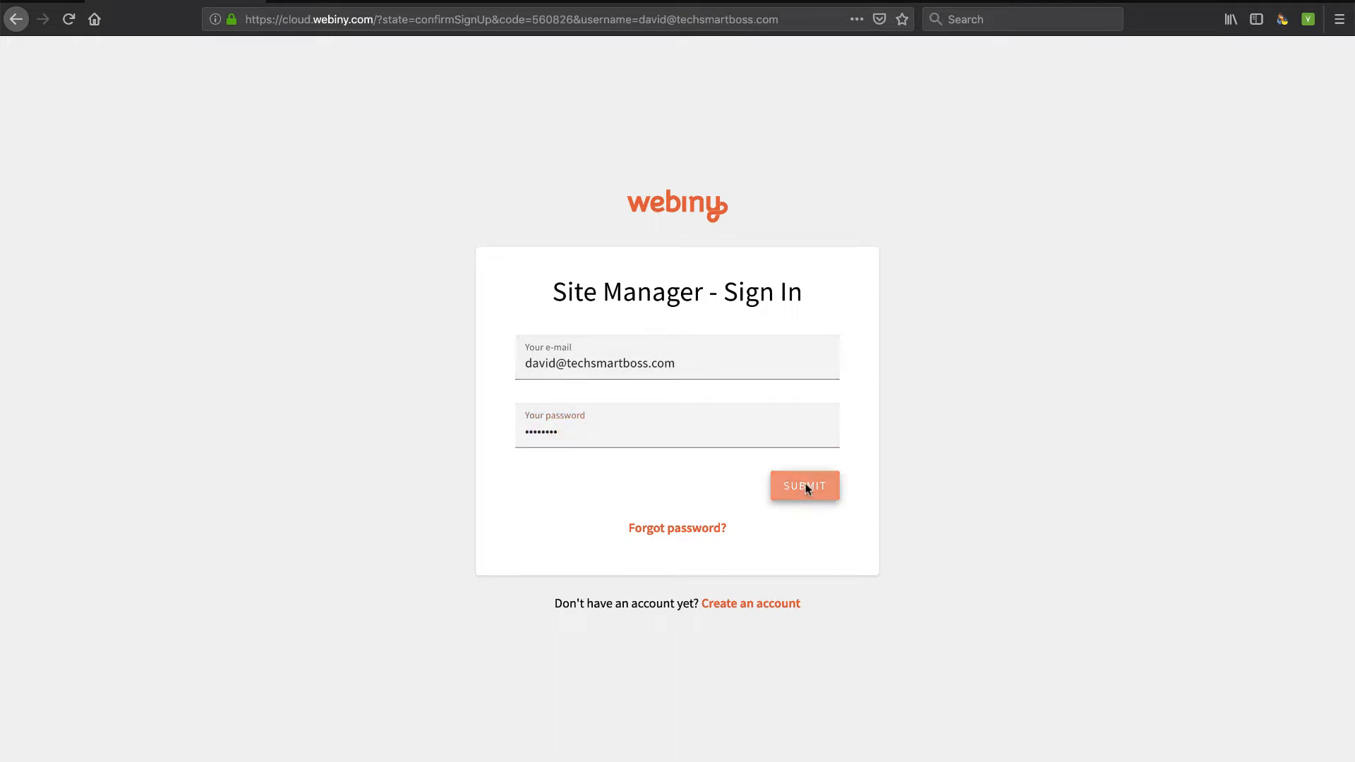
click(804, 485)
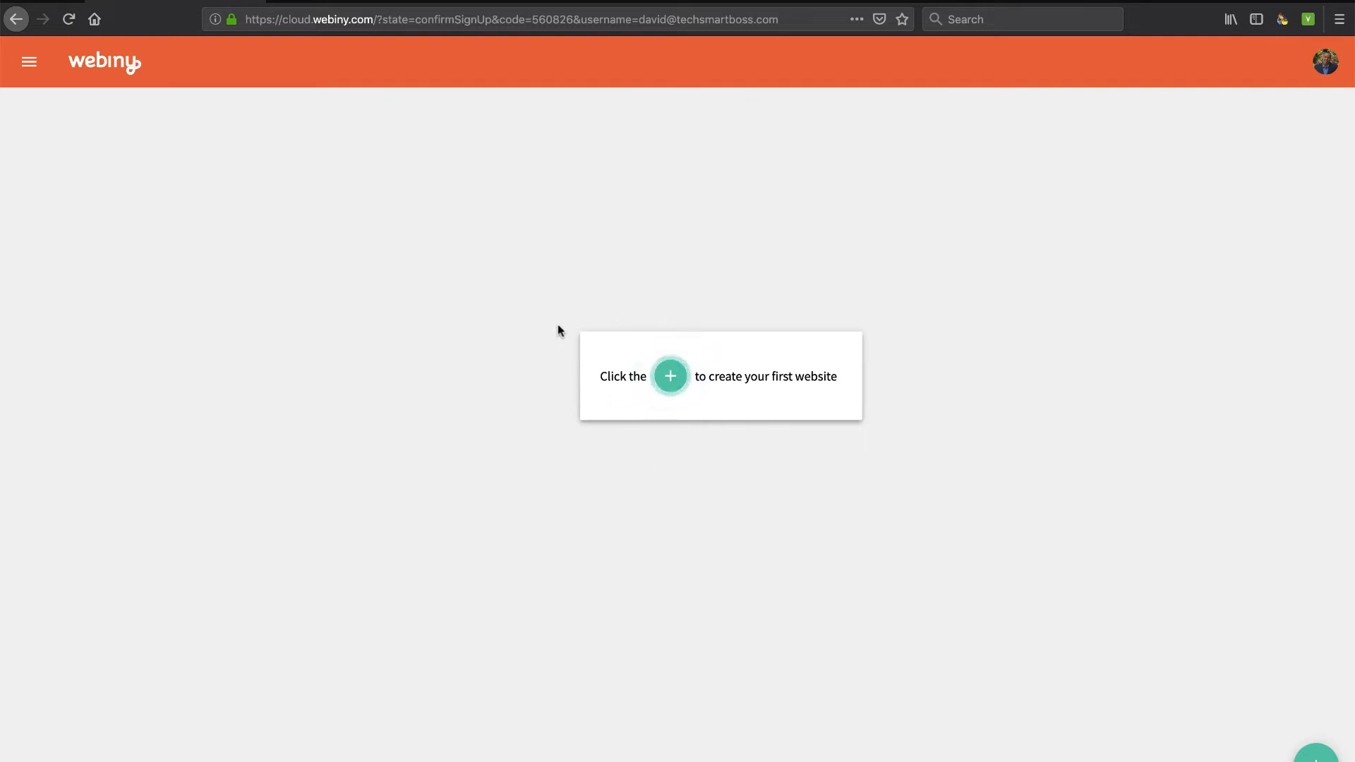
mouse_move(581, 268)
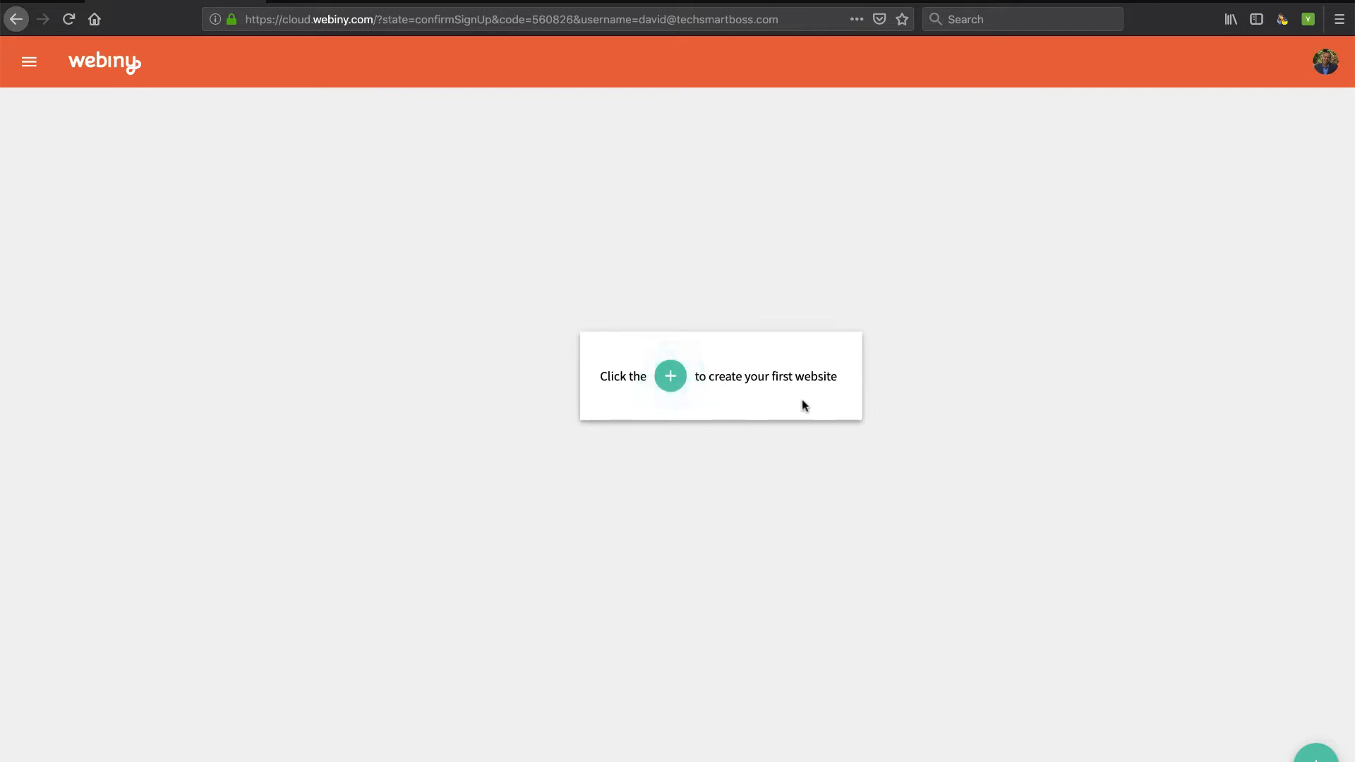
Create a website named Tech Smart Boss on the techsmartboss domain with a 10+ character admin password
click(669, 376)
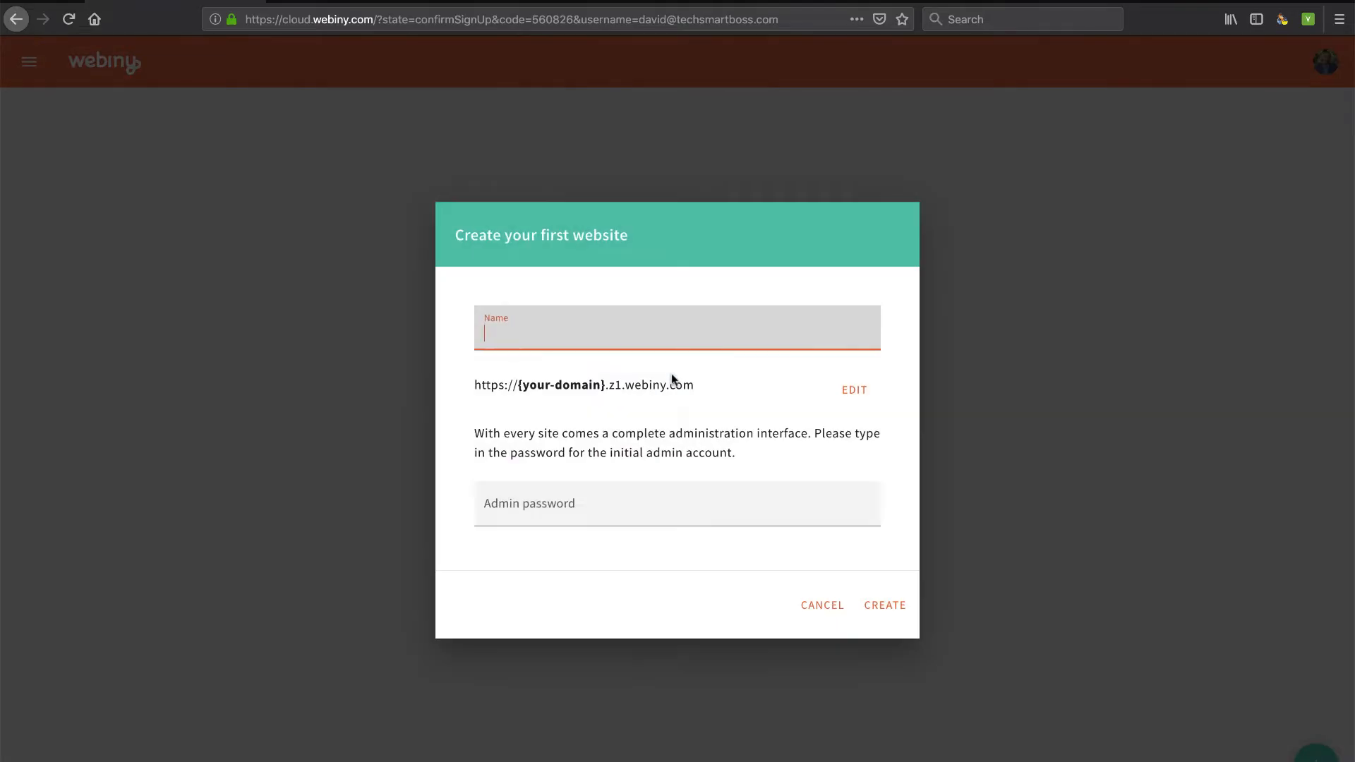
text(T)
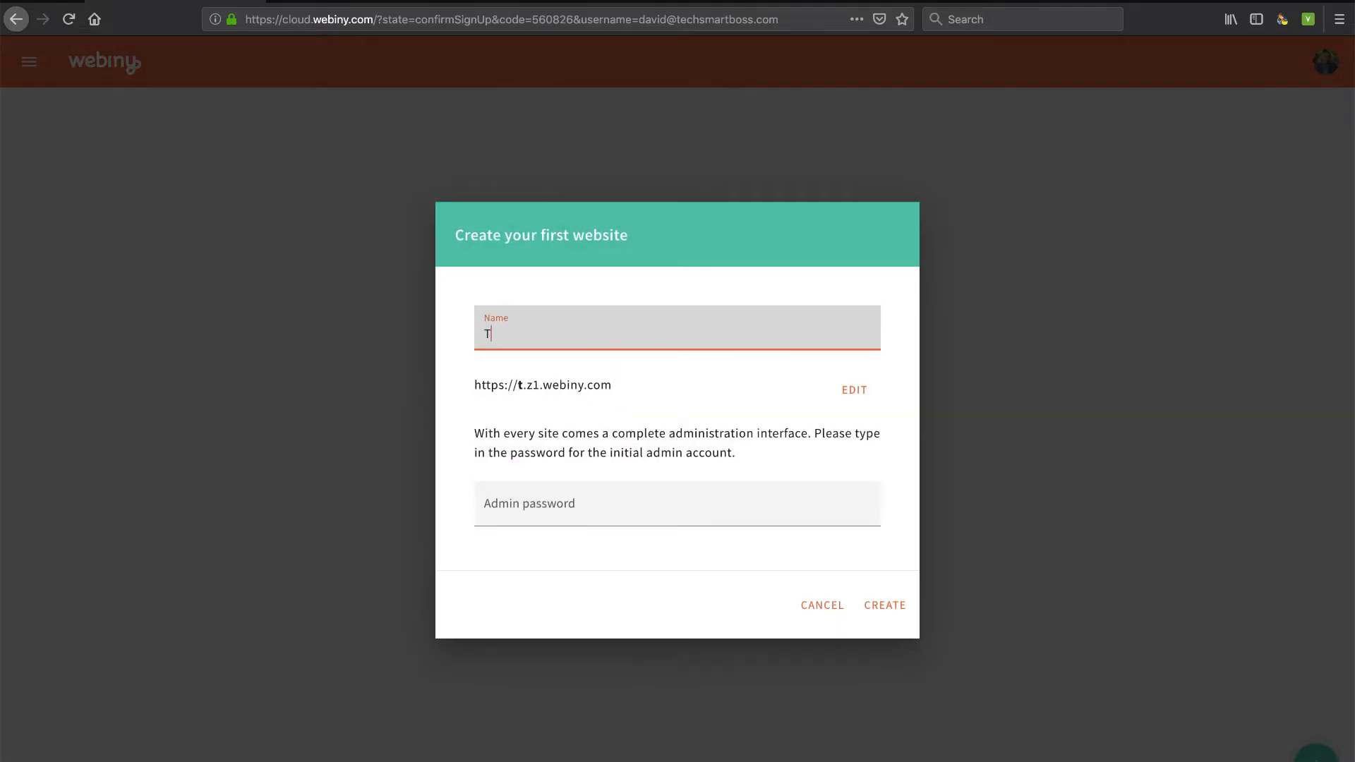
text(ech Smart Boss)
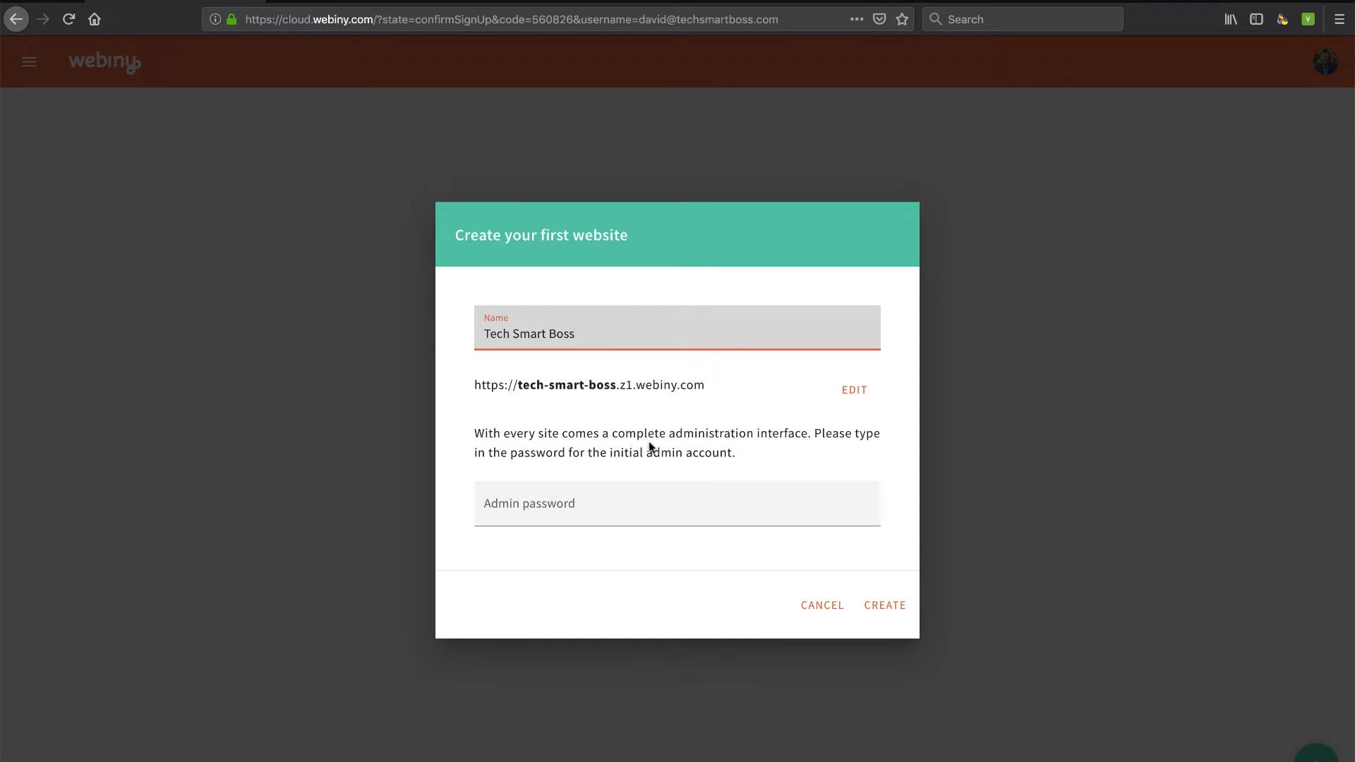
click(606, 504)
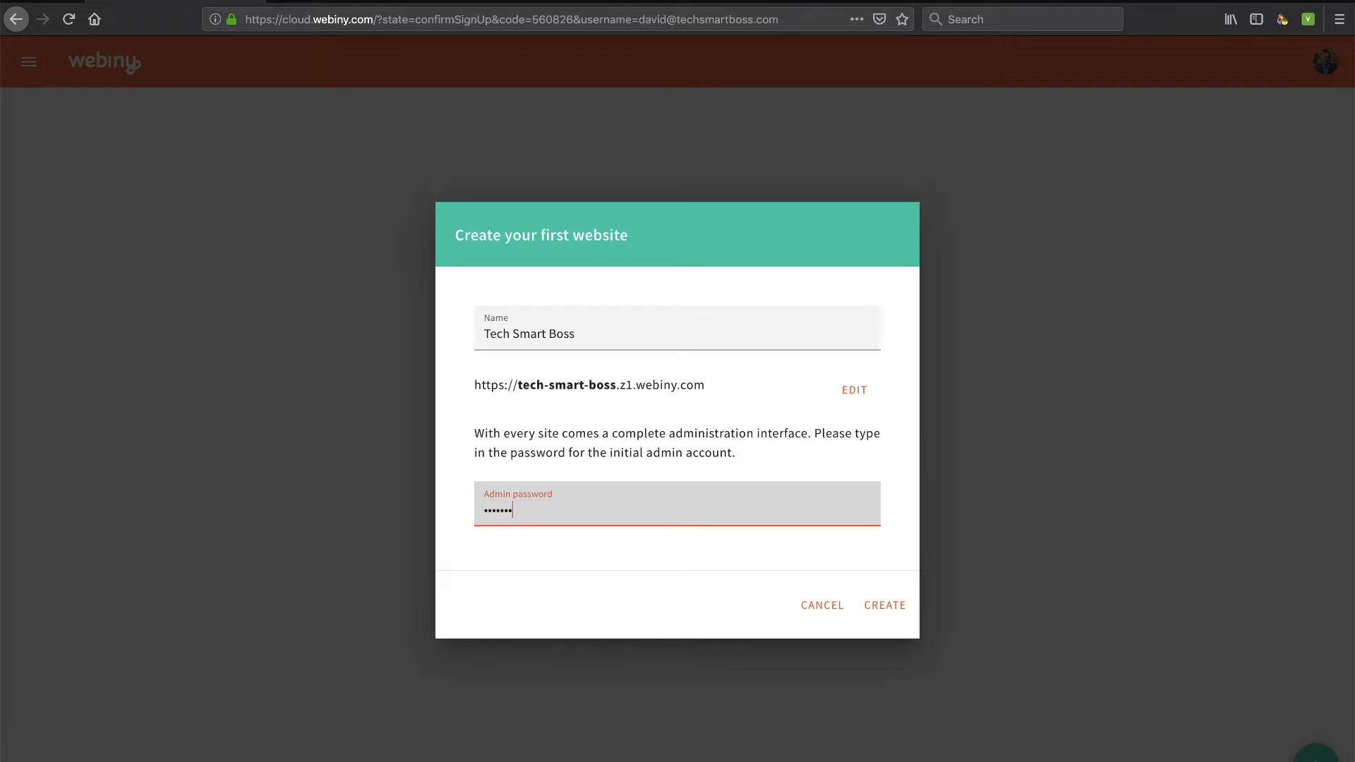
click(853, 389)
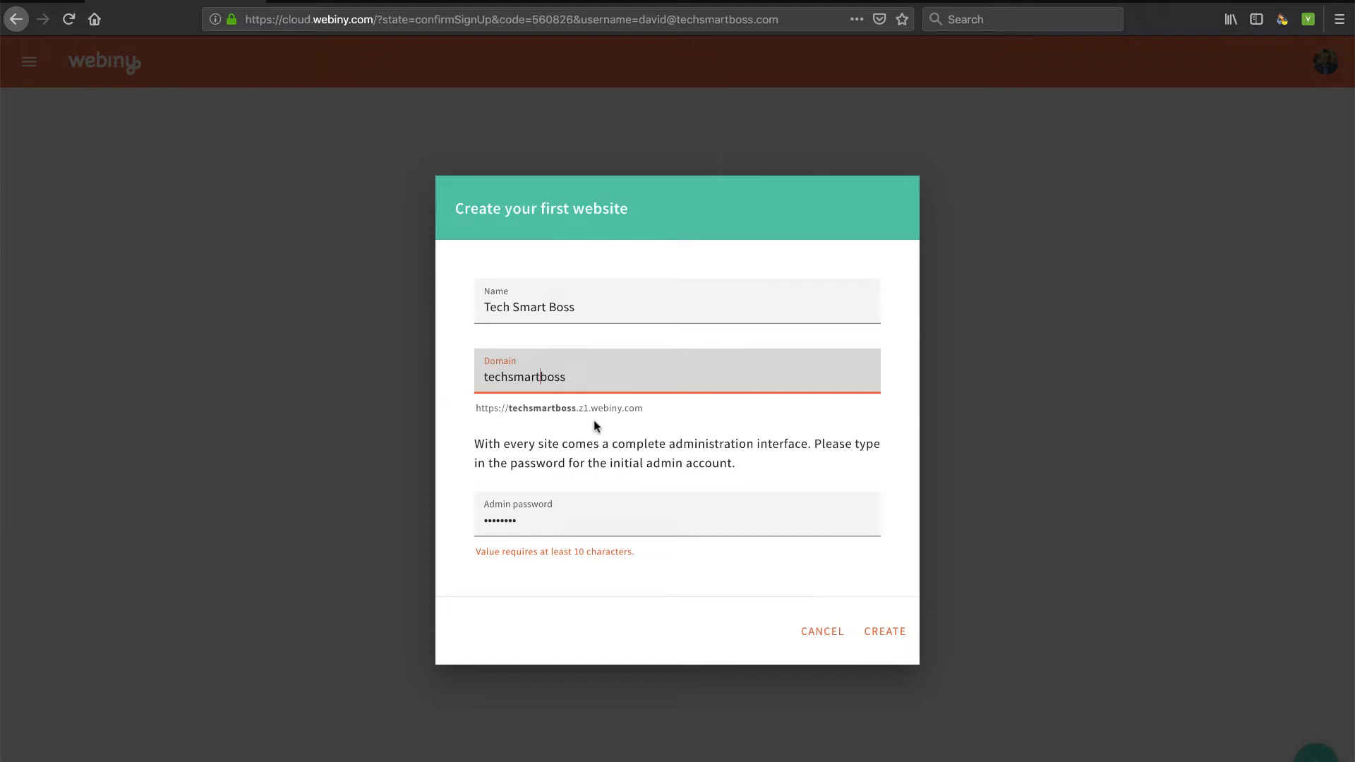
mouse_move(610, 422)
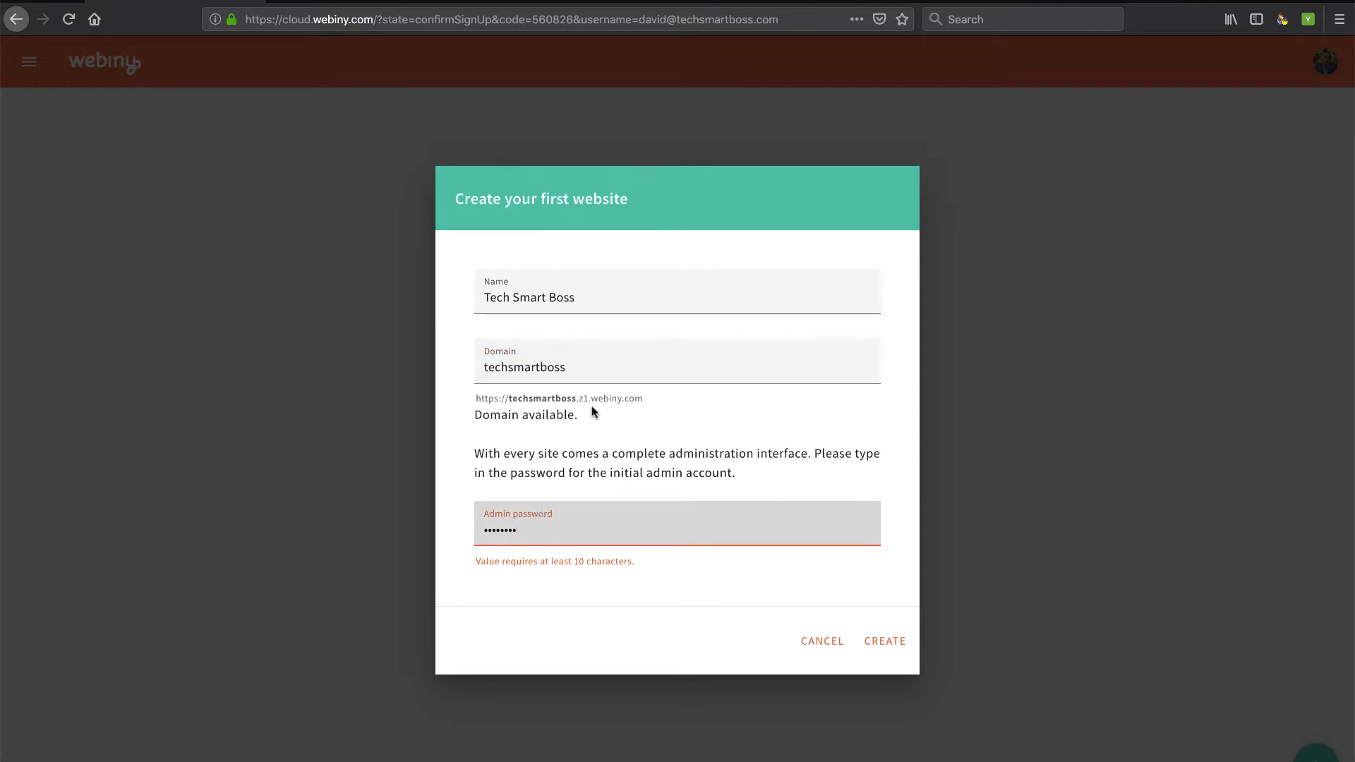
mouse_move(484, 580)
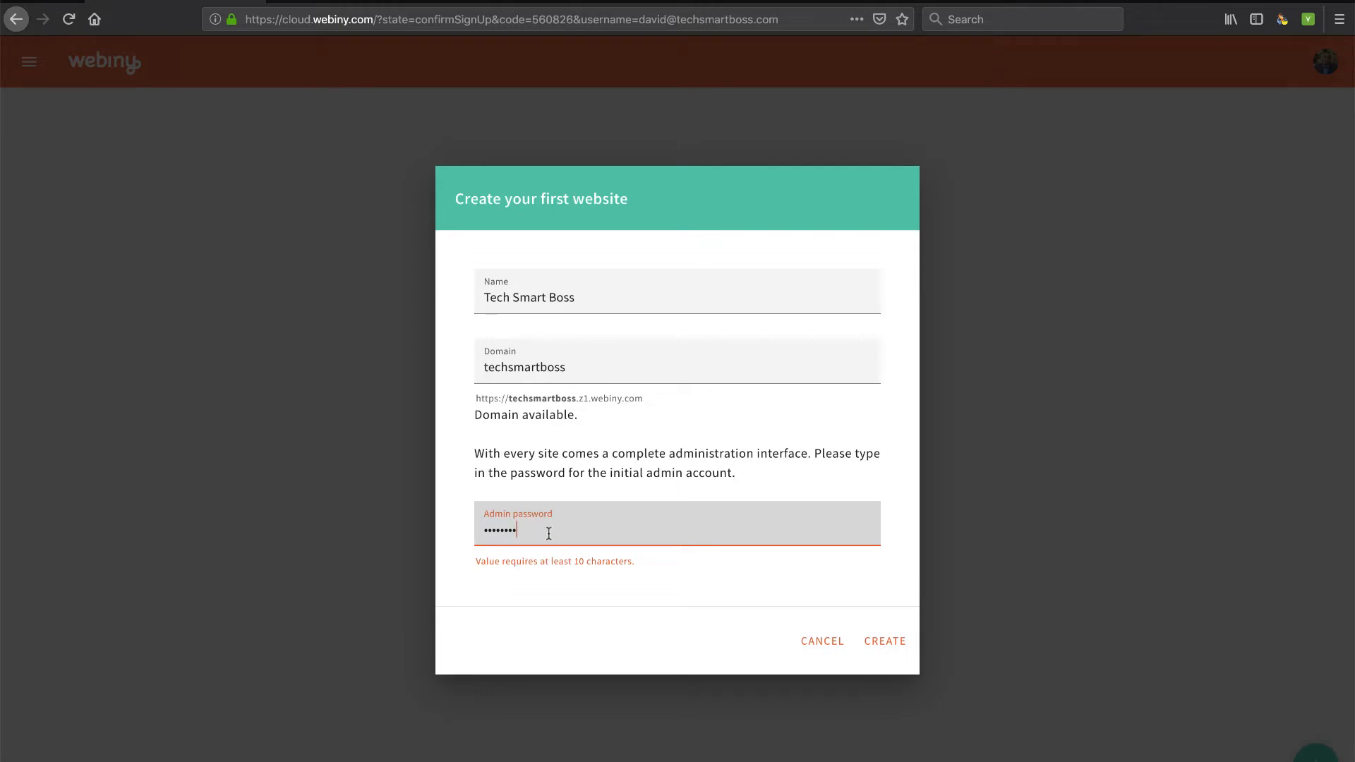
key(ctrl+a)
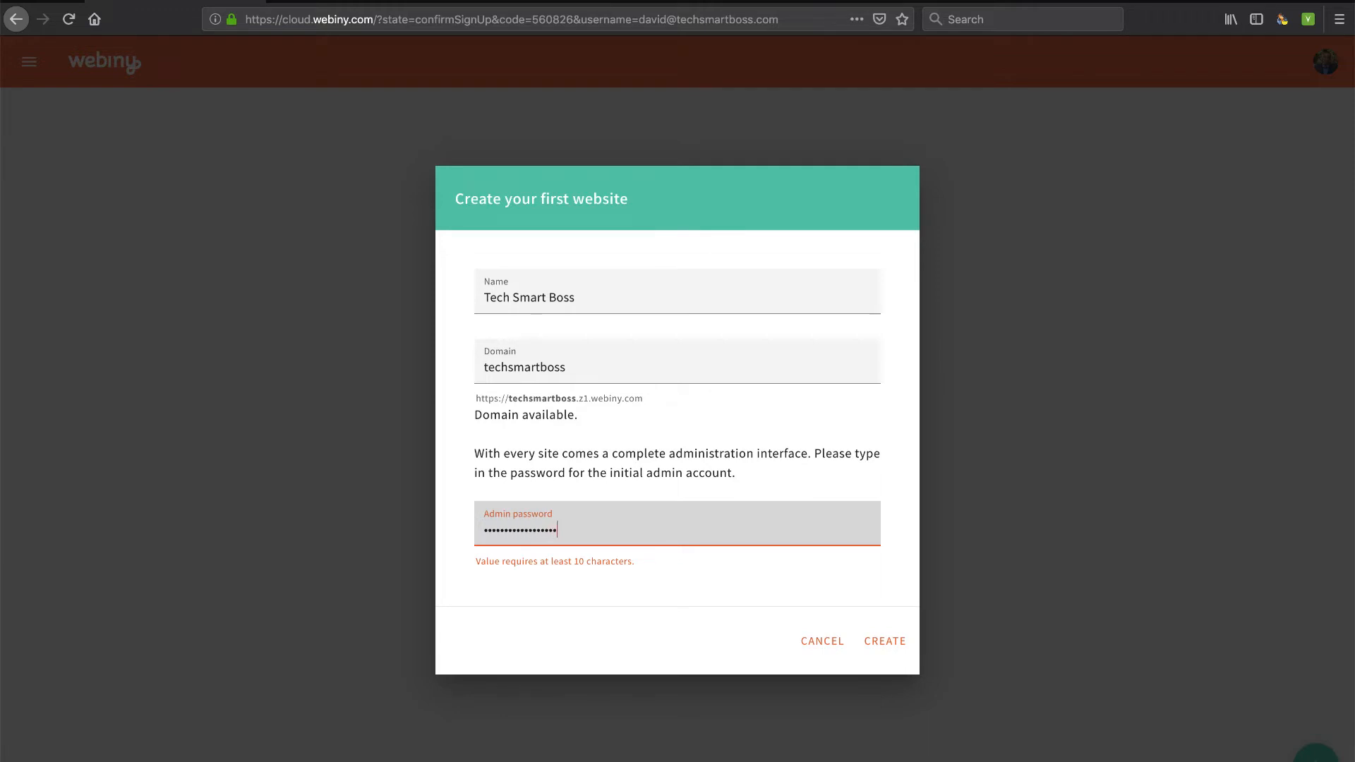
click(883, 640)
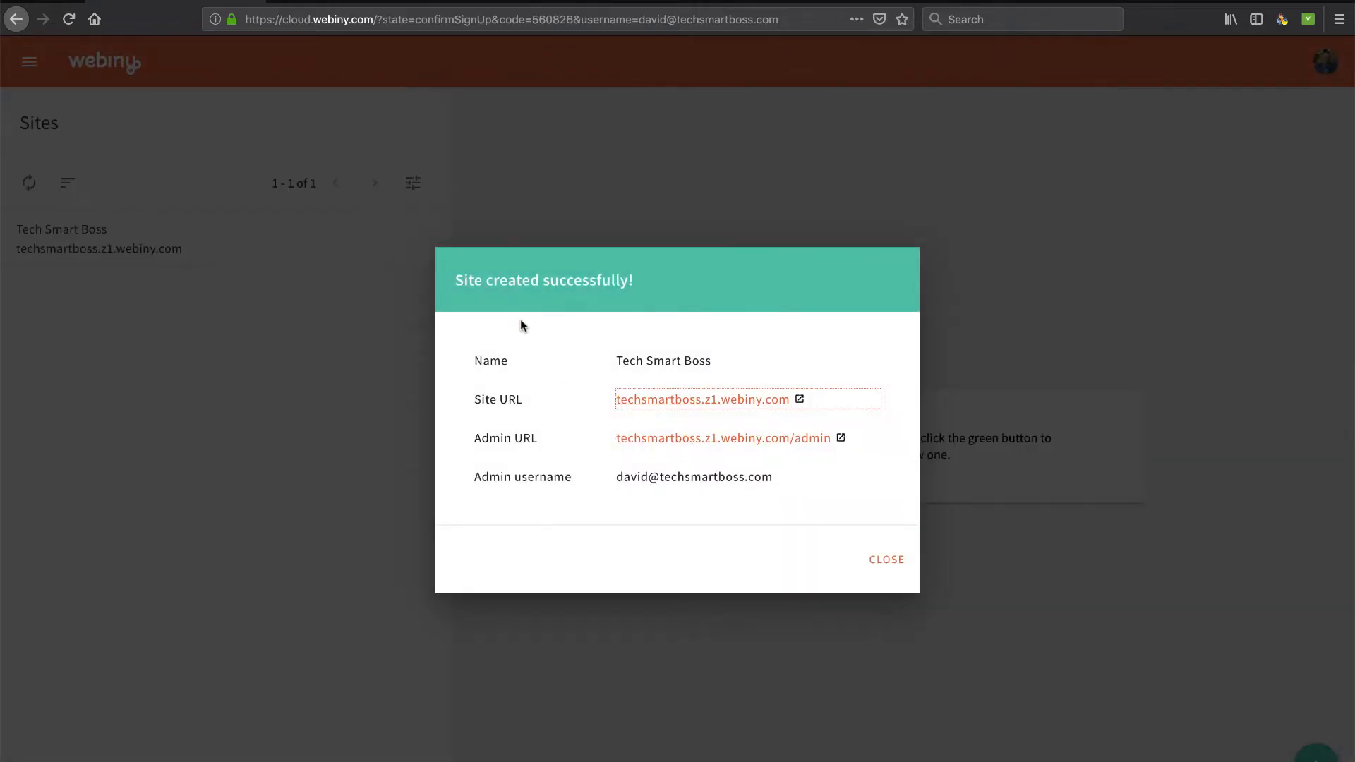
mouse_move(508, 378)
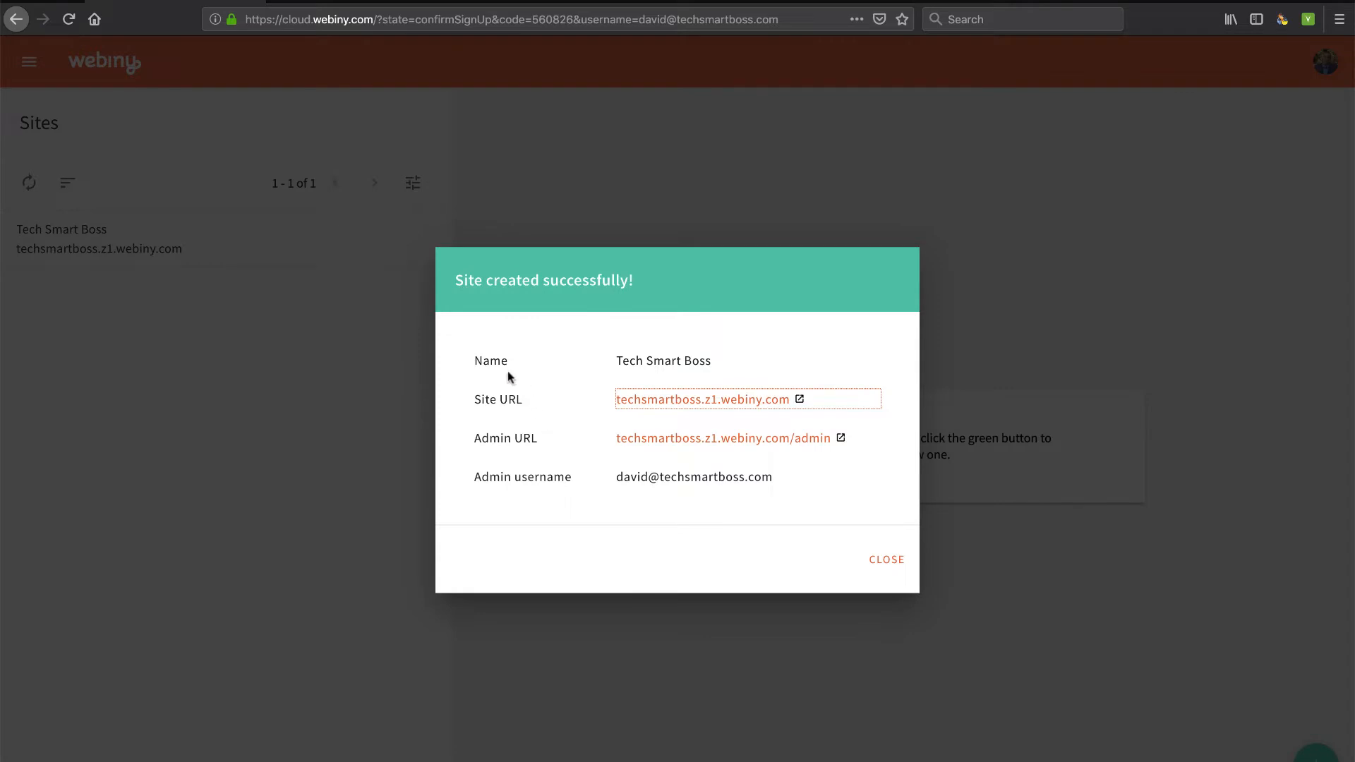
mouse_move(534, 412)
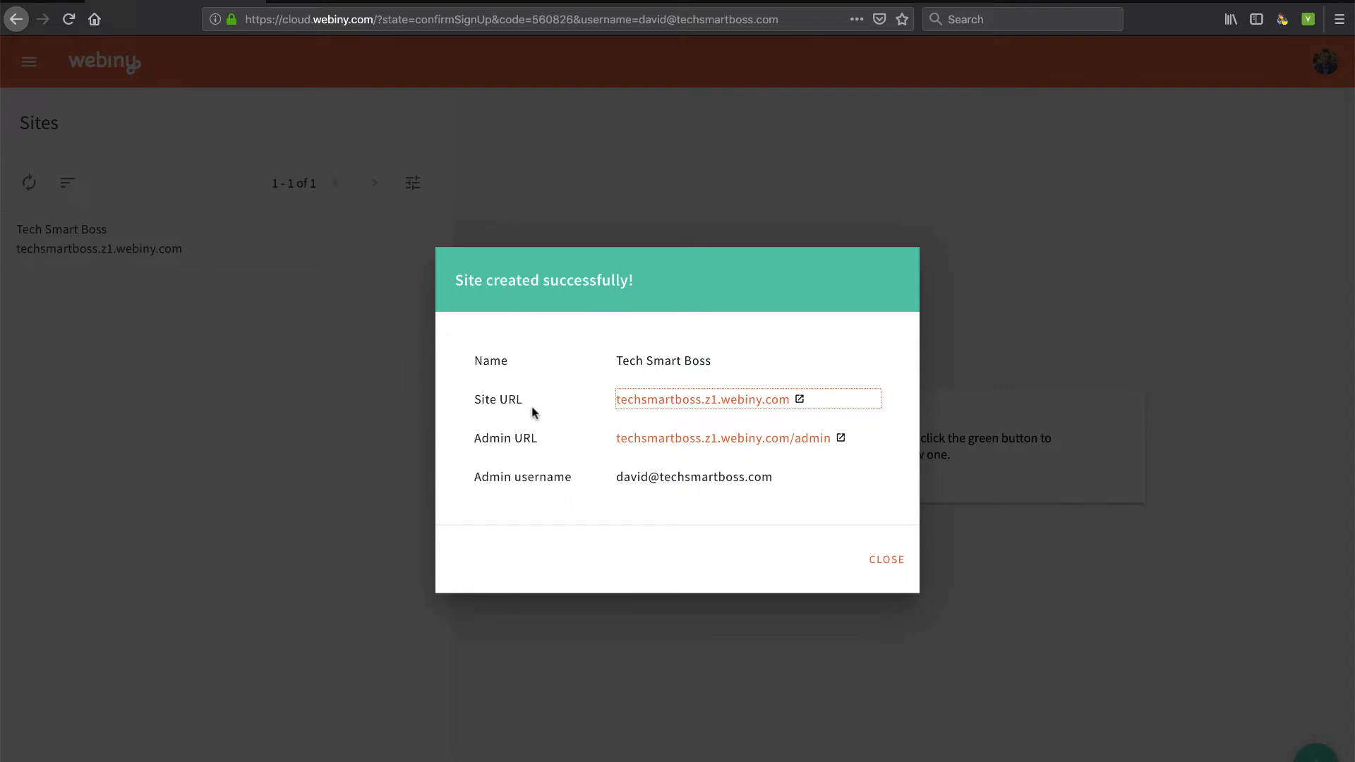
mouse_move(562, 494)
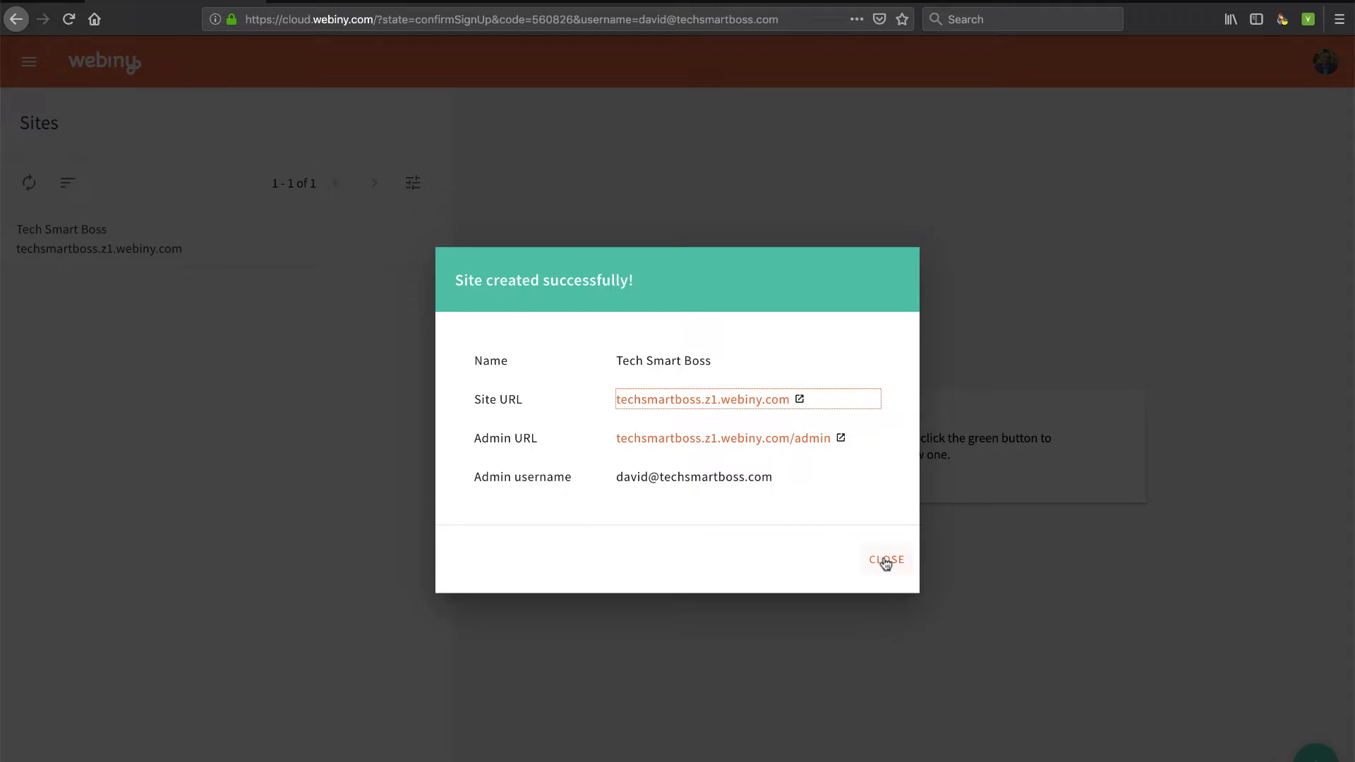
Dismiss the success dialog to land on the Sites list showing Tech Smart Boss
click(885, 559)
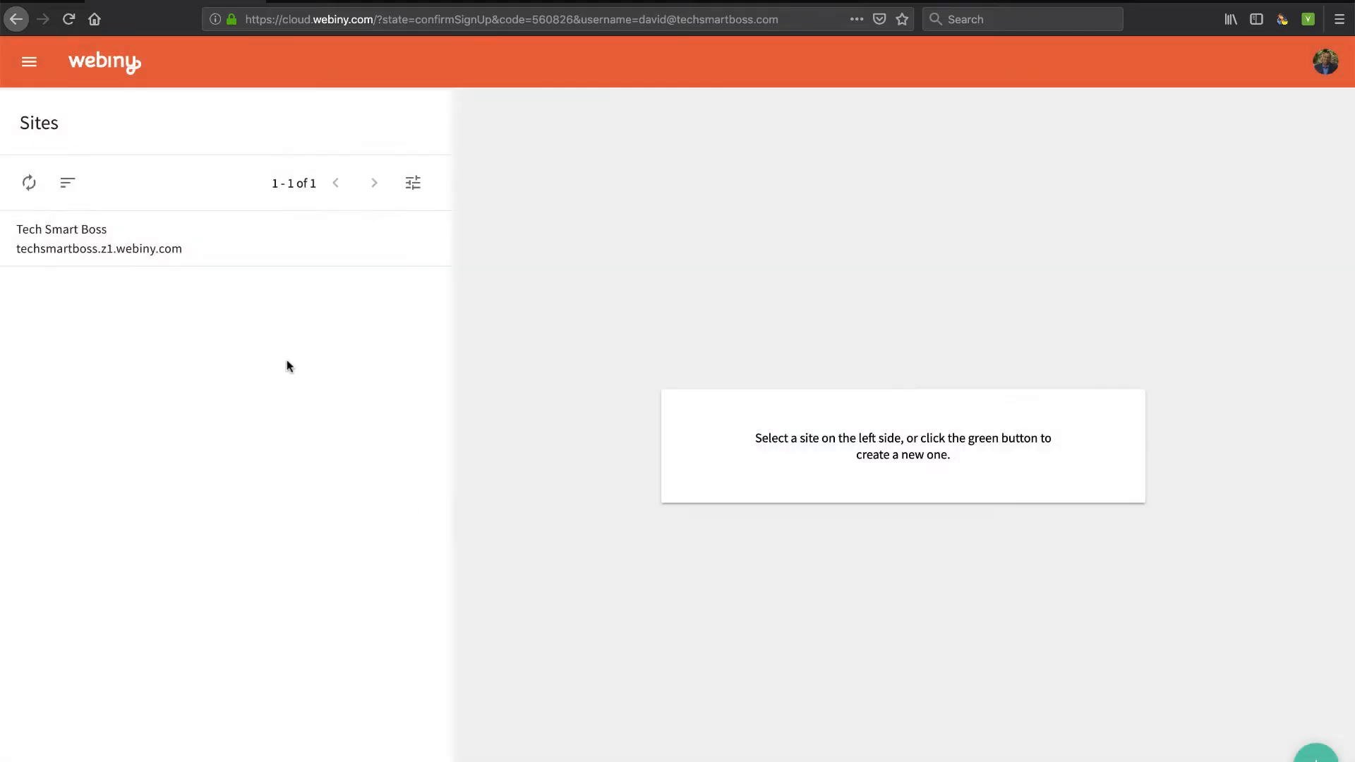
mouse_move(99, 240)
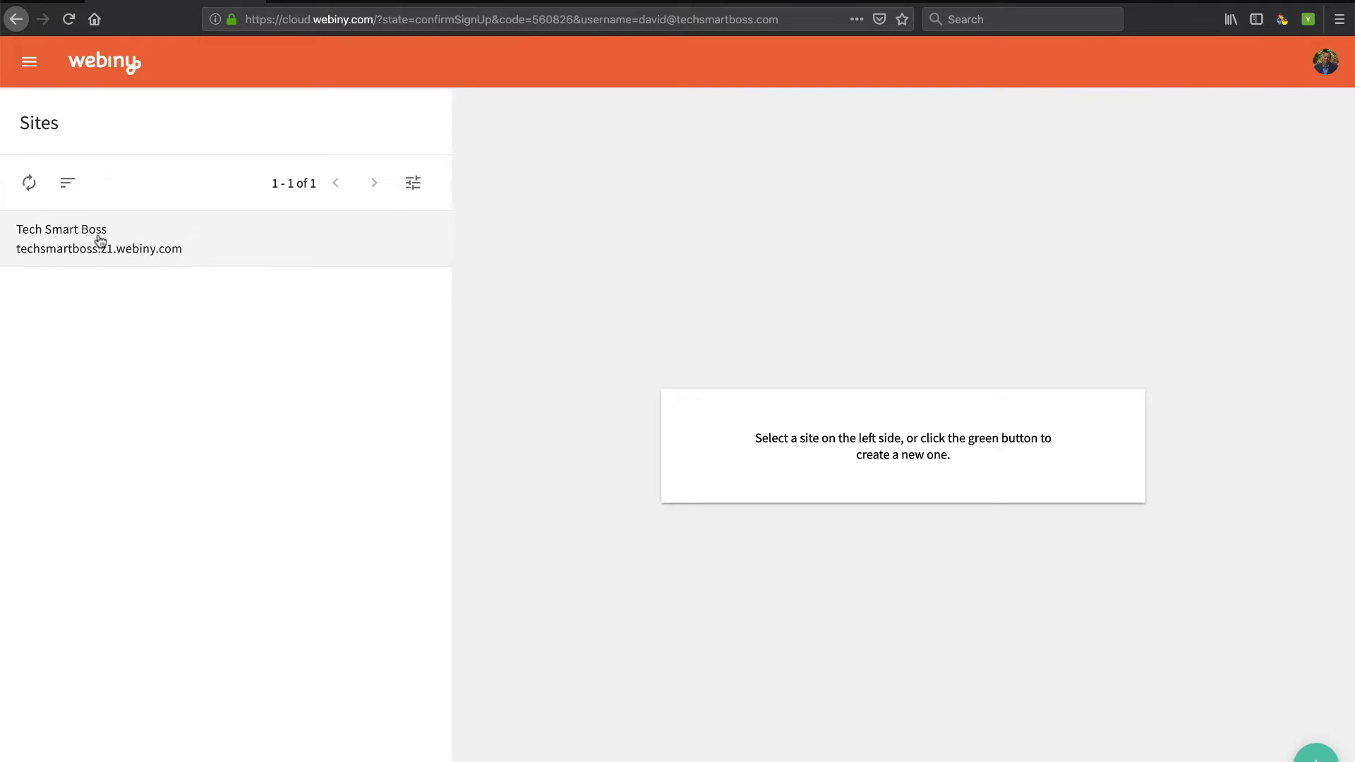
View the Tech Smart Boss site's overview with its site URL, admin URL and usage limits
click(113, 239)
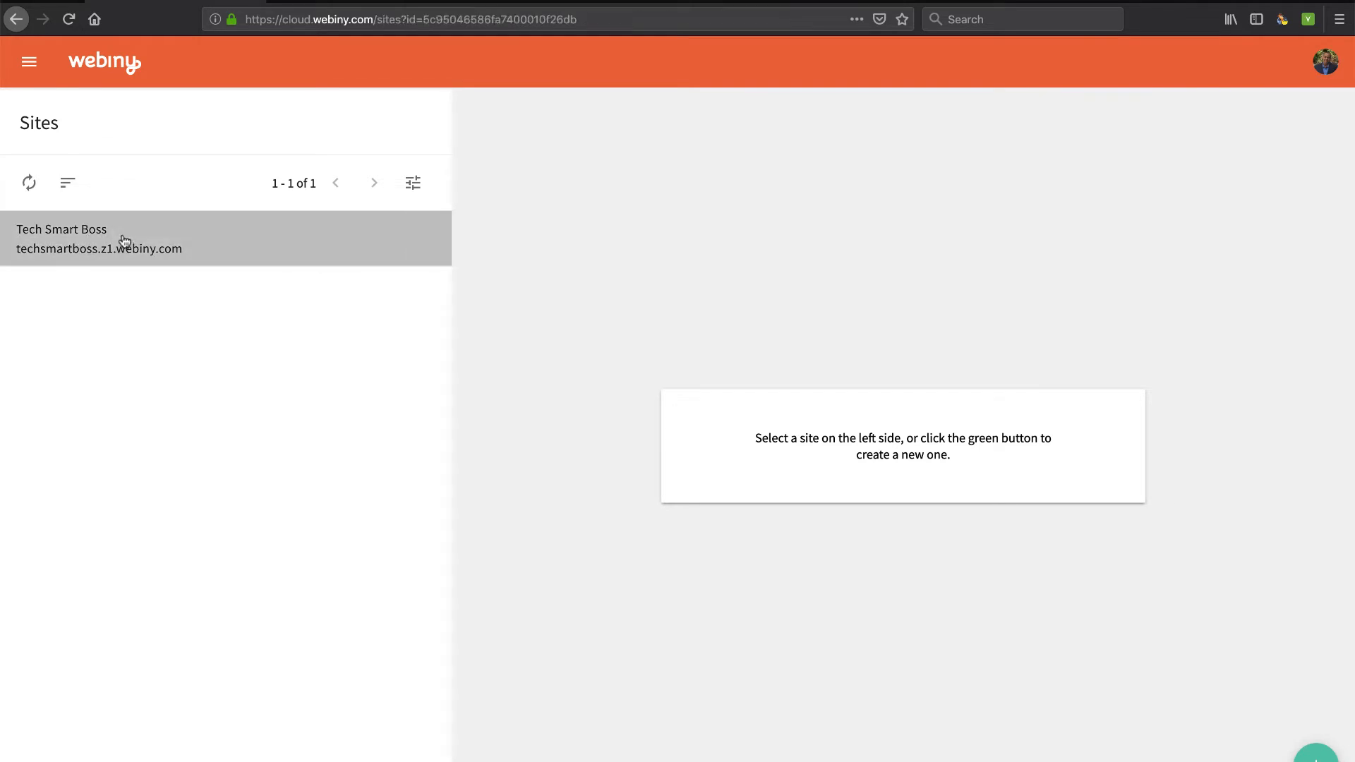
click(113, 238)
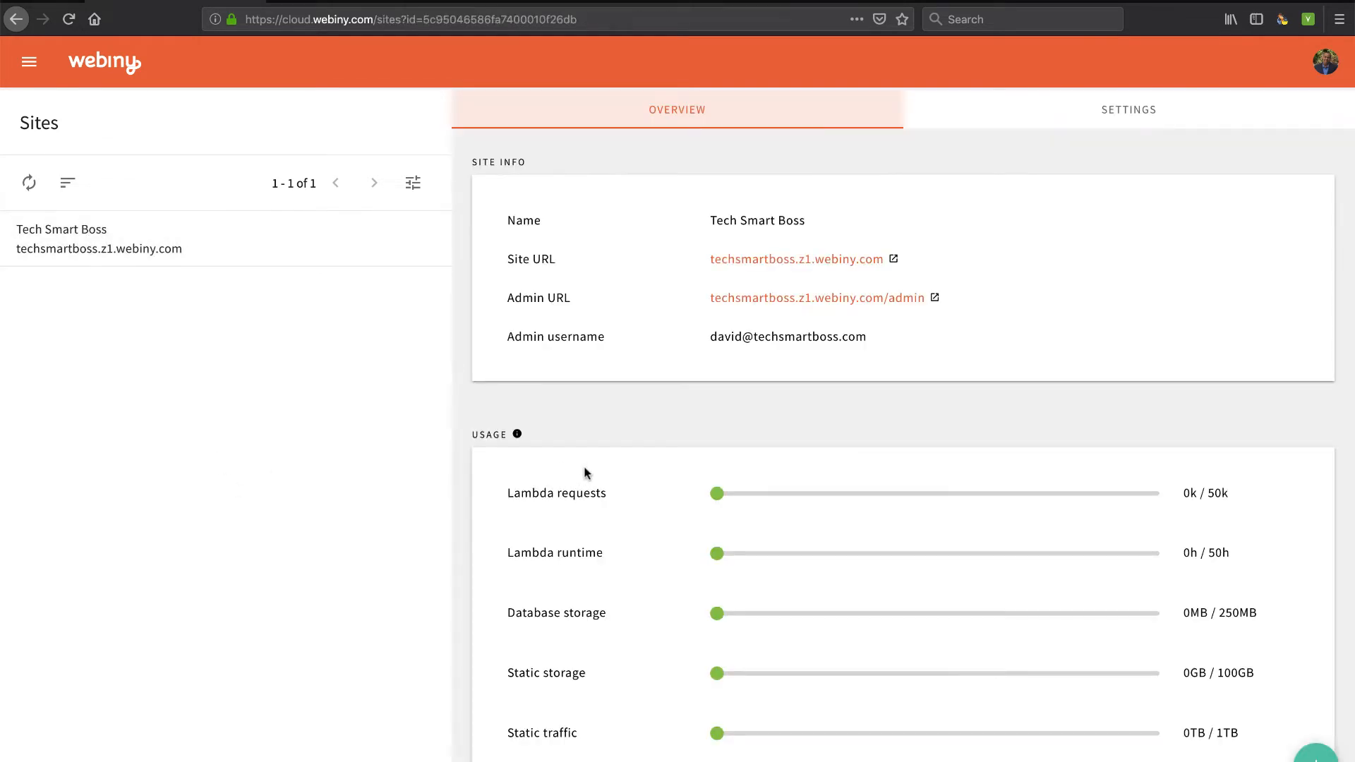
scroll(down, 3)
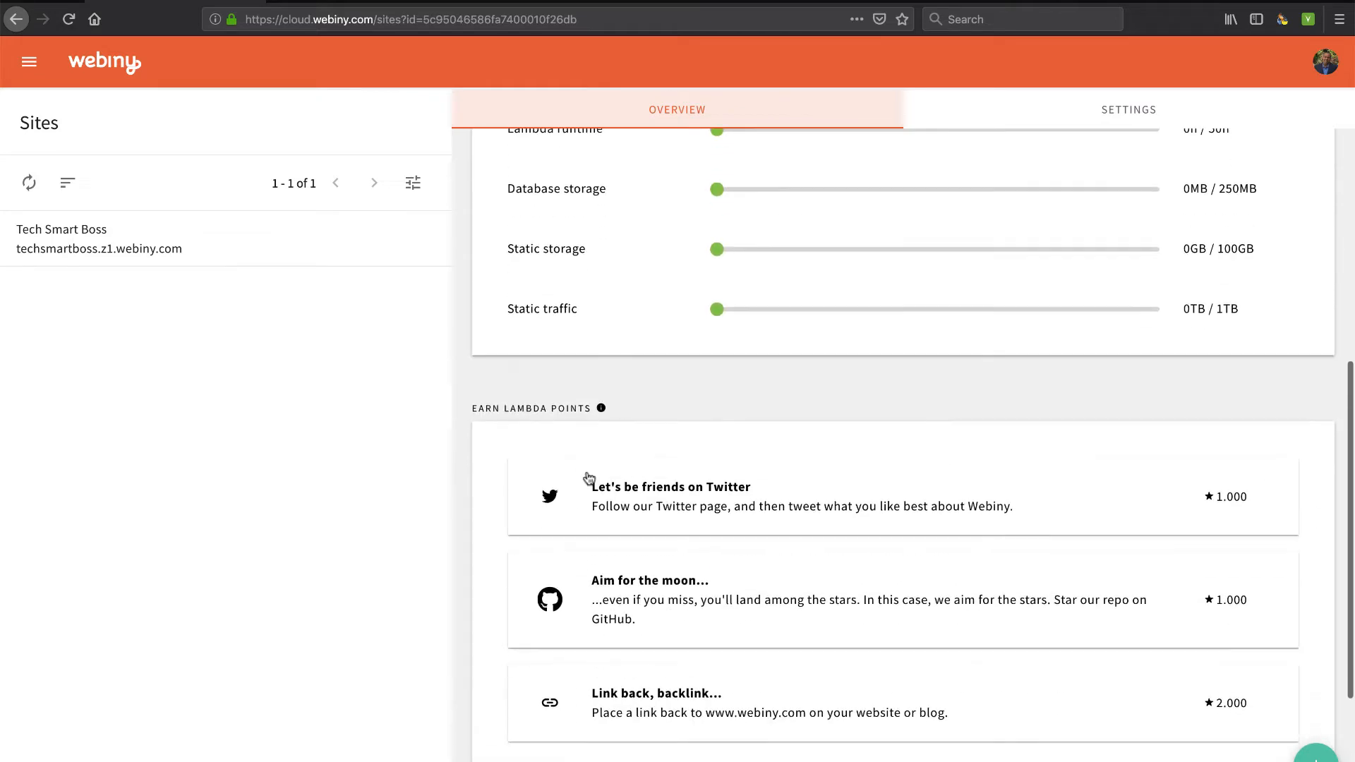
scroll(down, 3)
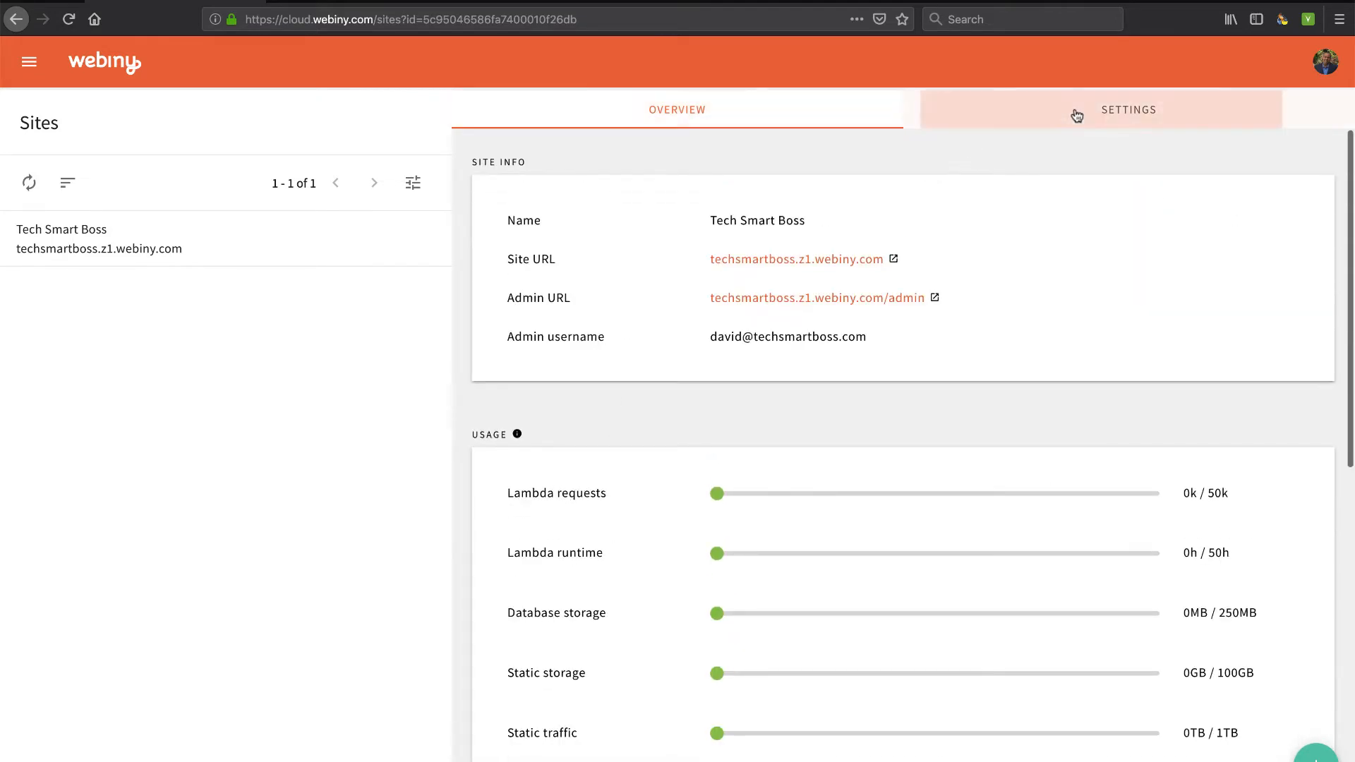
Browse the site's General settings, then return to the Overview details
click(1127, 108)
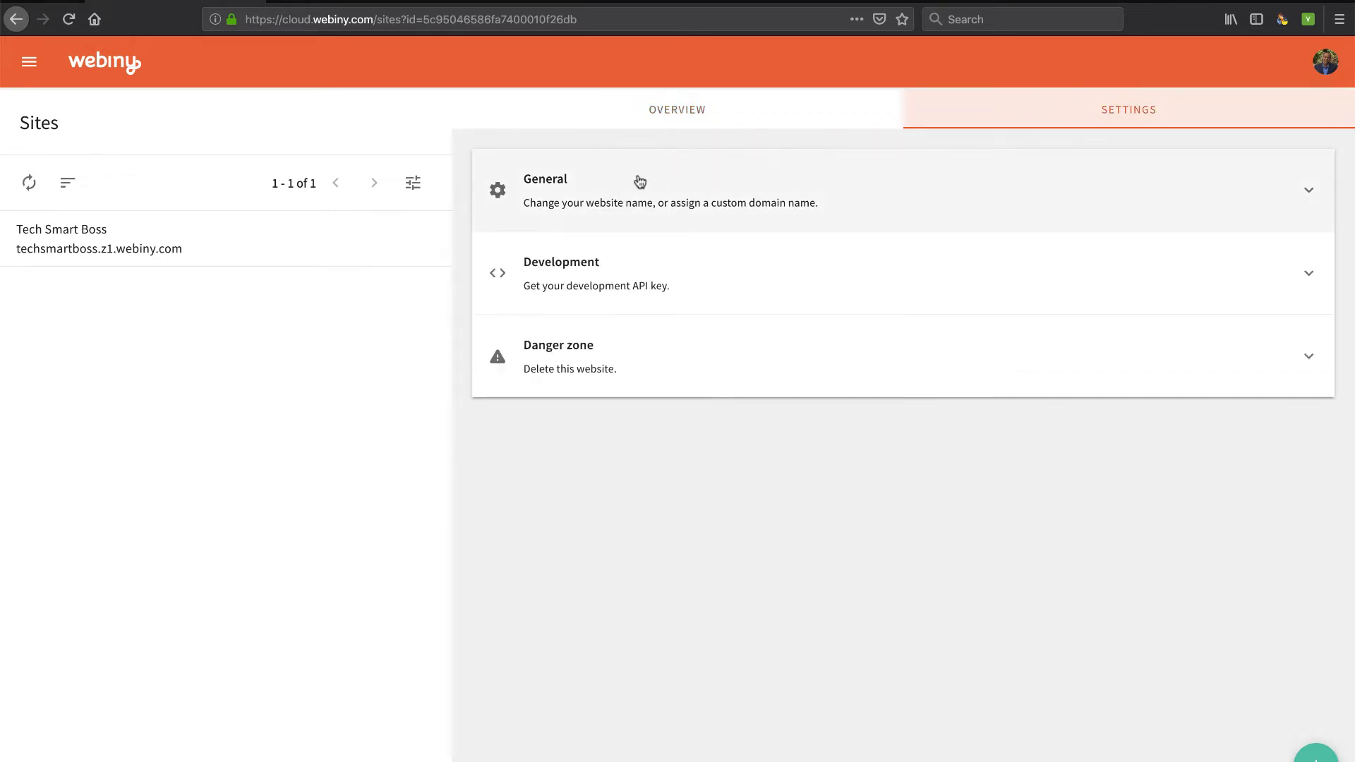
click(606, 182)
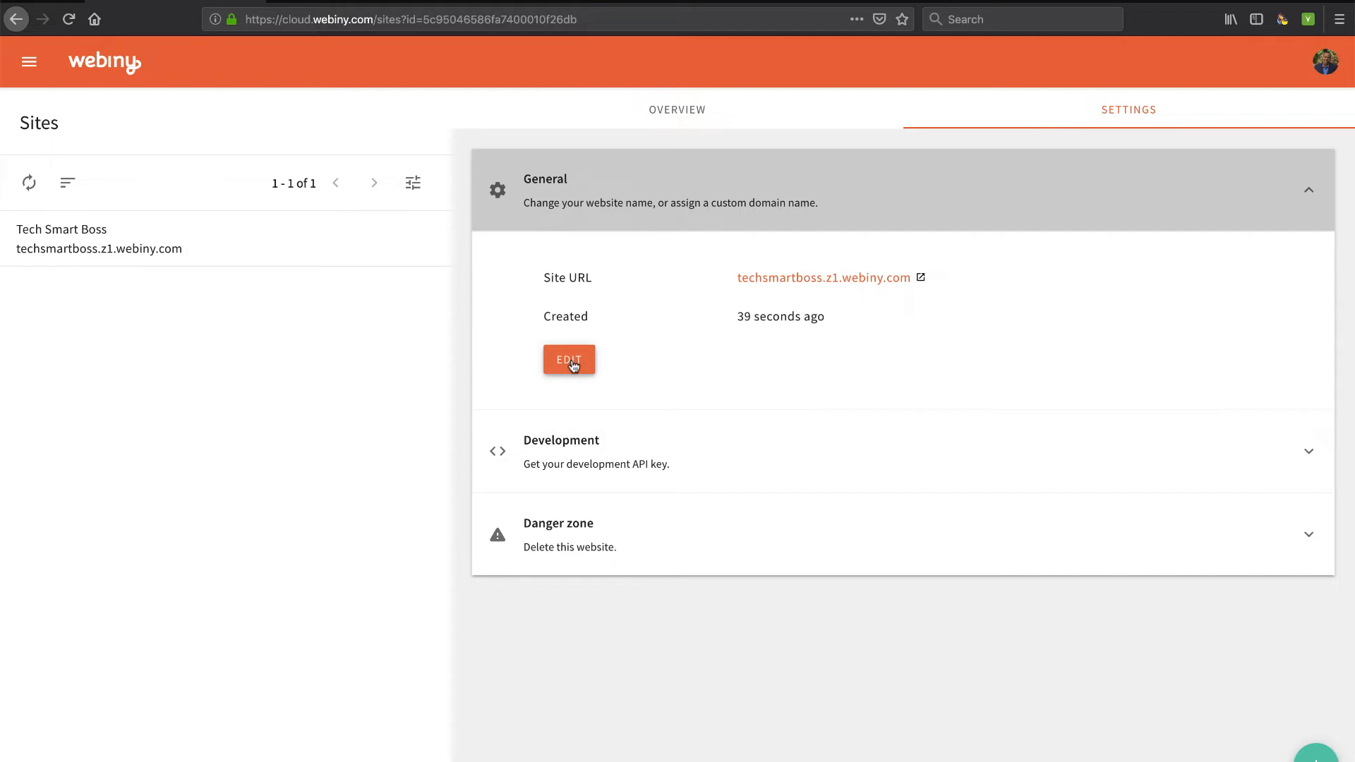
click(569, 360)
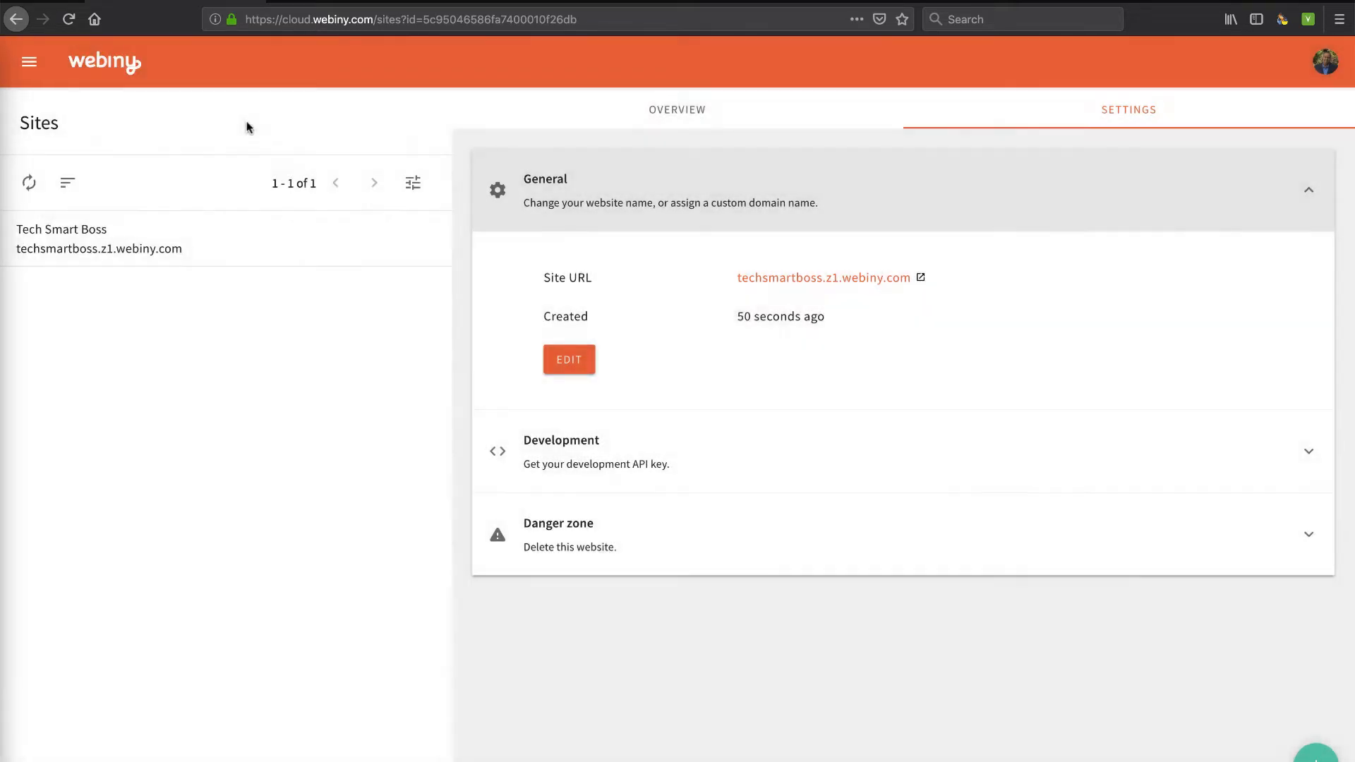
mouse_move(676, 110)
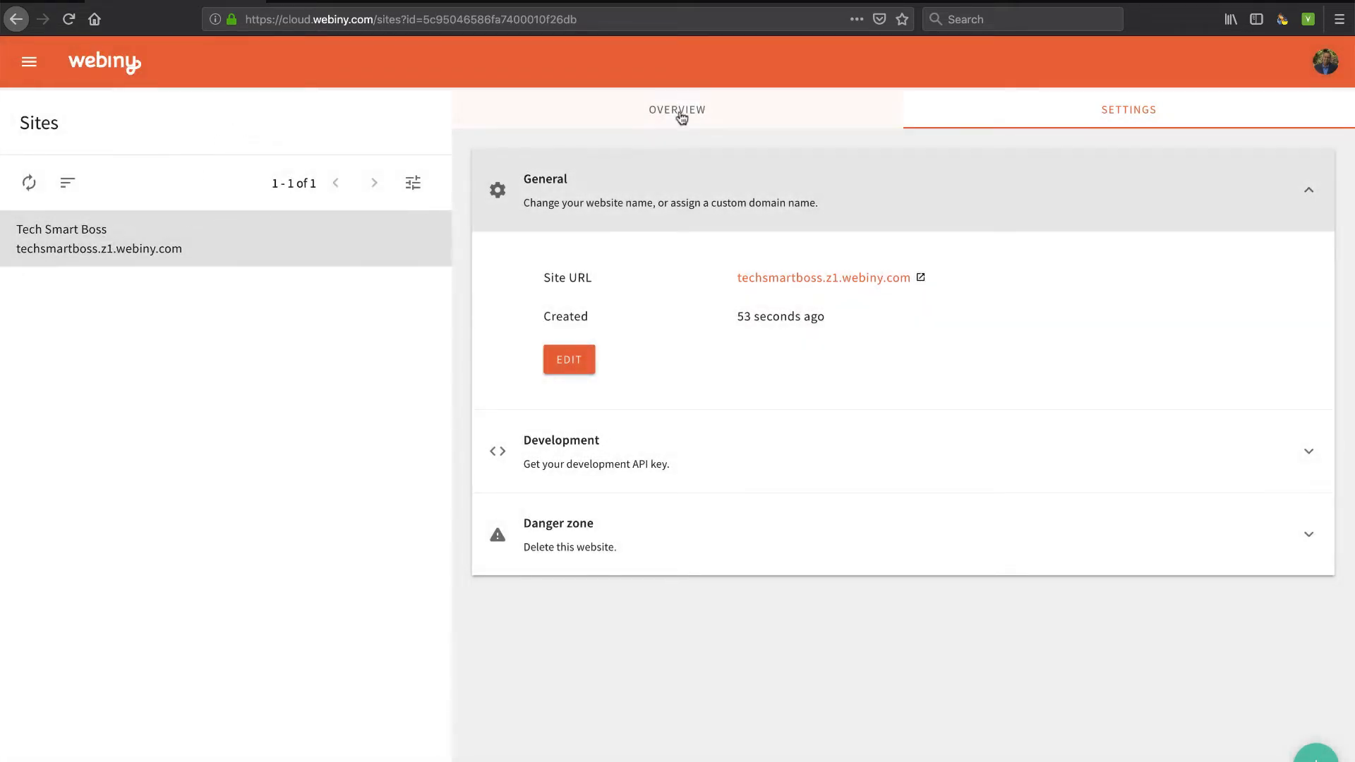
click(676, 110)
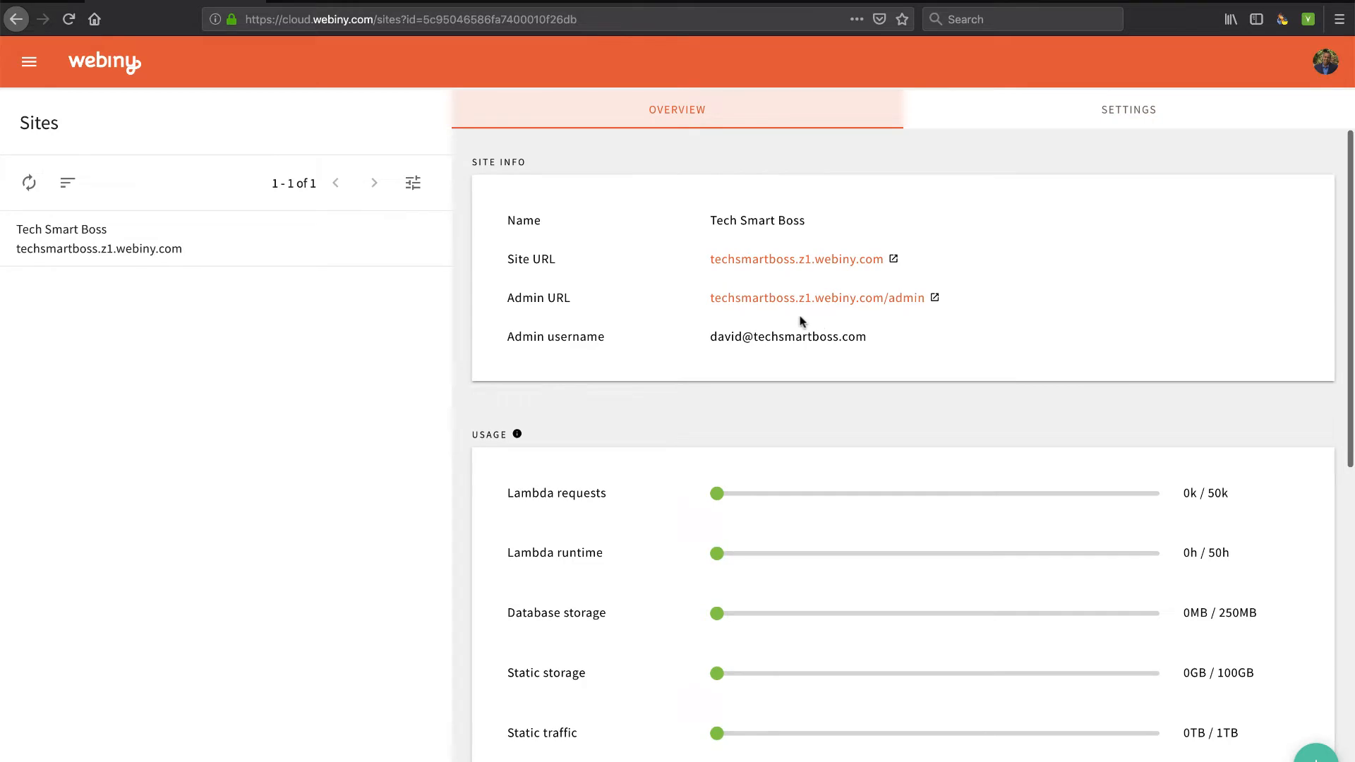
scroll(down, 3)
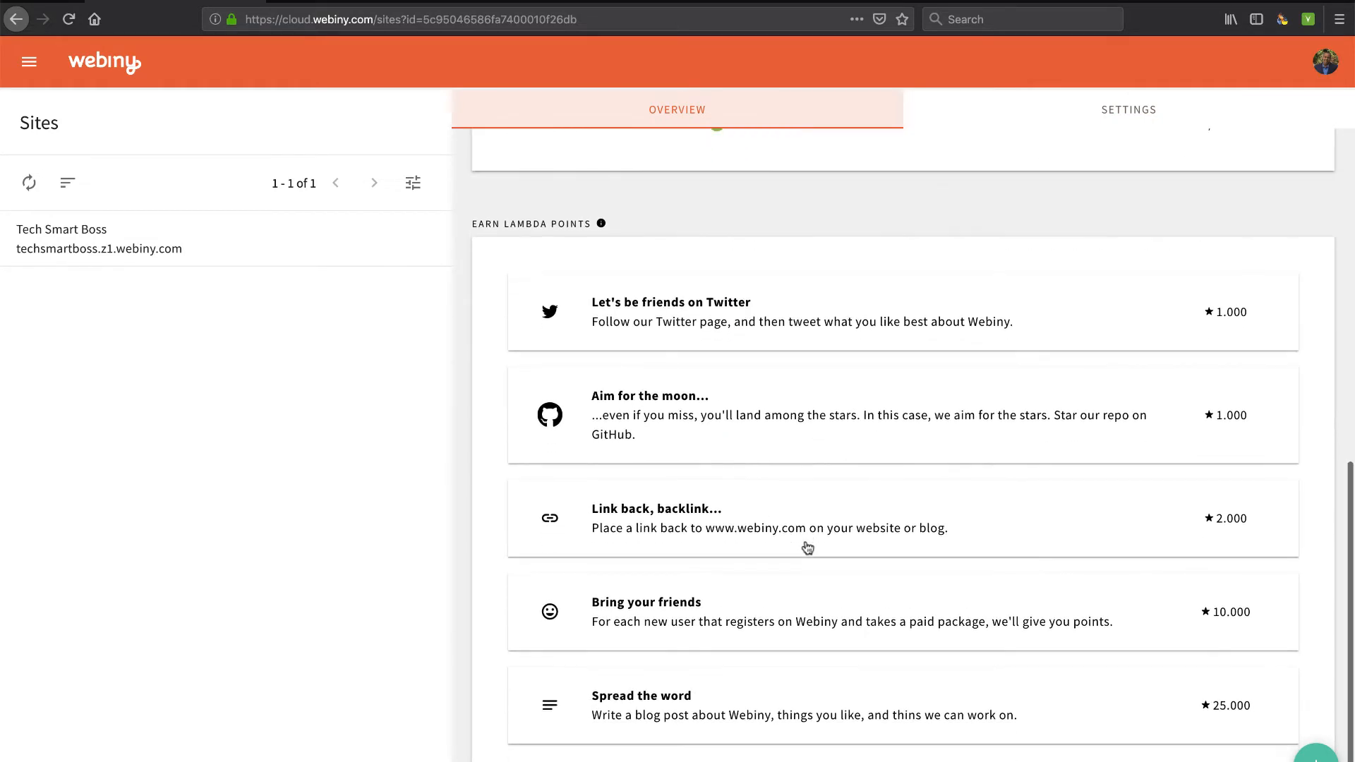
scroll(up, 3)
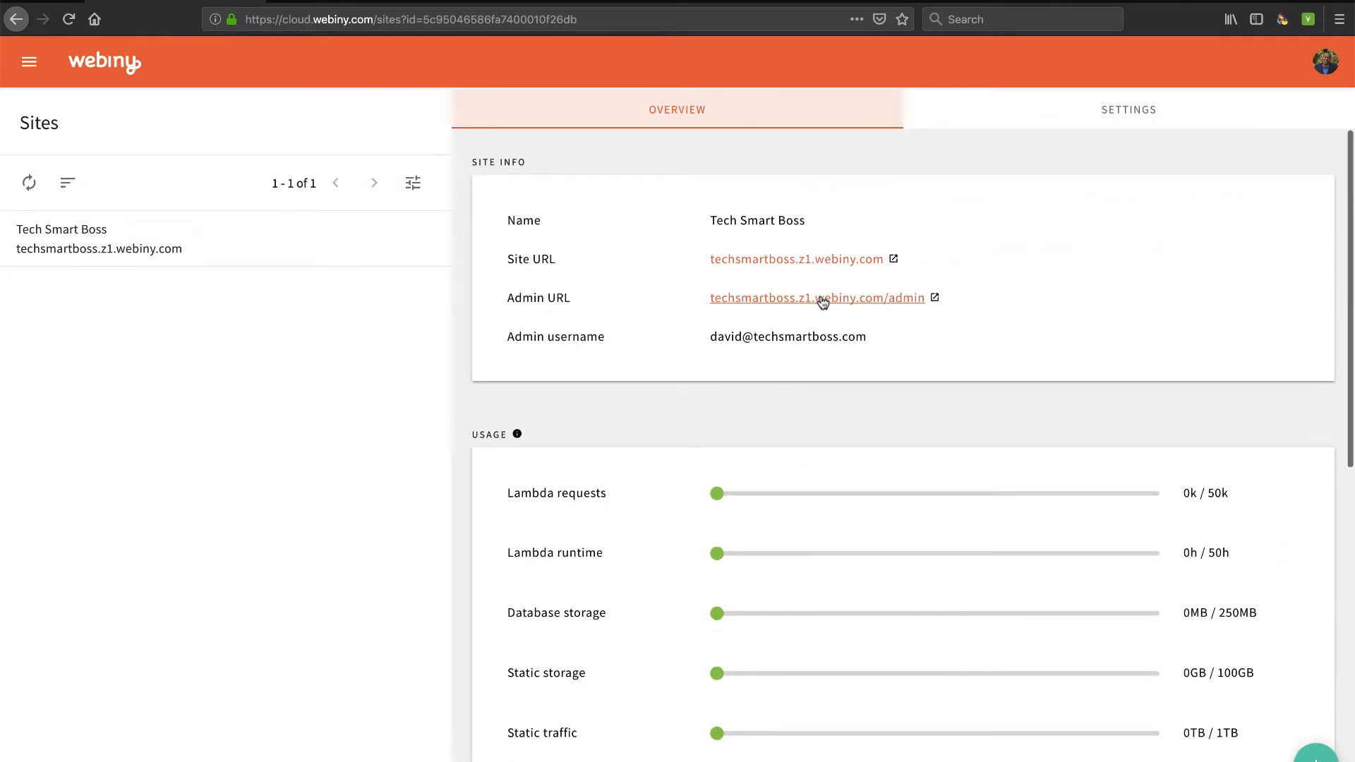
Sign in to the Tech Smart Boss admin URL, retrying the password after an invalid-credentials attempt, reaching the CMS Pages list
click(816, 298)
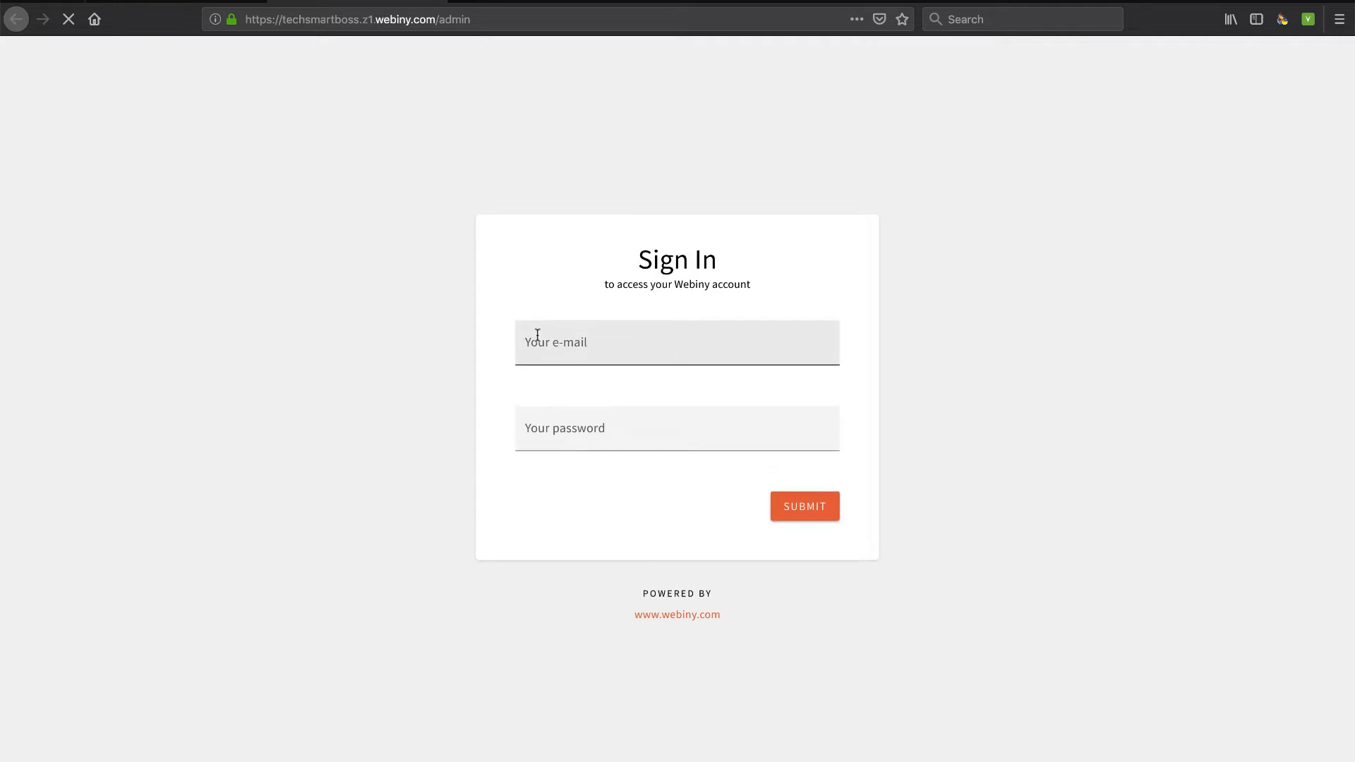
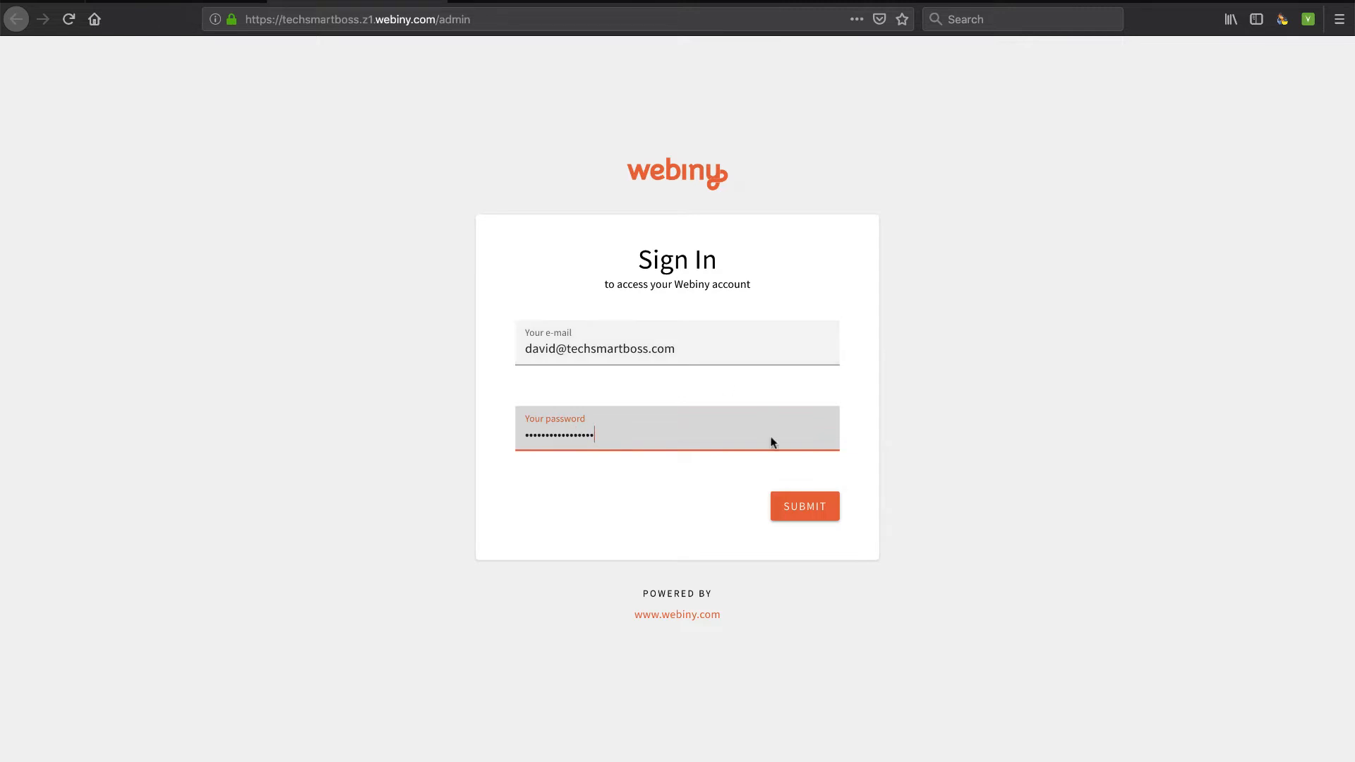
click(803, 506)
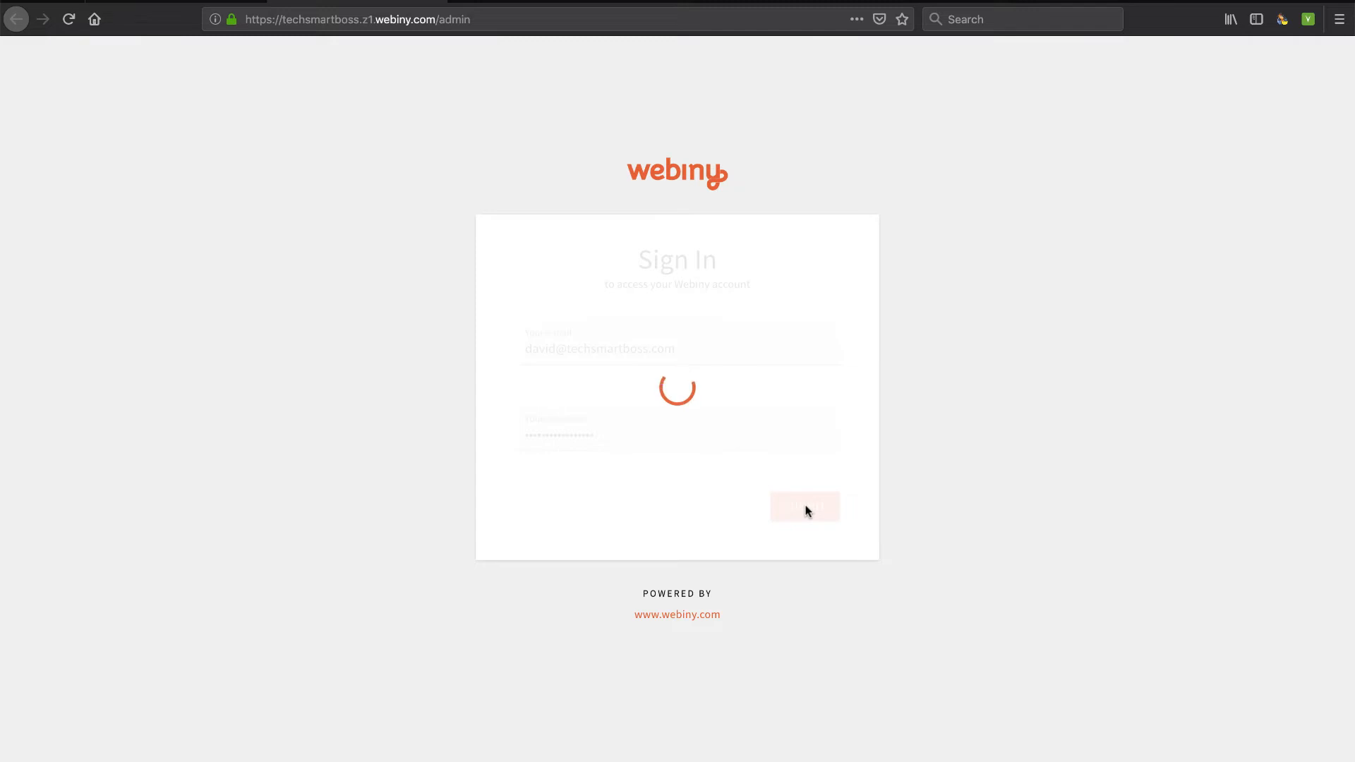
click(803, 506)
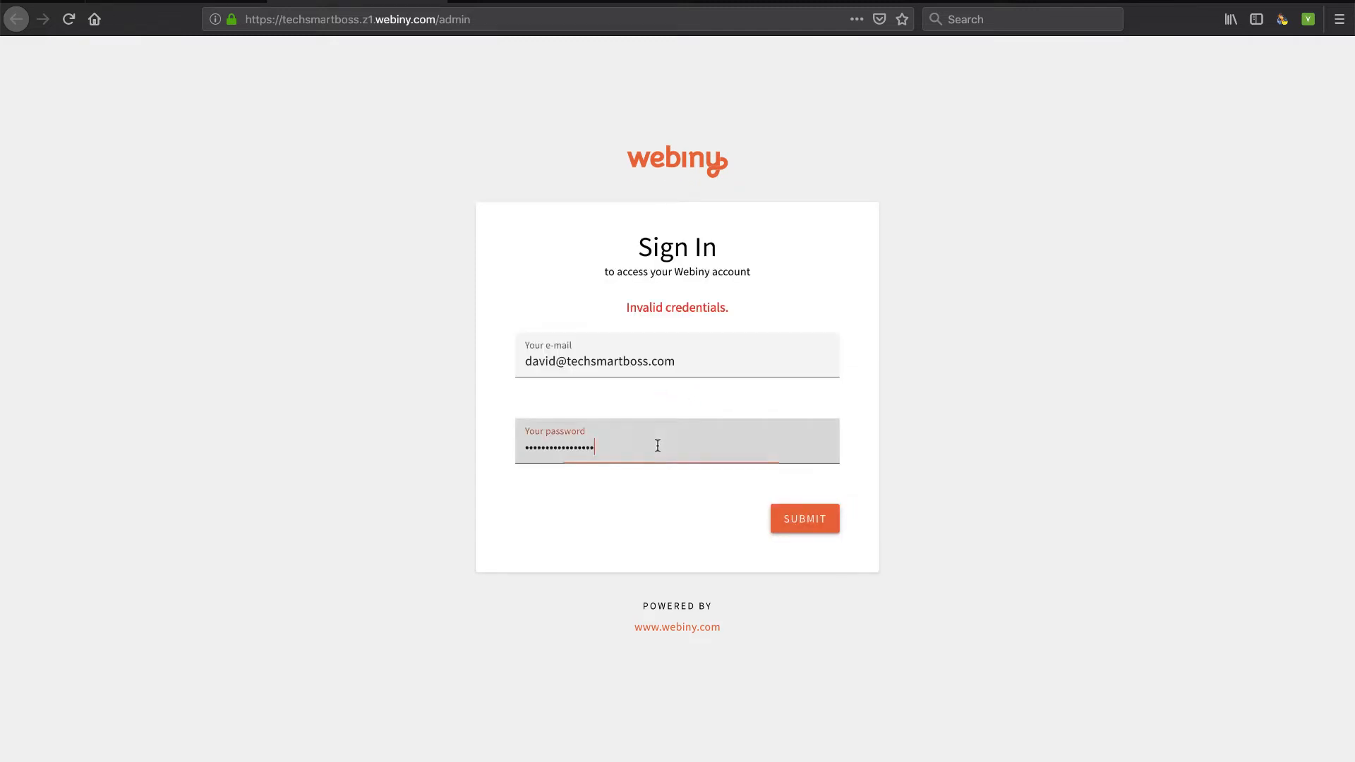
click(803, 519)
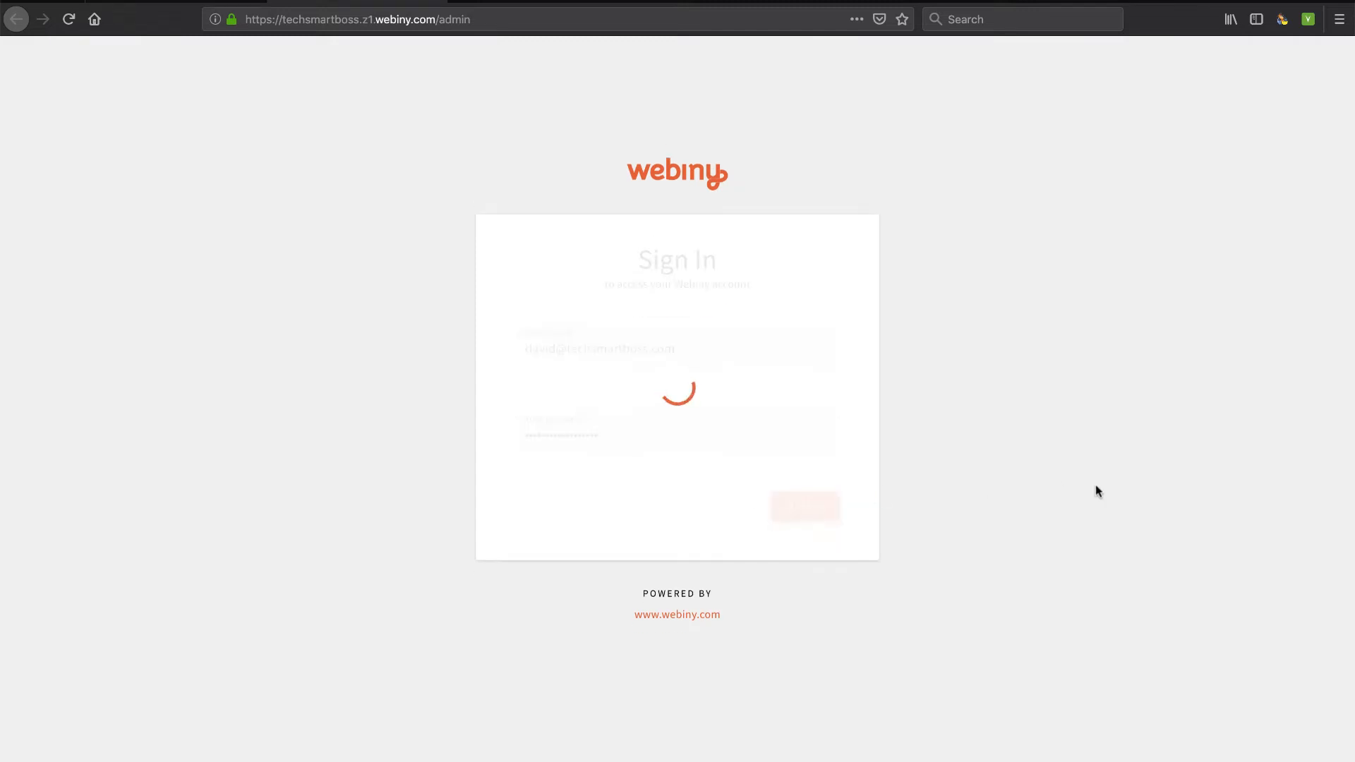
click(803, 507)
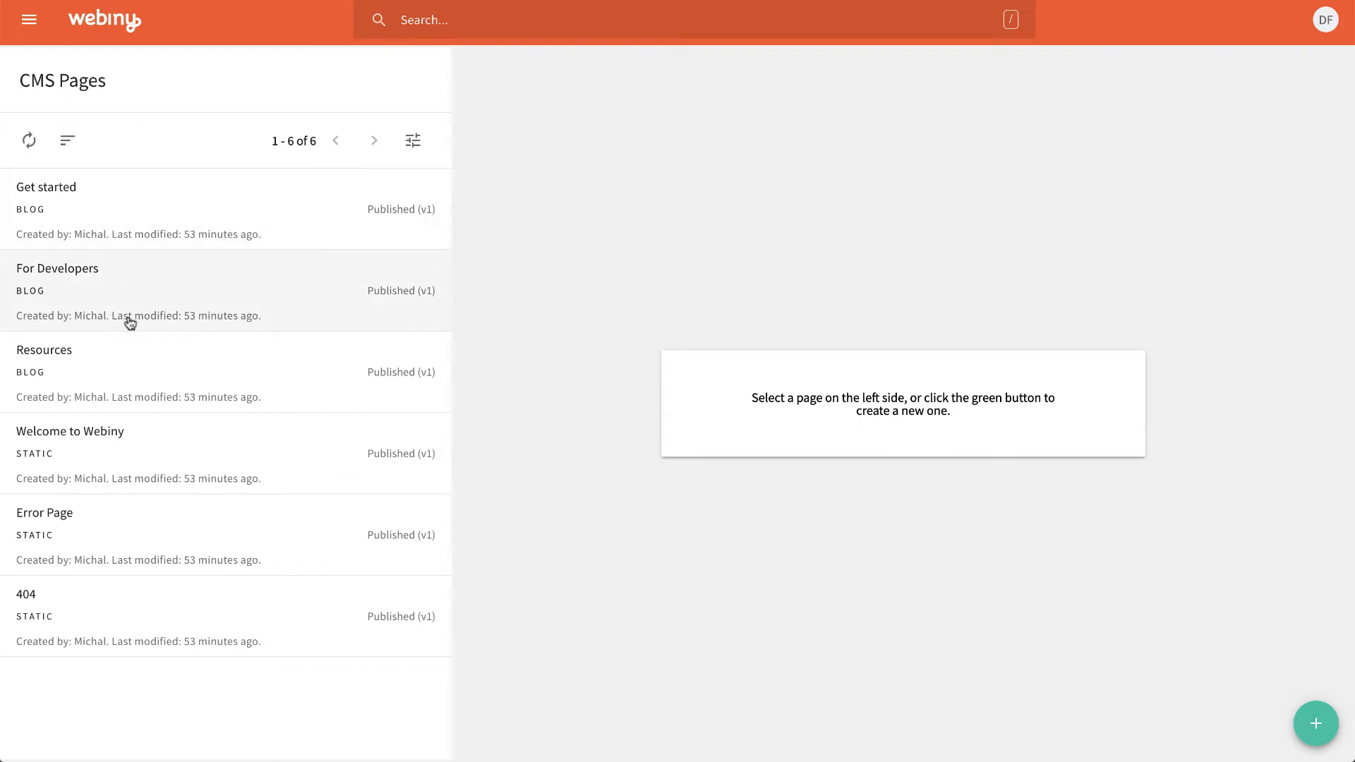
mouse_move(907, 422)
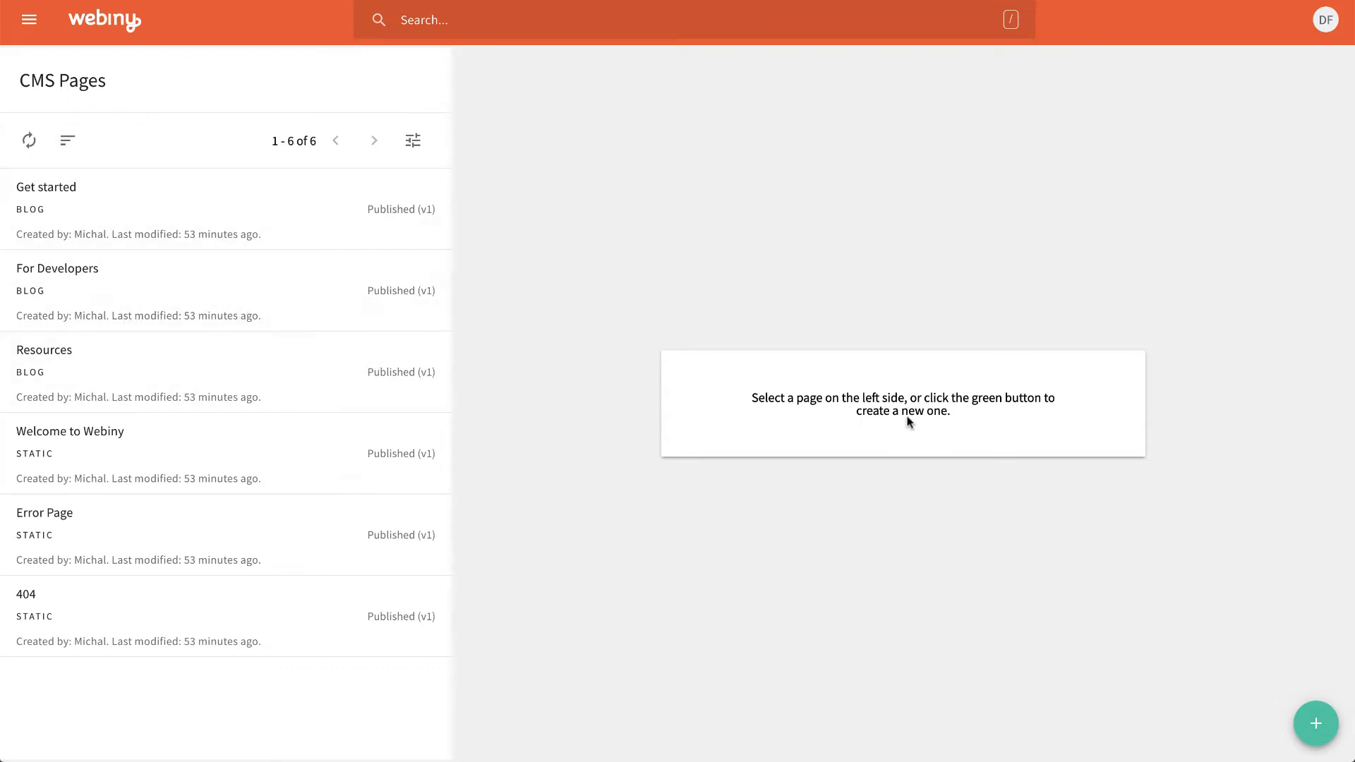
mouse_move(813, 399)
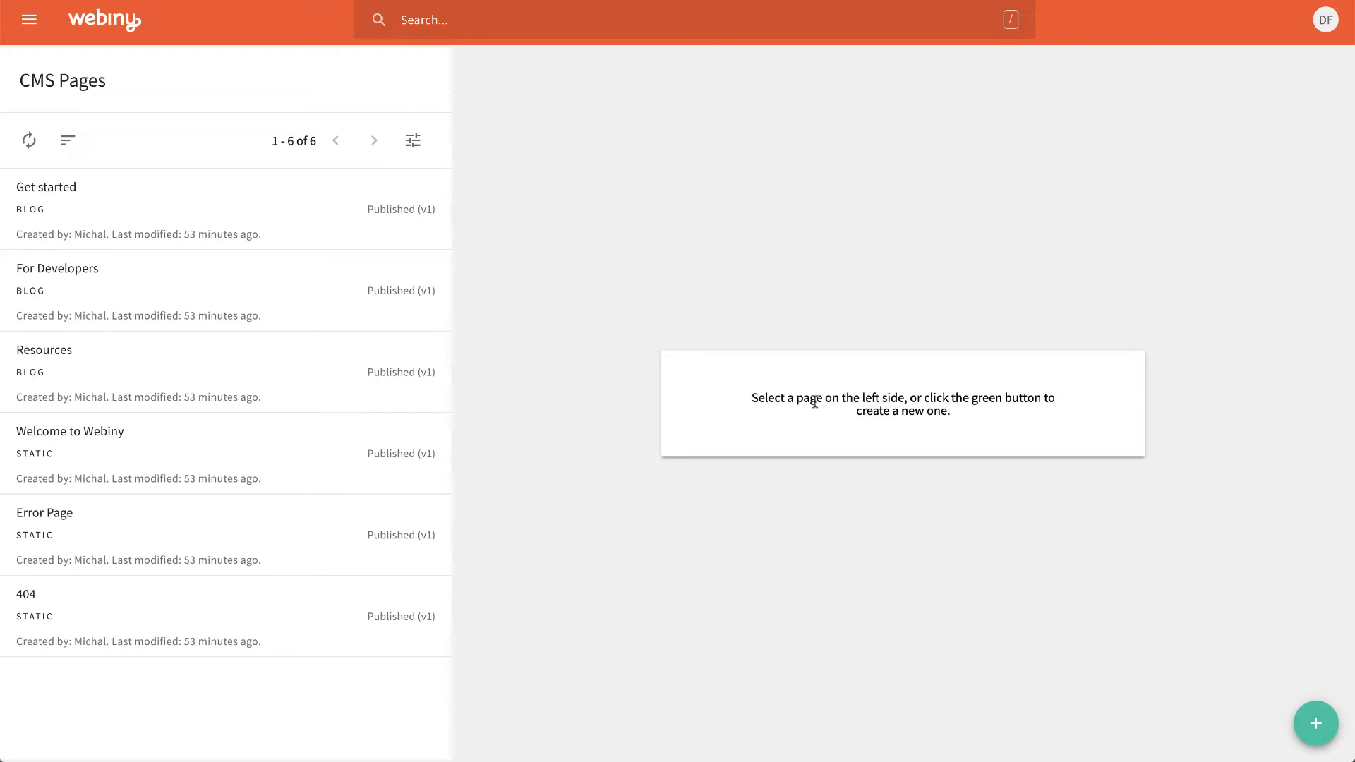
mouse_move(133, 629)
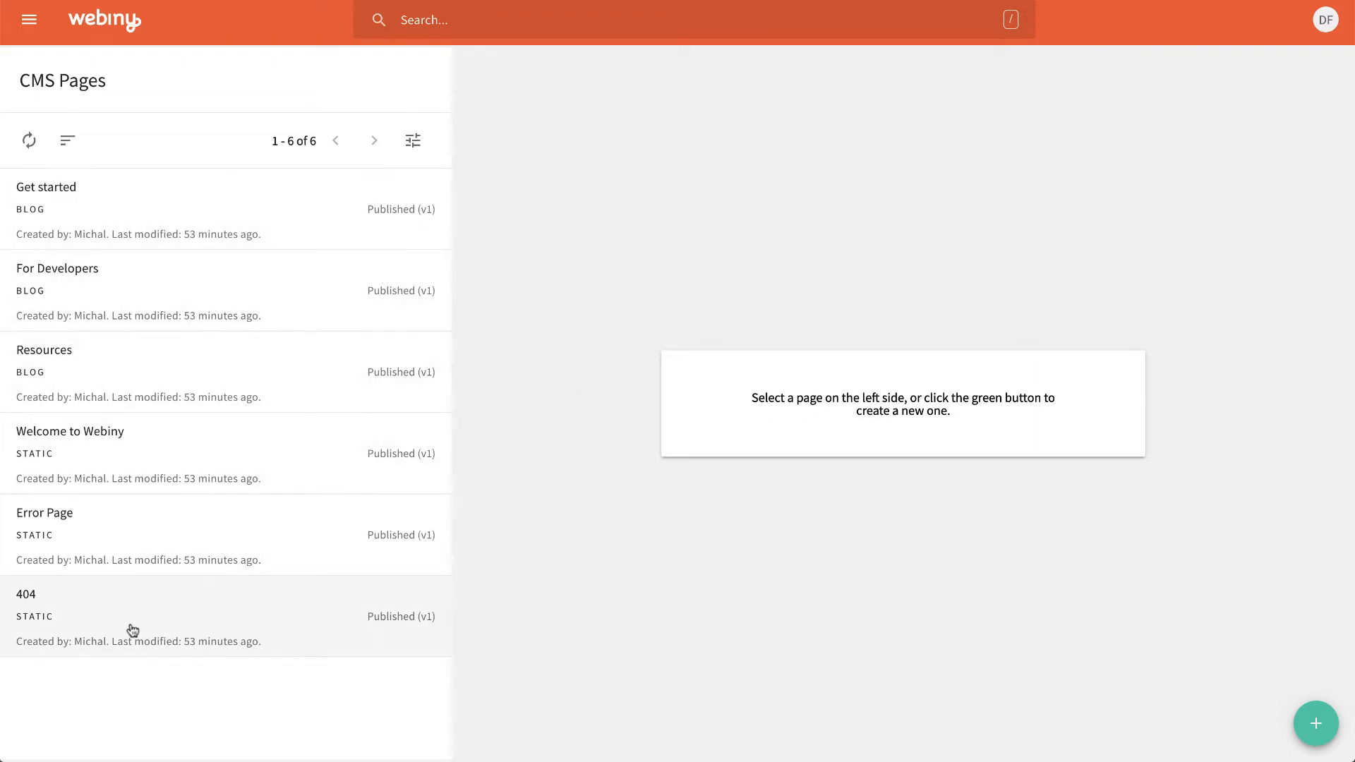
mouse_move(102, 221)
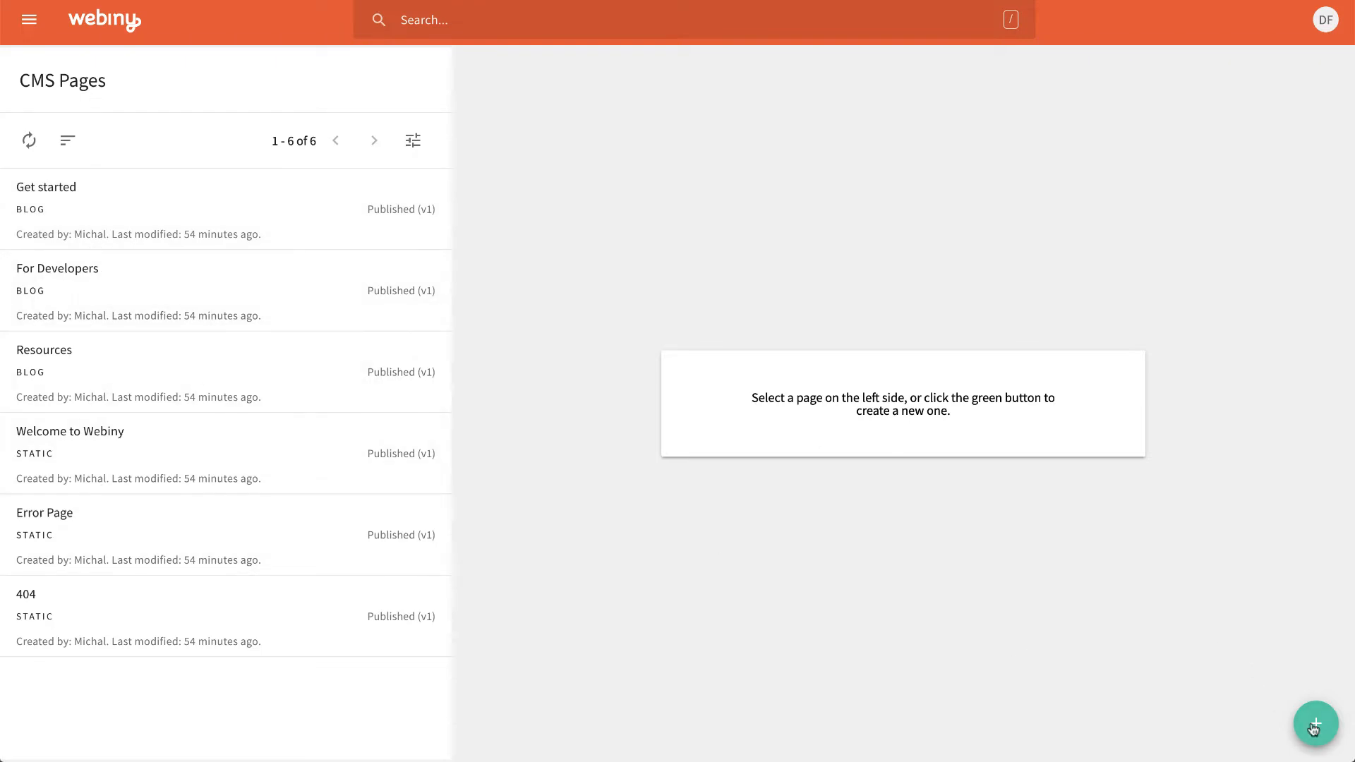
click(1316, 722)
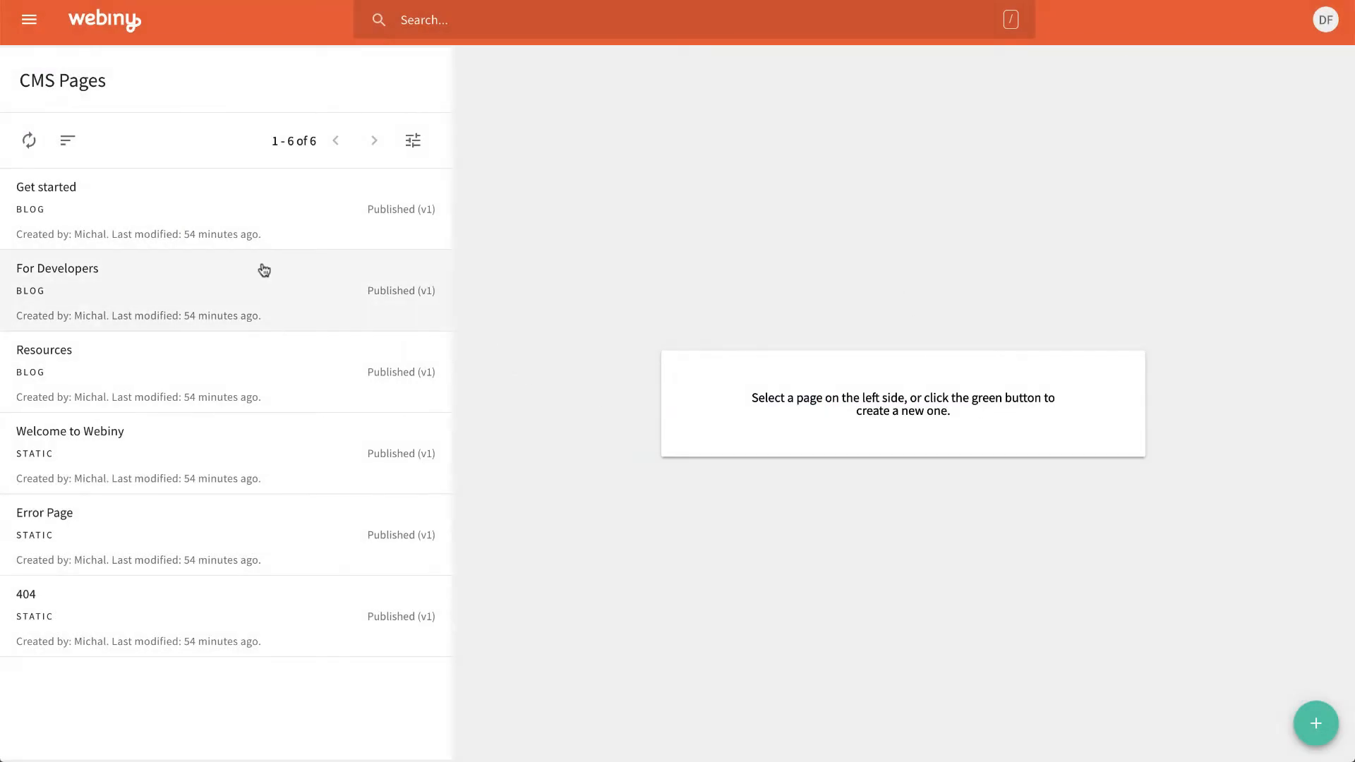
mouse_move(1316, 723)
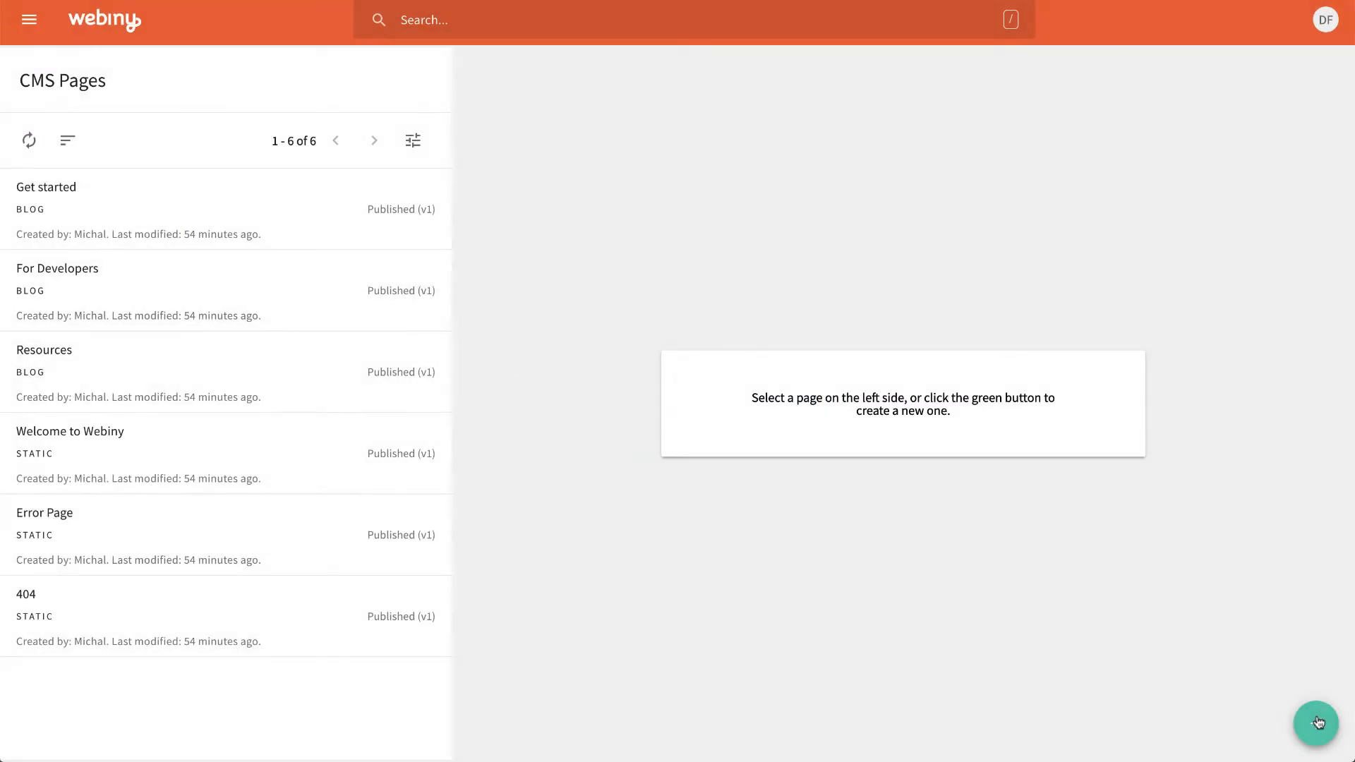
click(1316, 723)
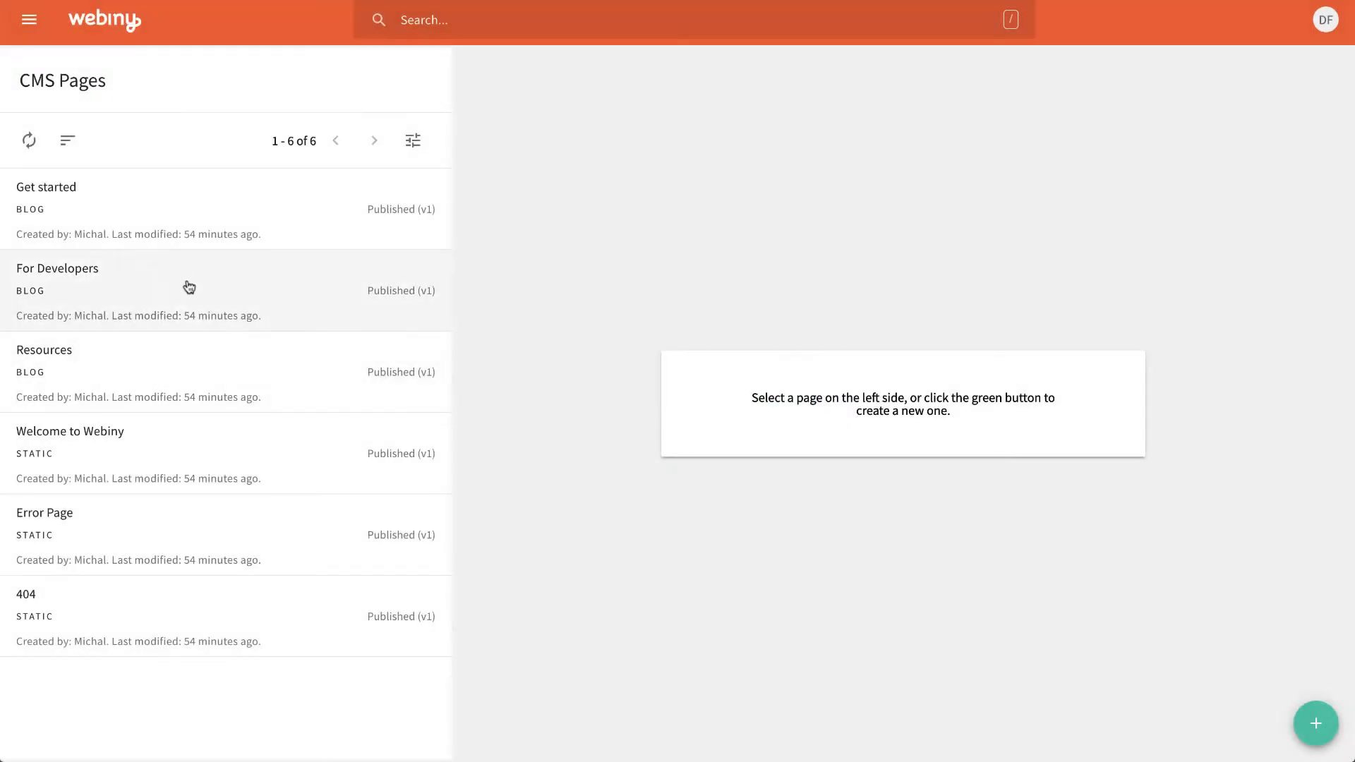
mouse_move(126, 263)
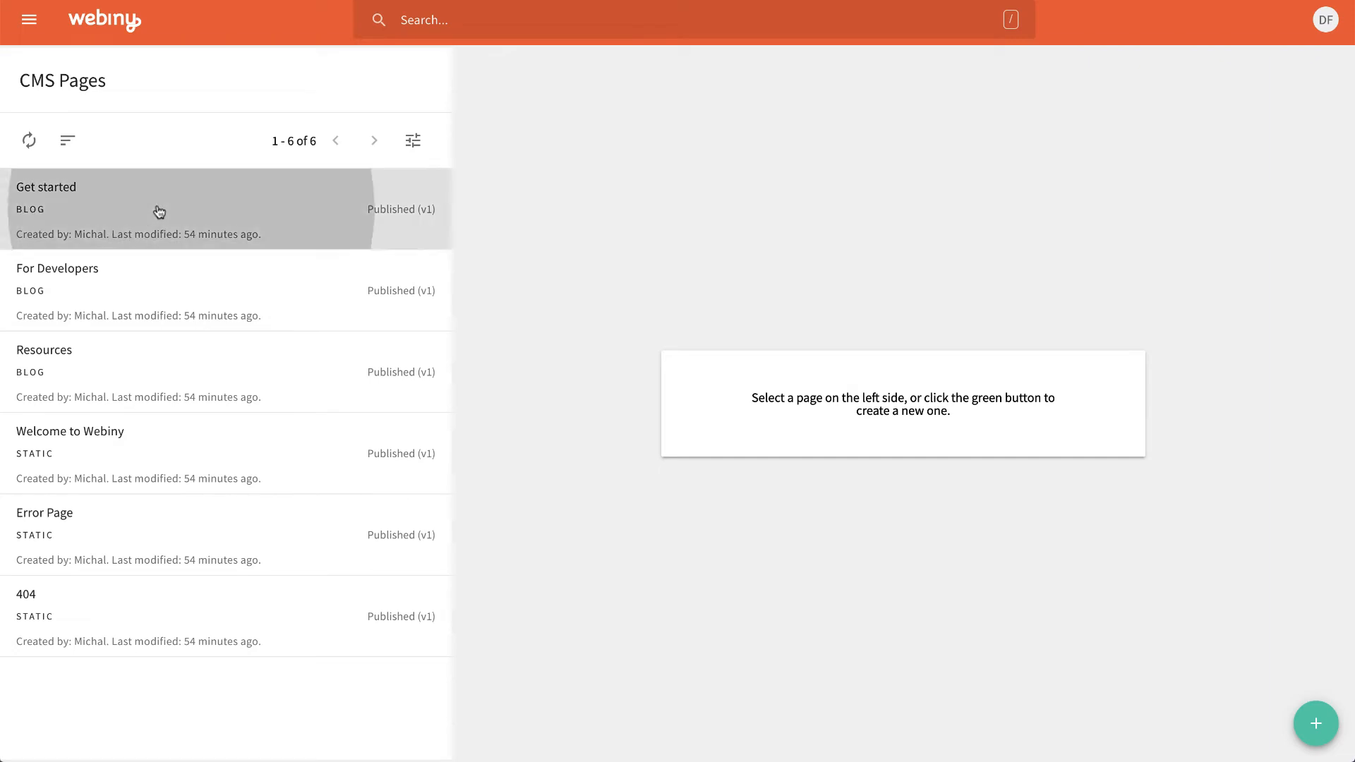
Preview the Get started, Resources, Welcome to Webiny and 404 pages in the CMS Pages list
click(158, 209)
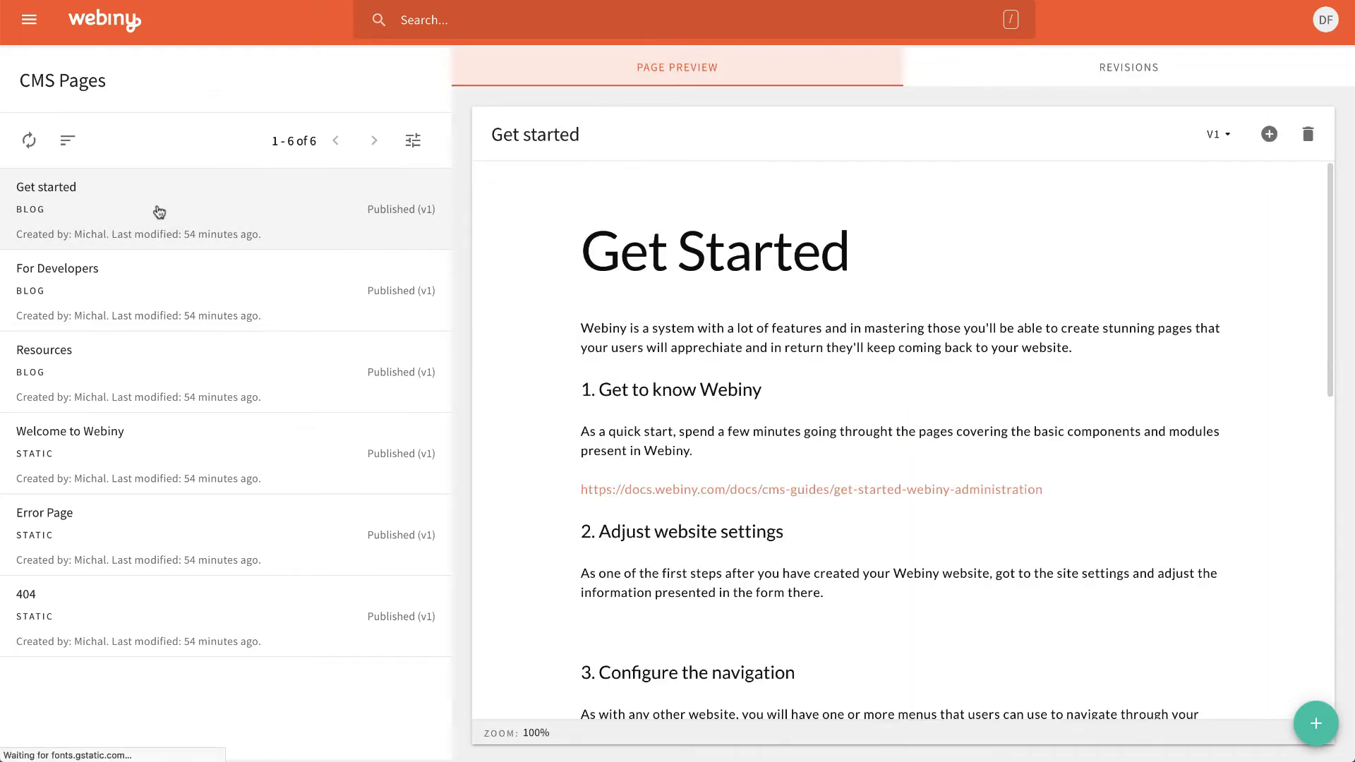
scroll(down, 3)
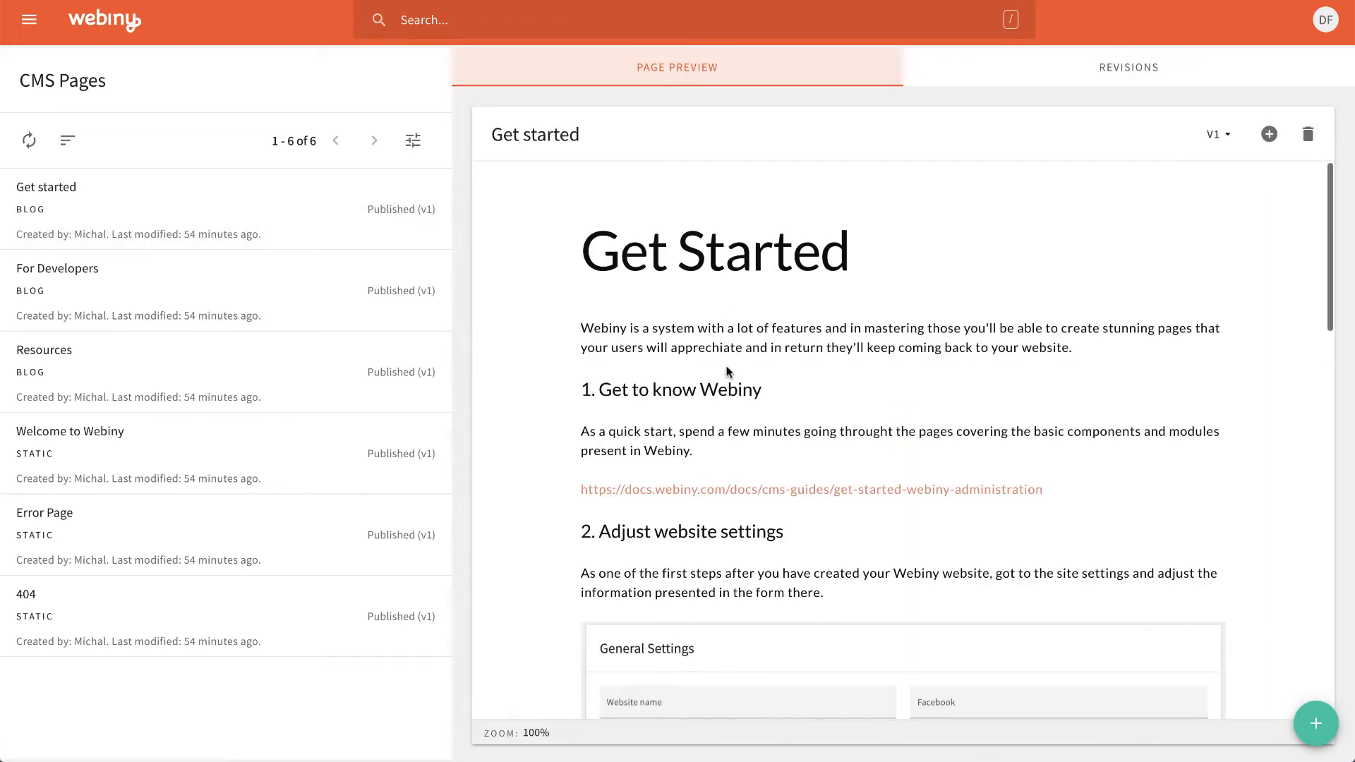
scroll(down, 3)
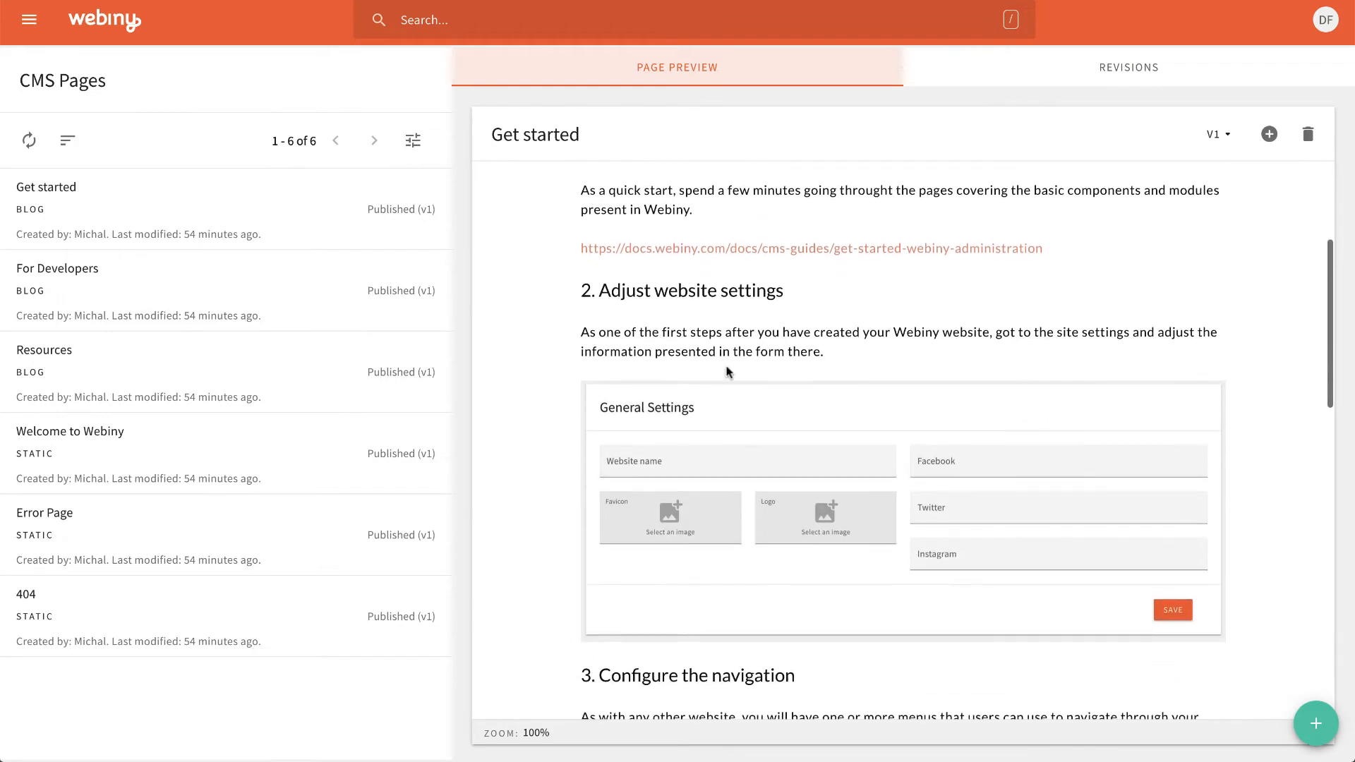
scroll(down, 3)
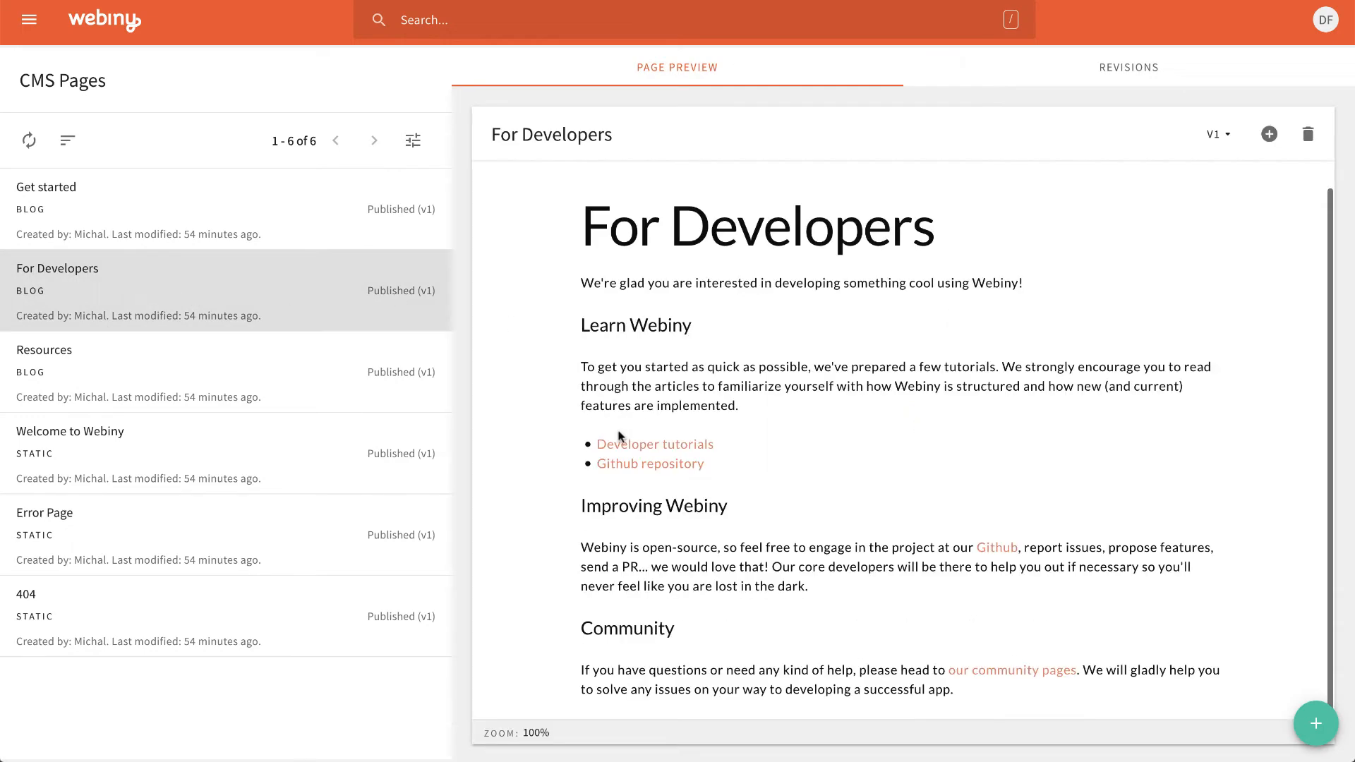
click(44, 349)
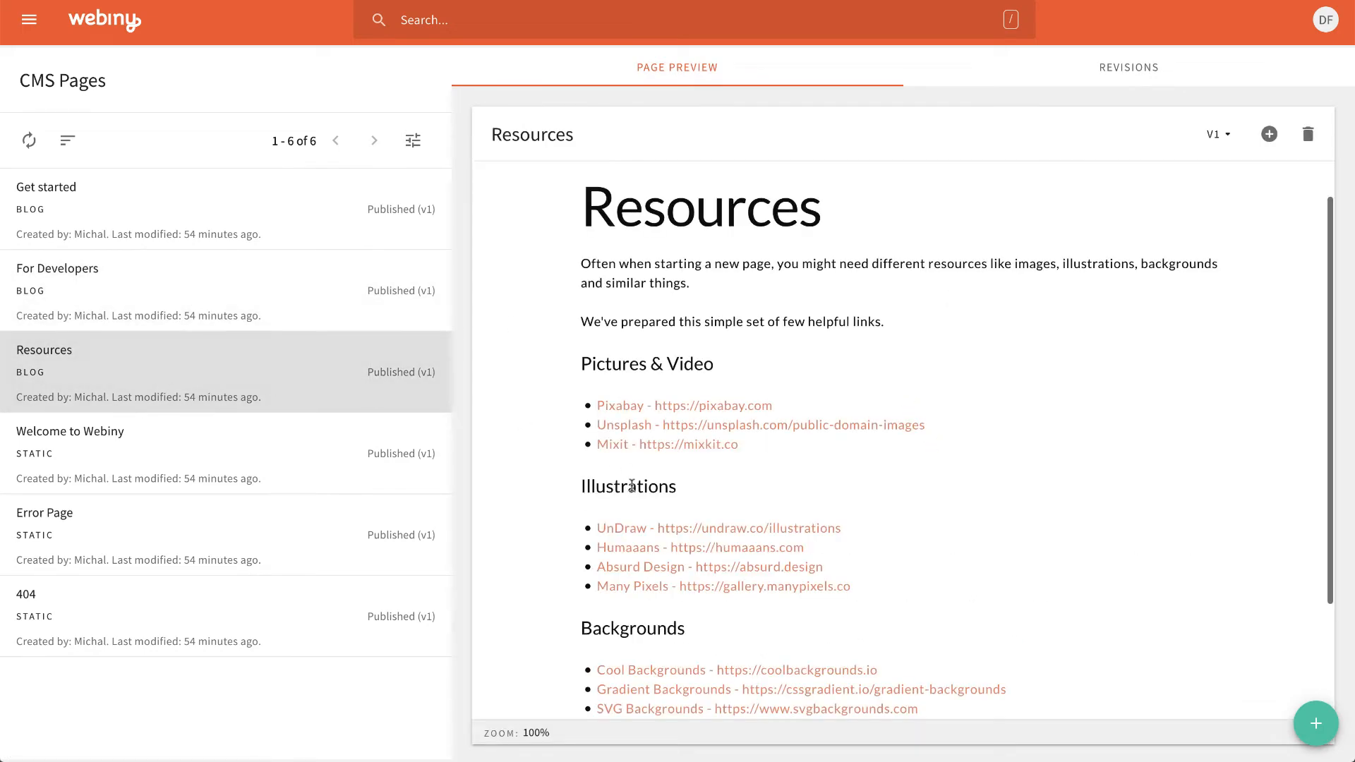
scroll(up, 3)
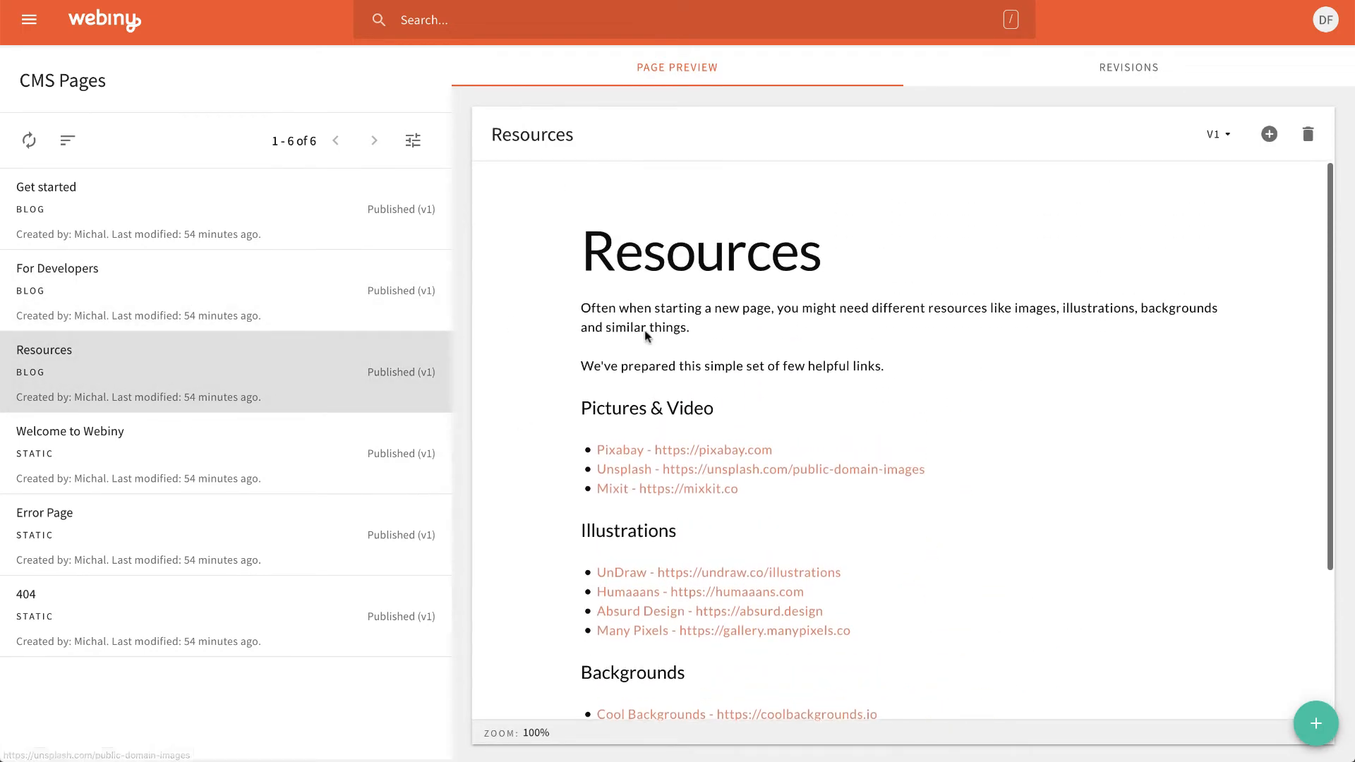
click(71, 432)
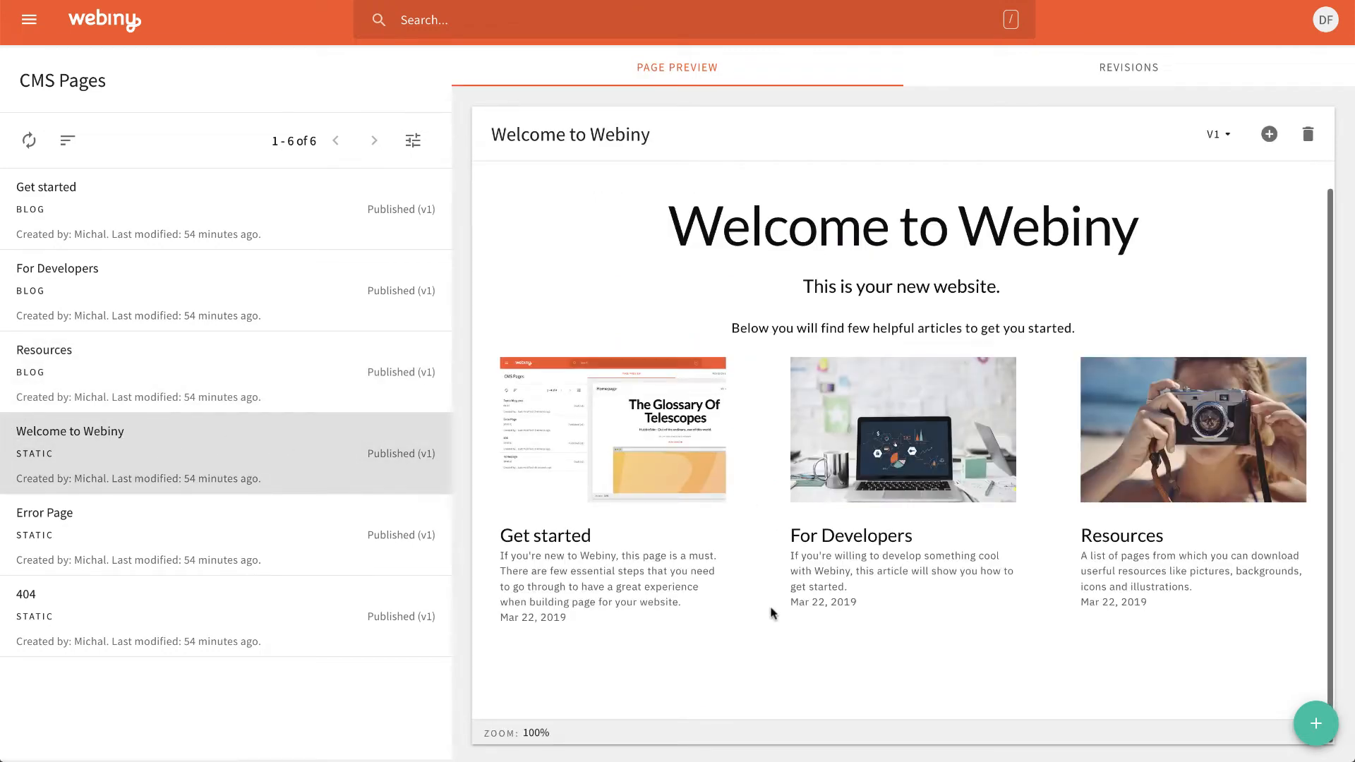
mouse_move(111, 542)
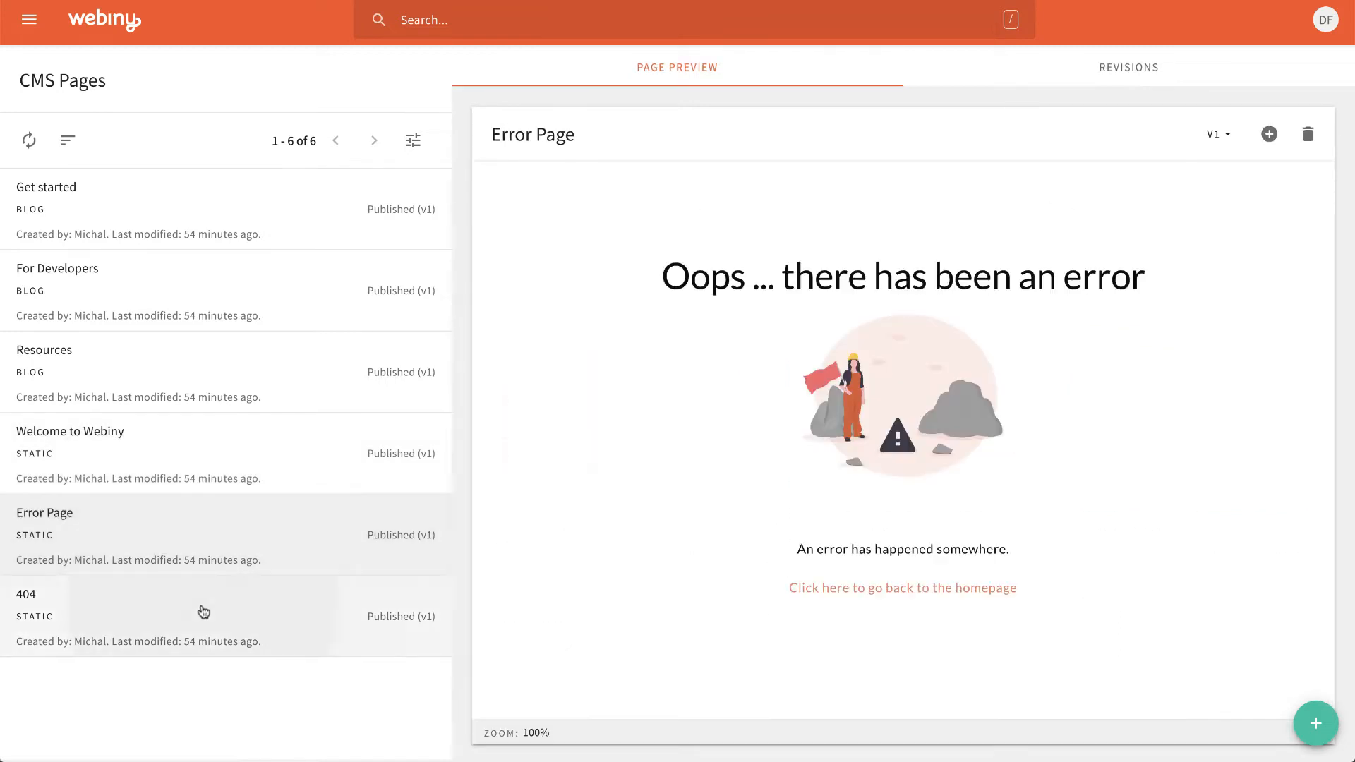
click(172, 605)
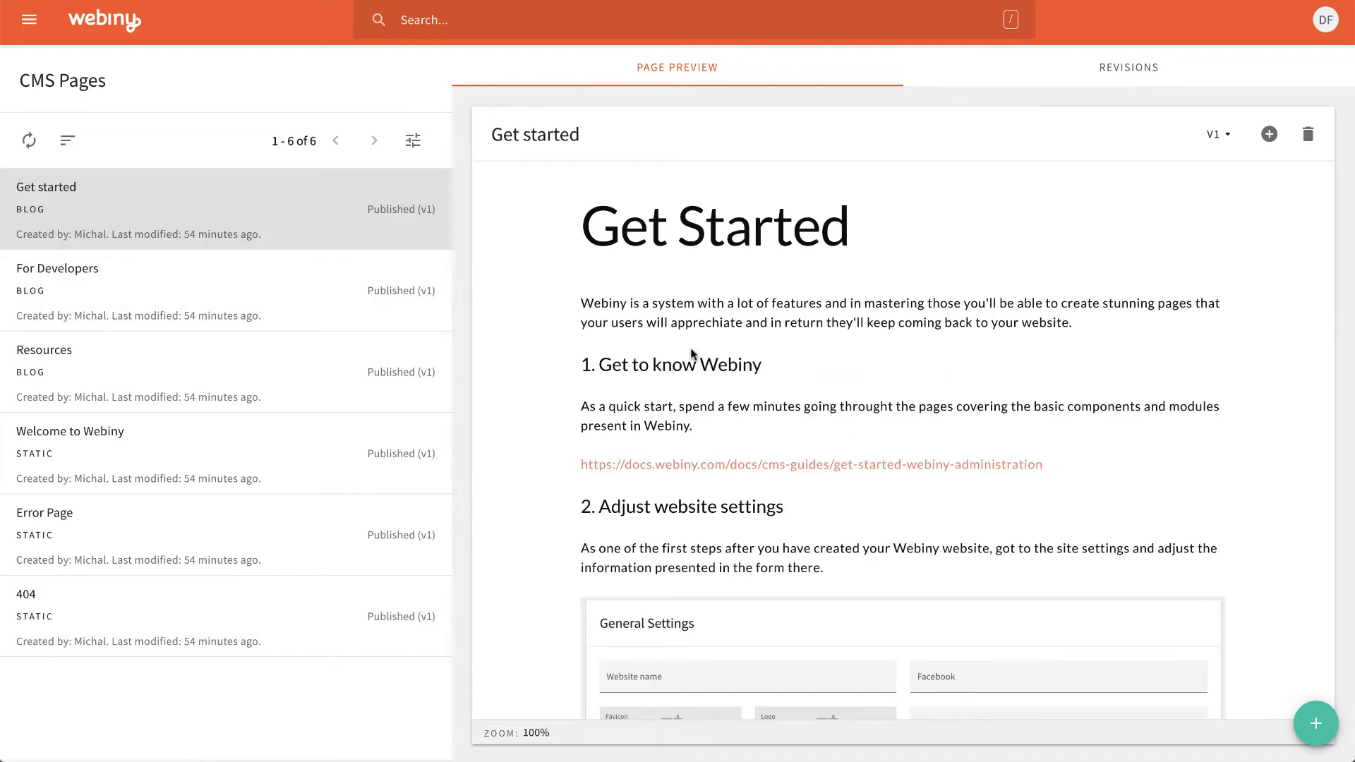
Start a new static draft page in the page editor
click(1314, 722)
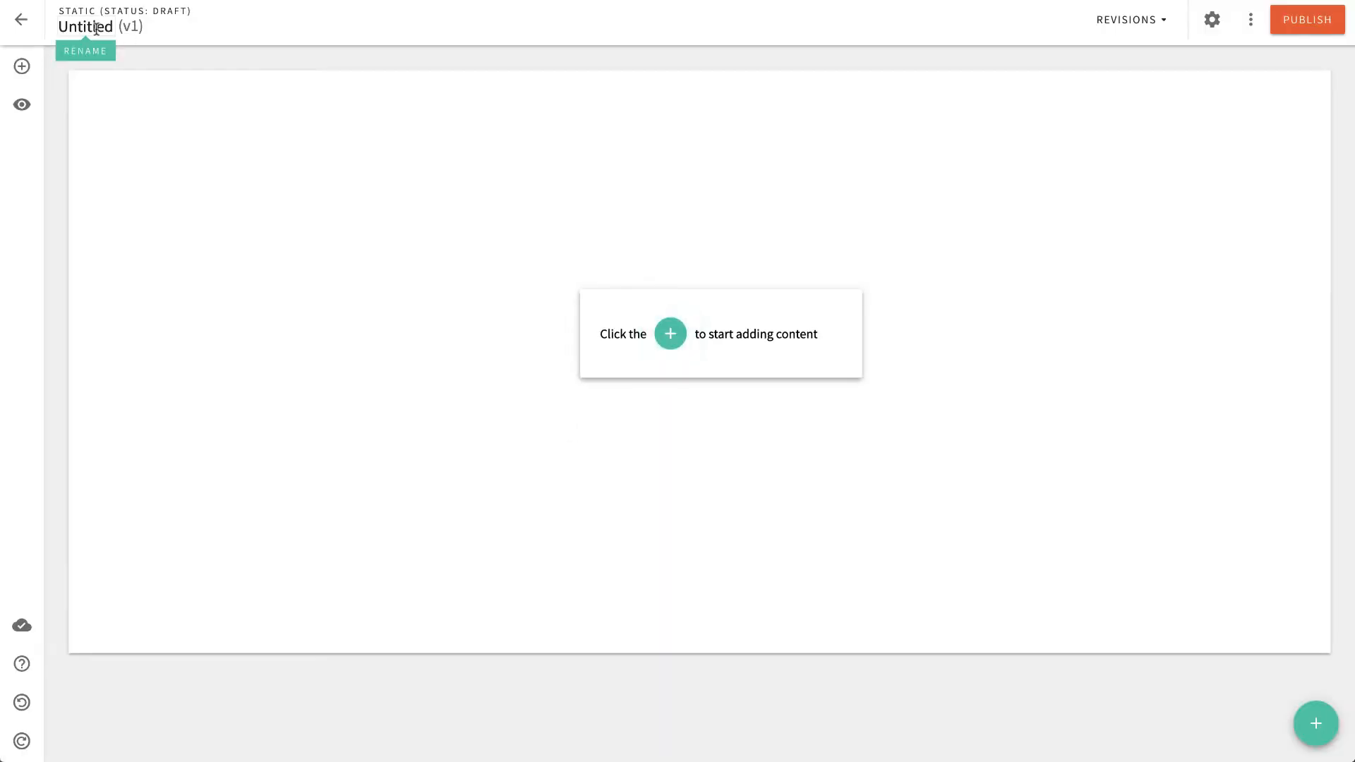
Rename the untitled draft page to Home Page
click(95, 25)
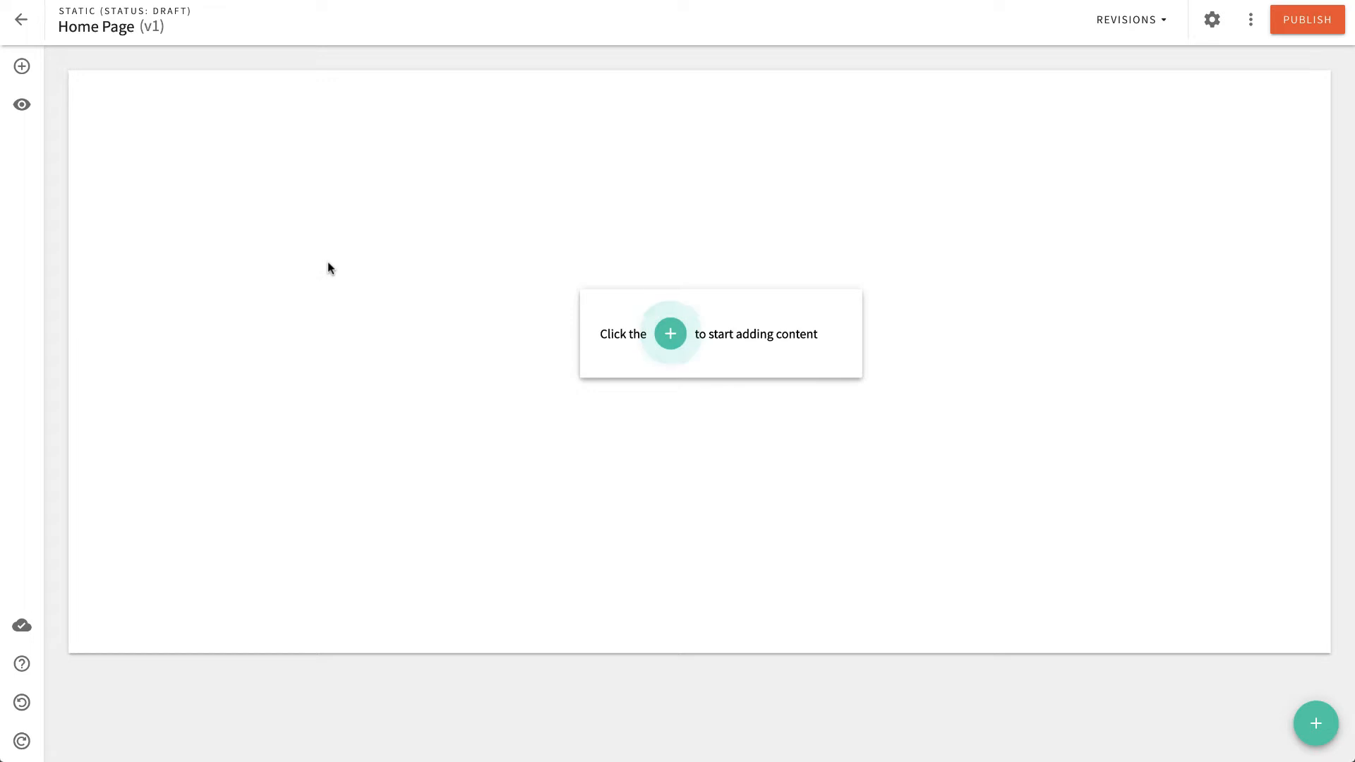
mouse_move(669, 351)
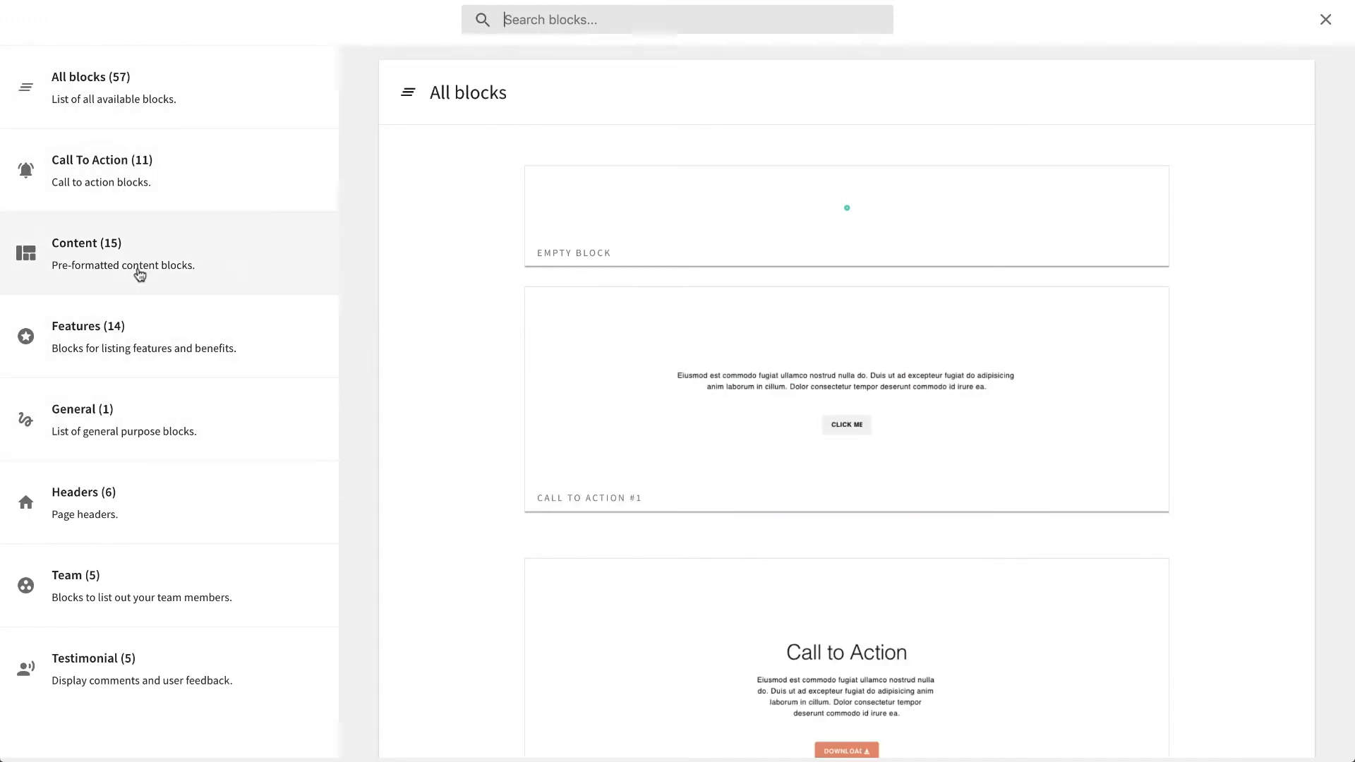
mouse_move(154, 538)
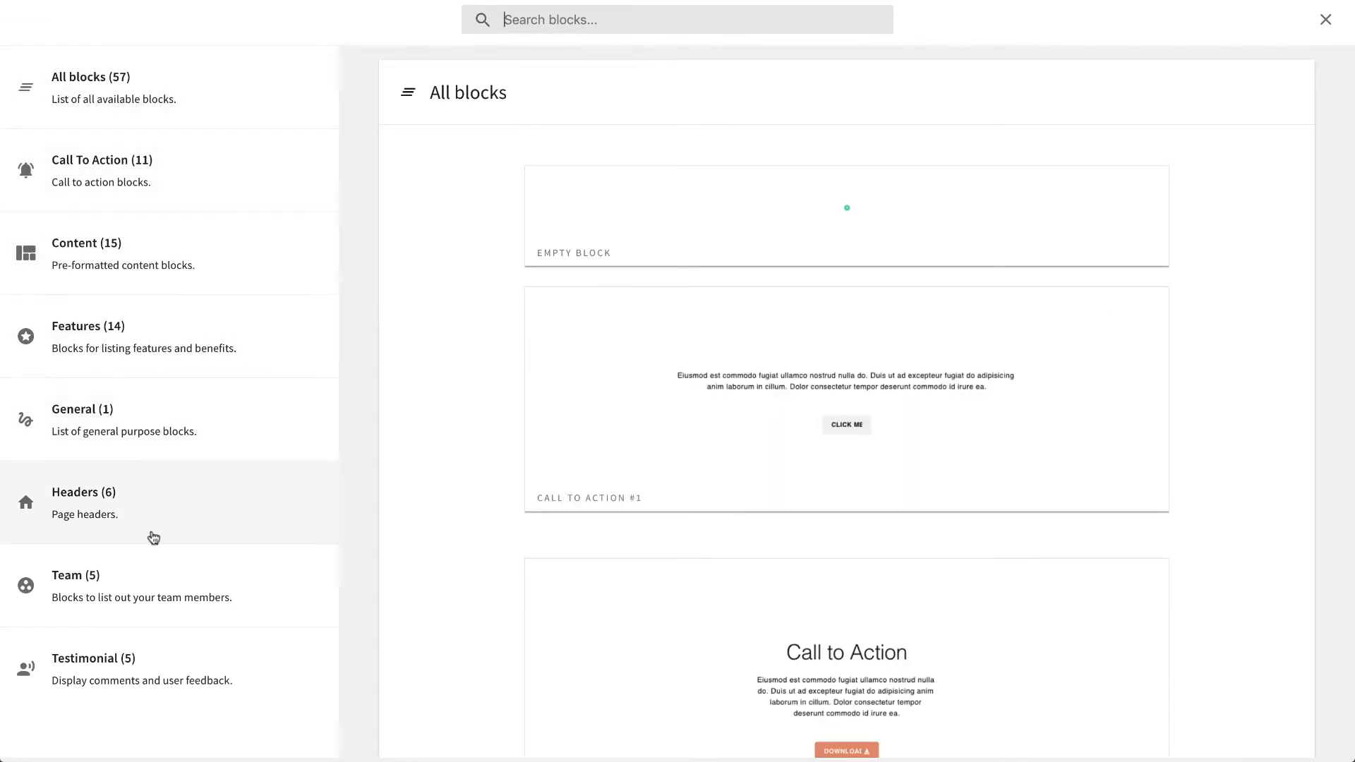
mouse_move(439, 343)
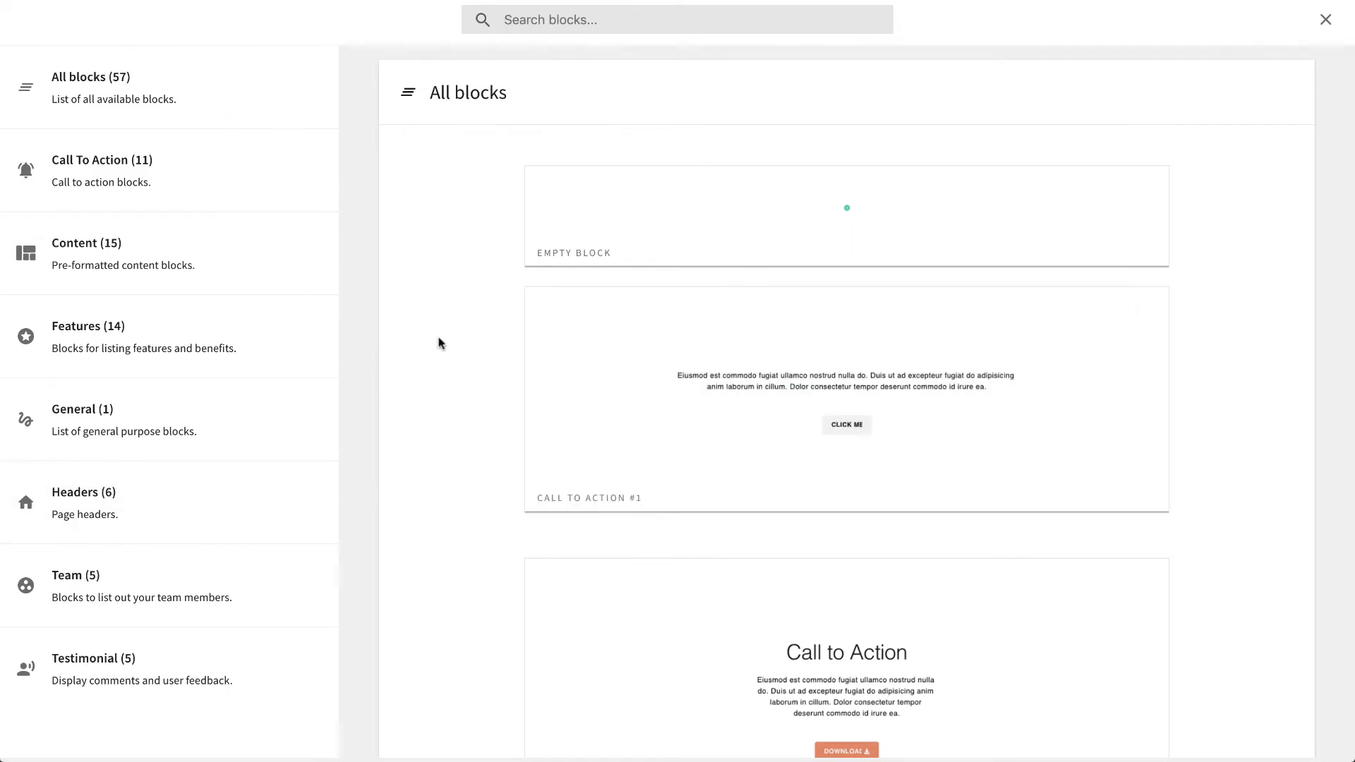
mouse_move(528, 246)
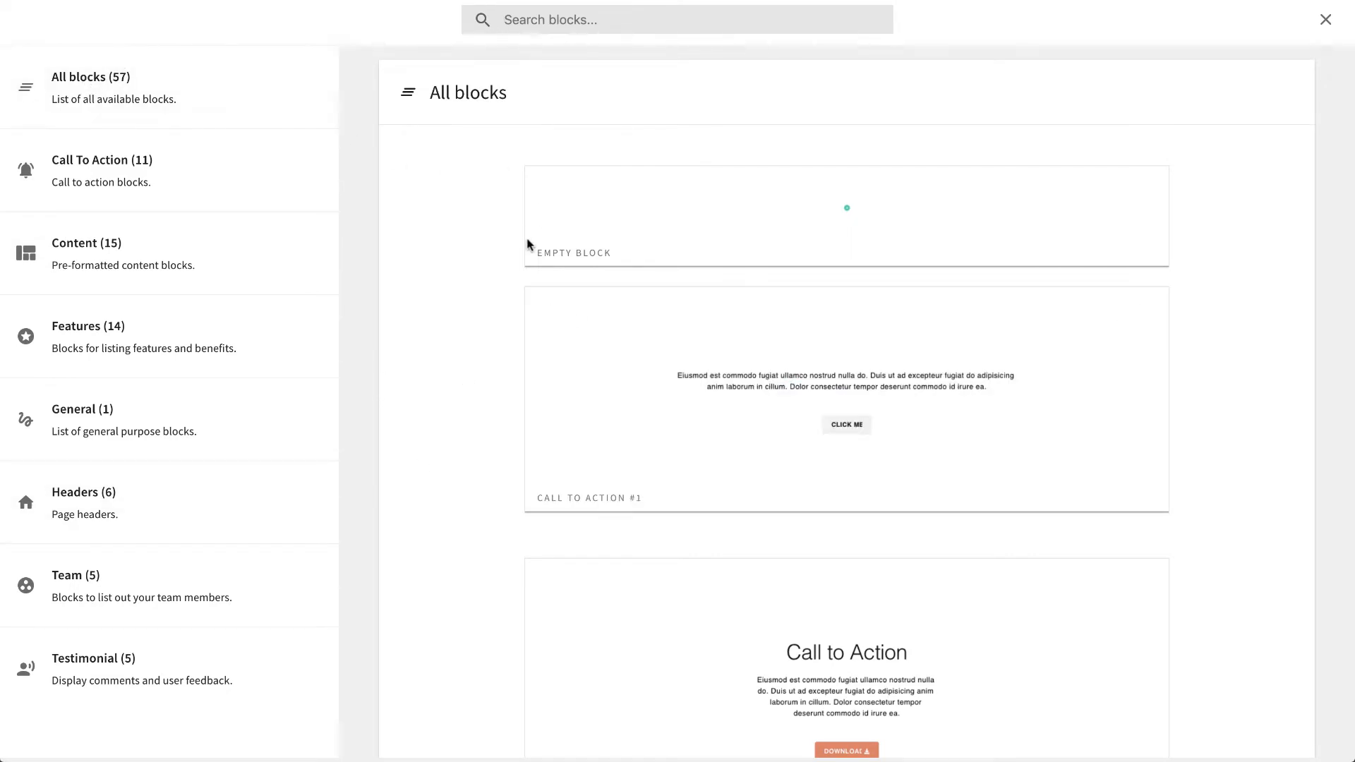
mouse_move(847, 216)
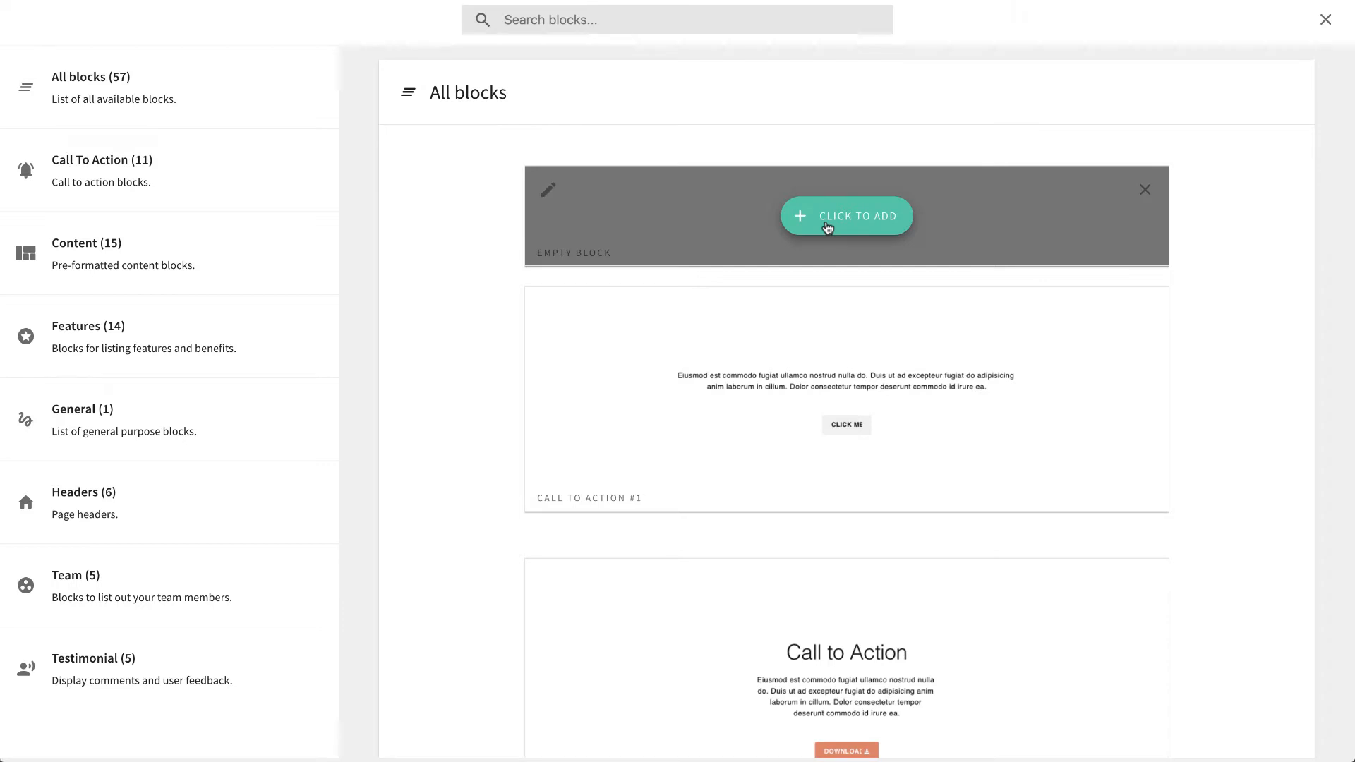
Browse the block library's Call To Action, Features and Content categories for the Home Page
scroll(down, 3)
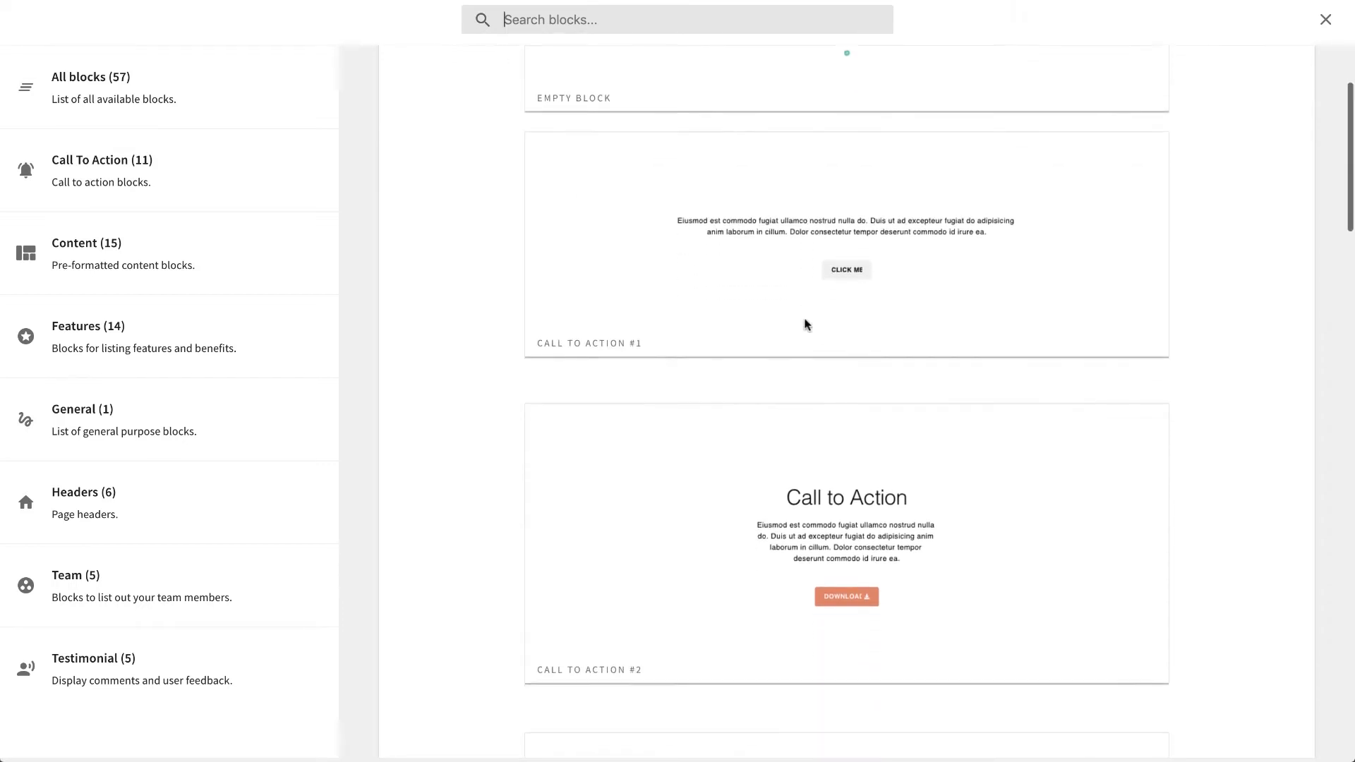
scroll(down, 3)
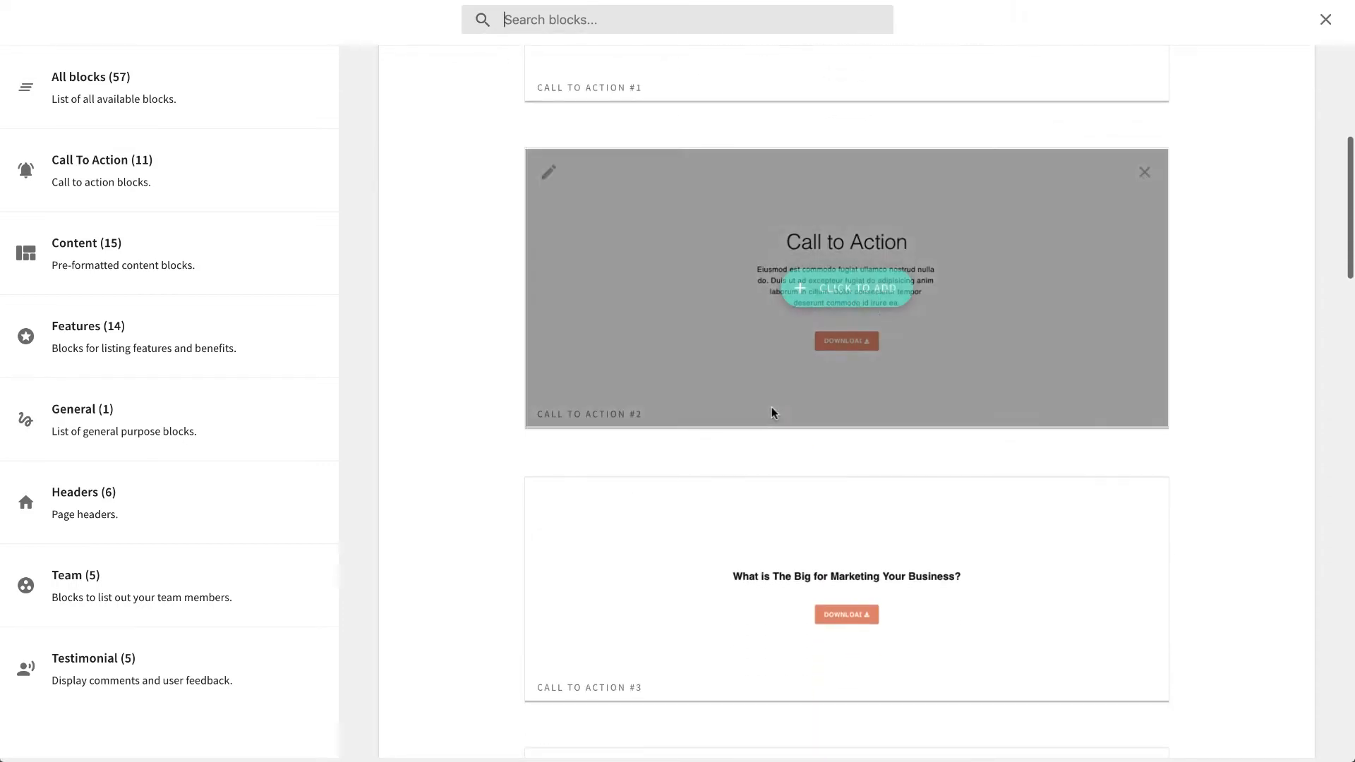
scroll(down, 3)
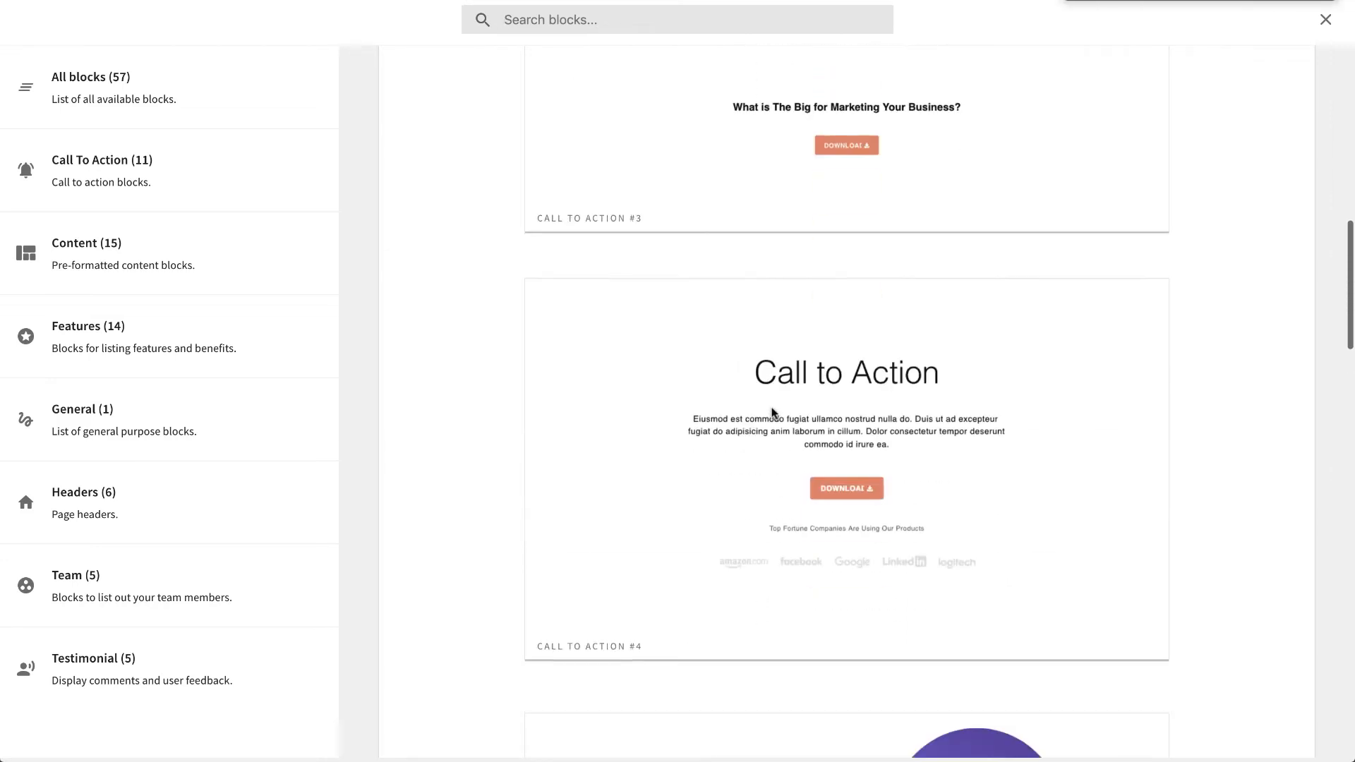
scroll(down, 3)
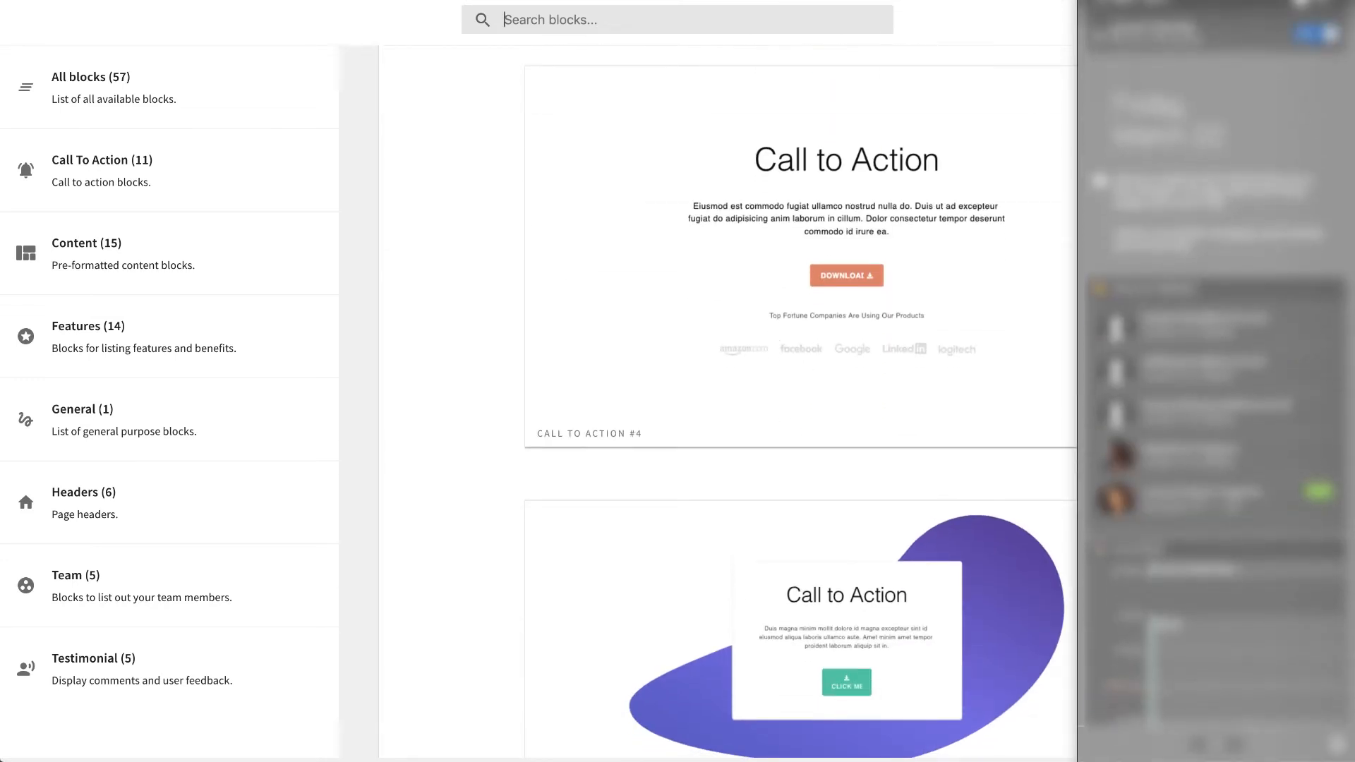
scroll(down, 3)
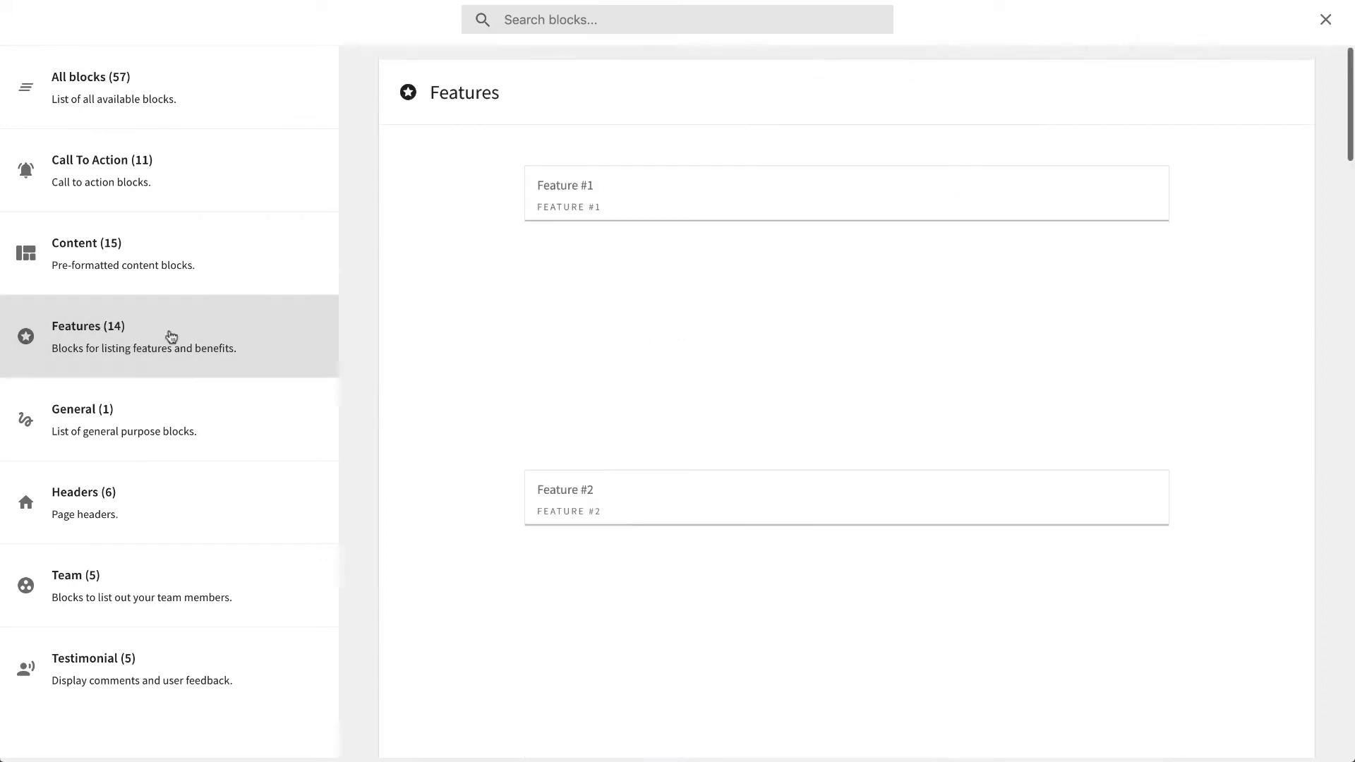
scroll(down, 3)
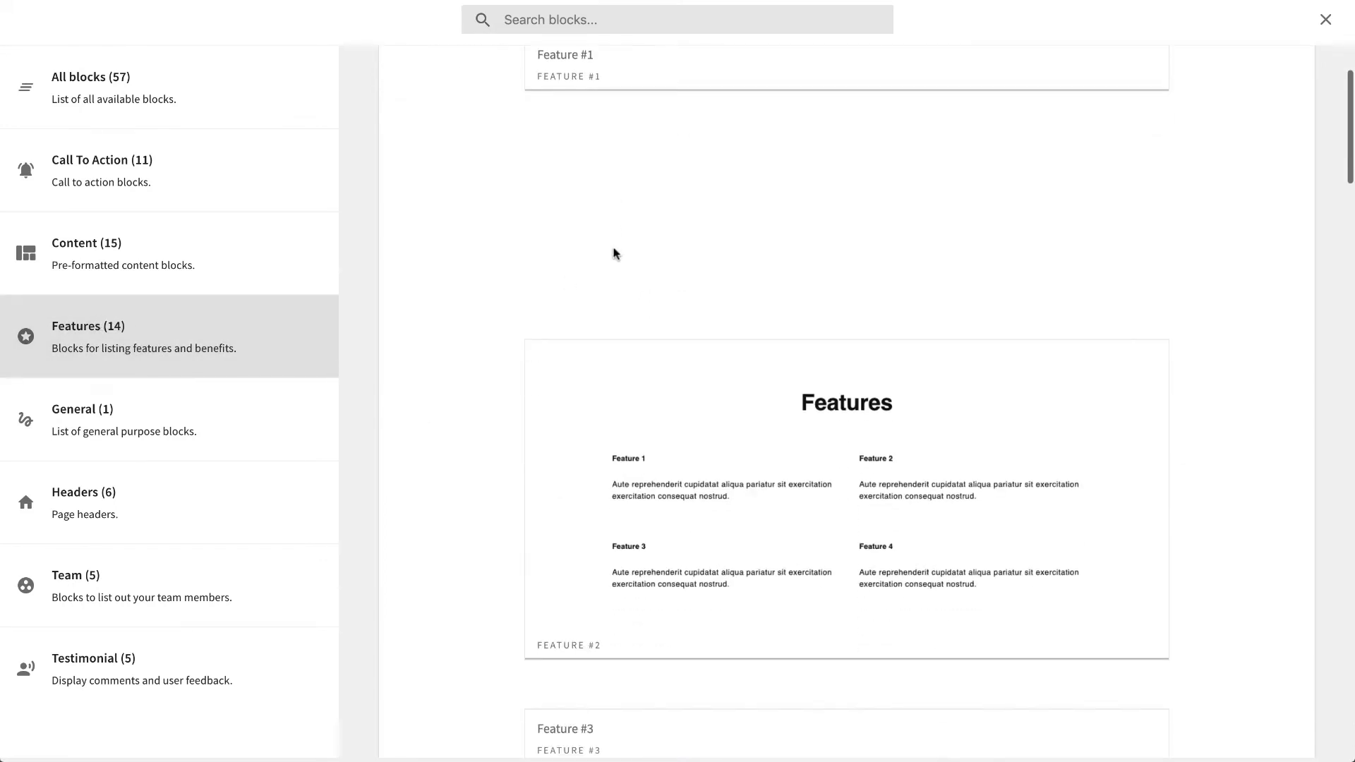
scroll(up, 3)
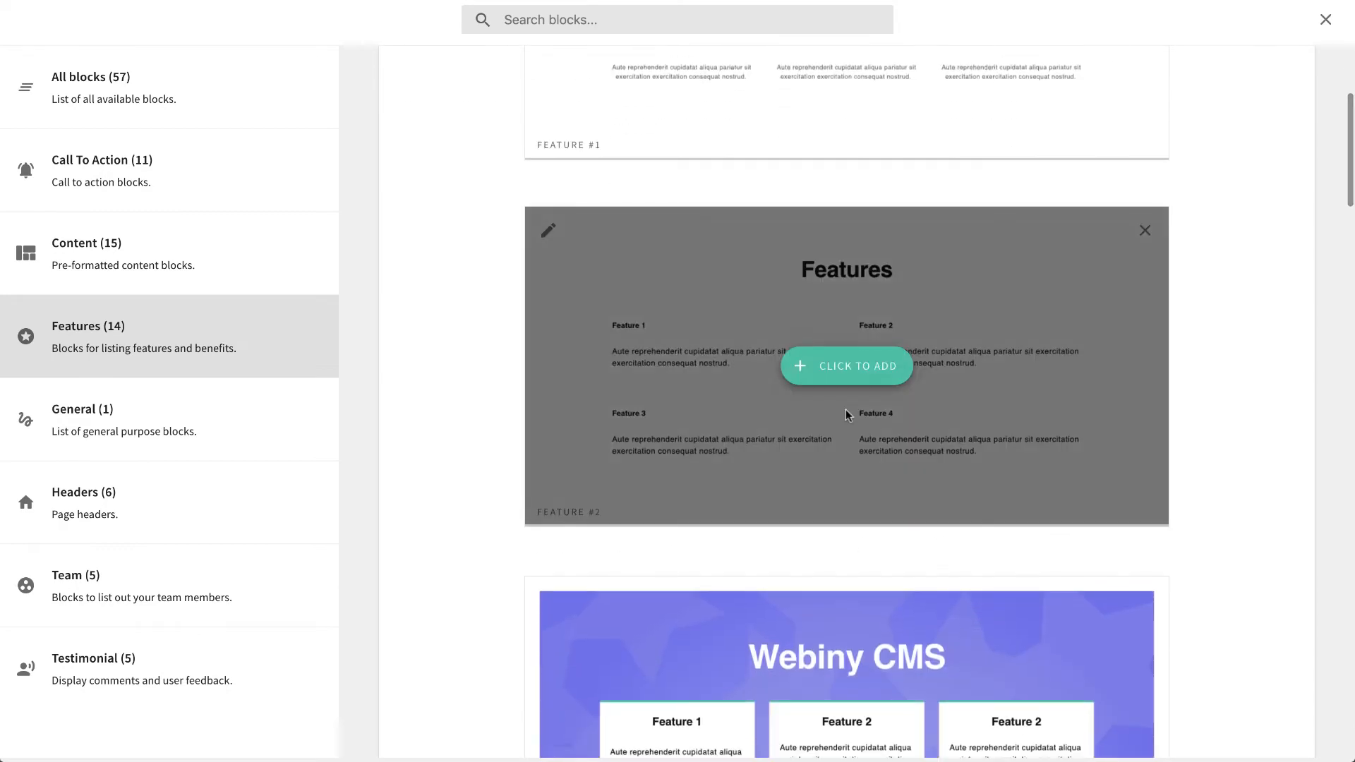
scroll(down, 3)
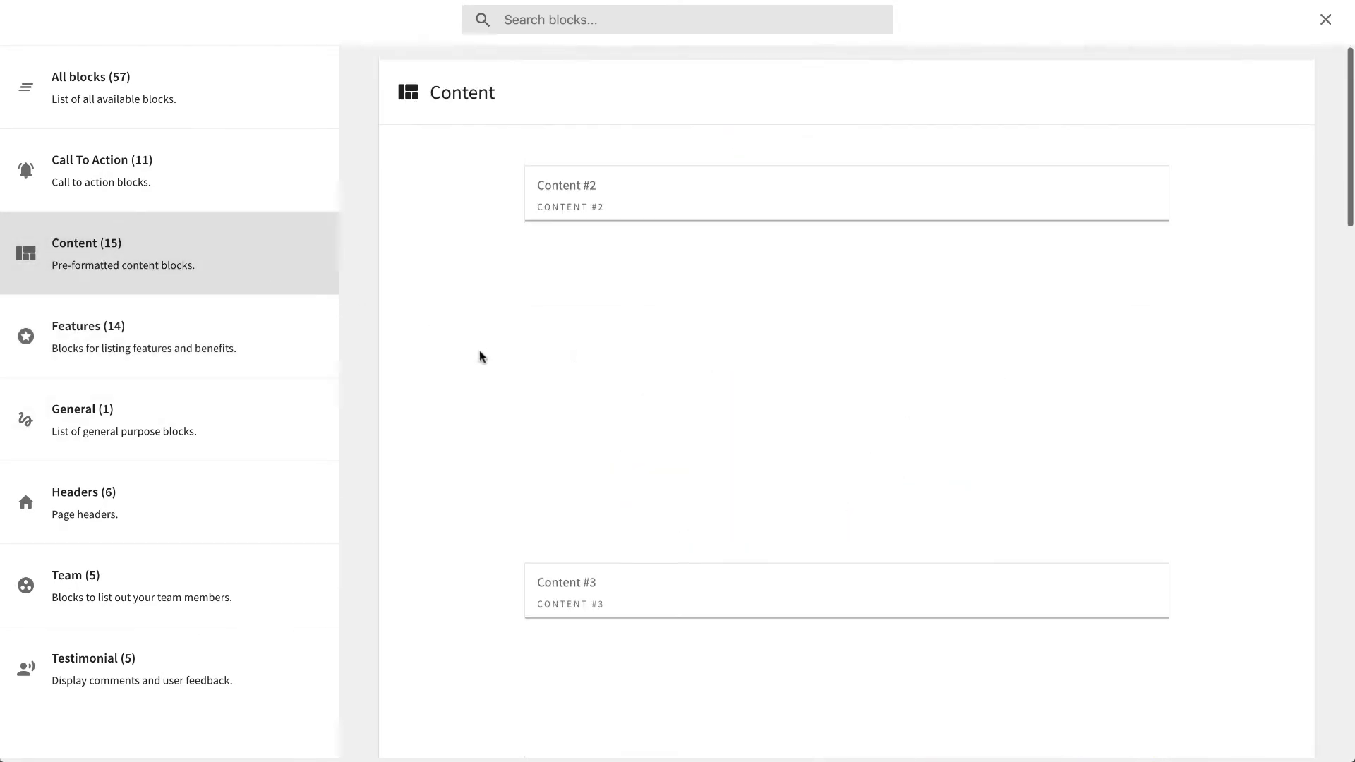
scroll(down, 3)
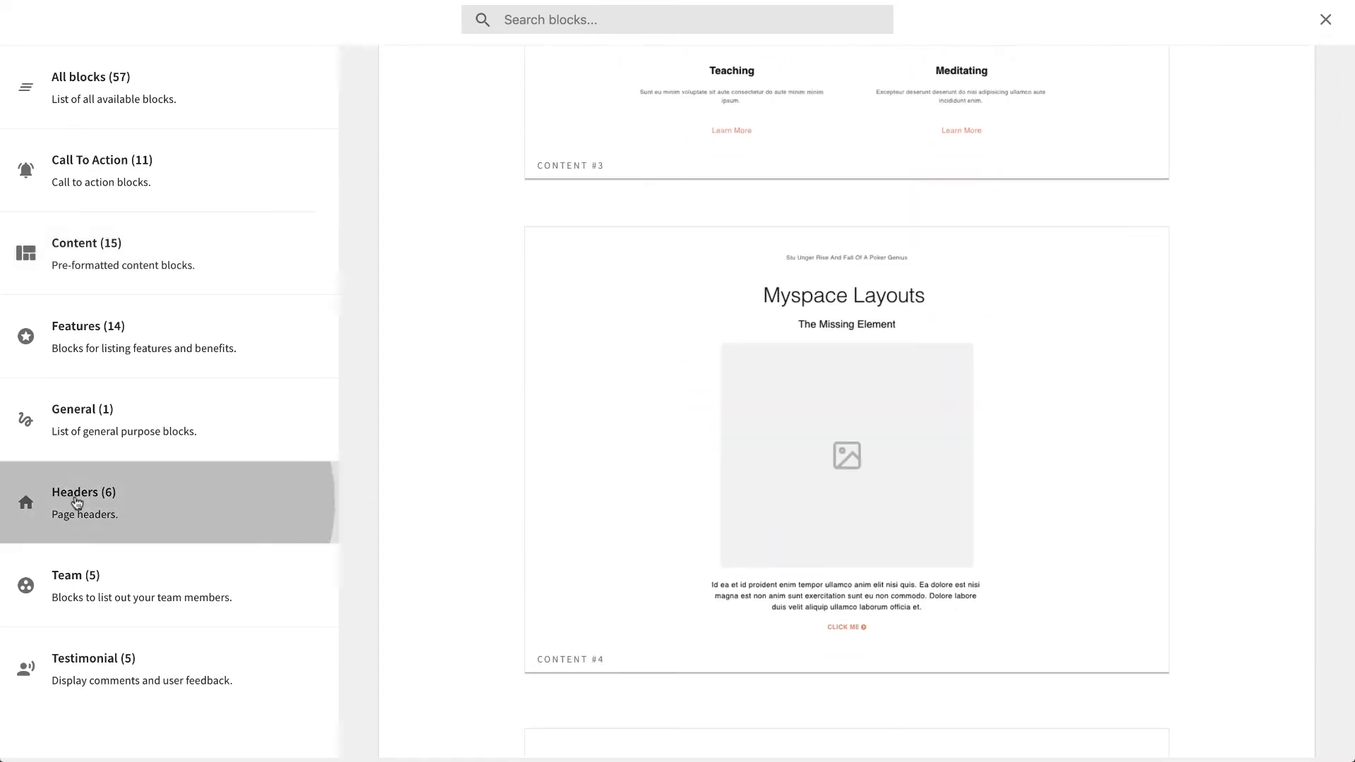
Filter the block library to the Headers category and look through the header blocks
click(76, 503)
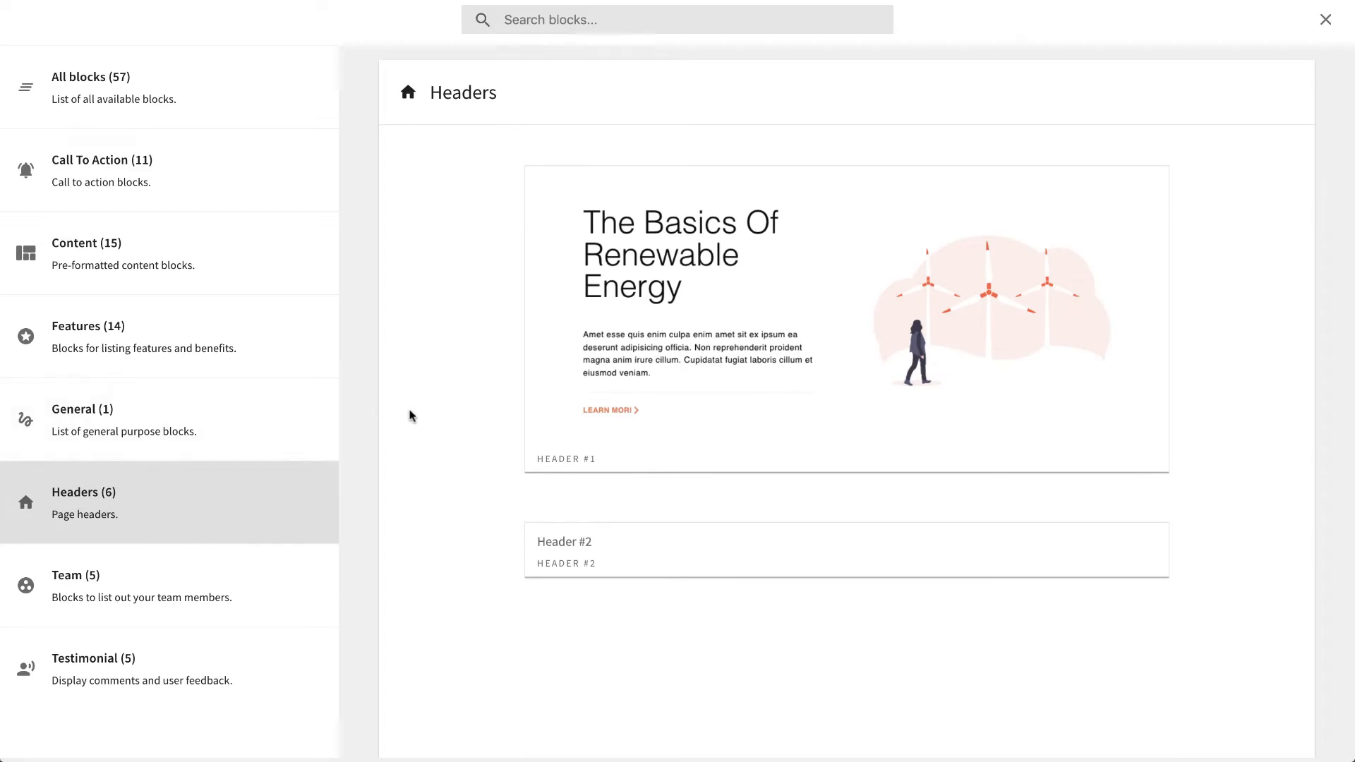
scroll(down, 3)
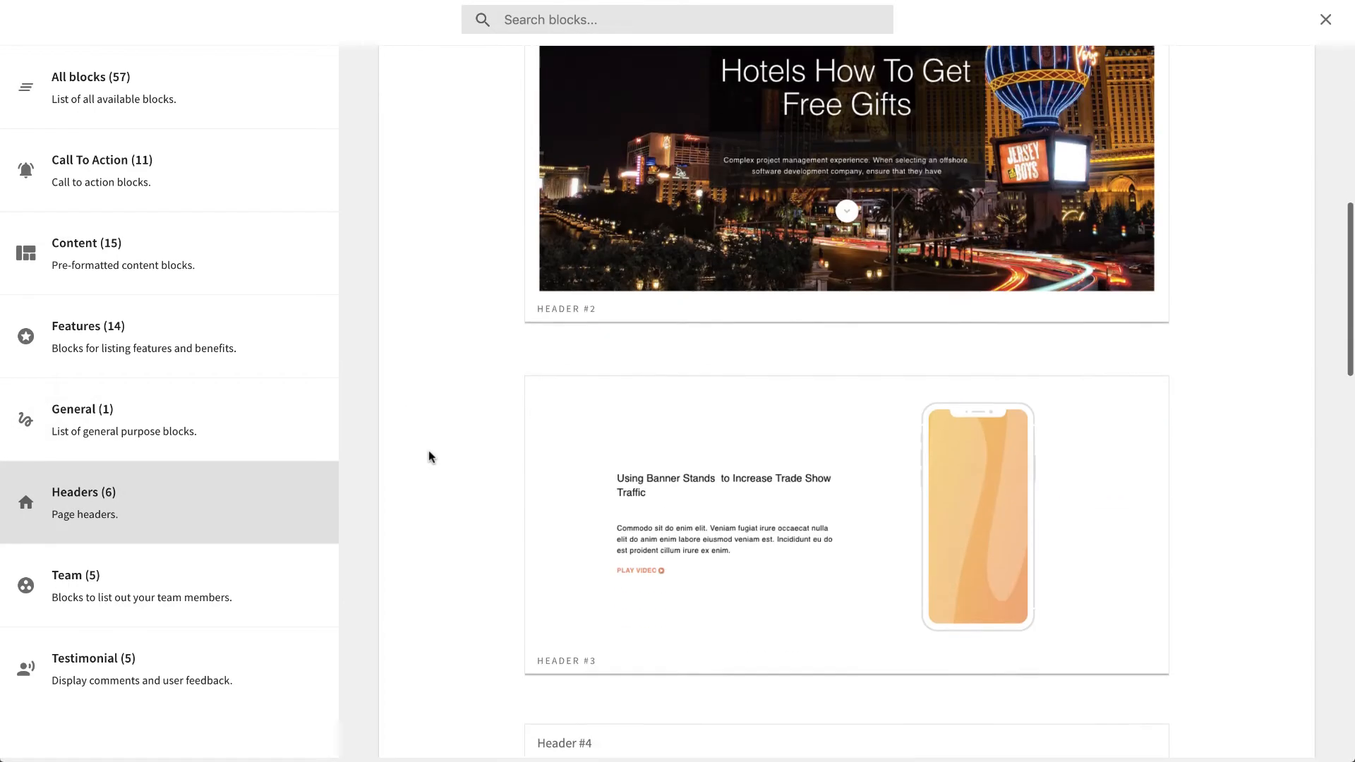
scroll(up, 3)
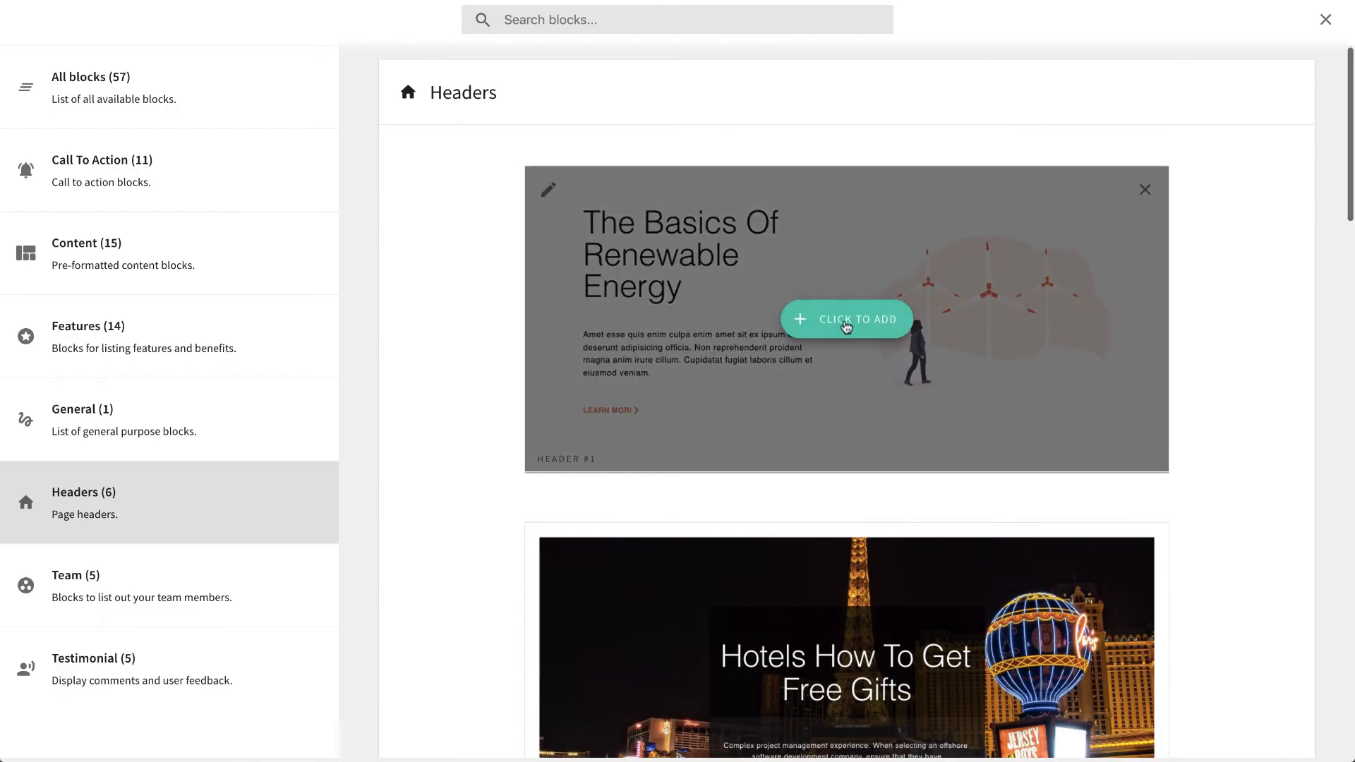
Insert Header #1, the Basics Of Renewable Energy header, as the page's first block
click(845, 318)
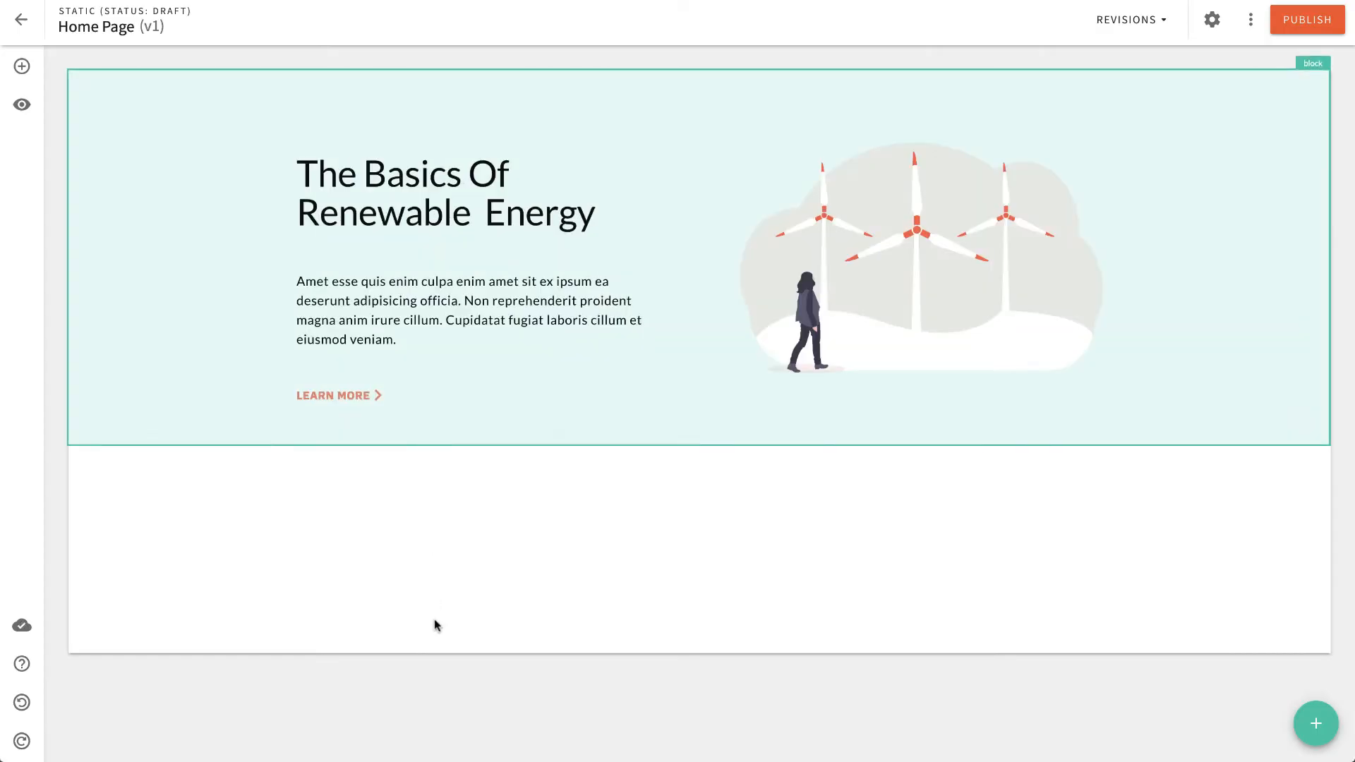
mouse_move(744, 564)
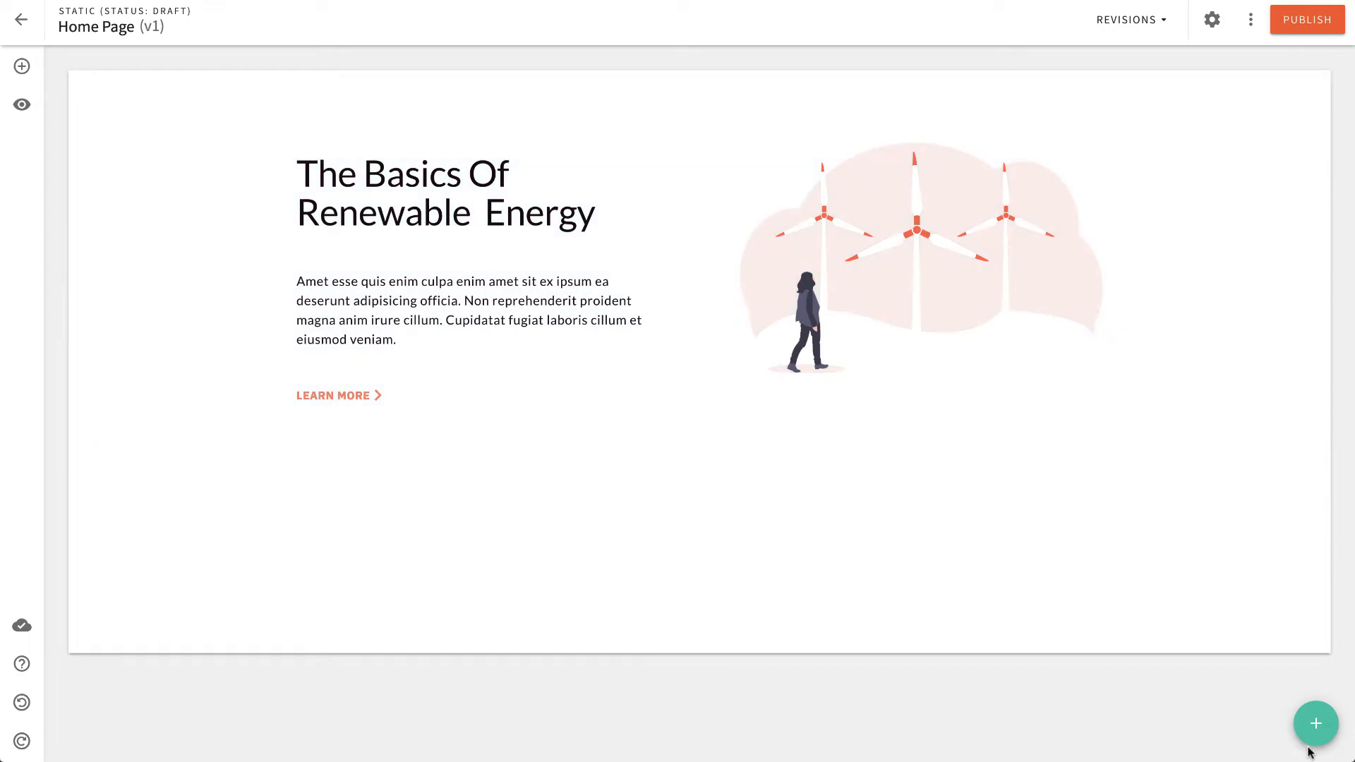
click(1315, 723)
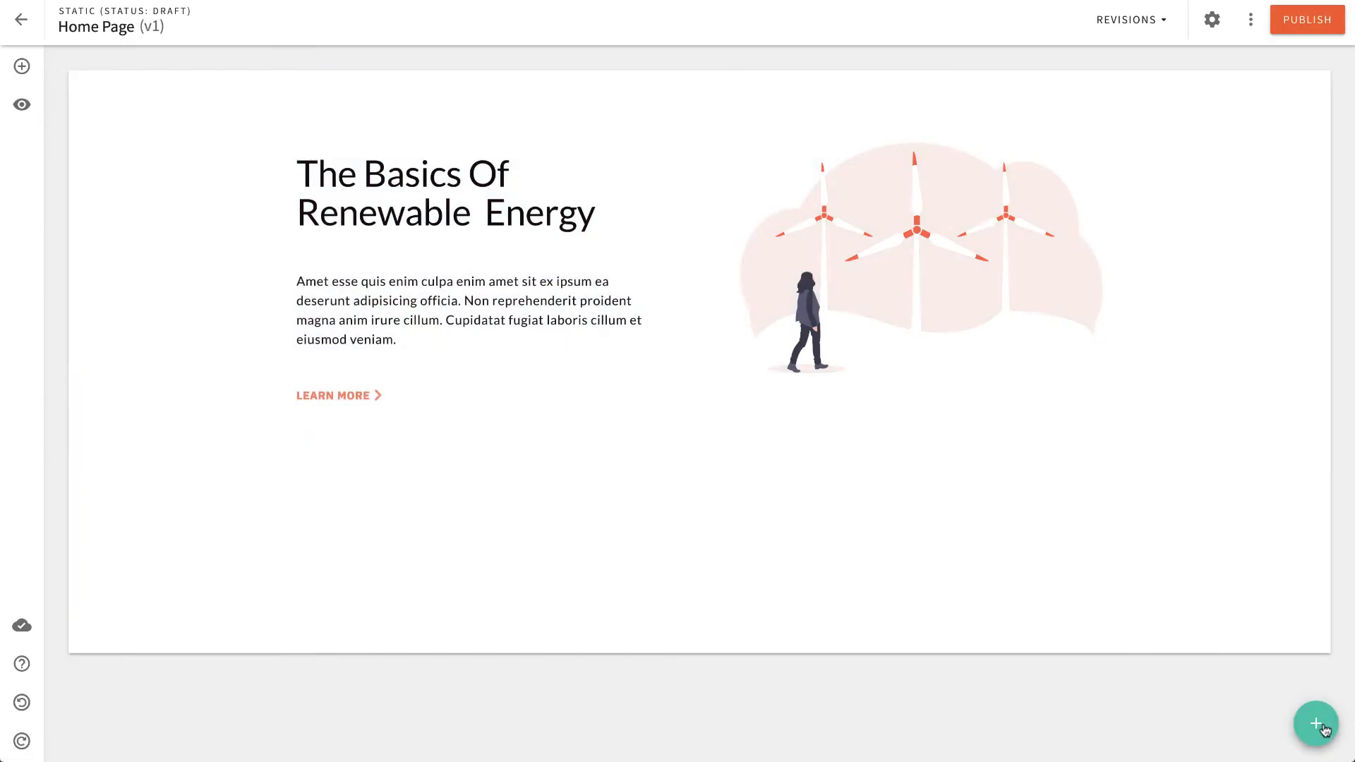
Add a Call To Action block with a Download button below the renewable energy header
click(1316, 723)
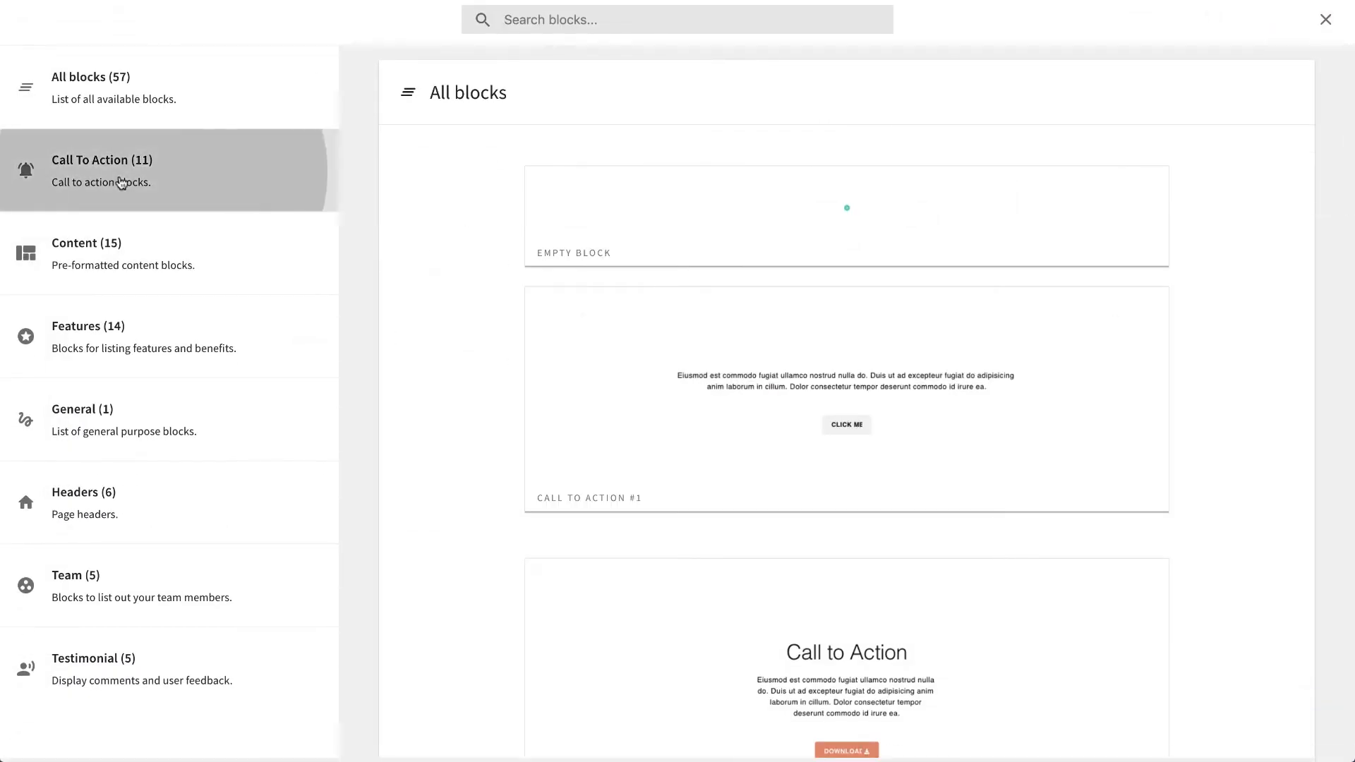
scroll(down, 3)
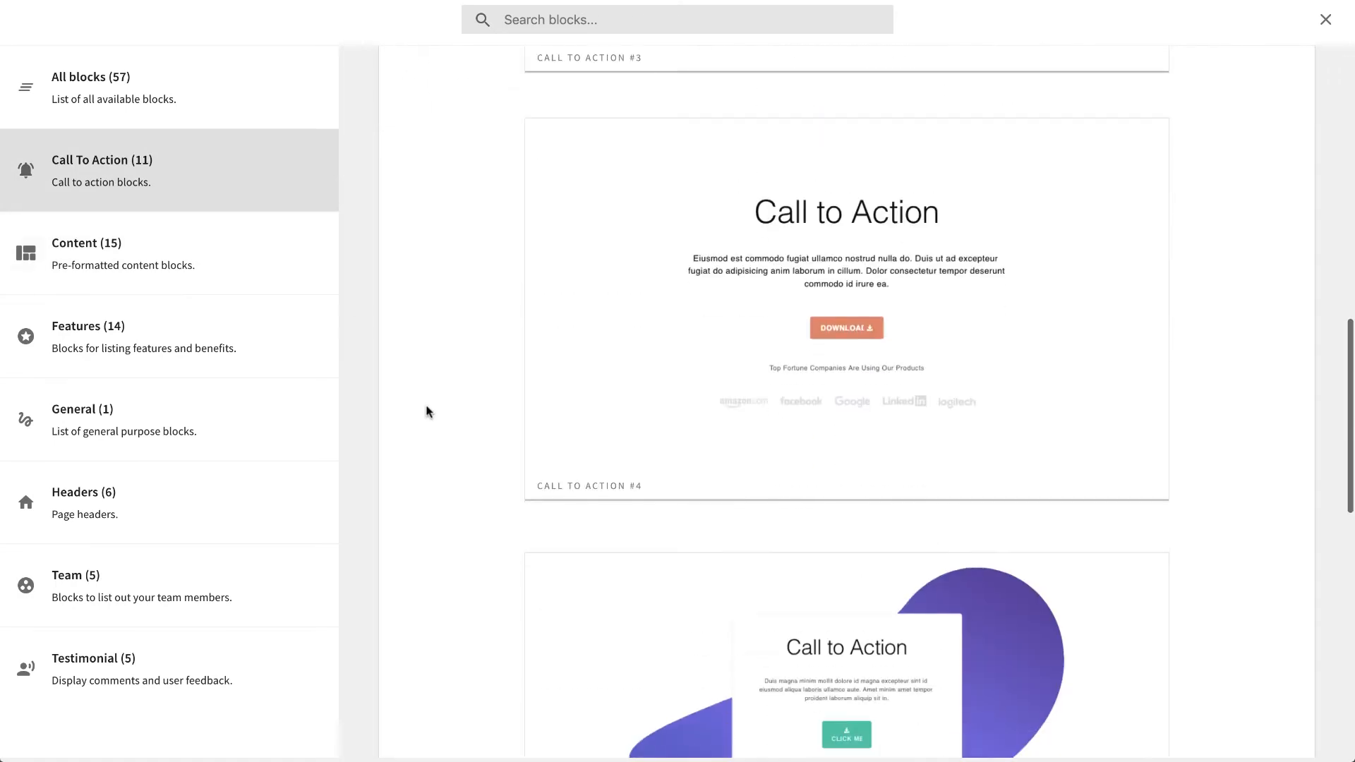
scroll(down, 3)
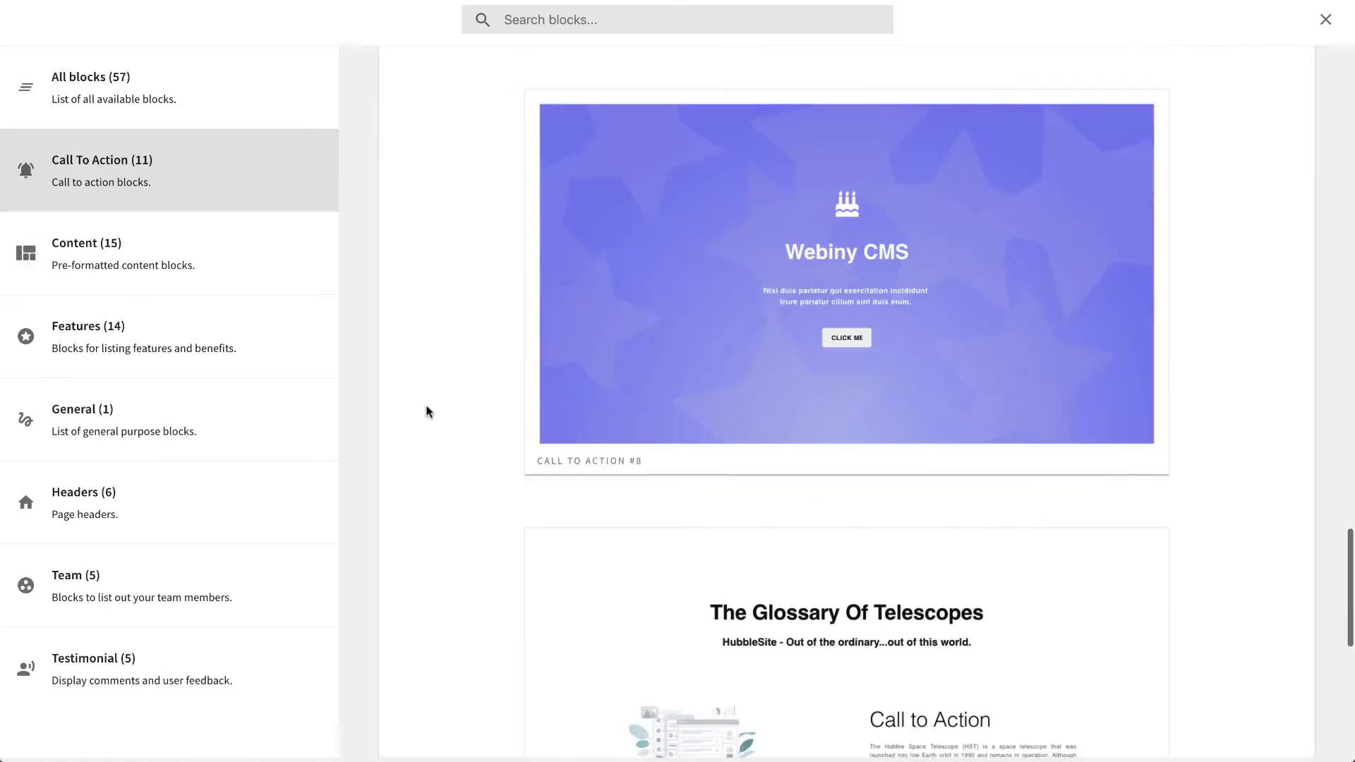
scroll(up, 3)
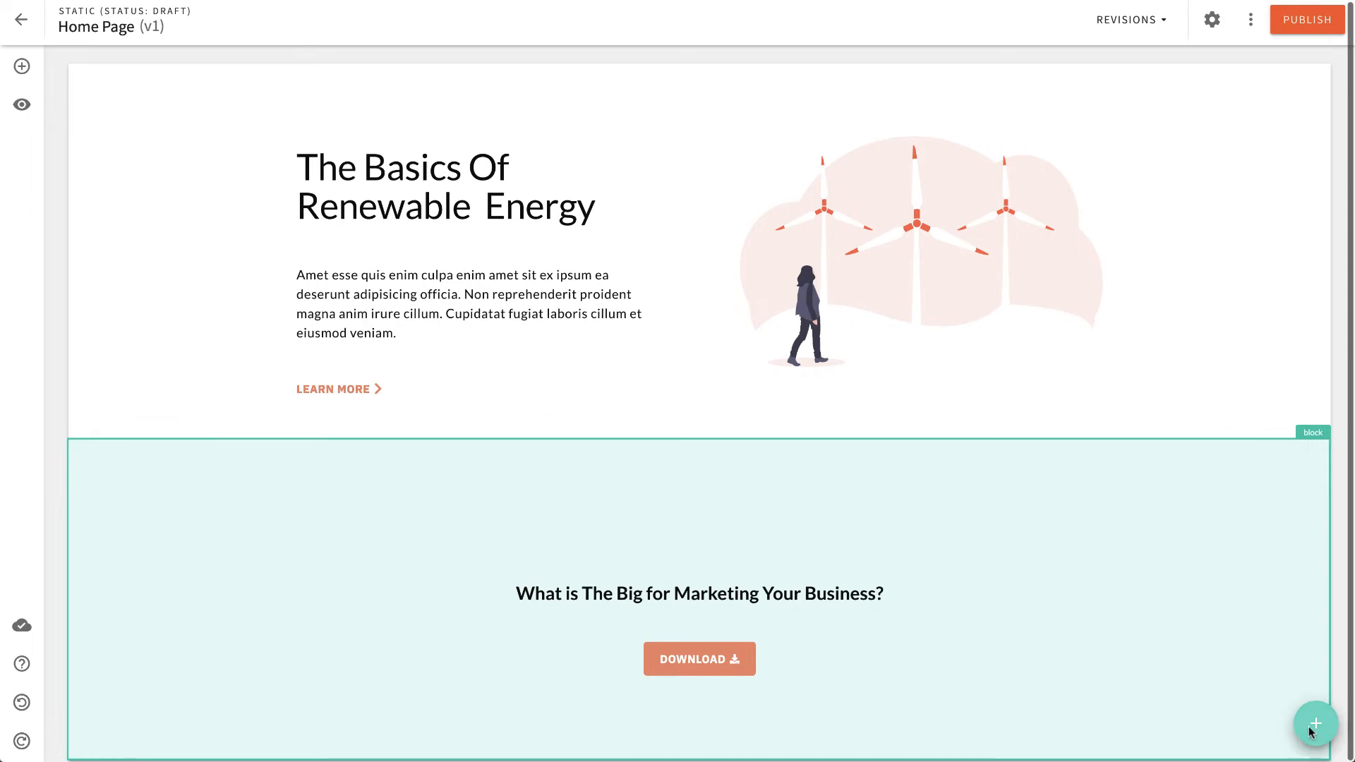
Add the Feature #4 block with illustration and four feature items below the call-to-action
click(1314, 723)
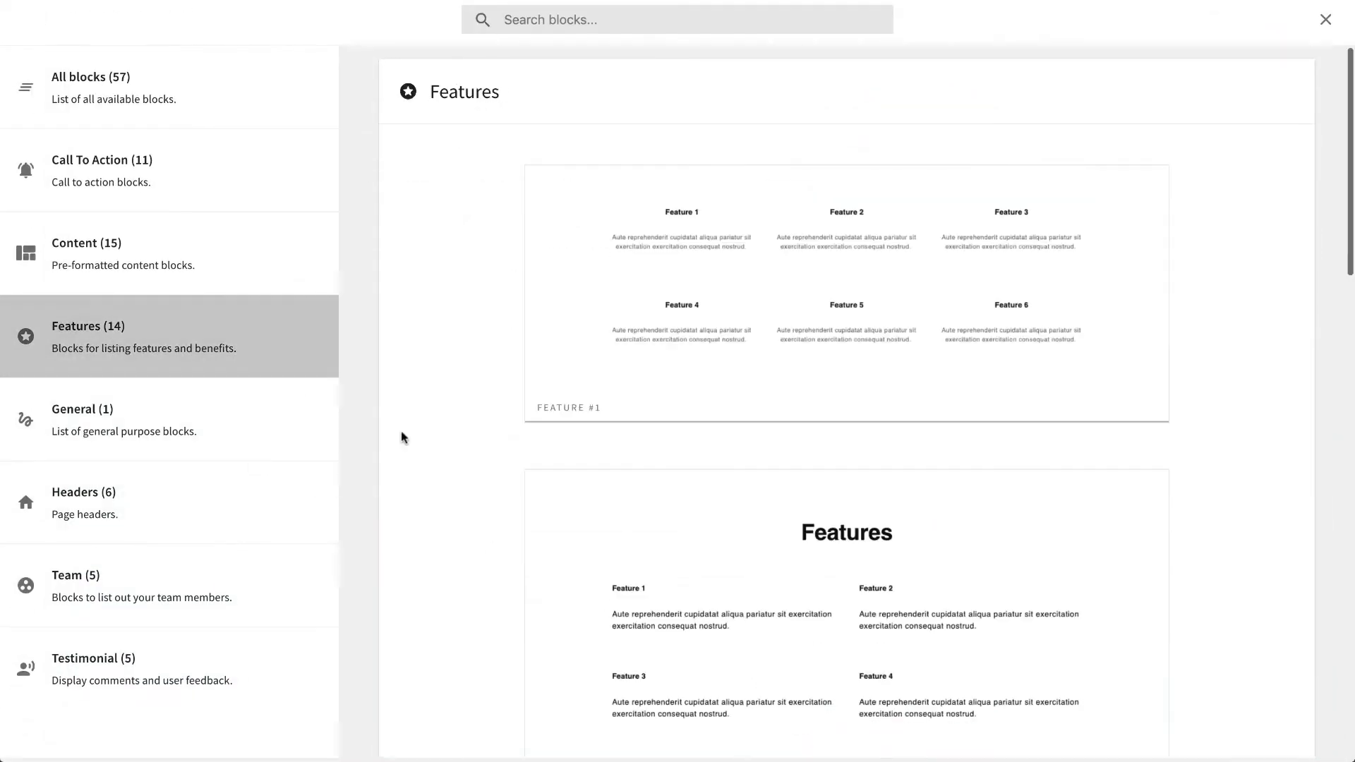
scroll(down, 3)
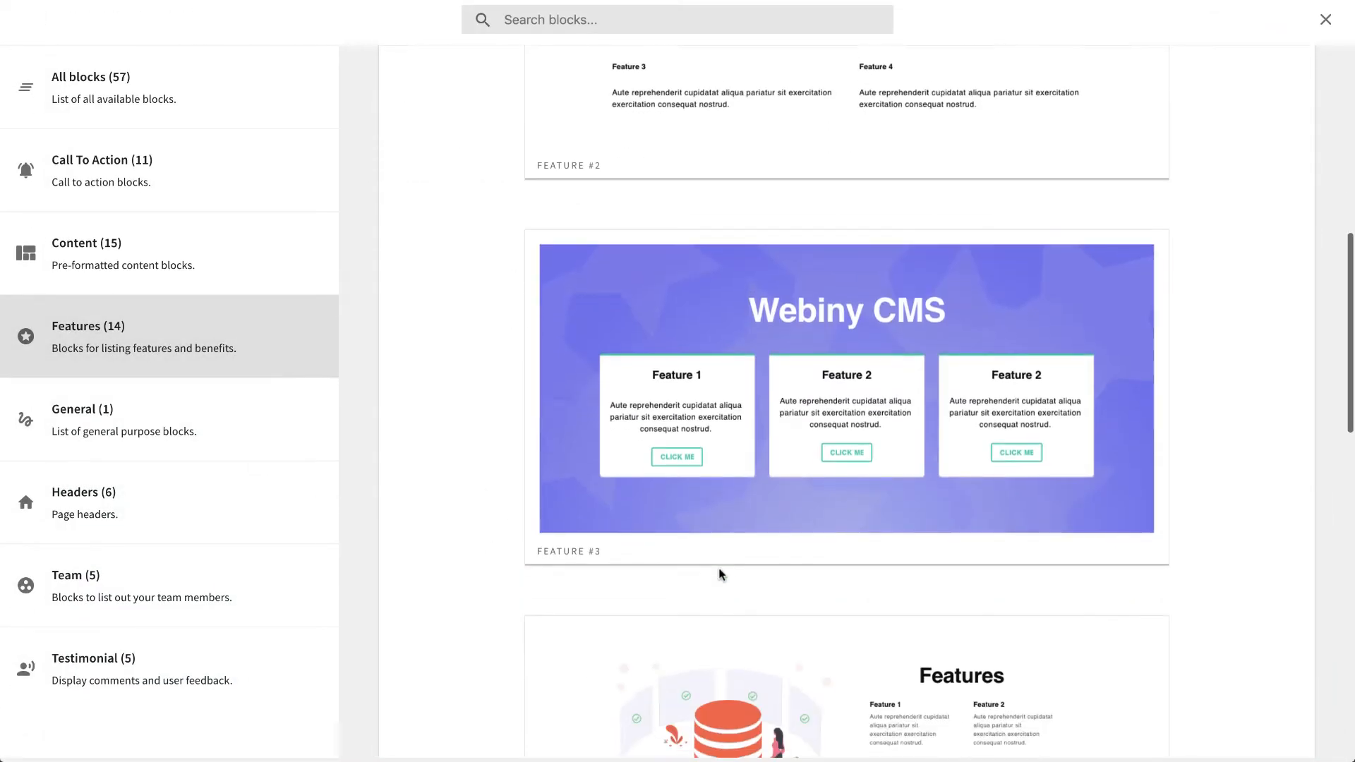
scroll(down, 3)
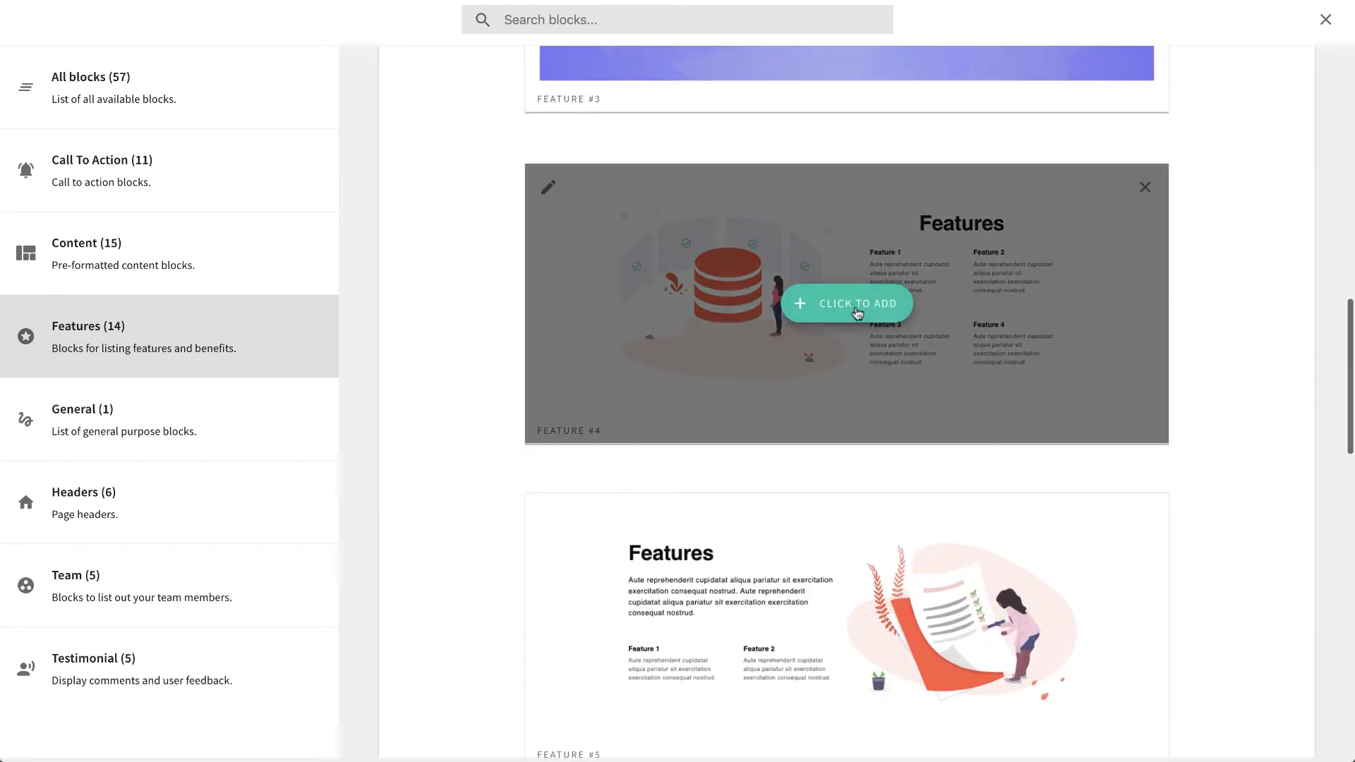
click(846, 303)
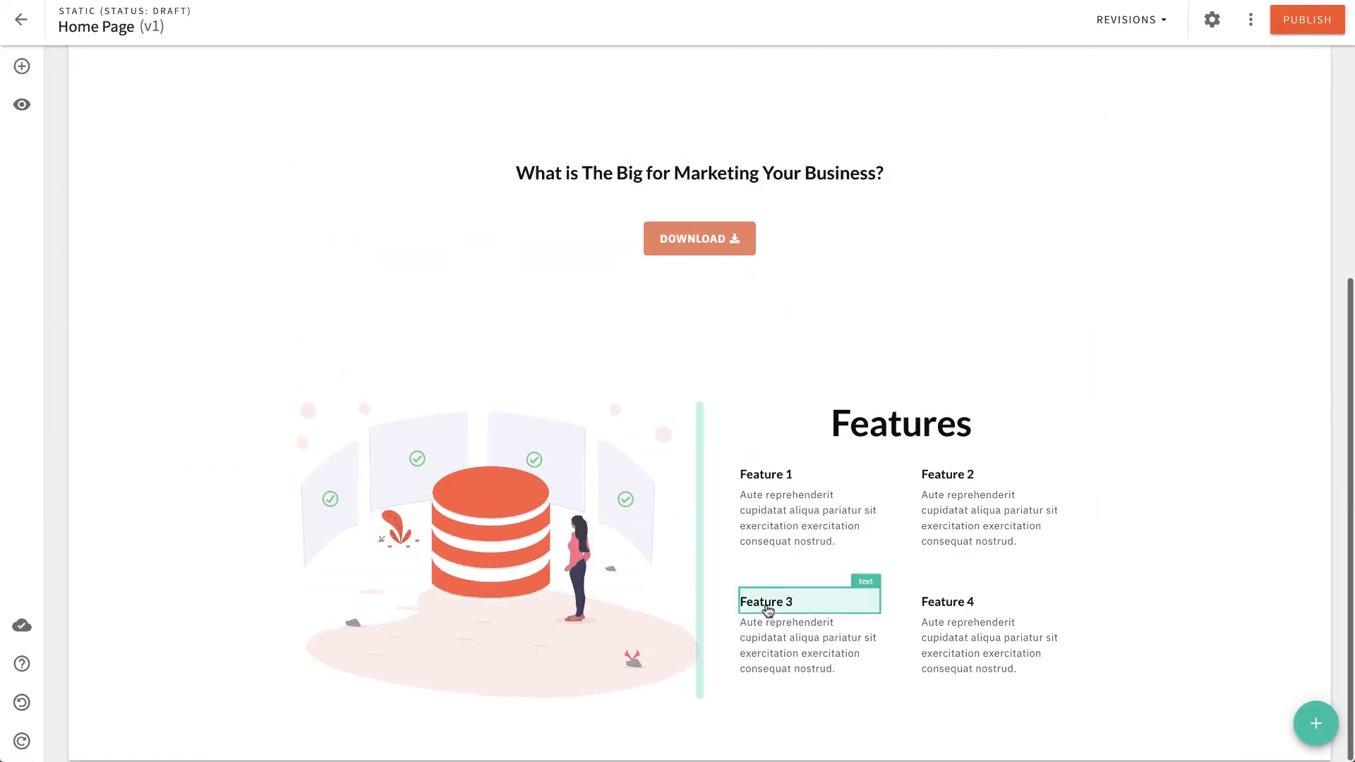
click(1314, 723)
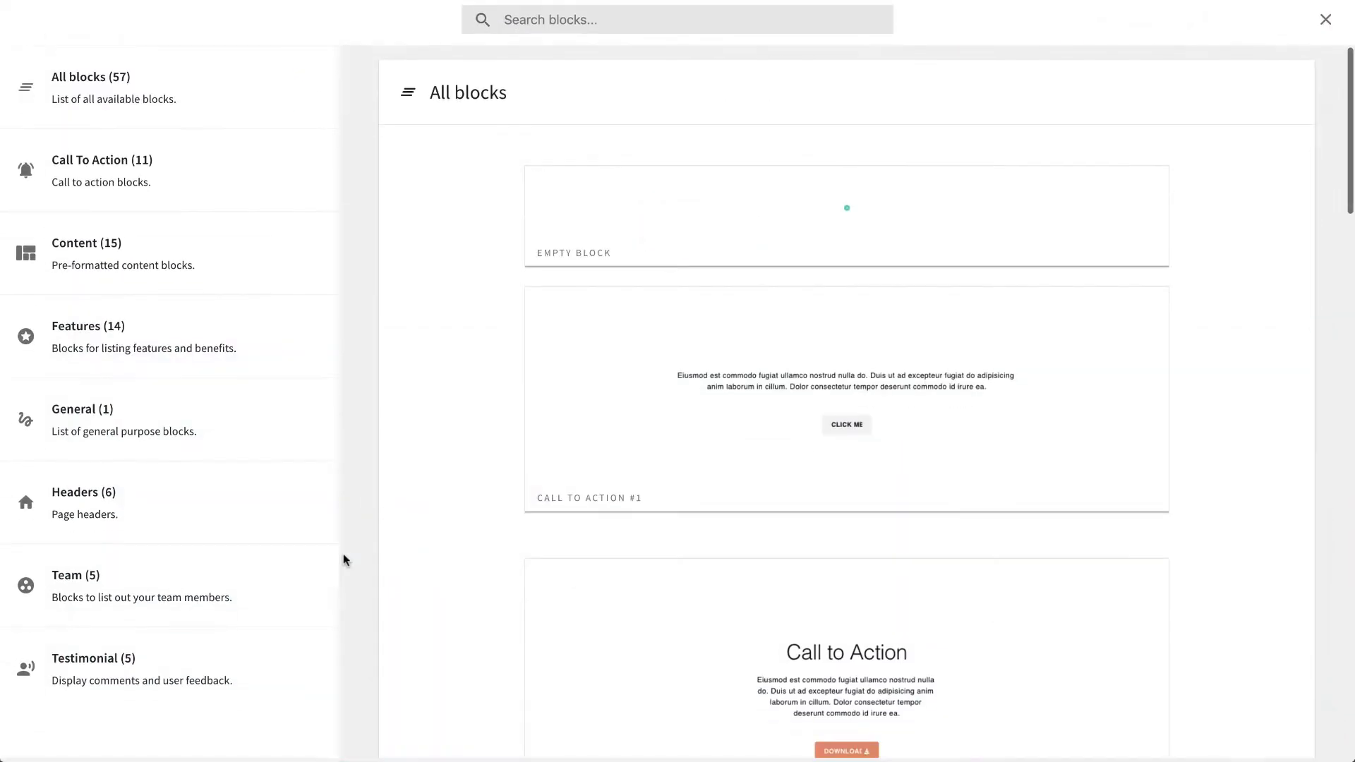
mouse_move(130, 421)
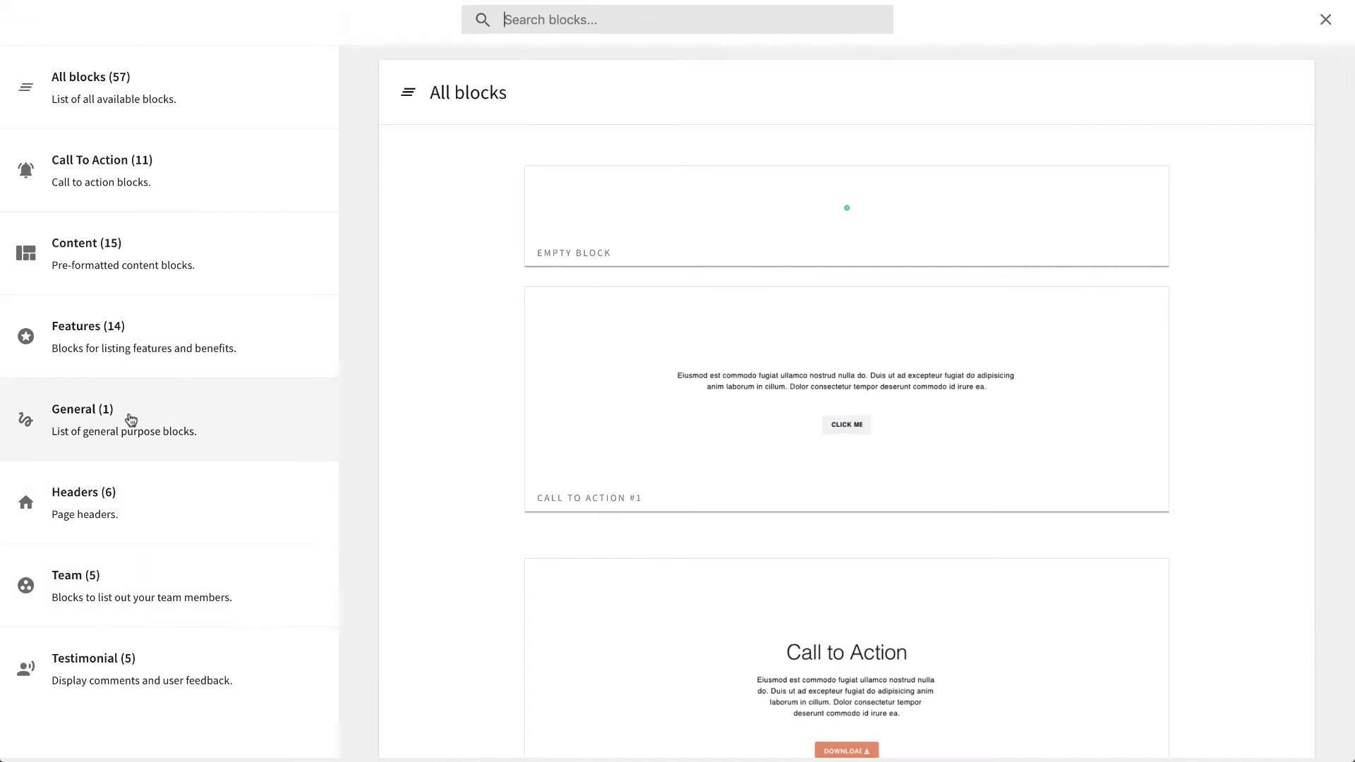
mouse_move(102, 572)
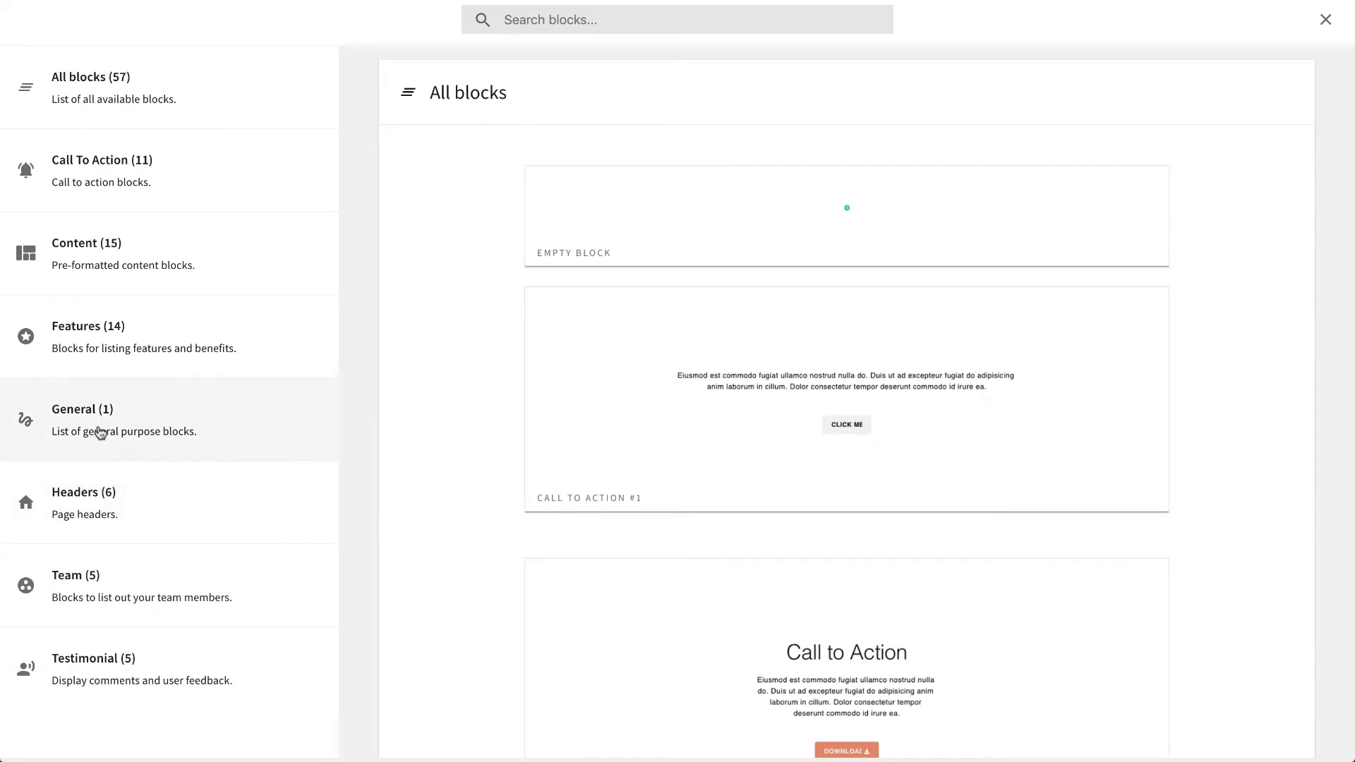
click(82, 409)
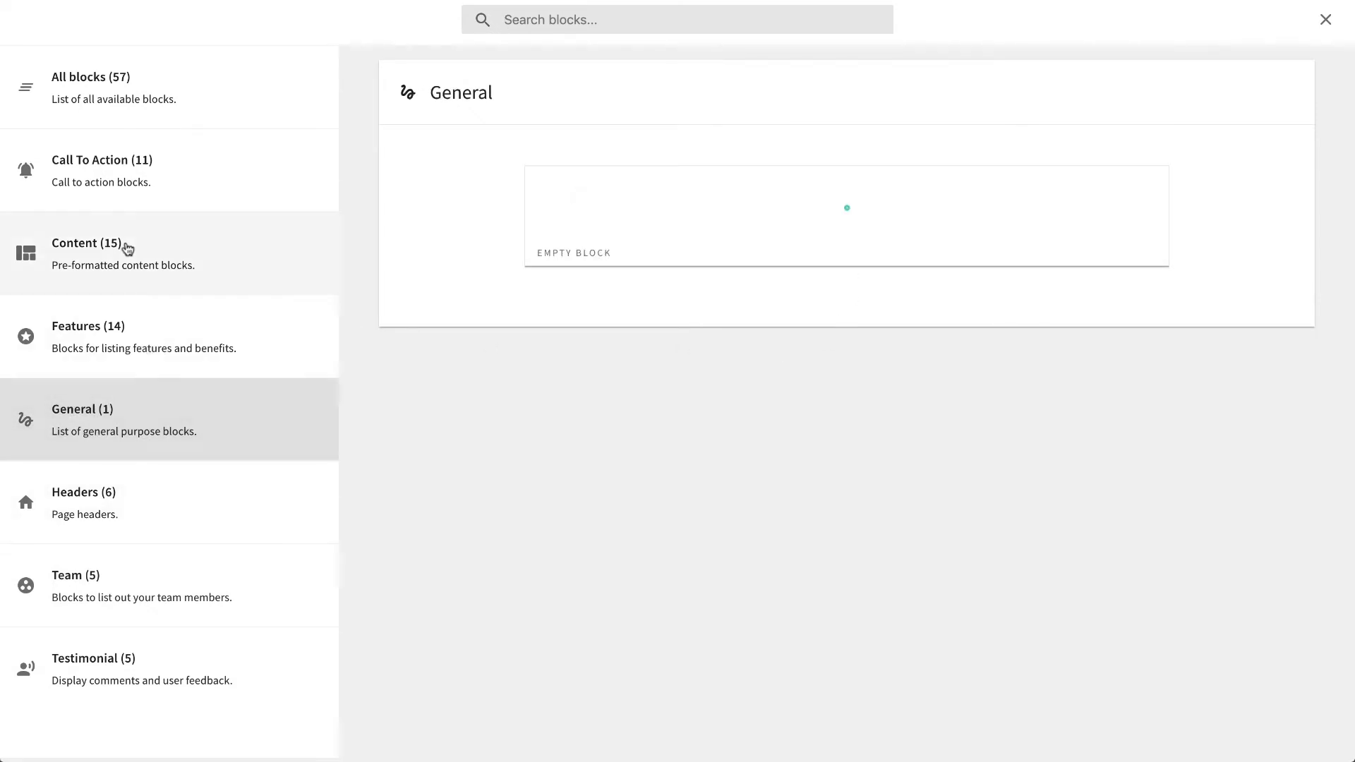
click(86, 242)
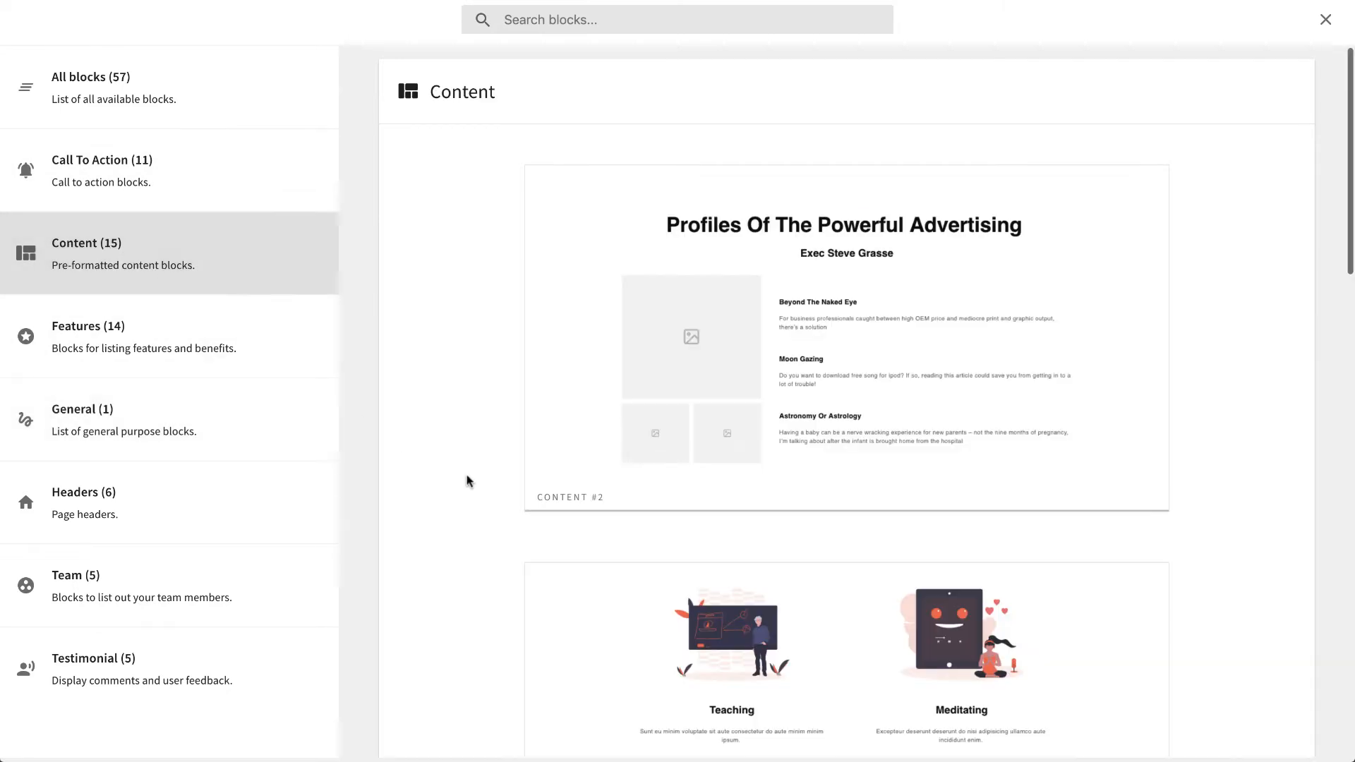
scroll(down, 3)
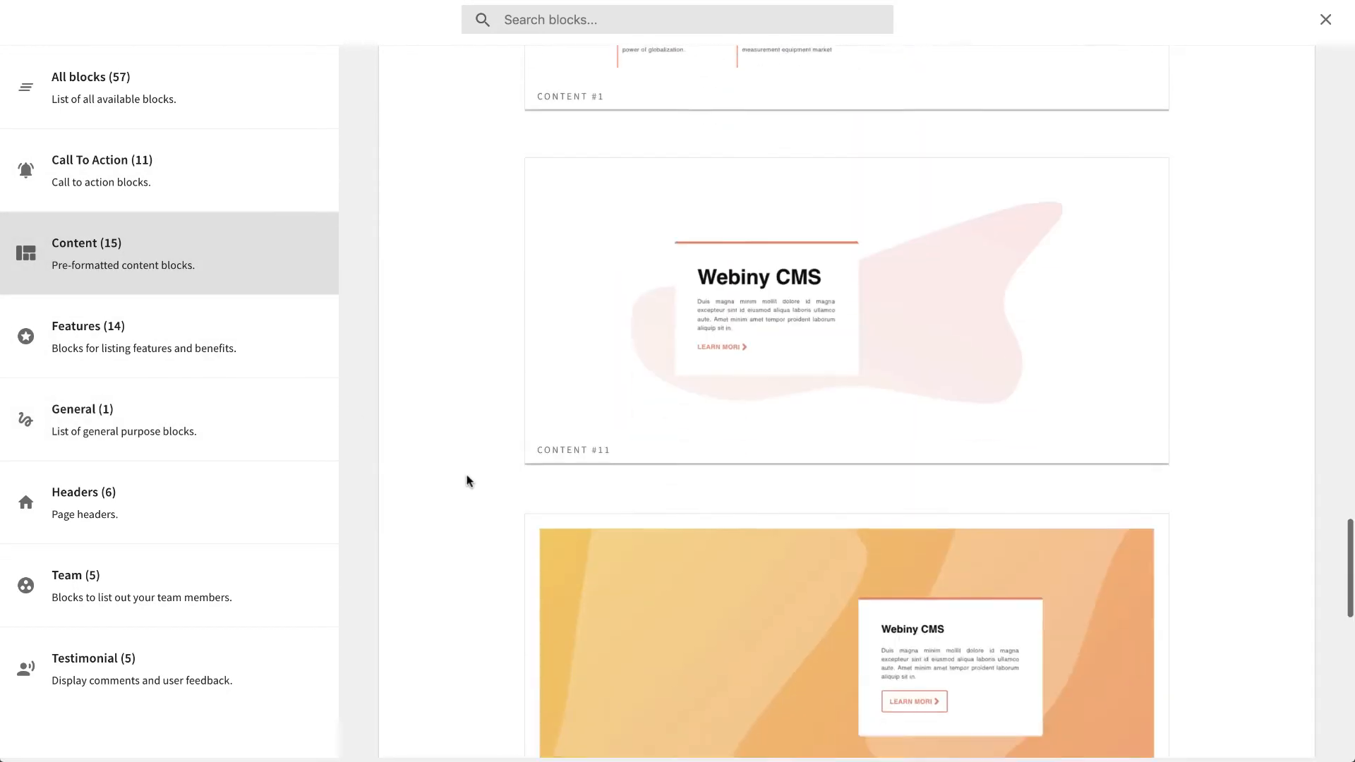
scroll(down, 3)
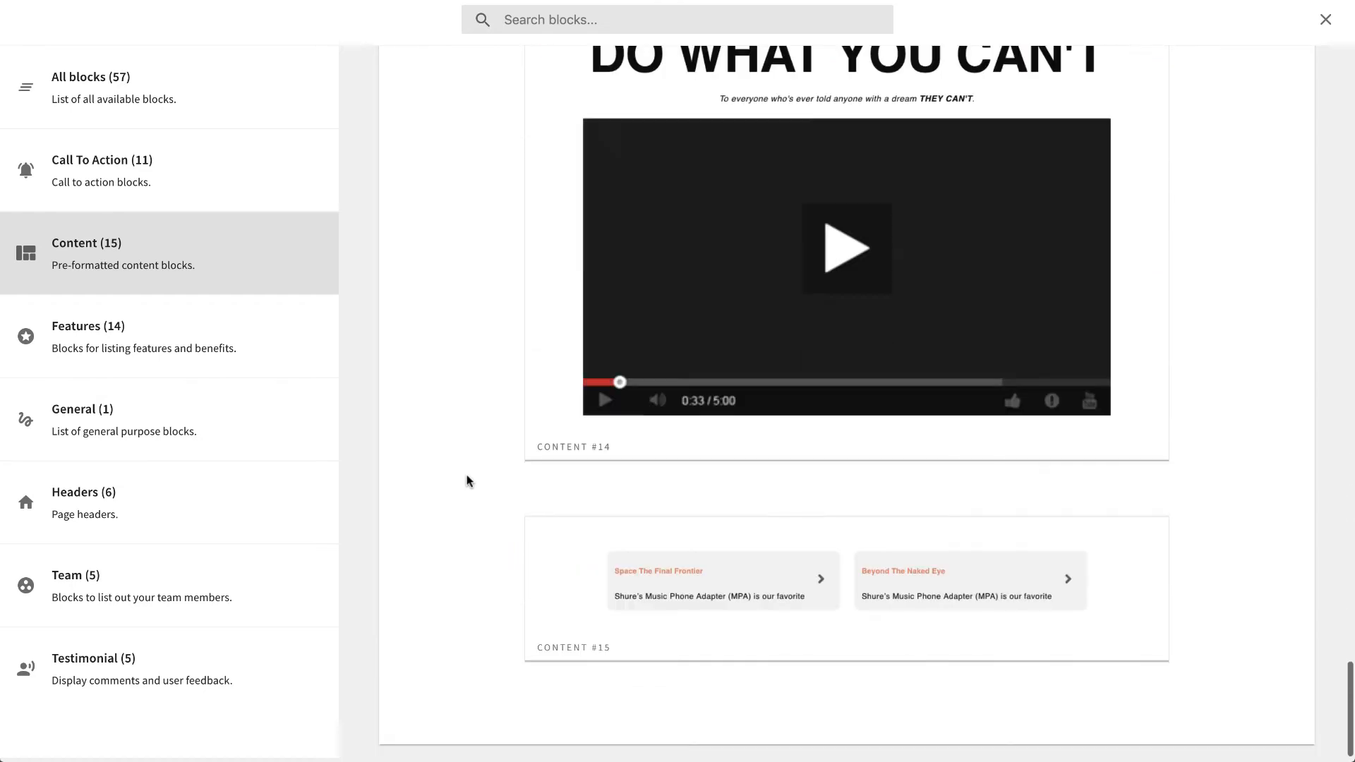
mouse_move(138, 175)
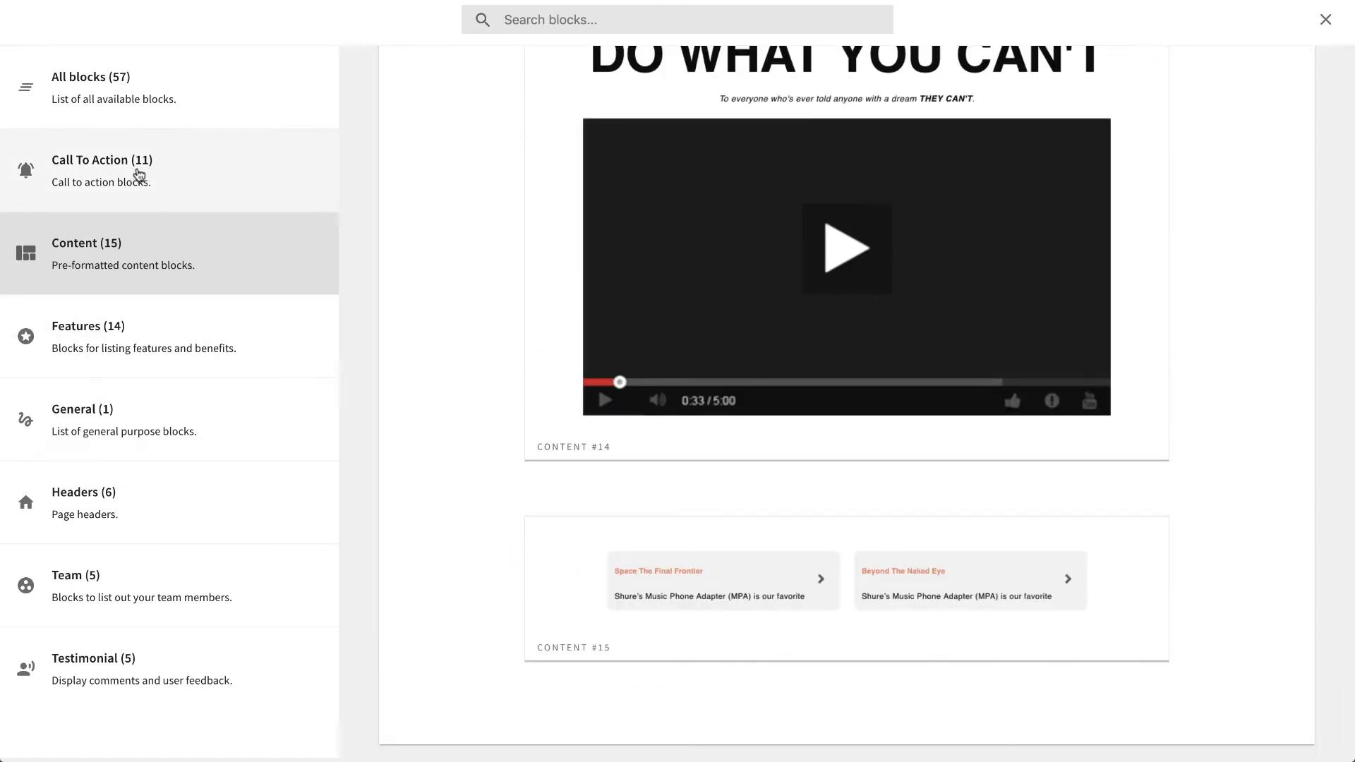
click(83, 503)
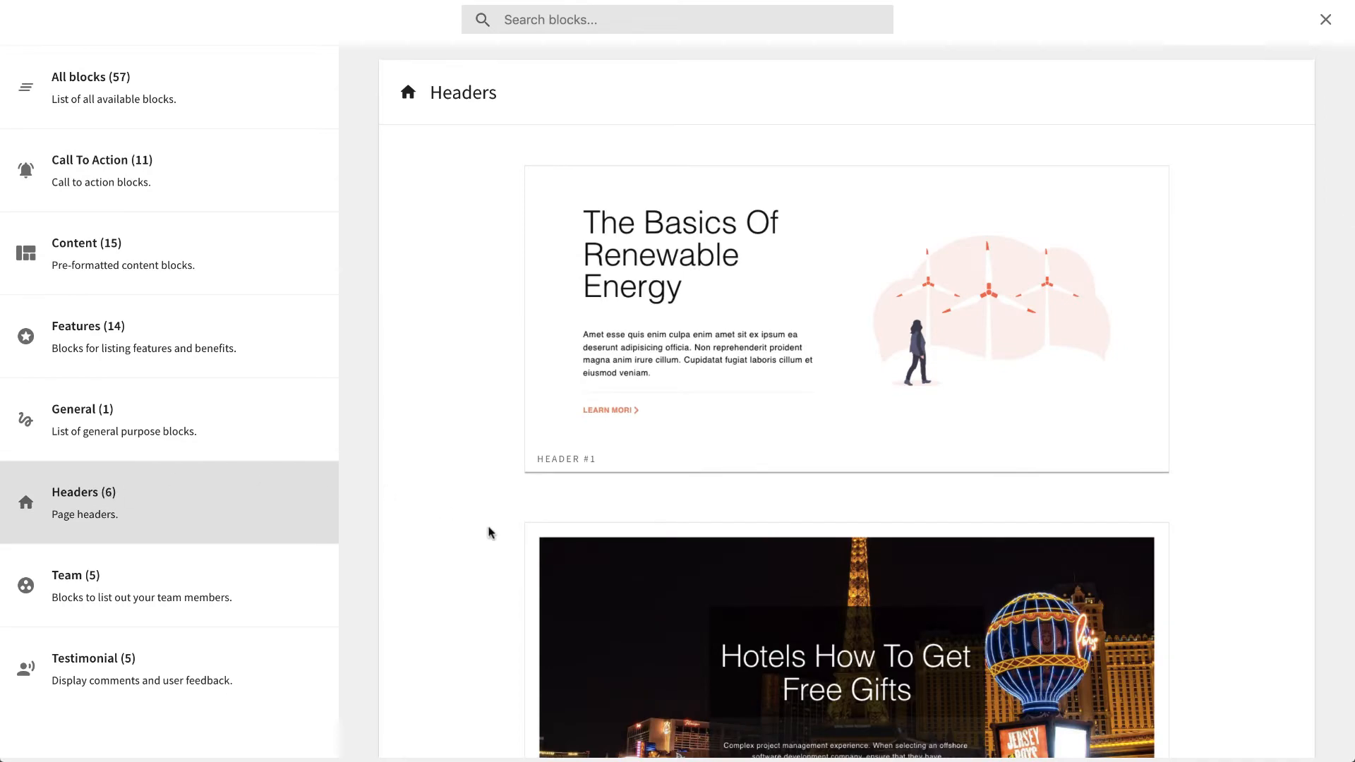
scroll(down, 3)
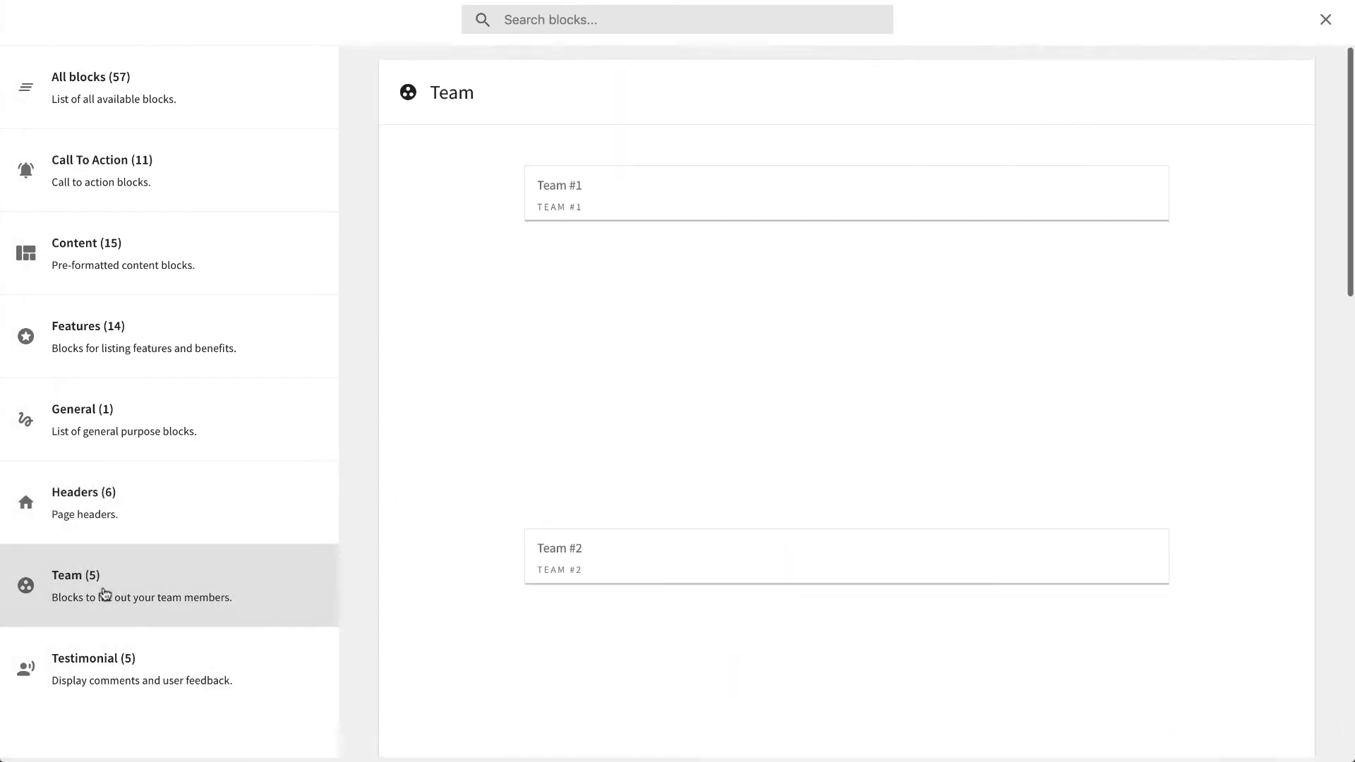
click(91, 86)
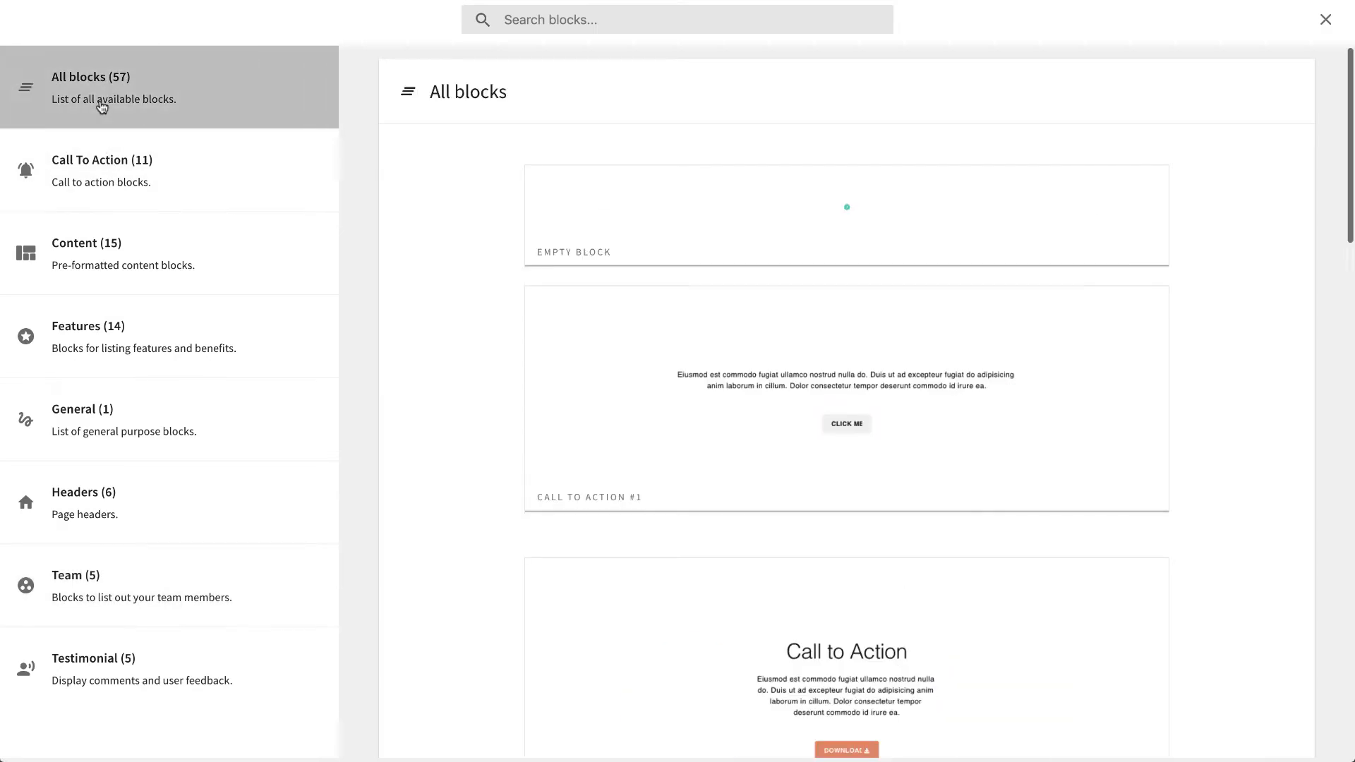
scroll(down, 3)
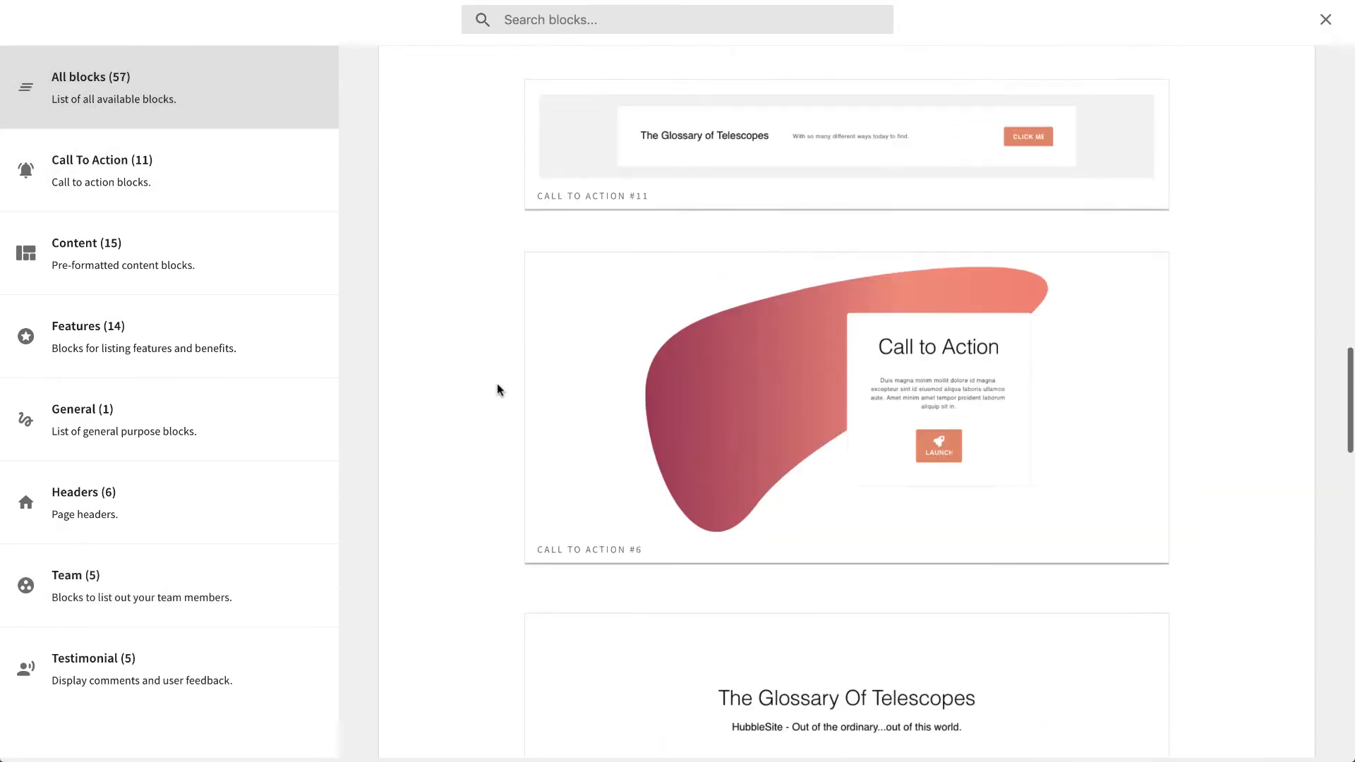
scroll(down, 3)
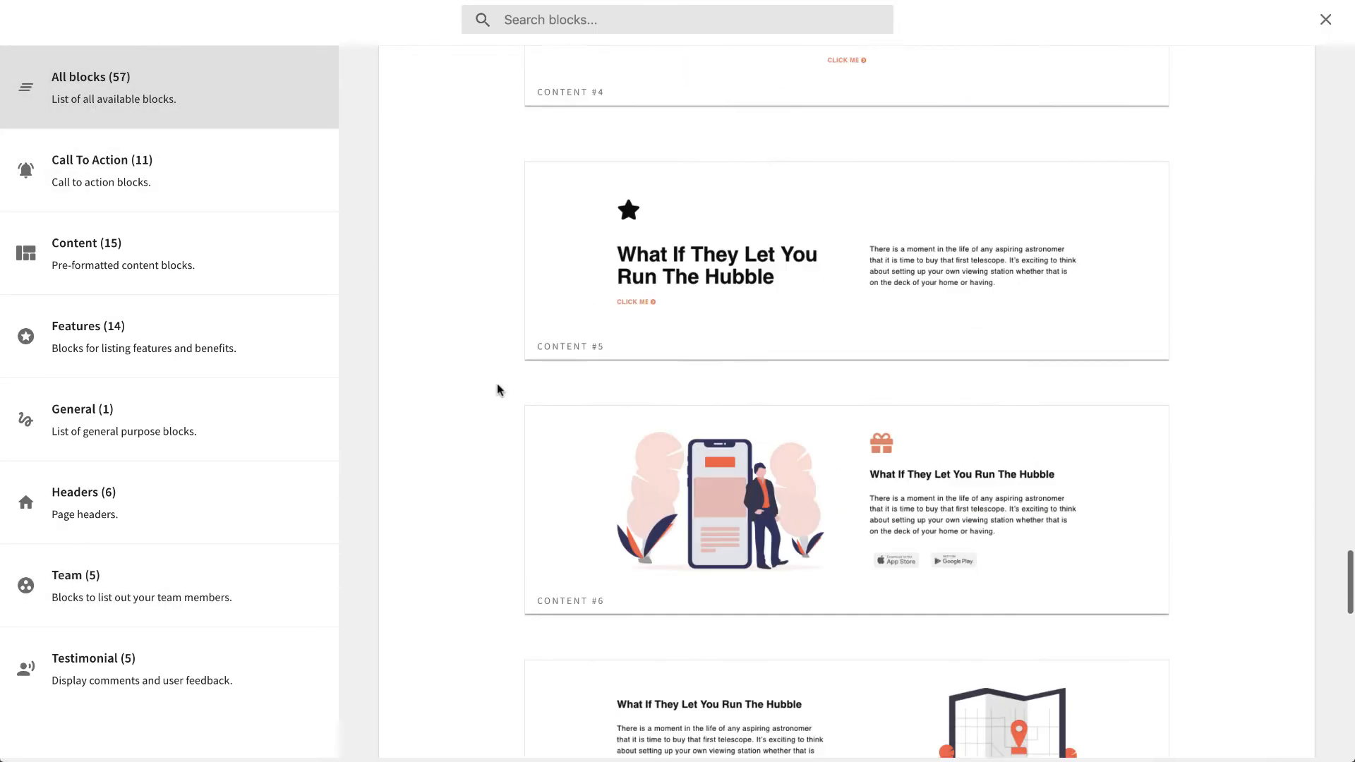
scroll(down, 3)
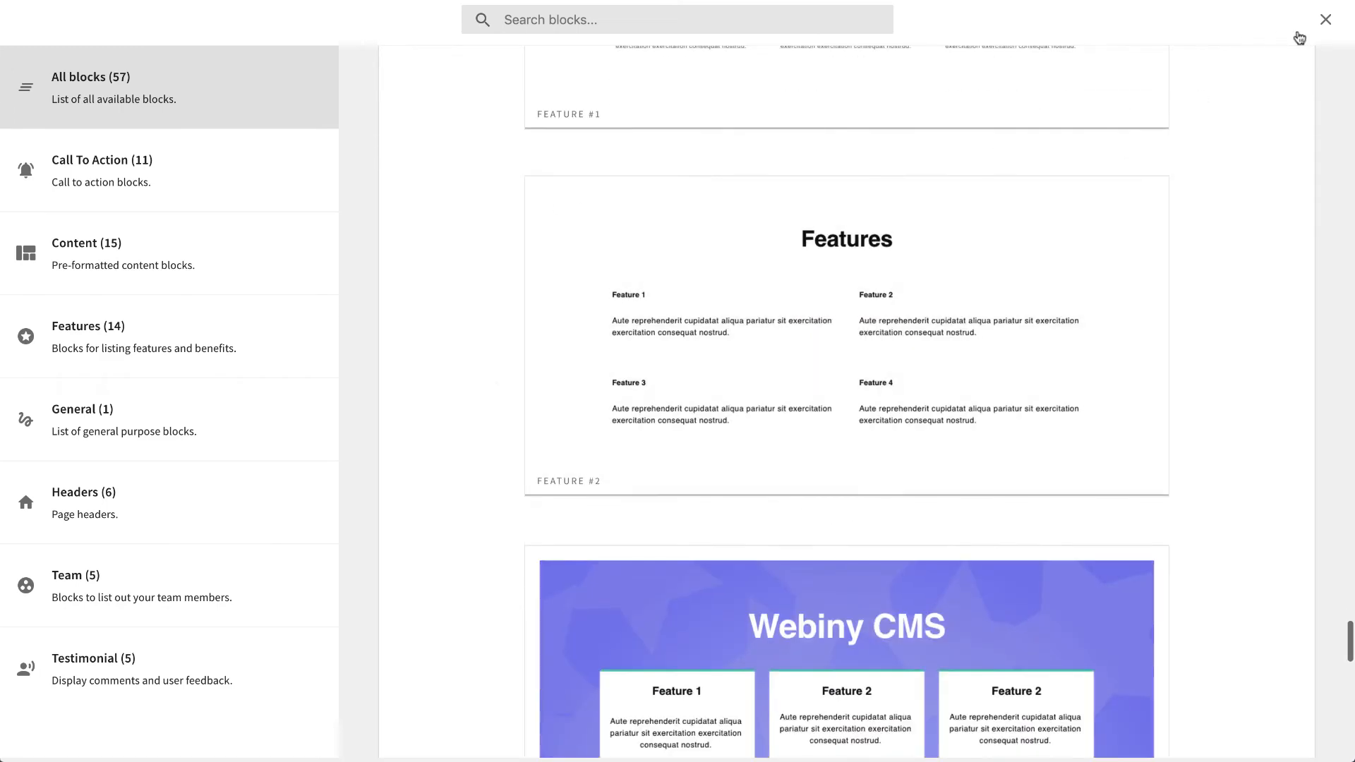
click(1327, 18)
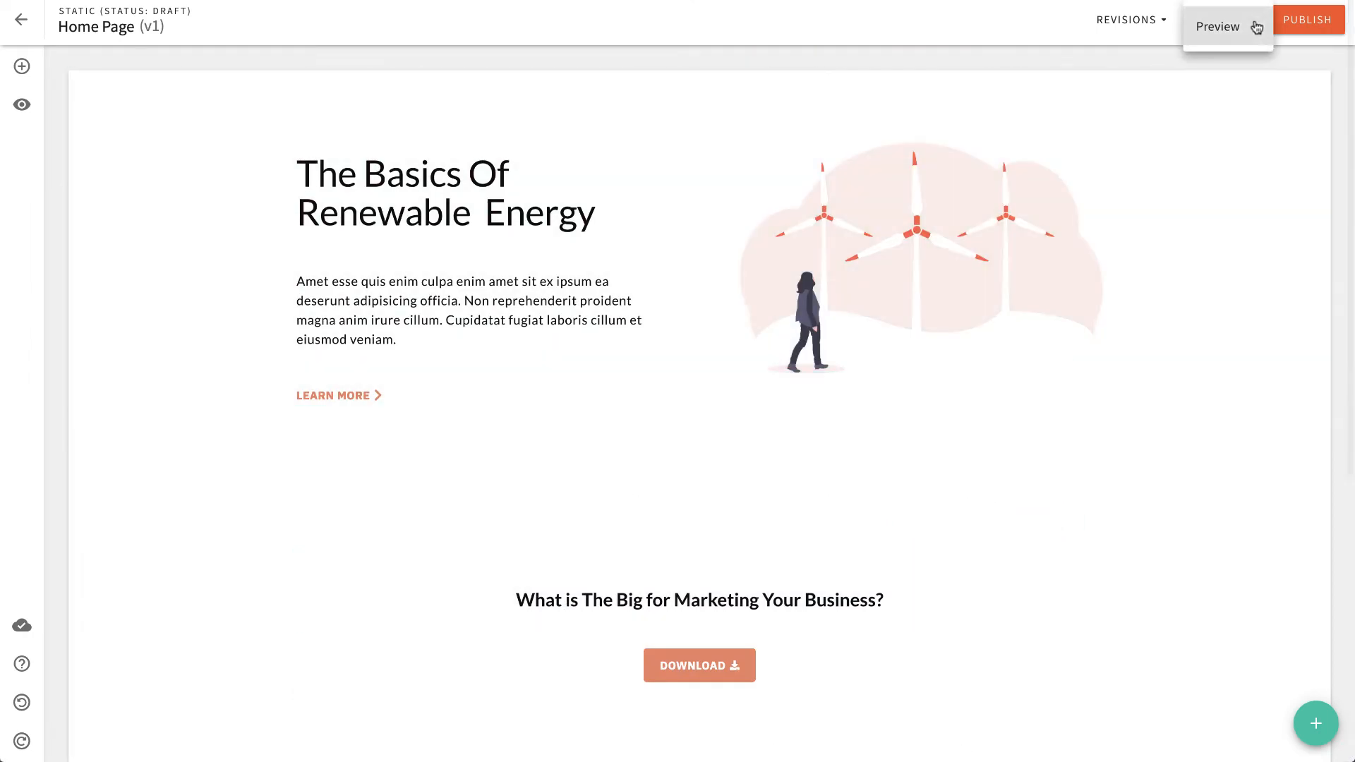
Preview the draft Home Page top to bottom, then return to the editor
click(1218, 25)
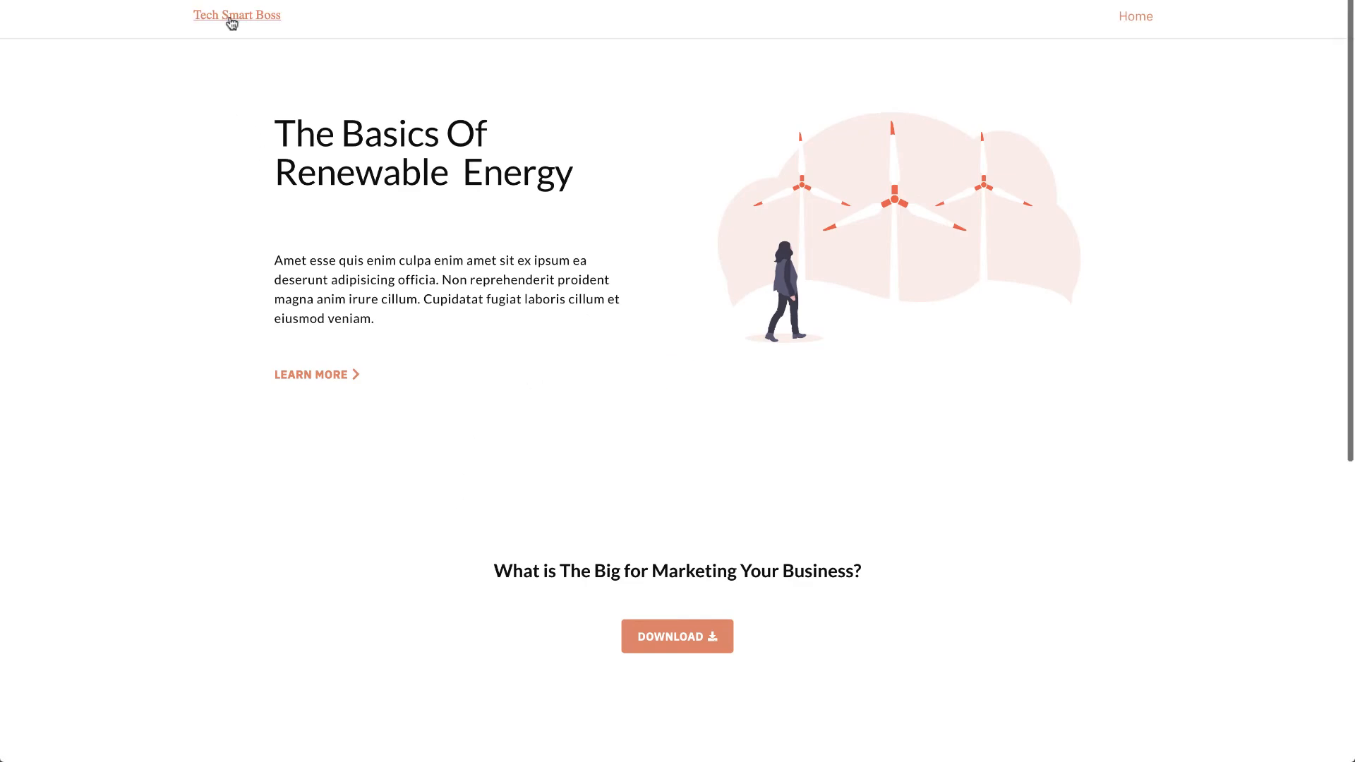
mouse_move(779, 55)
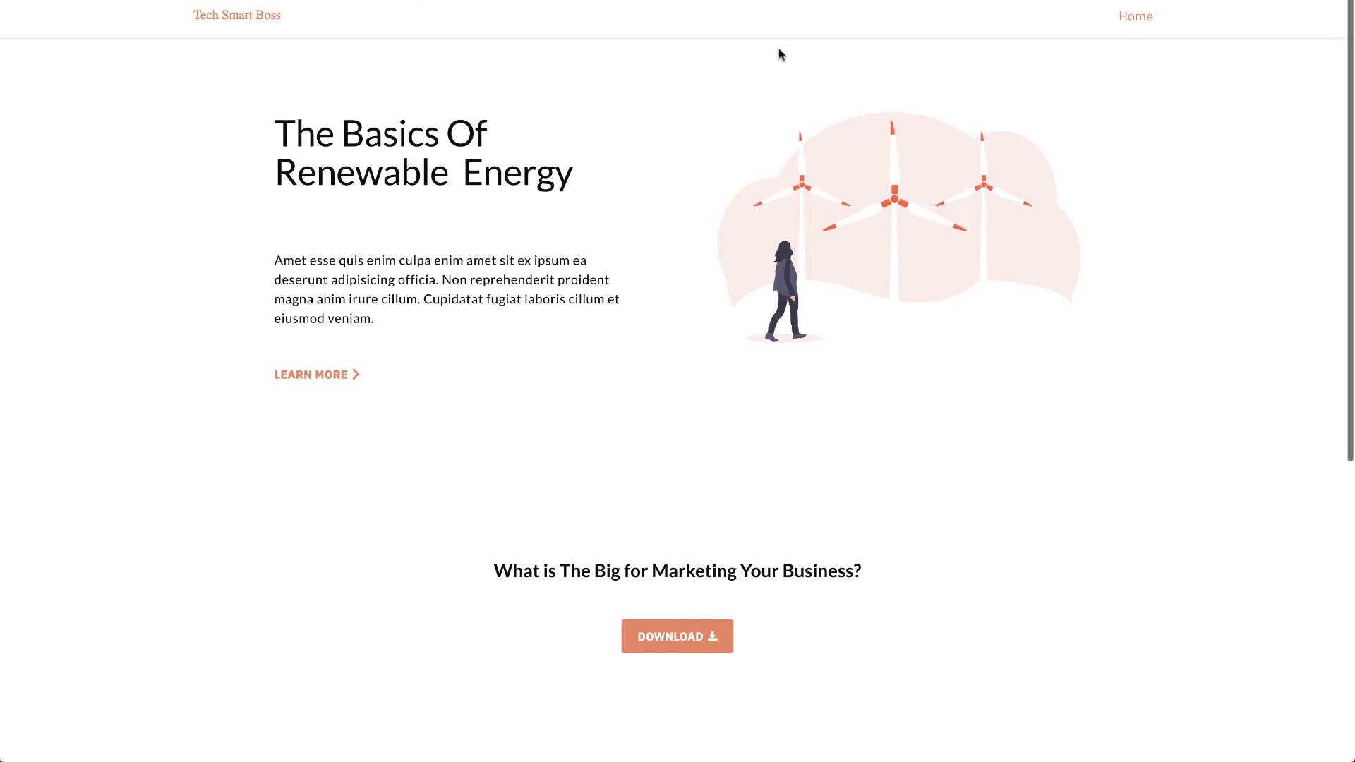
scroll(down, 3)
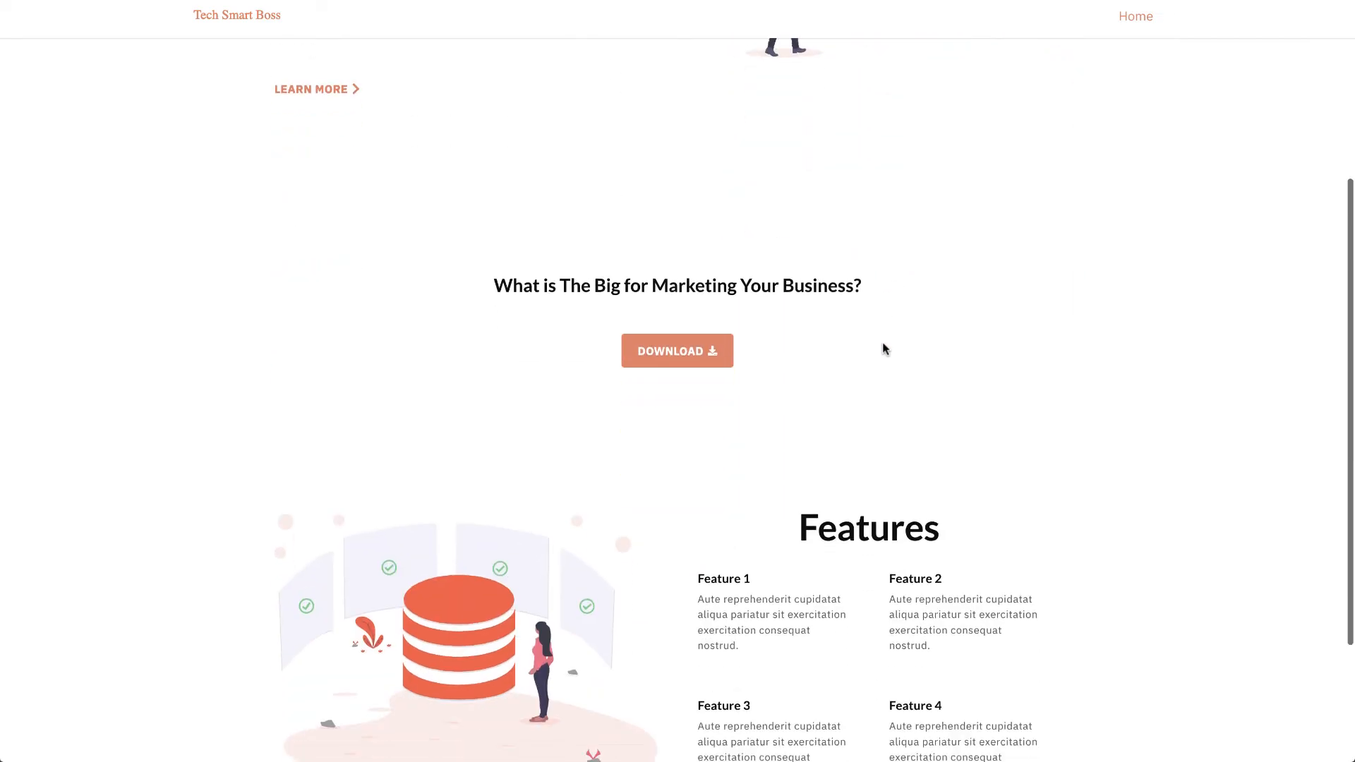
scroll(up, 3)
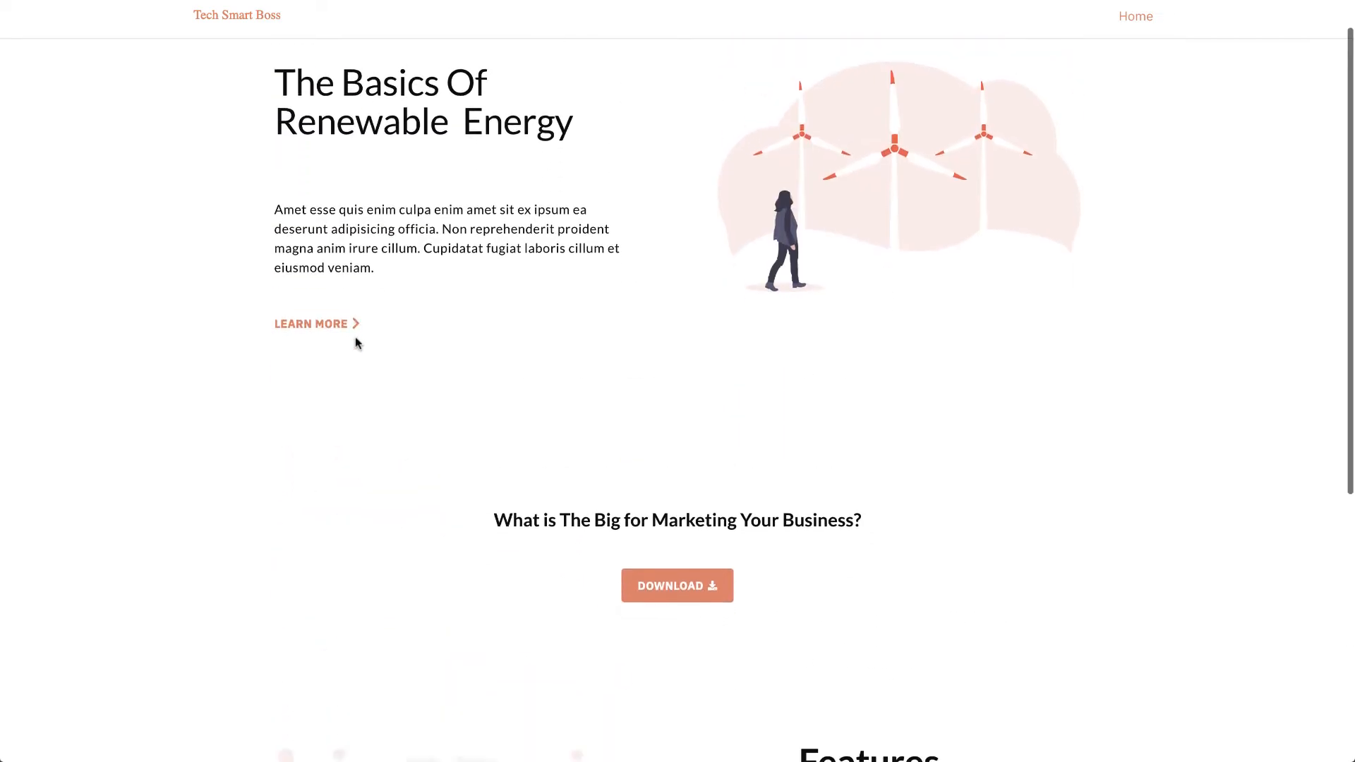
scroll(down, 3)
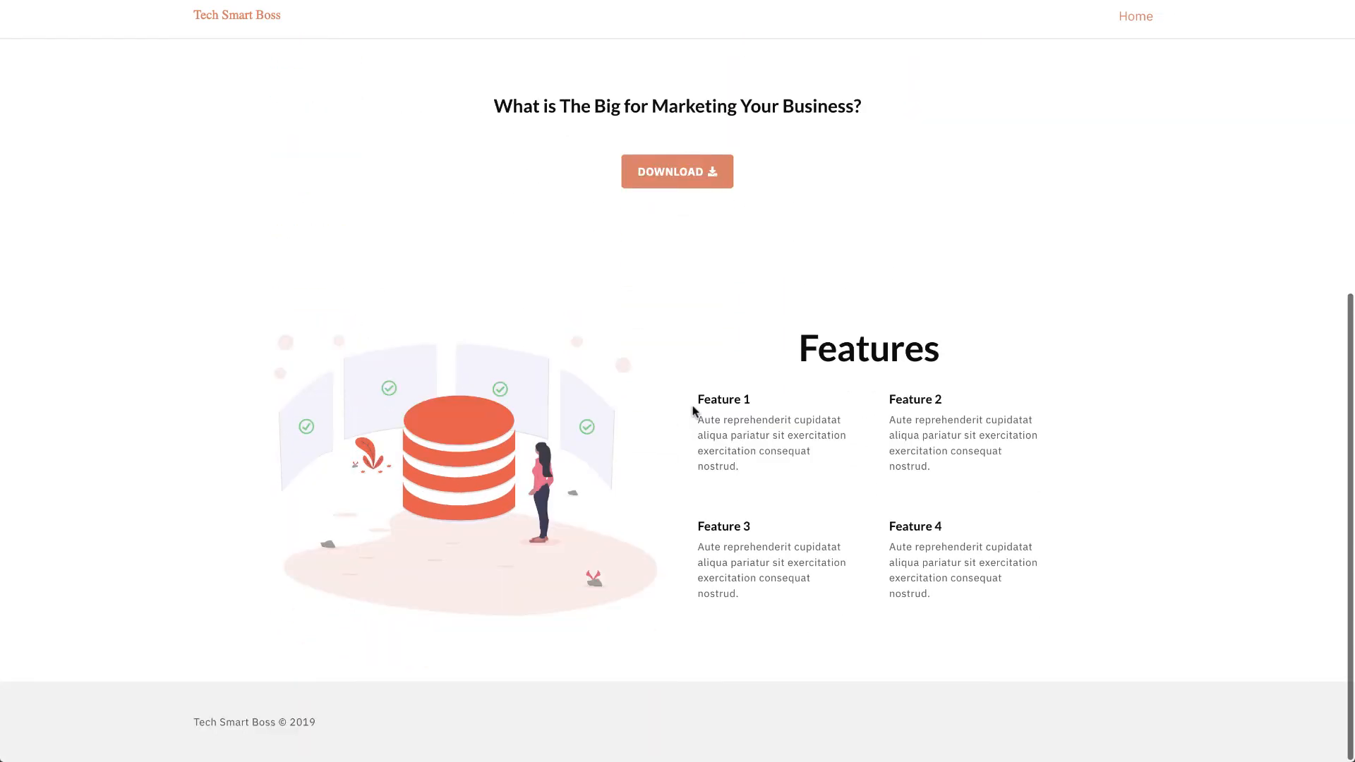
scroll(up, 3)
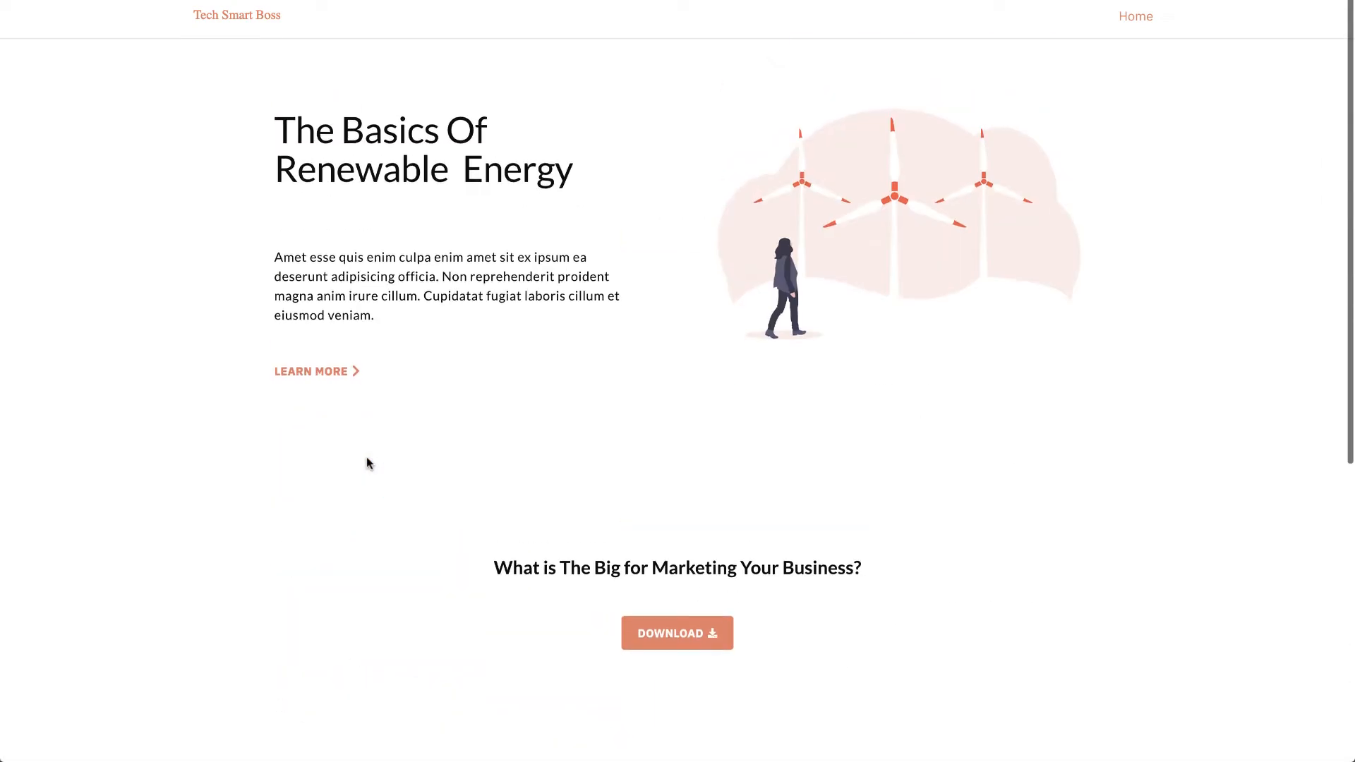
scroll(down, 3)
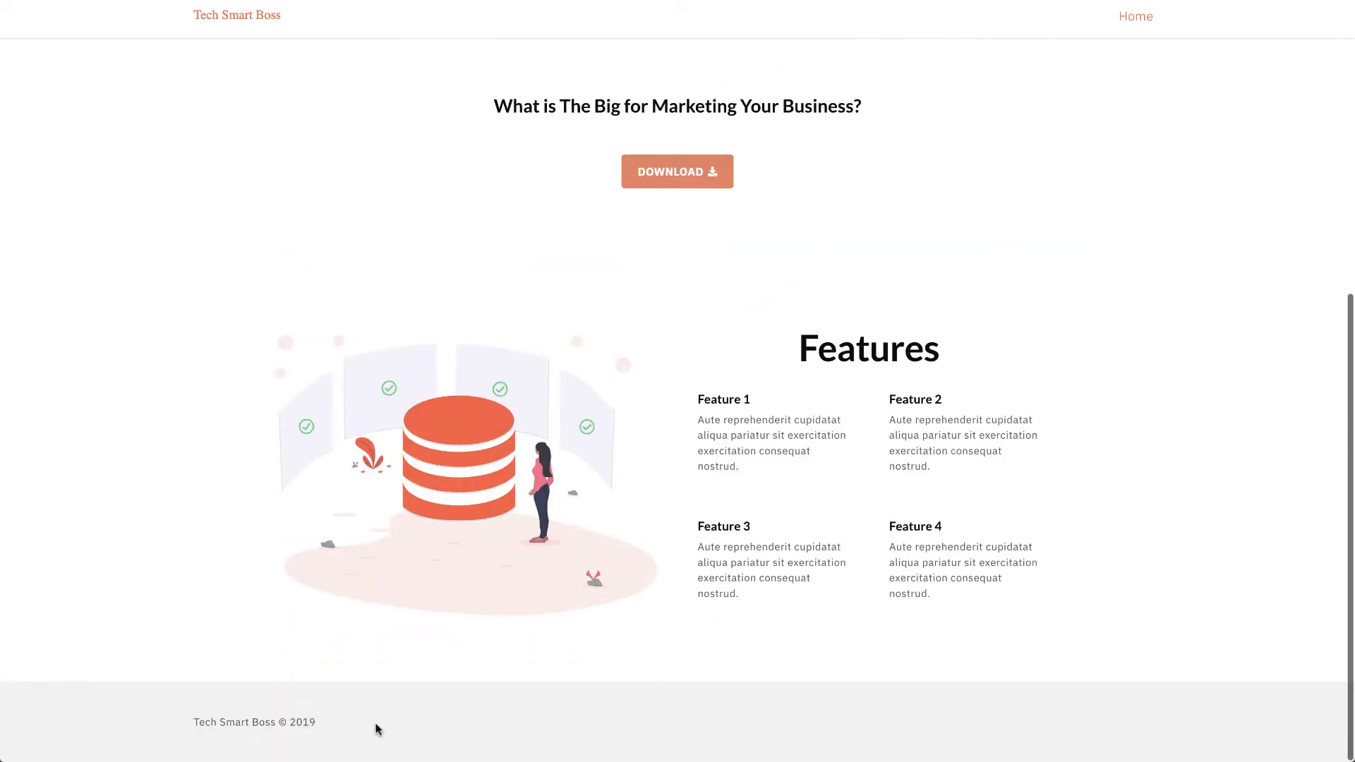
scroll(up, 3)
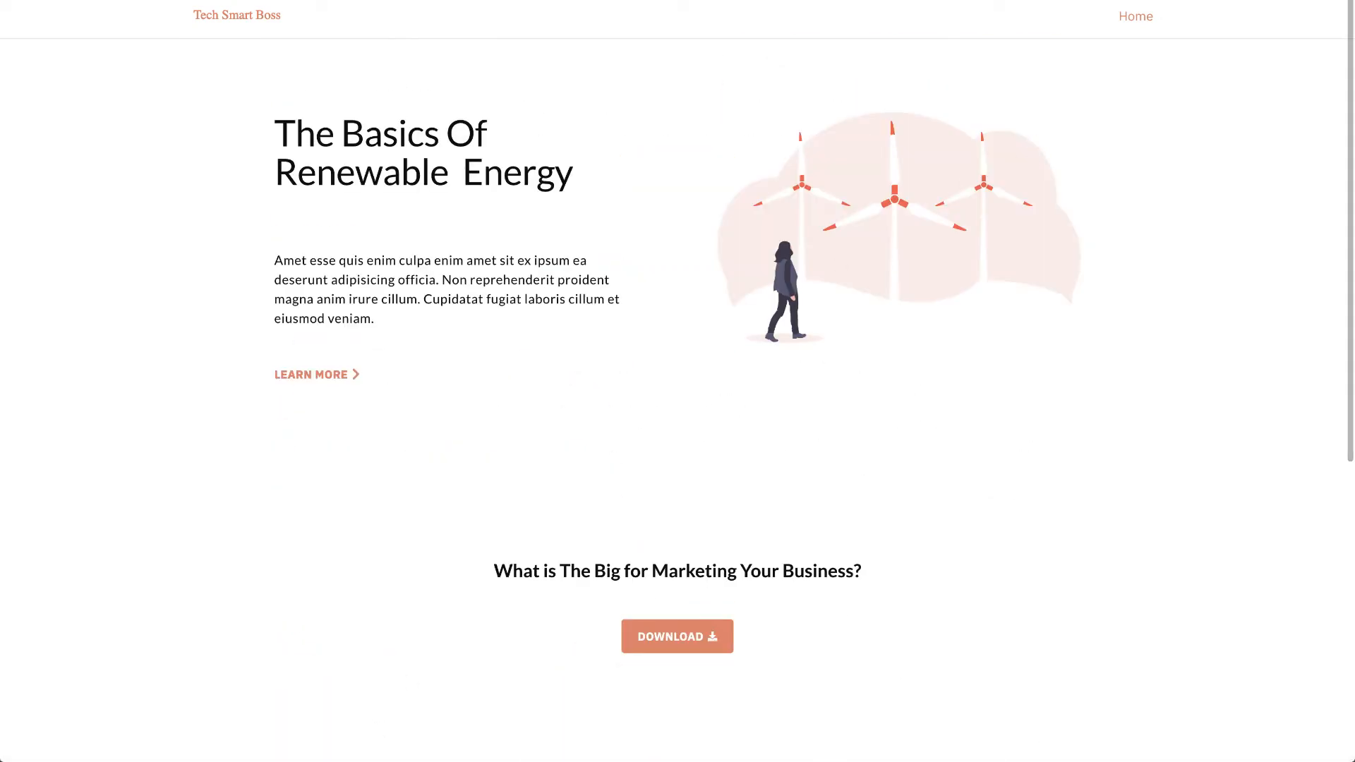
click(447, 300)
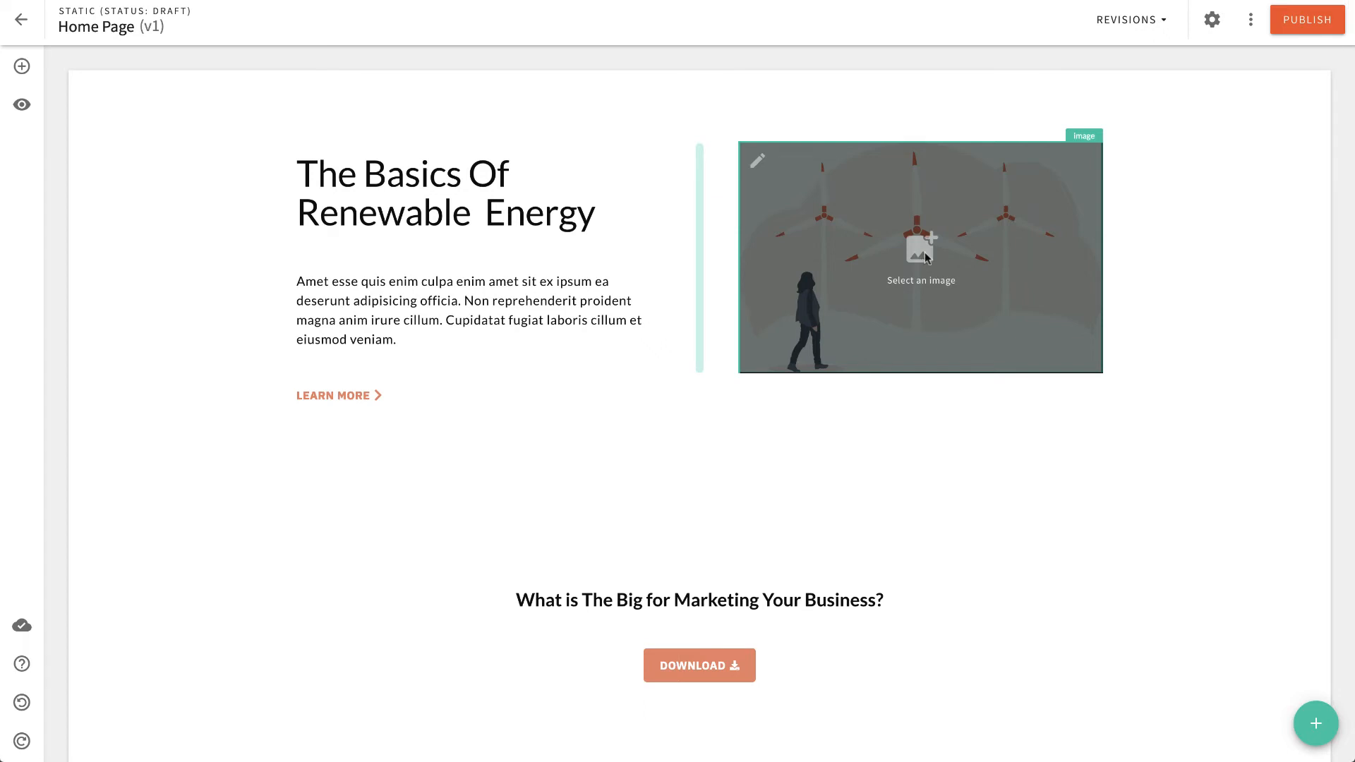
Choose the Tech Smart Boss podcast artwork file and save it as the header's image
click(920, 257)
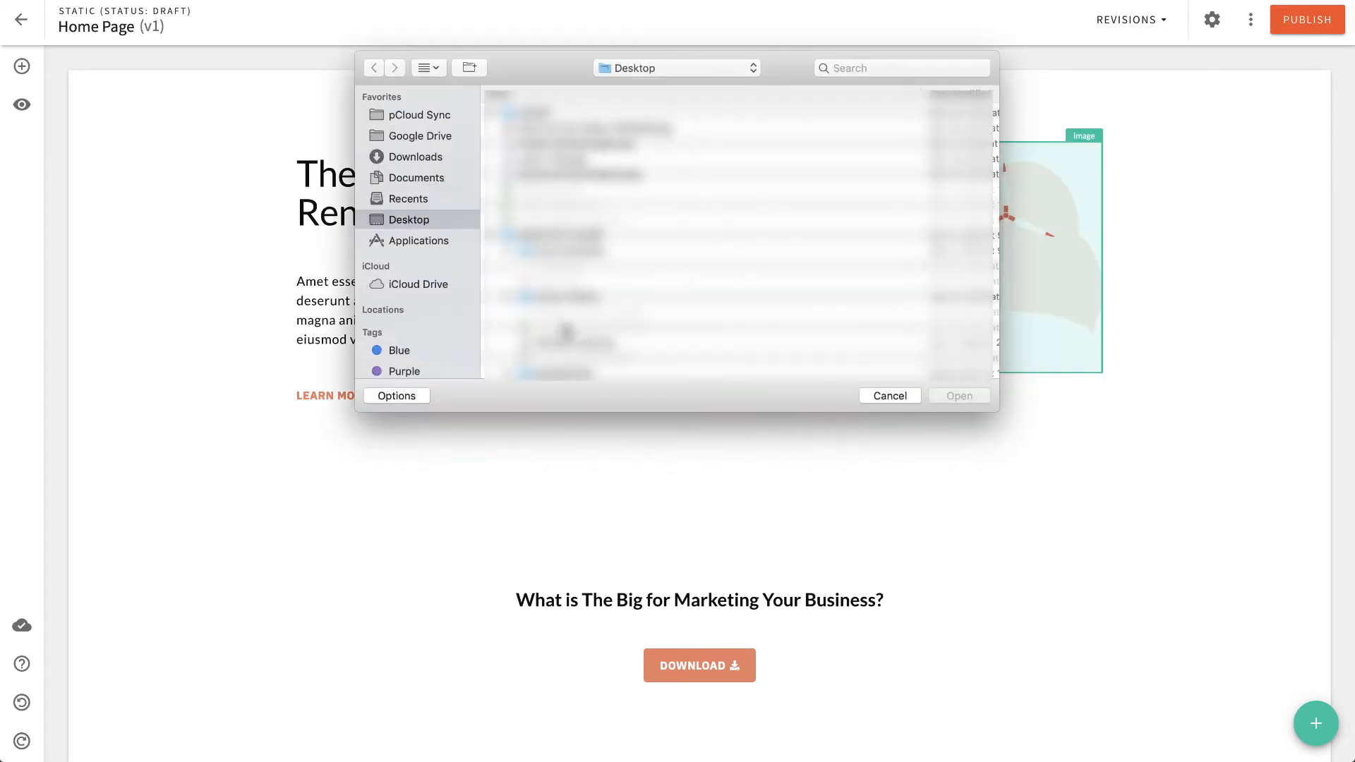
click(734, 313)
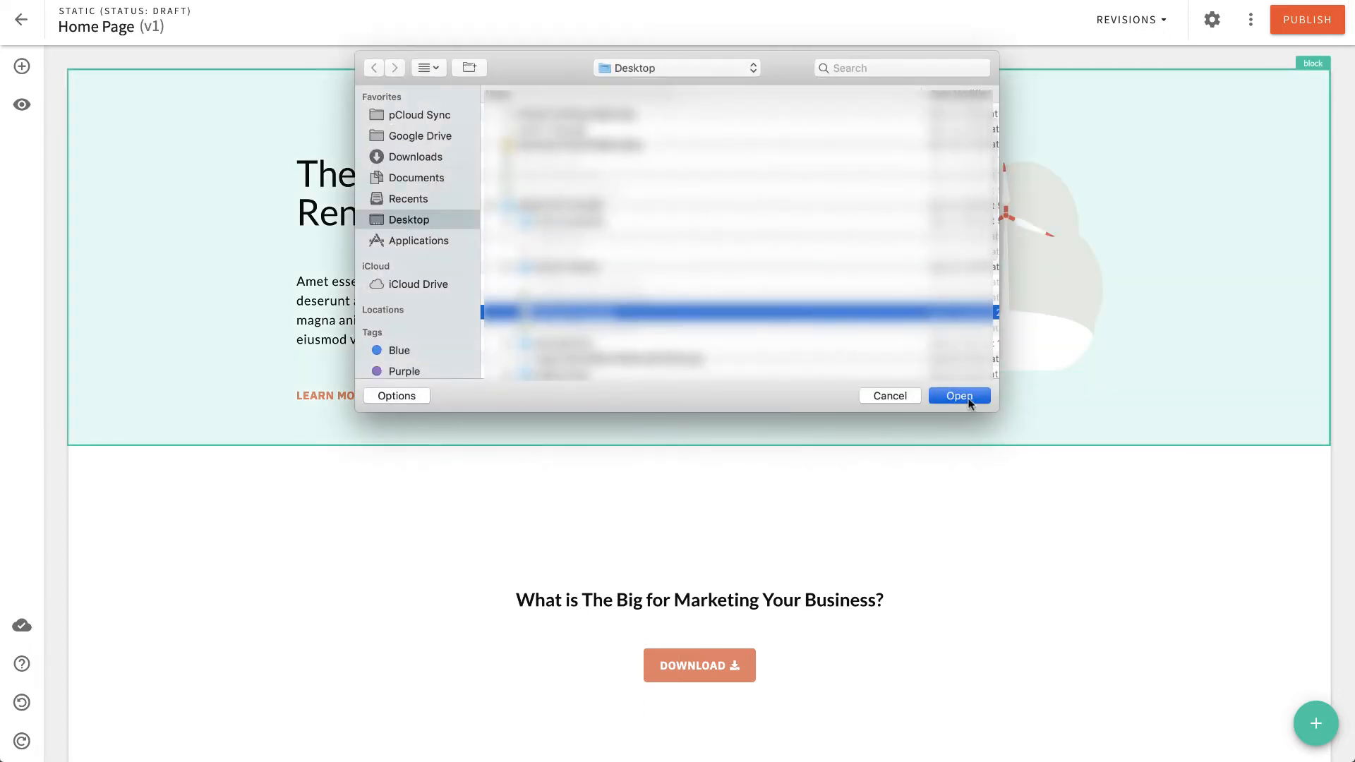
click(959, 396)
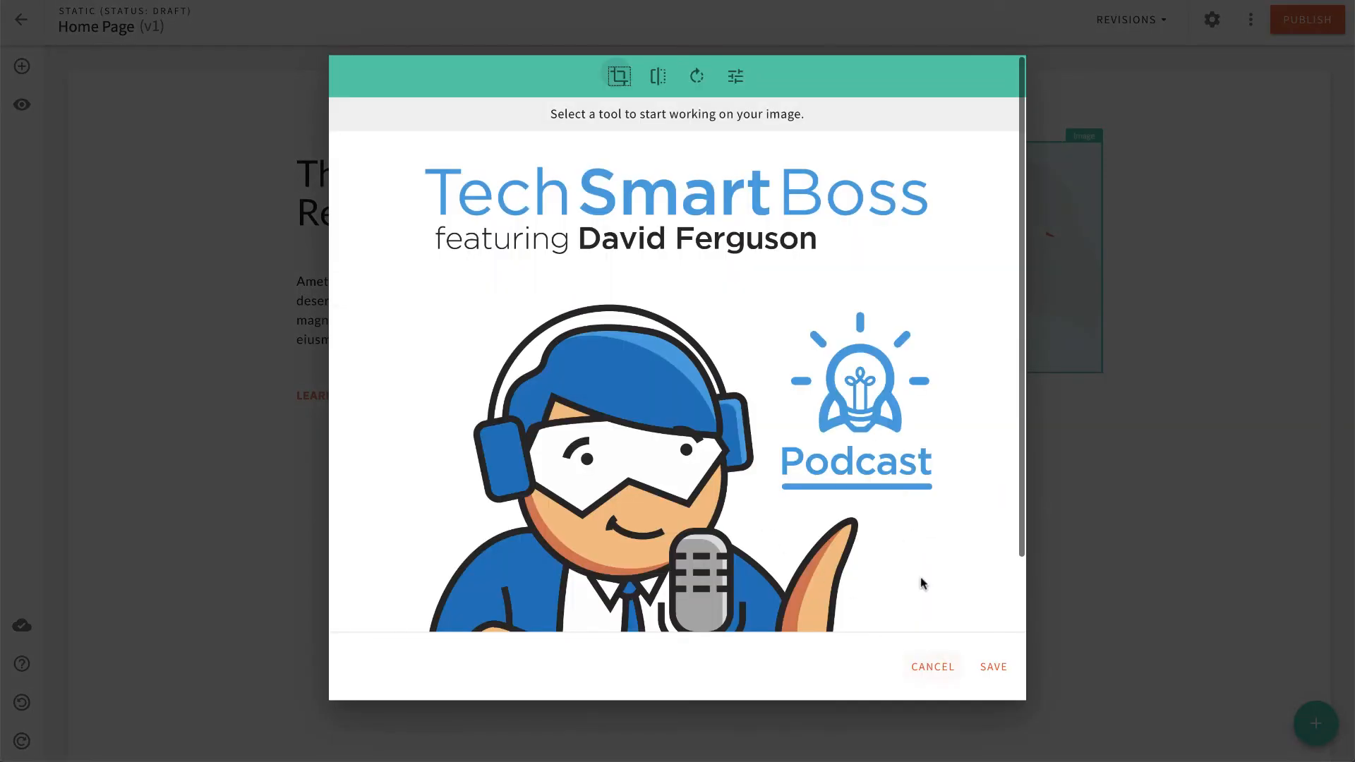
mouse_move(657, 77)
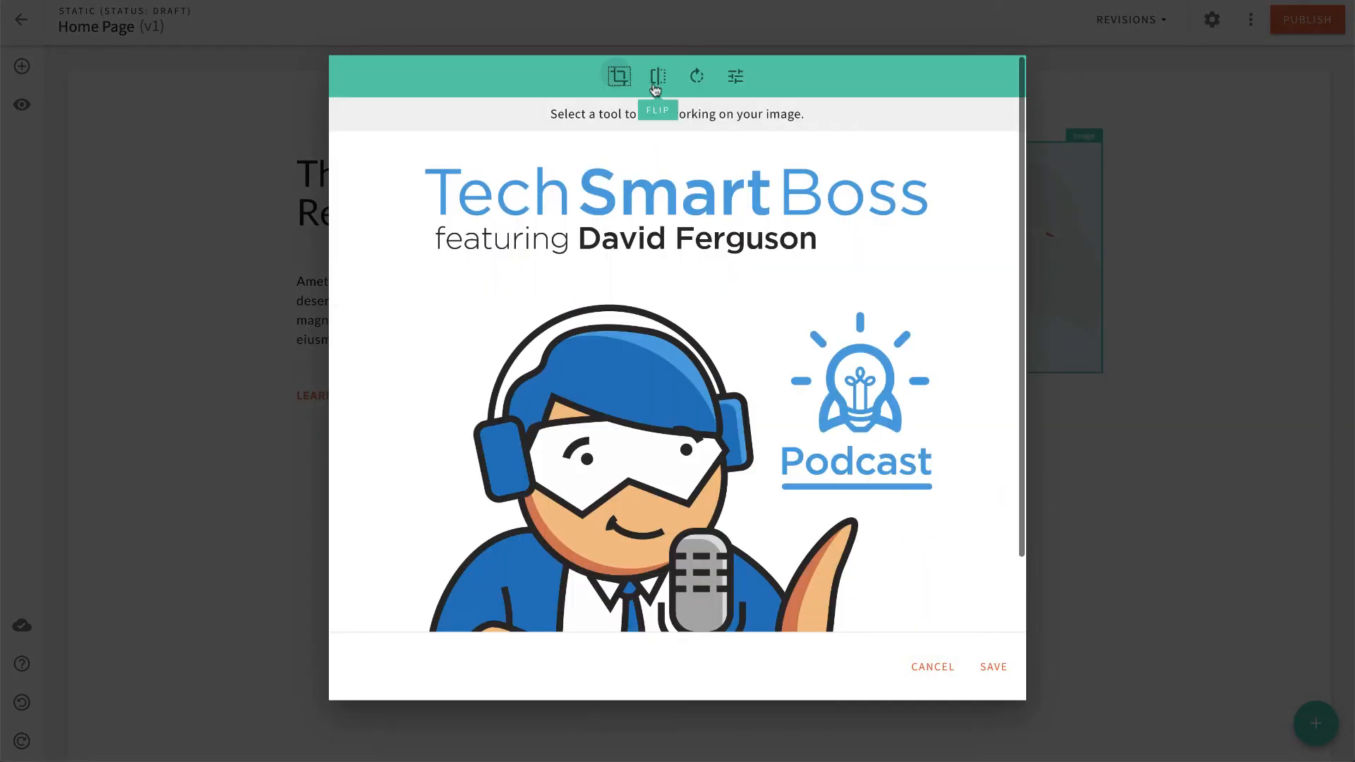
mouse_move(734, 76)
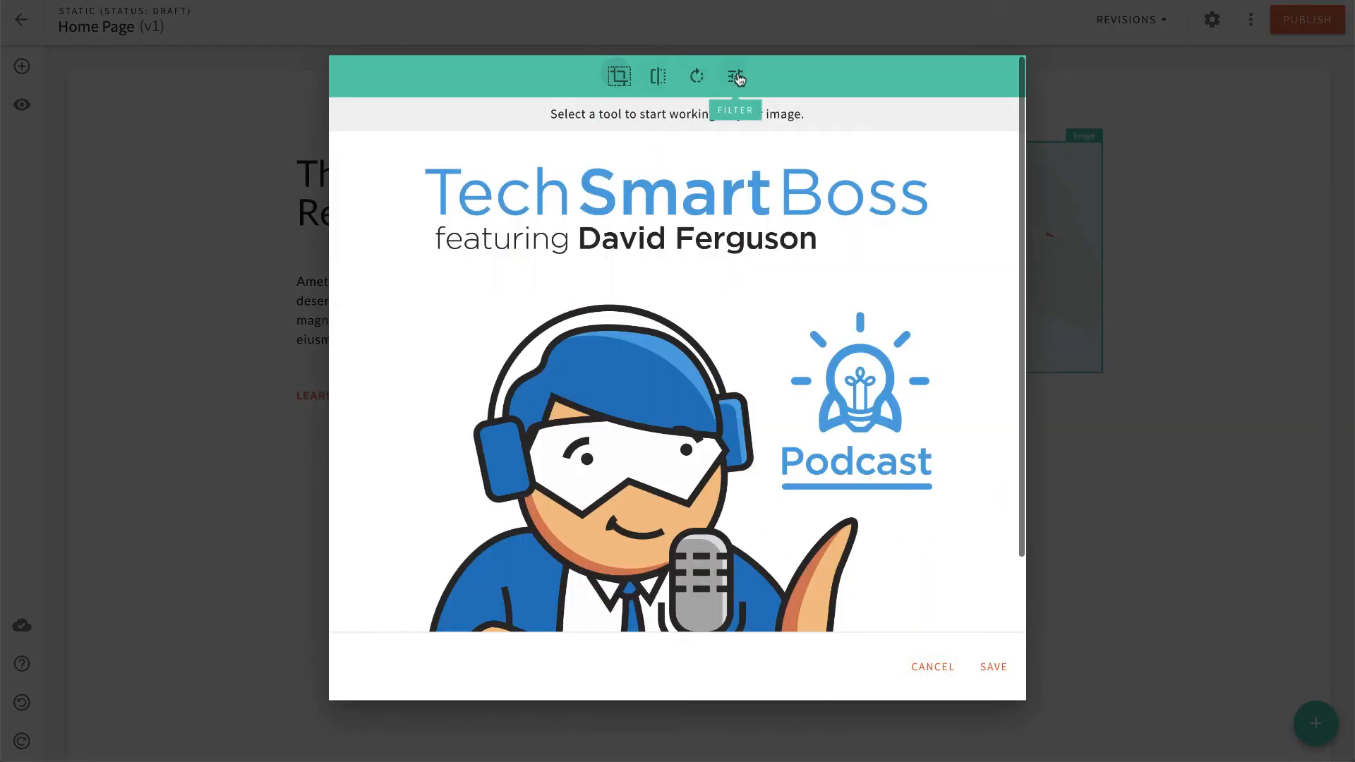
click(736, 77)
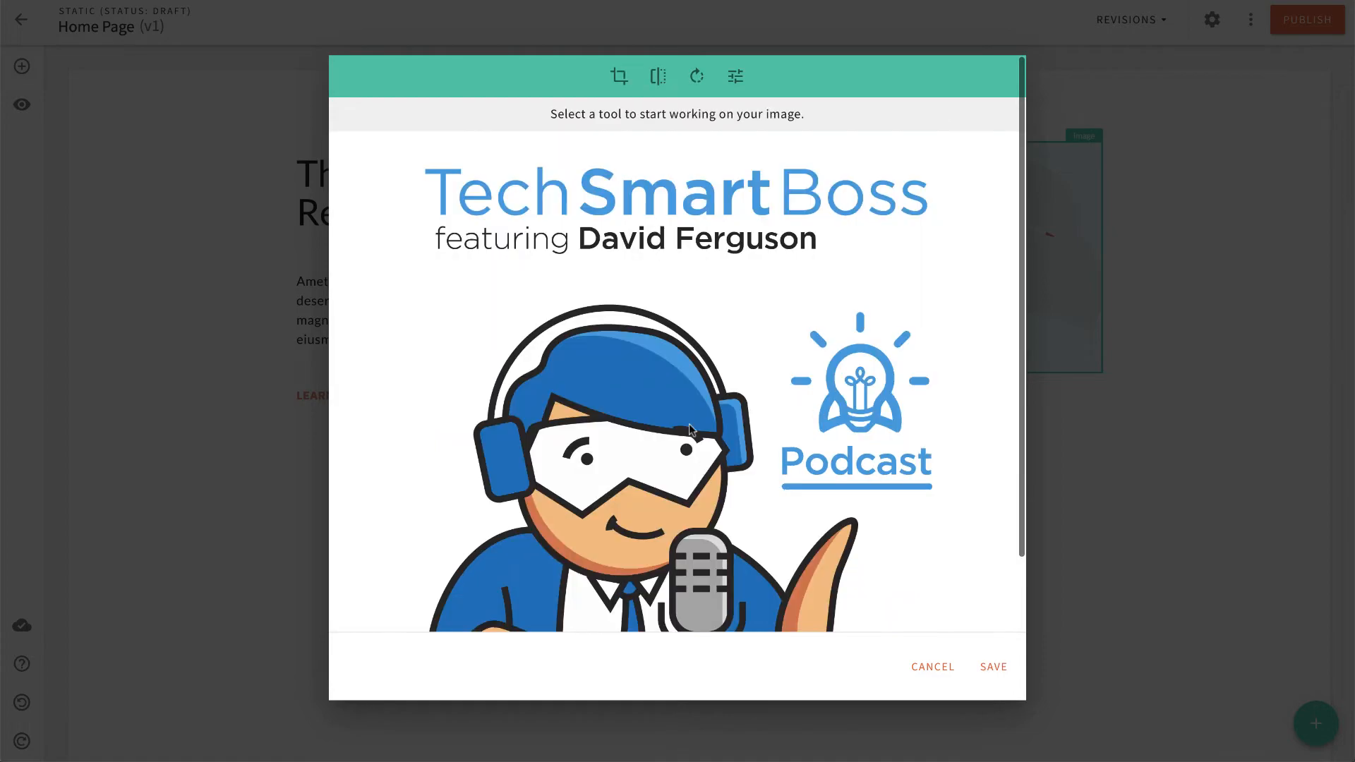
click(932, 666)
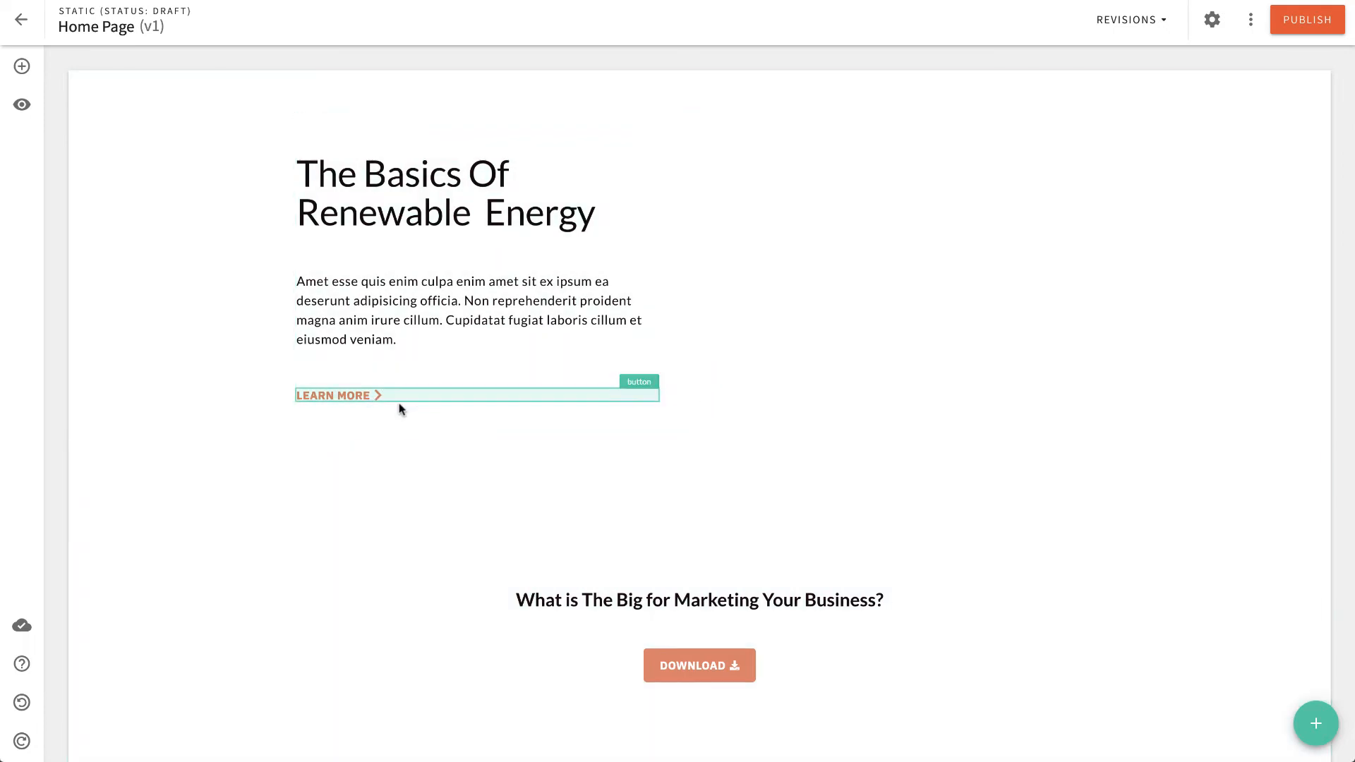
Retitle the hero heading to 'Welcome to Tech Smart Boss'
click(402, 193)
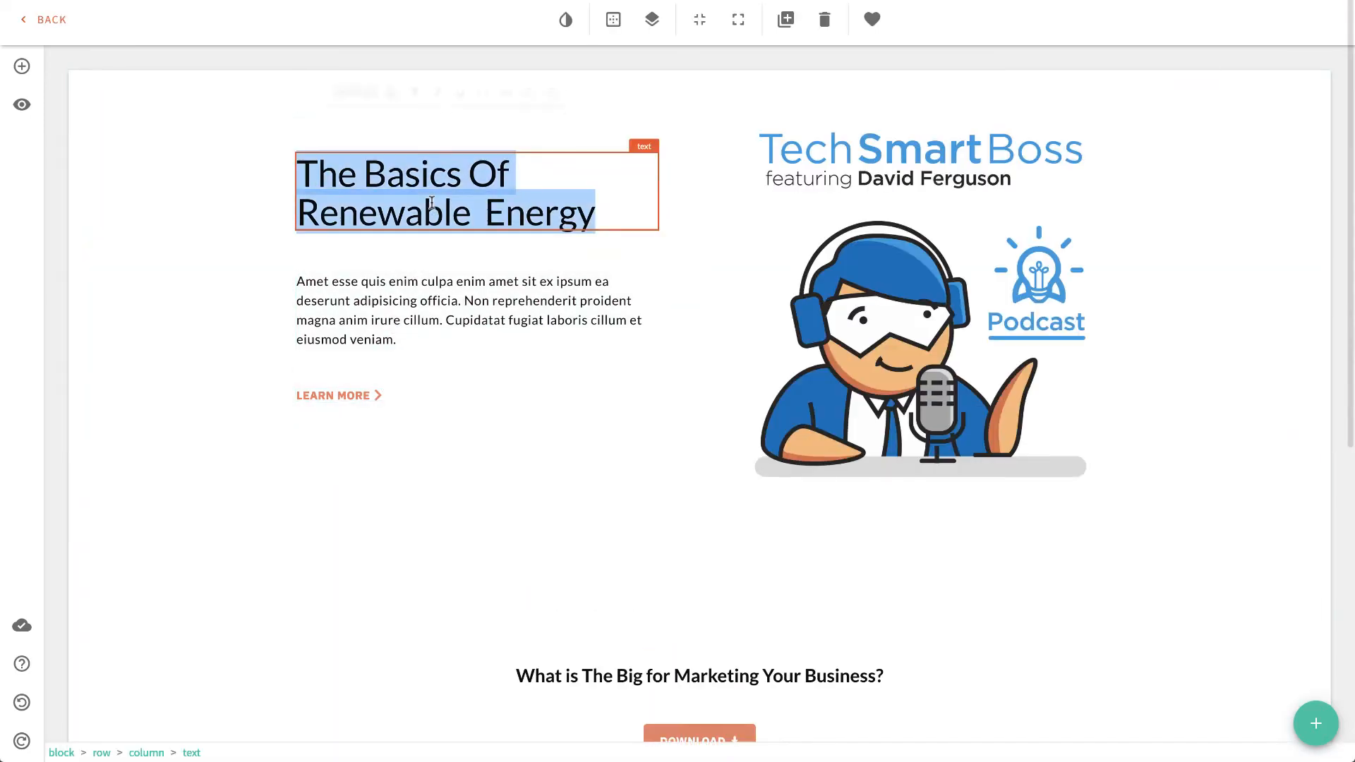
text(Welcome to T)
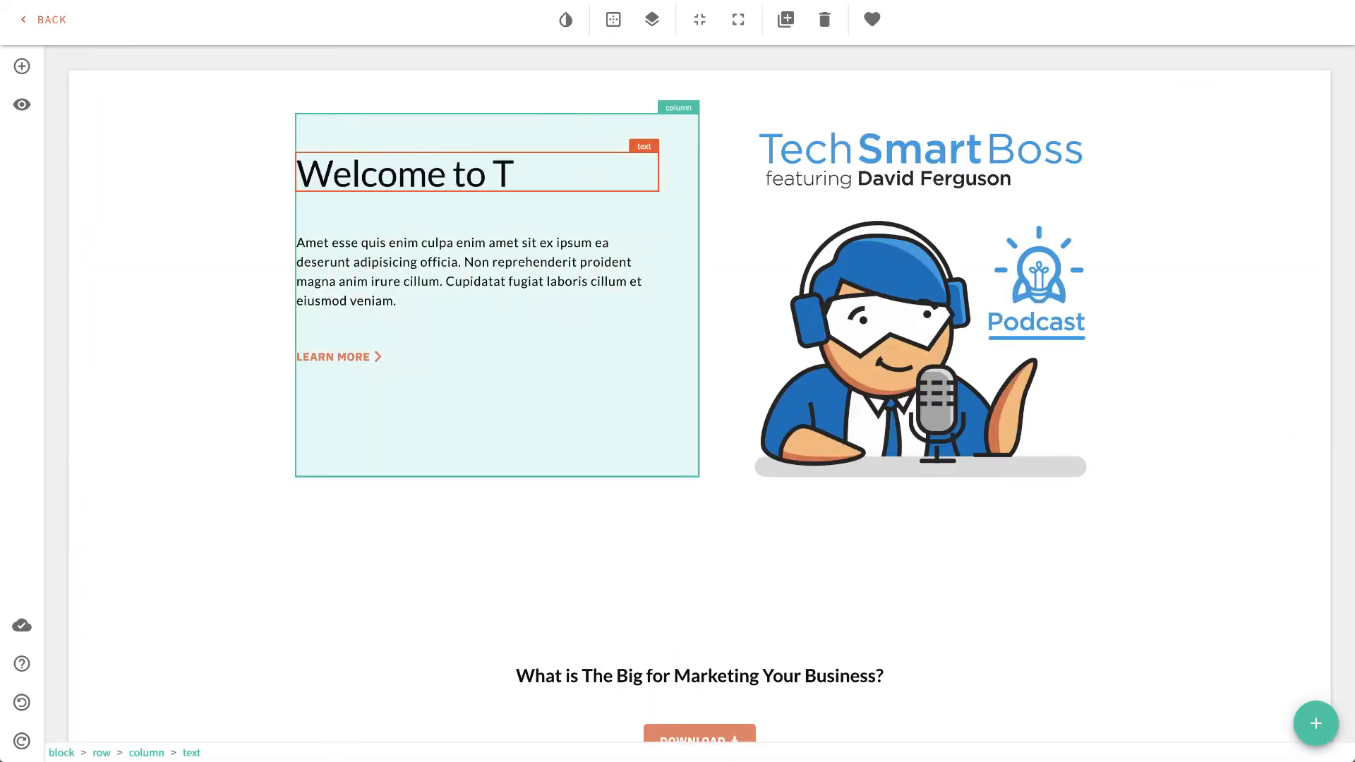
text(ech Smart Boss)
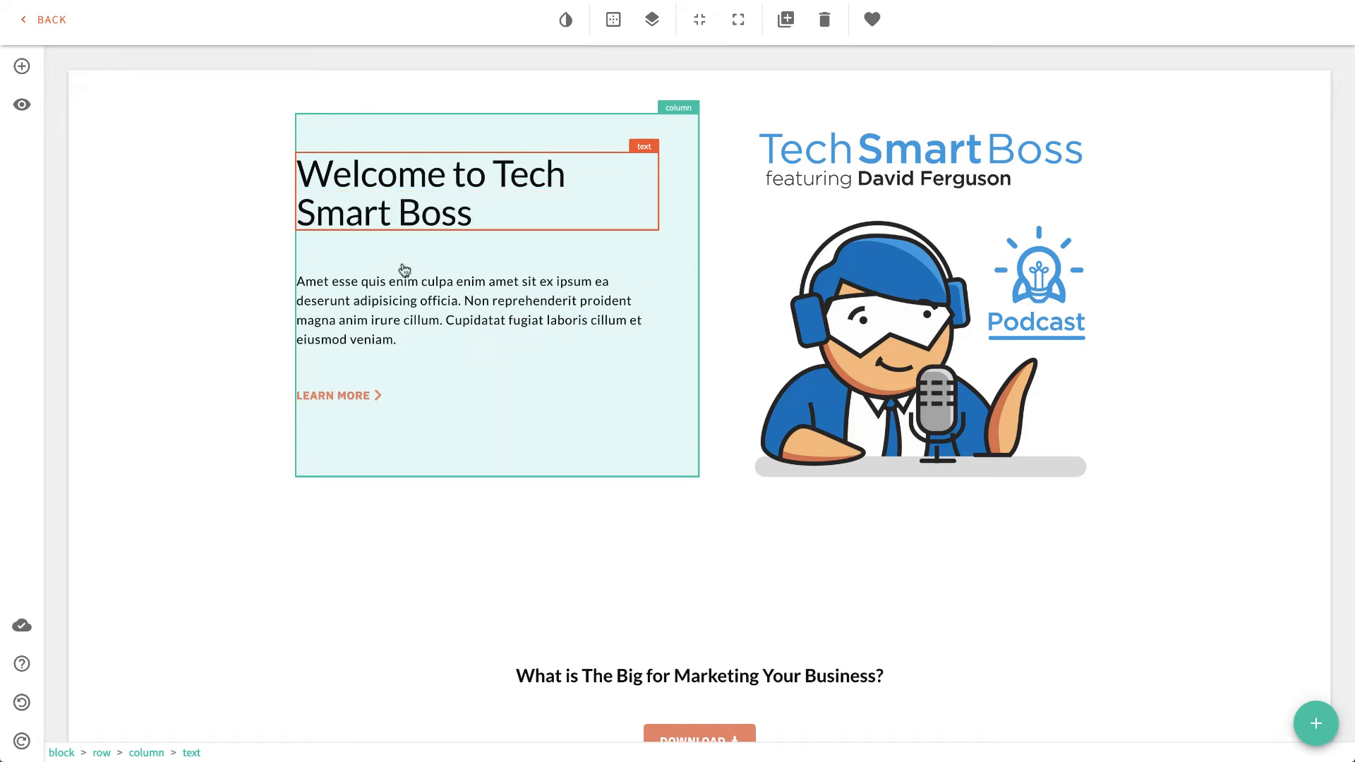
Replace the hero paragraph with 'Check out out podcast on Soundcloud'
text(Chek out out)
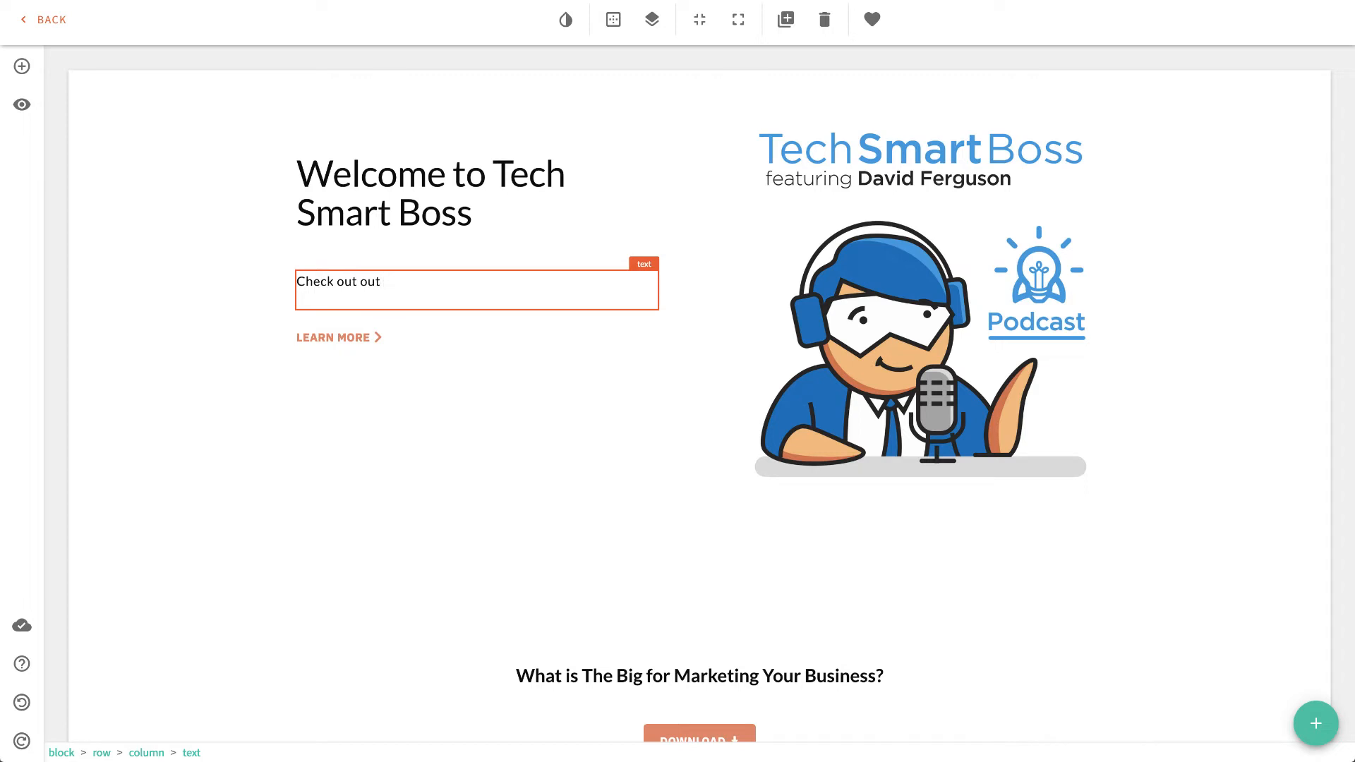
text(podcast on Soundcloud)
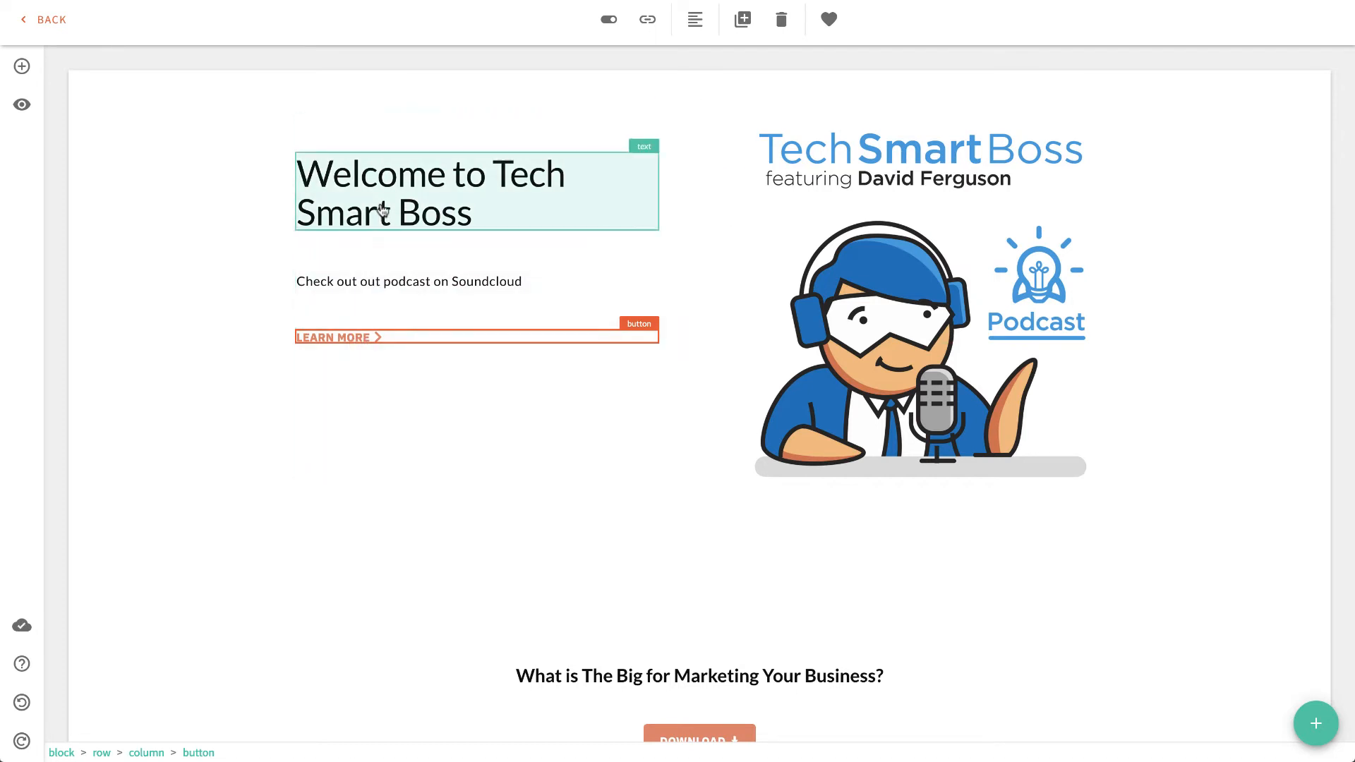
click(430, 192)
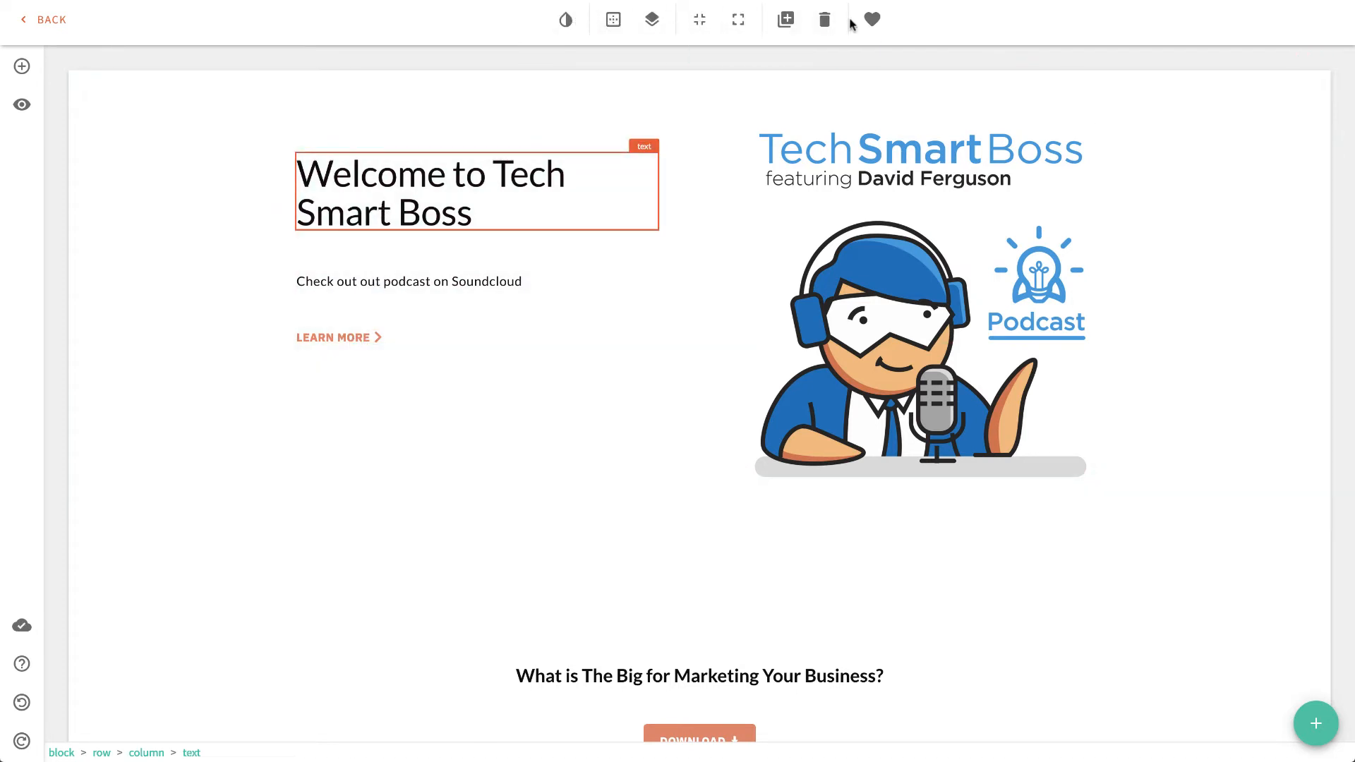
click(410, 281)
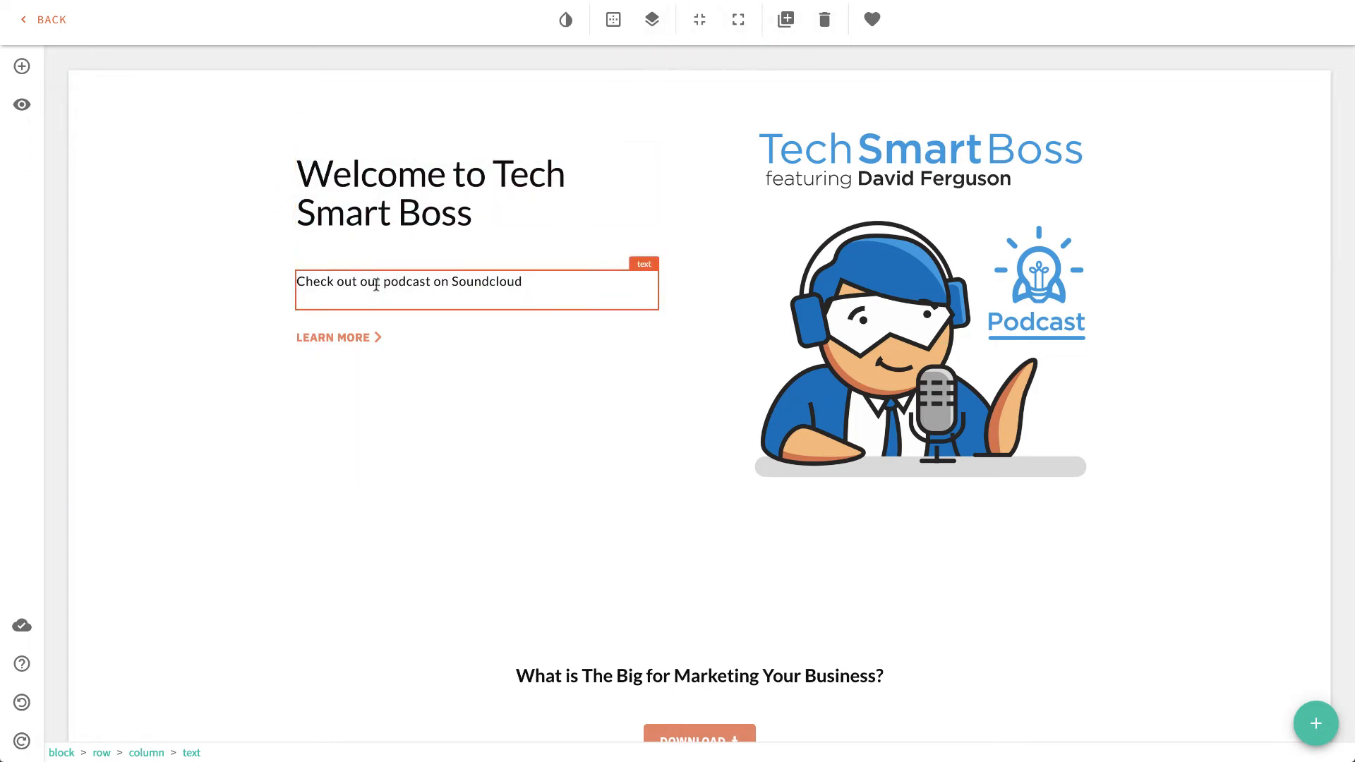
click(334, 337)
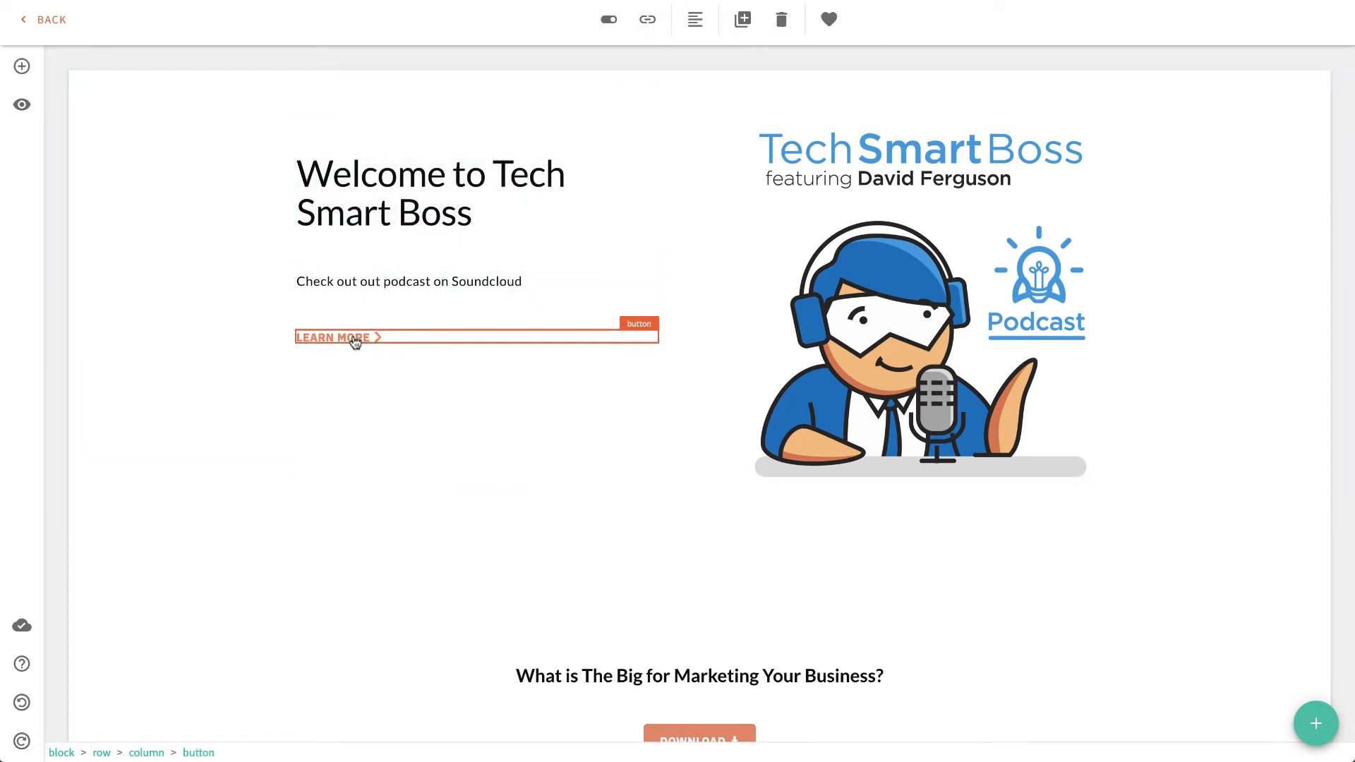
Link the LEARN MORE button to the Tech Smart Boss Soundcloud https address
click(646, 18)
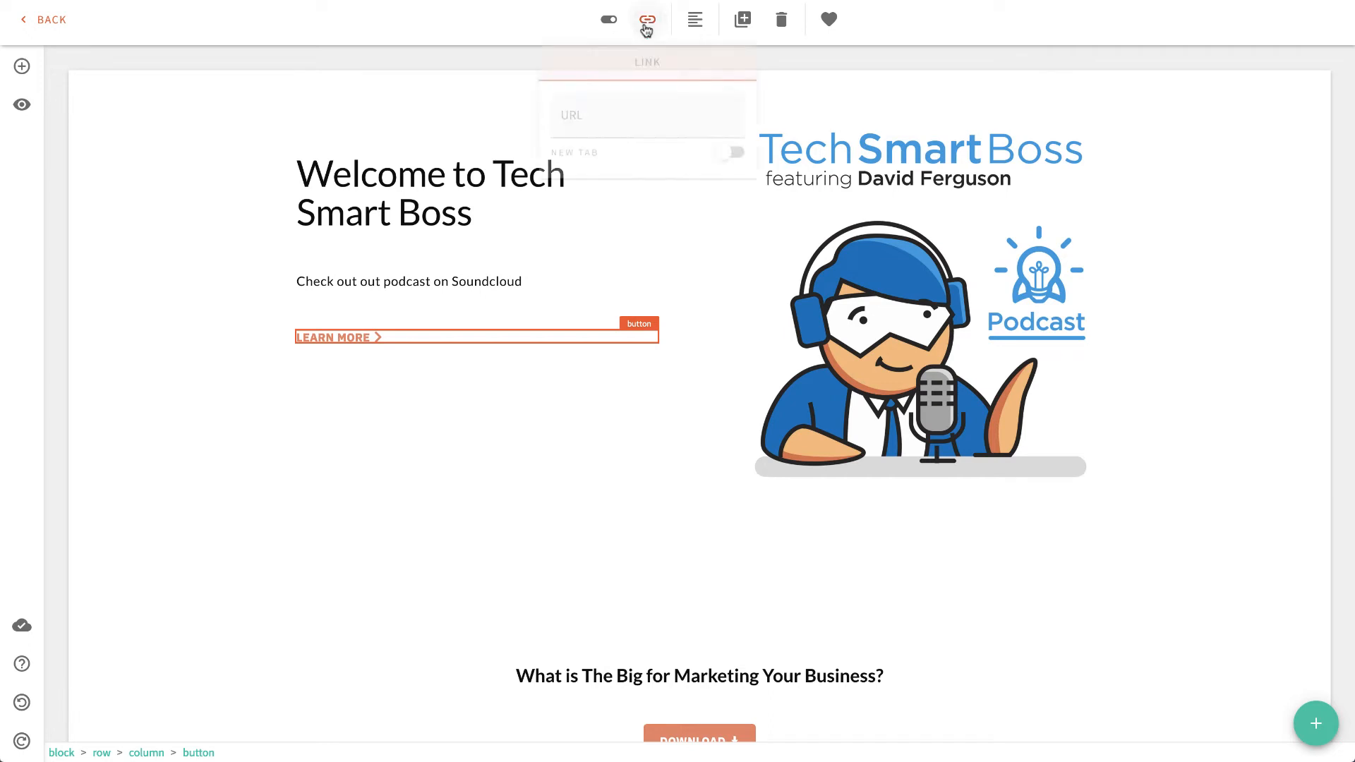
text(https)
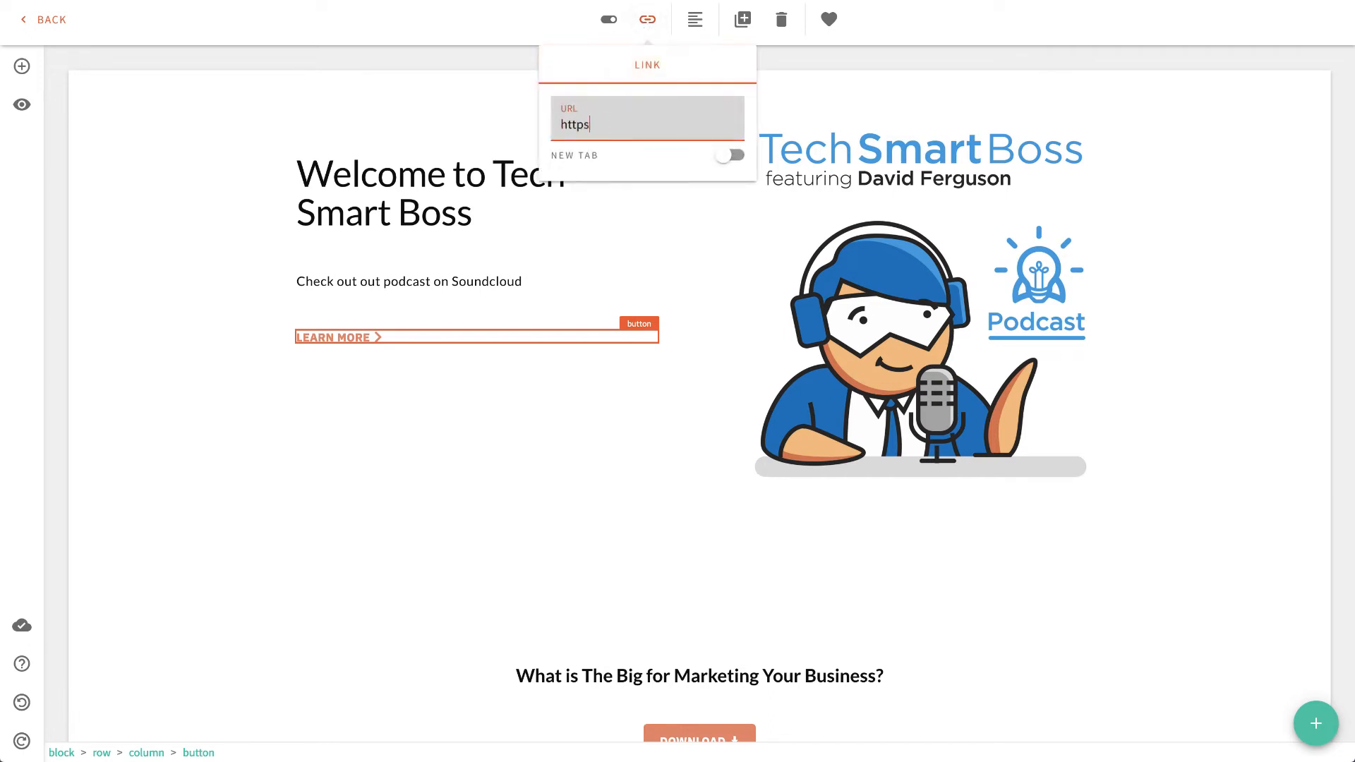
text(://ww.w)
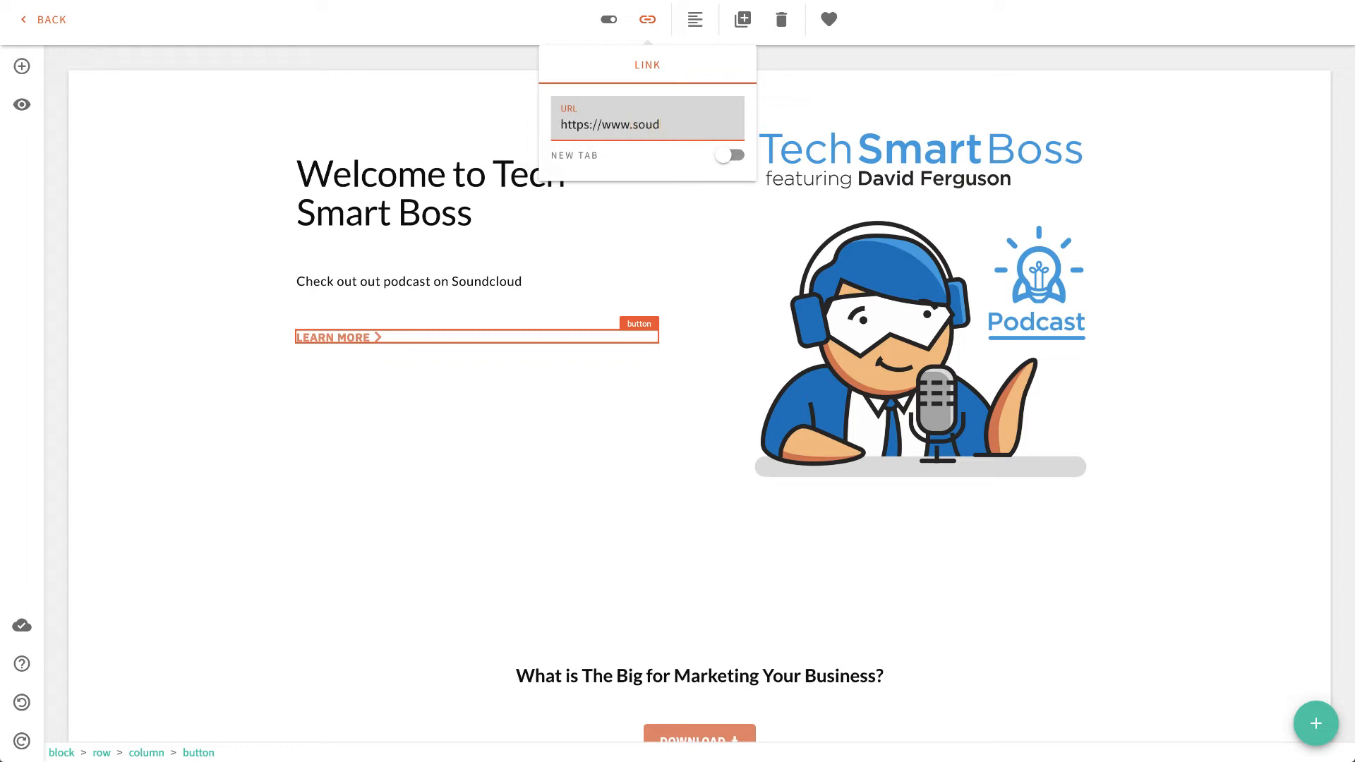
text(cloud.com/techsmar)
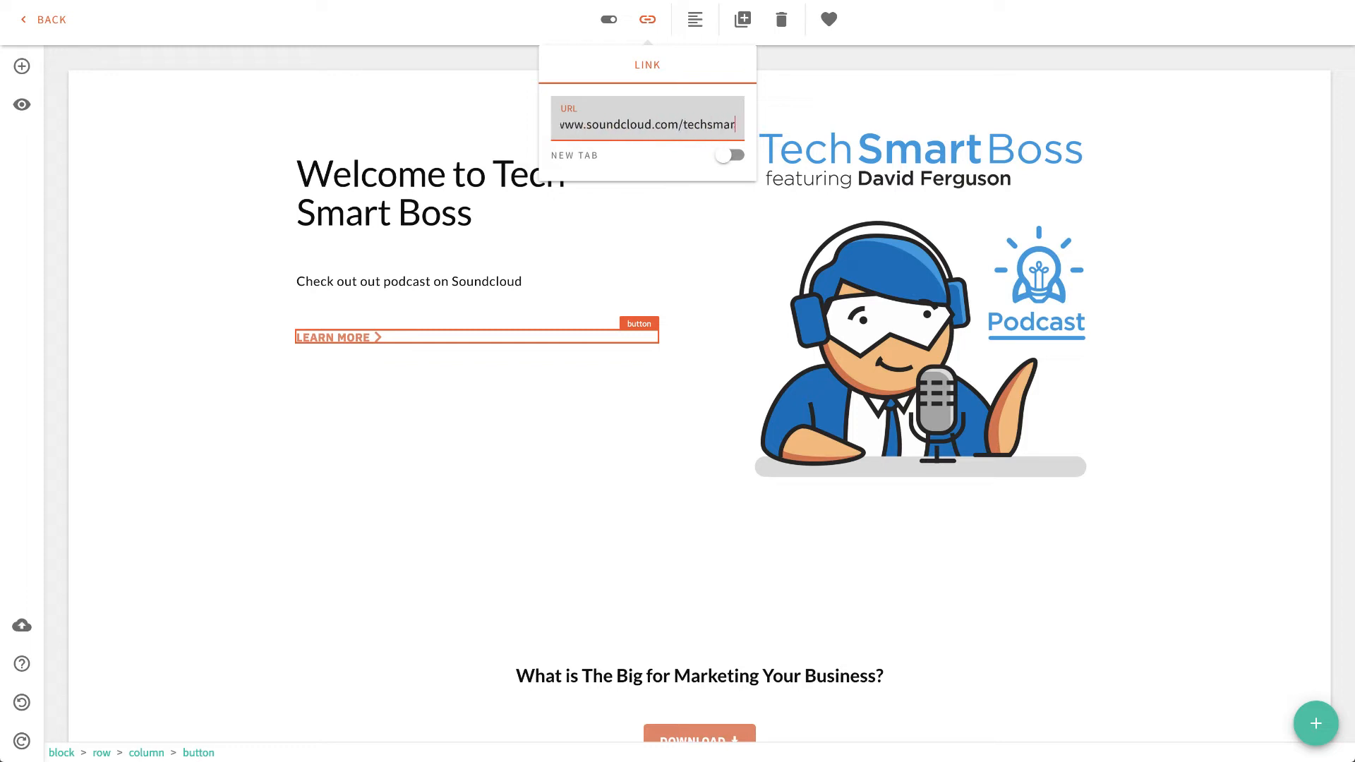
click(729, 155)
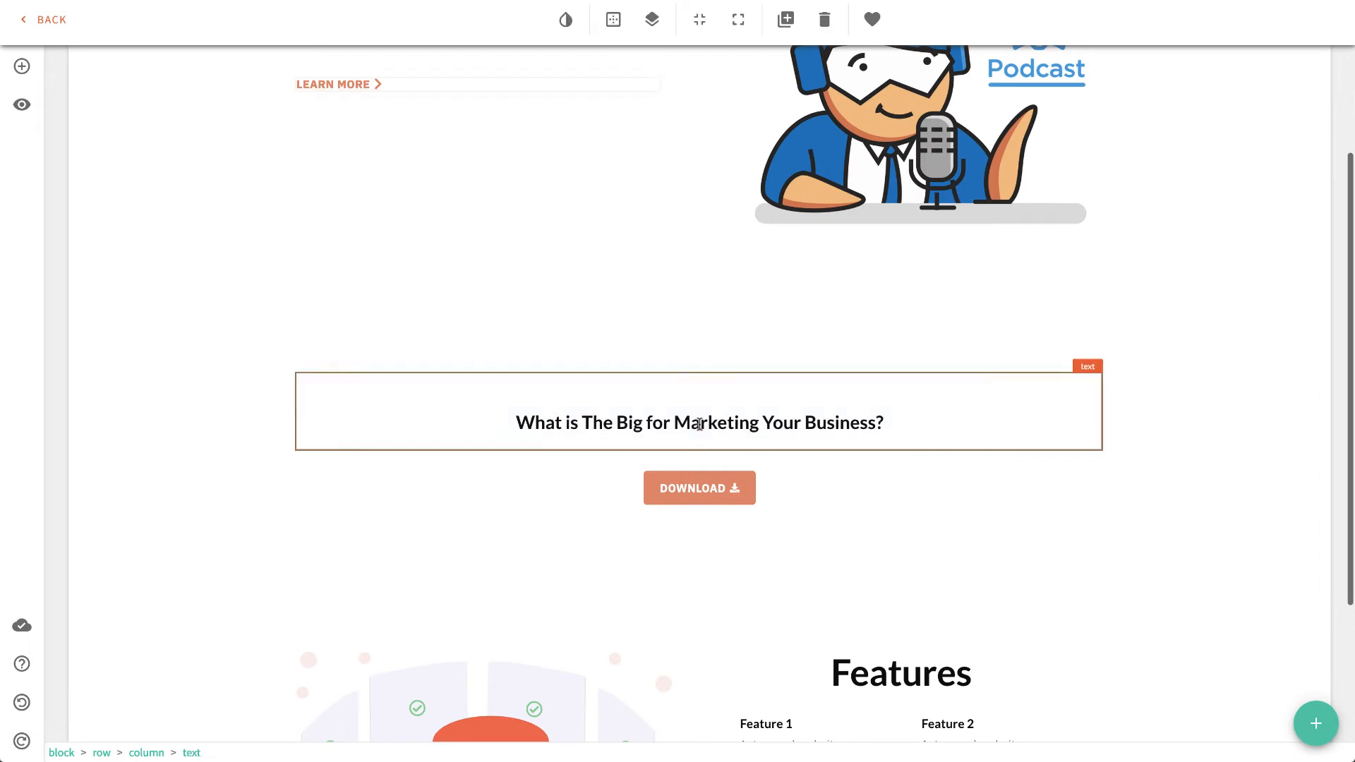
Toggle the DOWNLOAD button's horizontal alignment and set it back to center
click(699, 487)
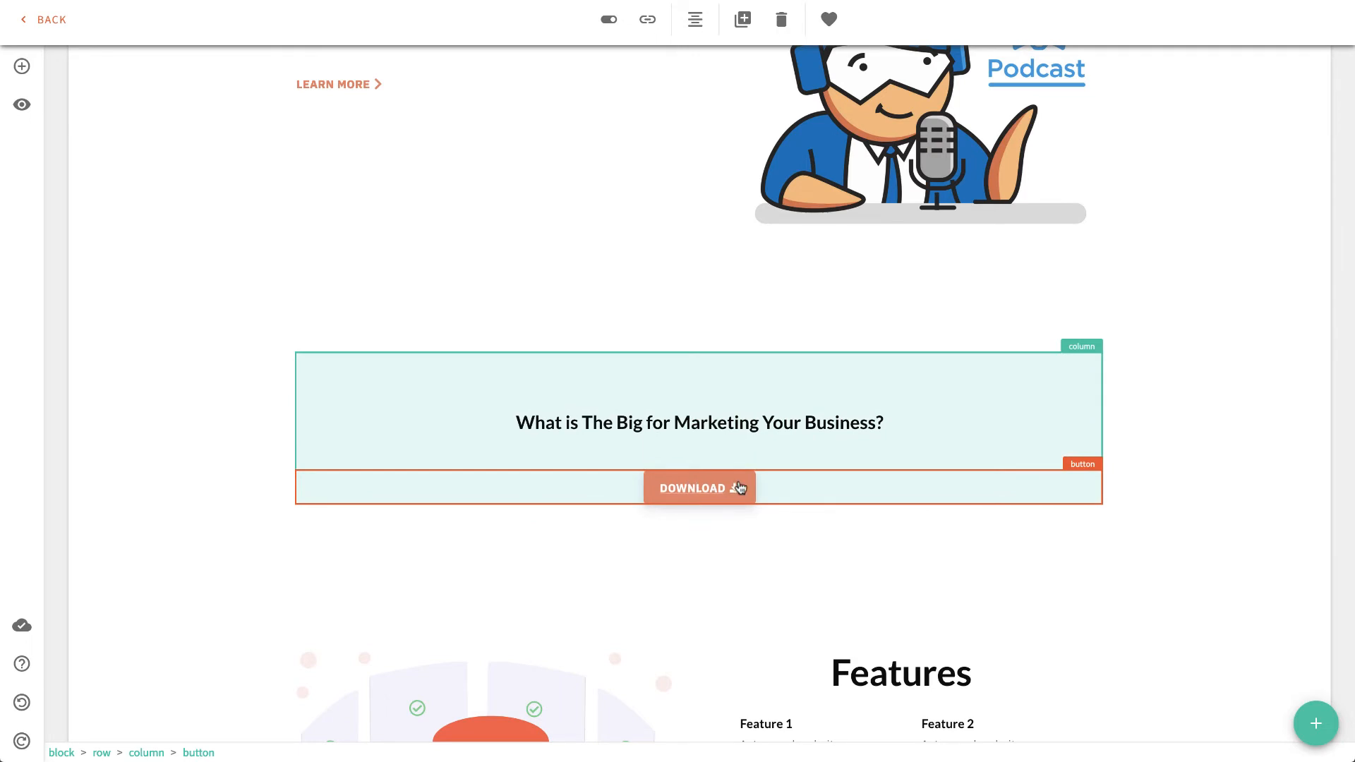
click(694, 18)
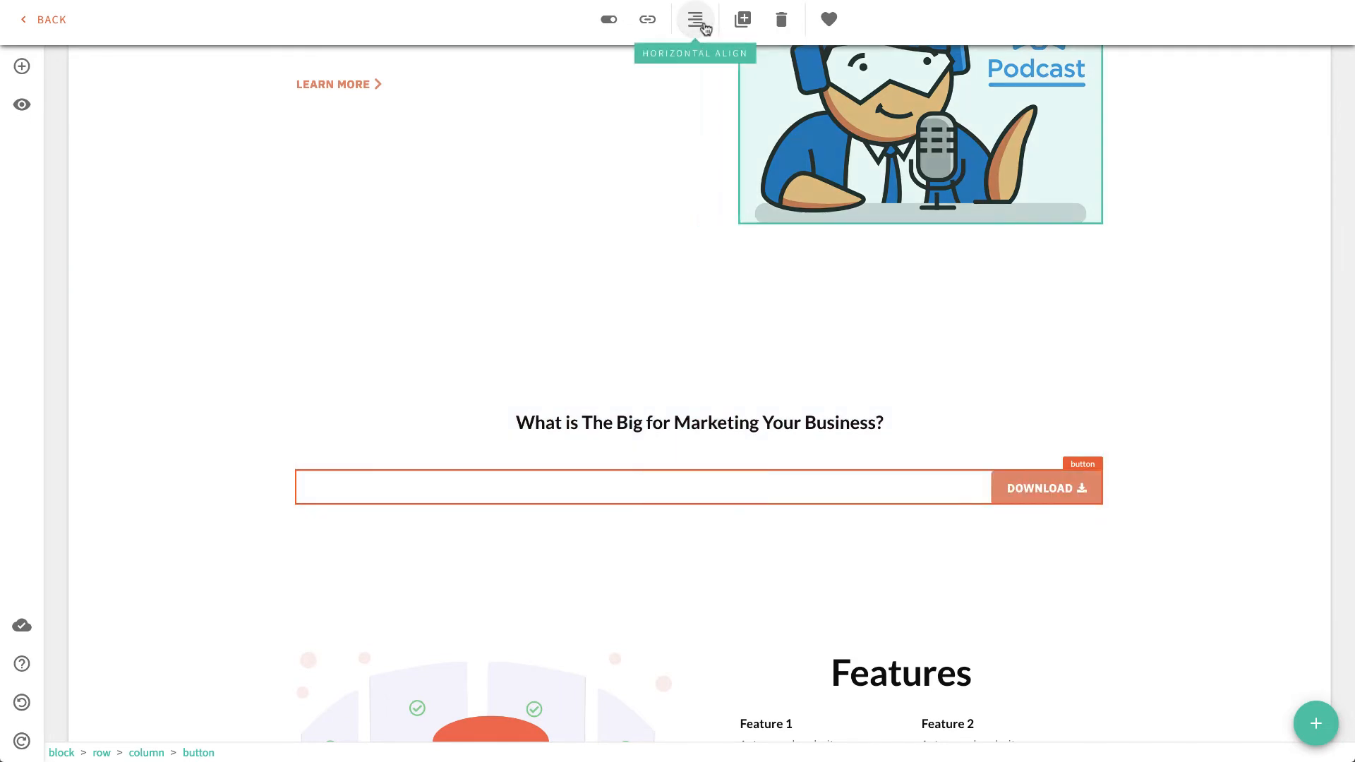
click(694, 19)
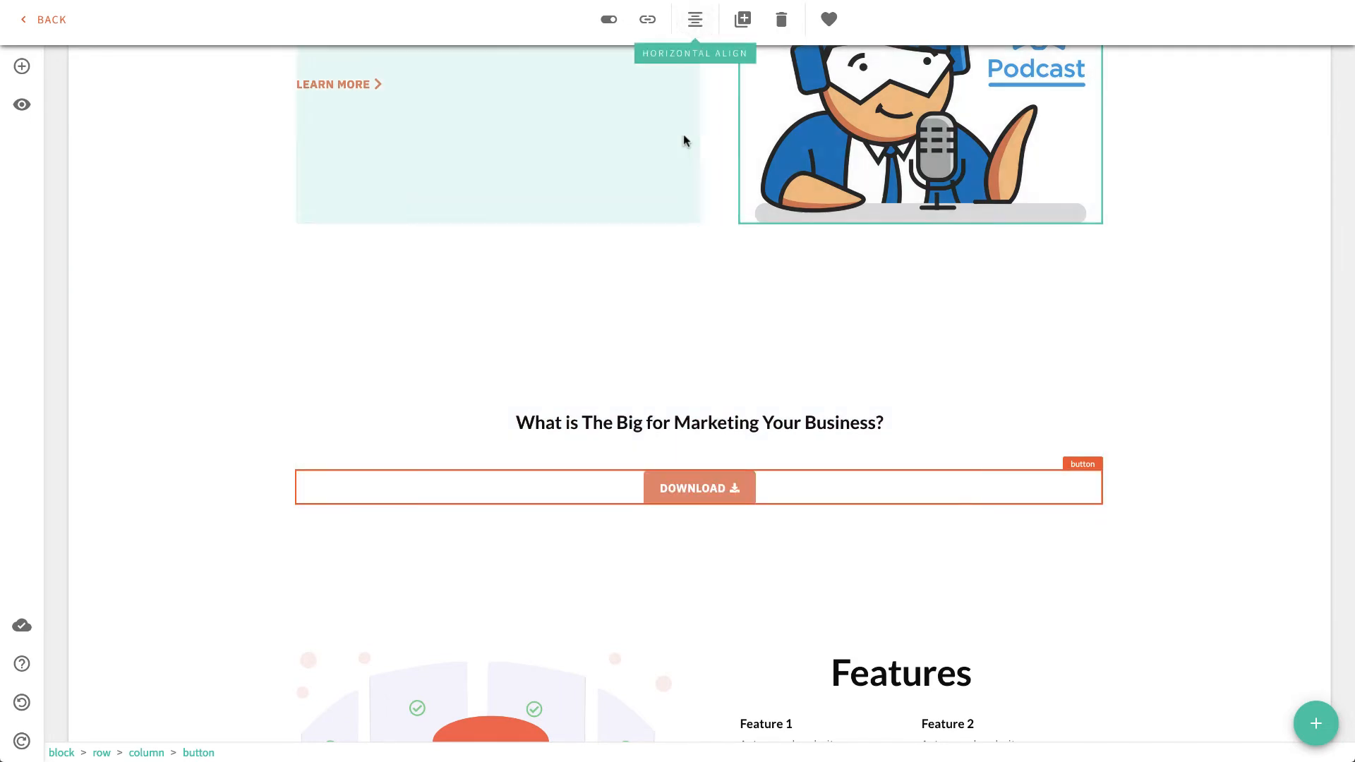
mouse_move(741, 18)
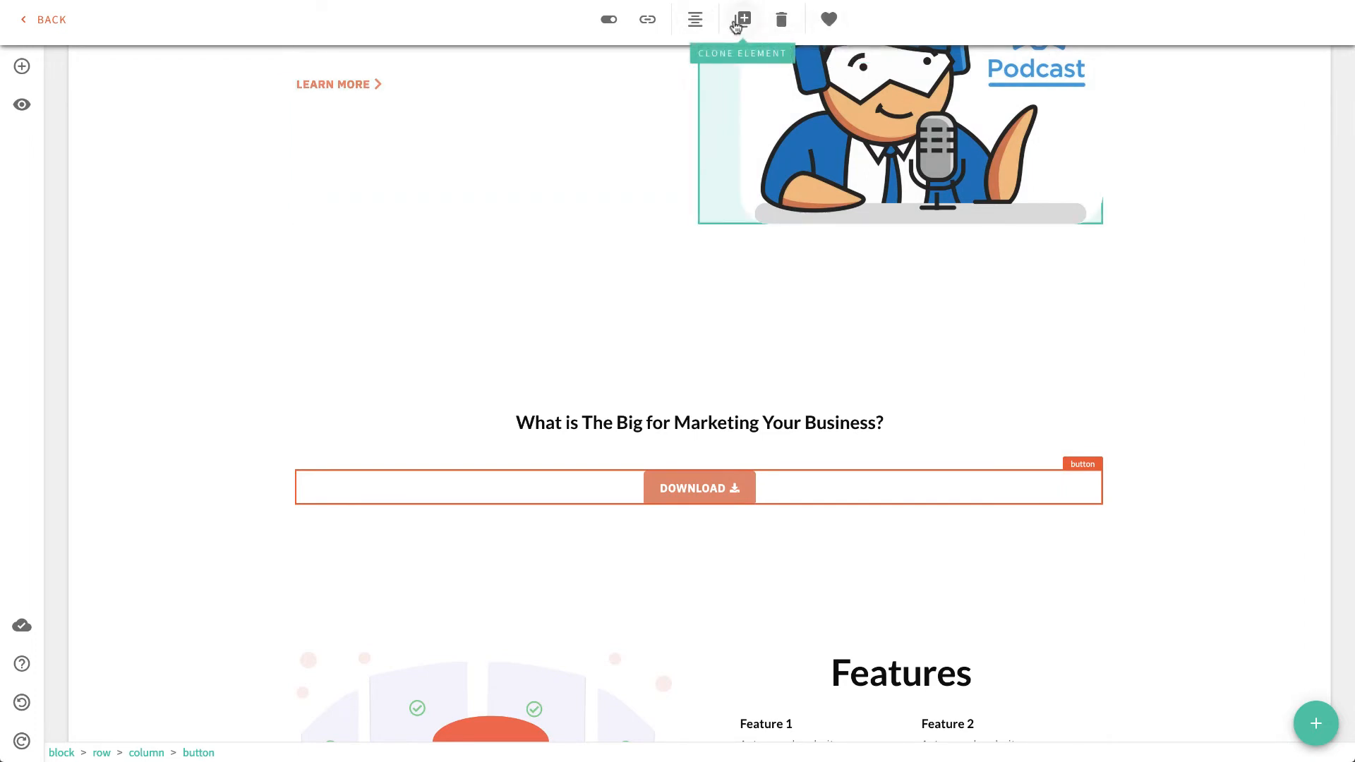
mouse_move(610, 18)
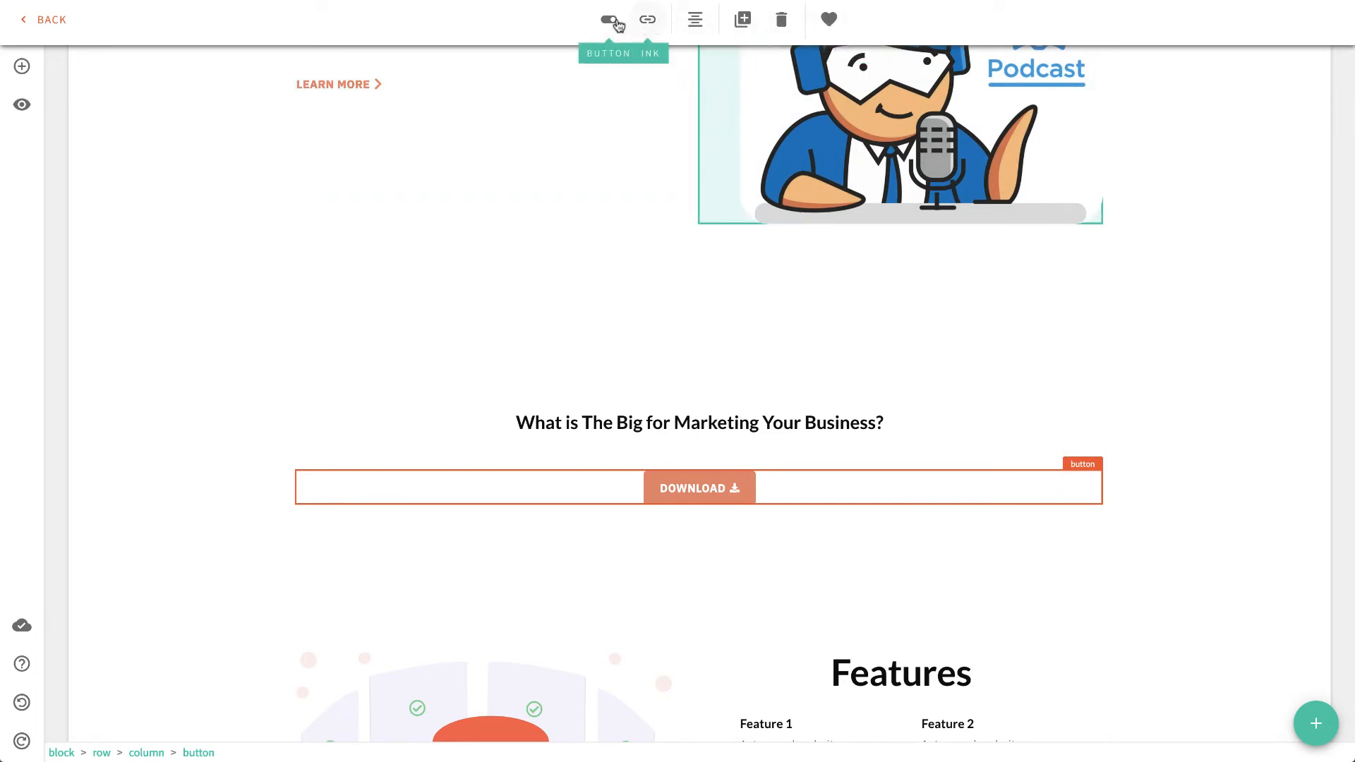
Set the DOWNLOAD button type to Outline Secondary via Outline Primary
click(608, 18)
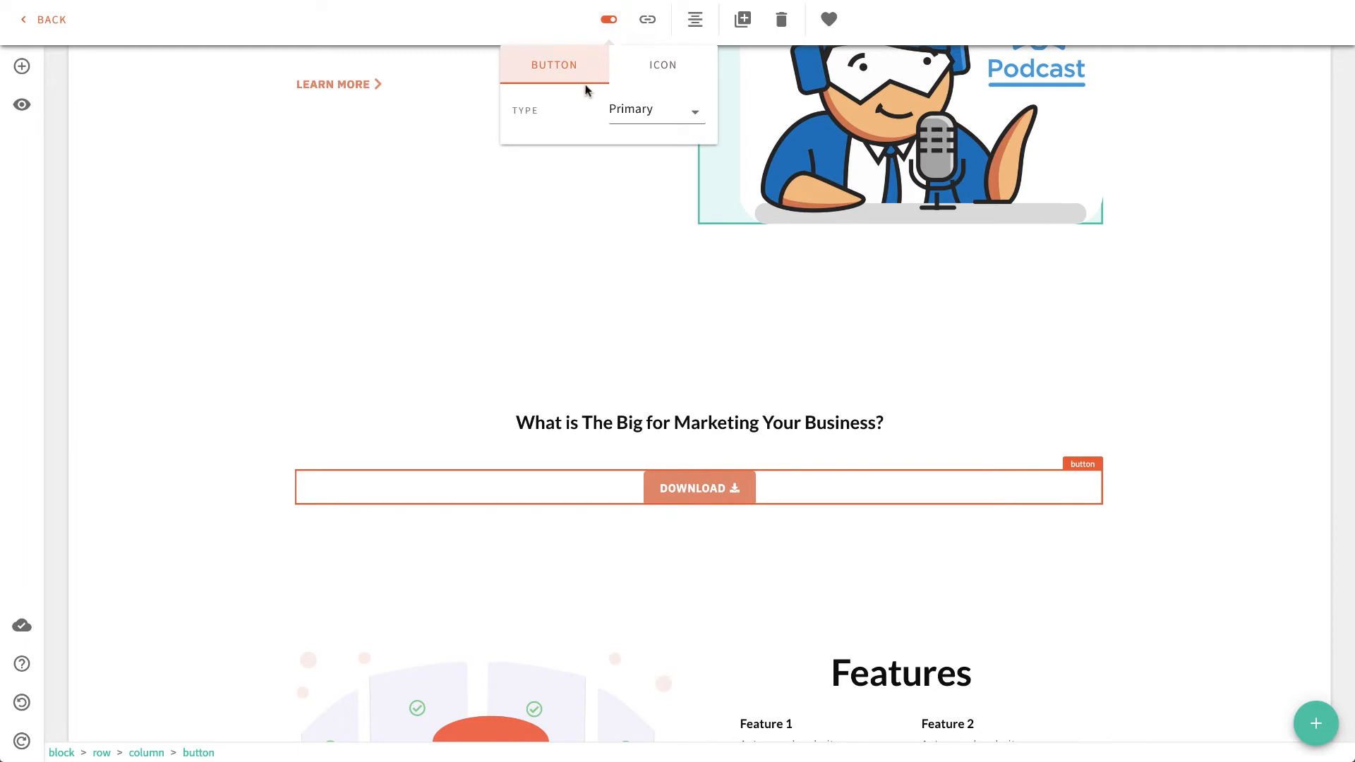
click(655, 109)
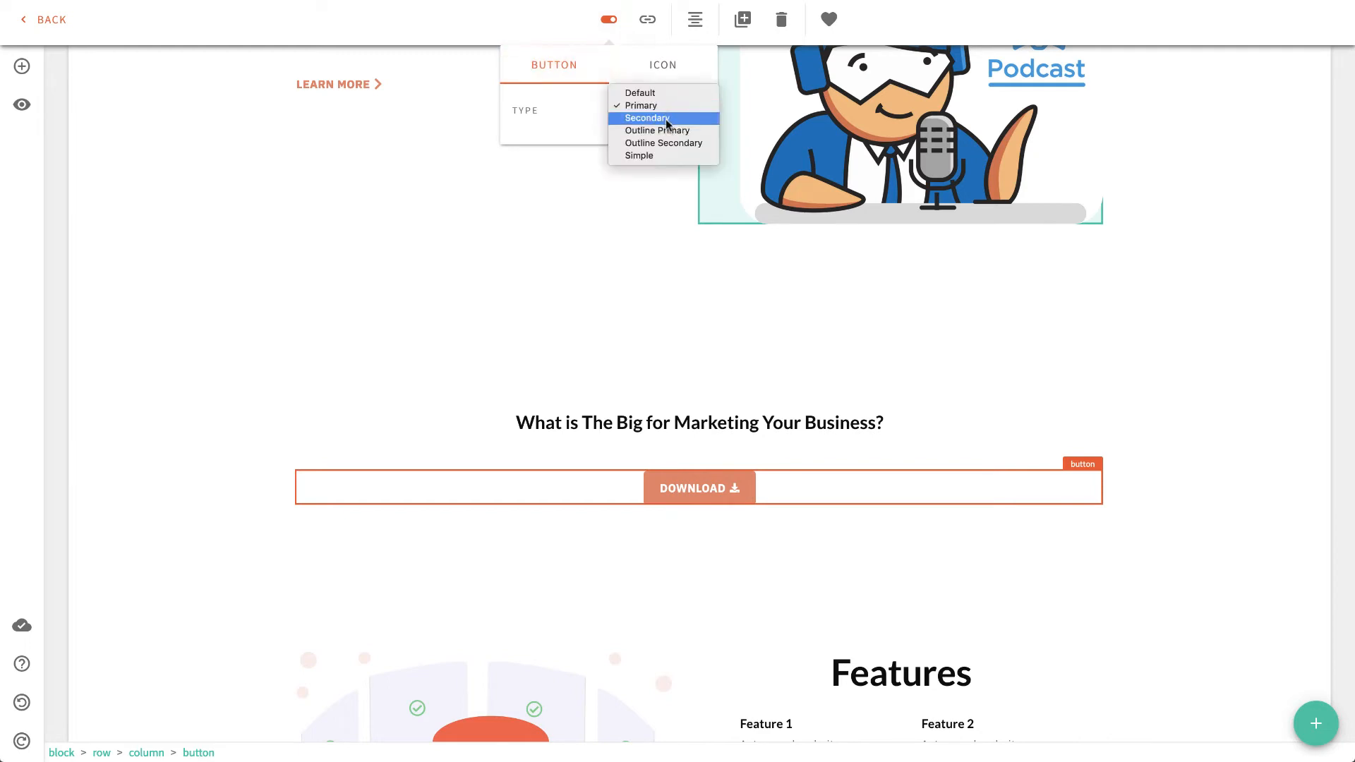
mouse_move(658, 117)
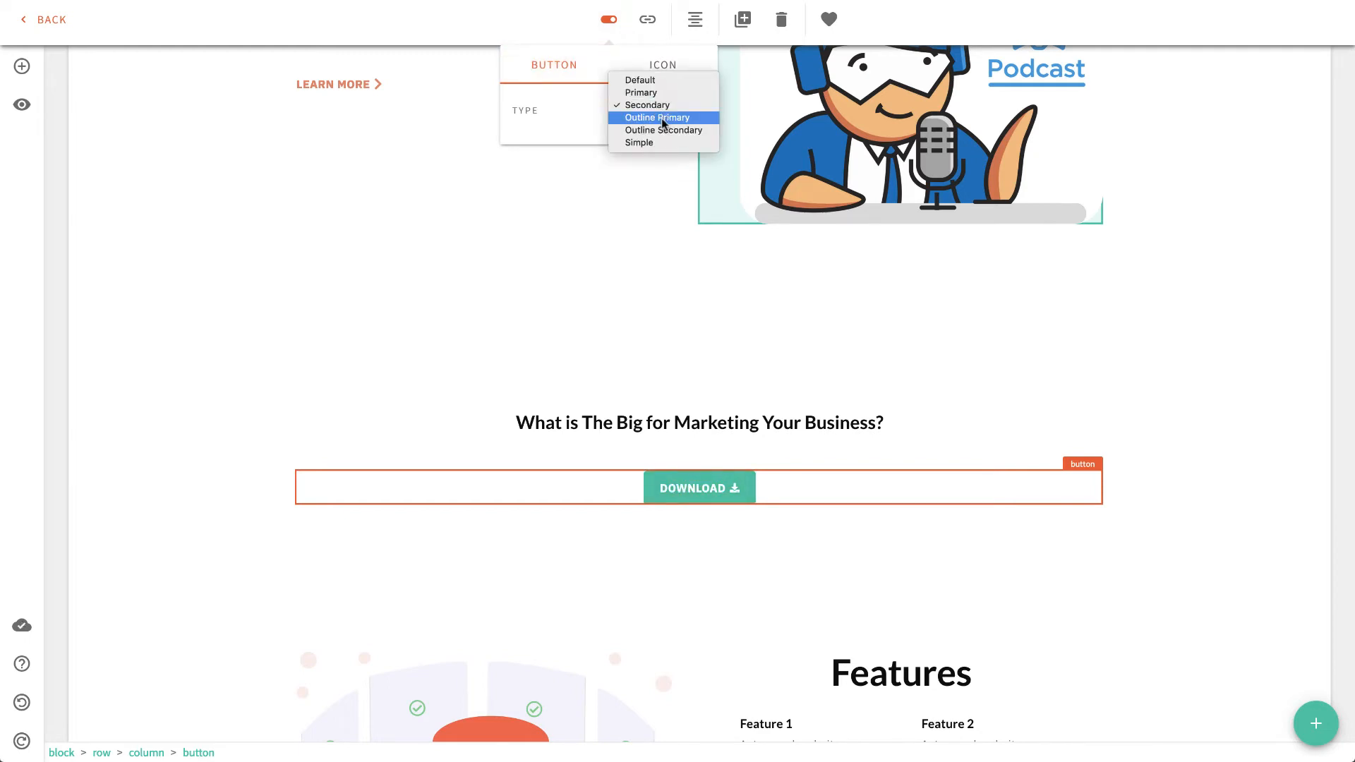
click(658, 117)
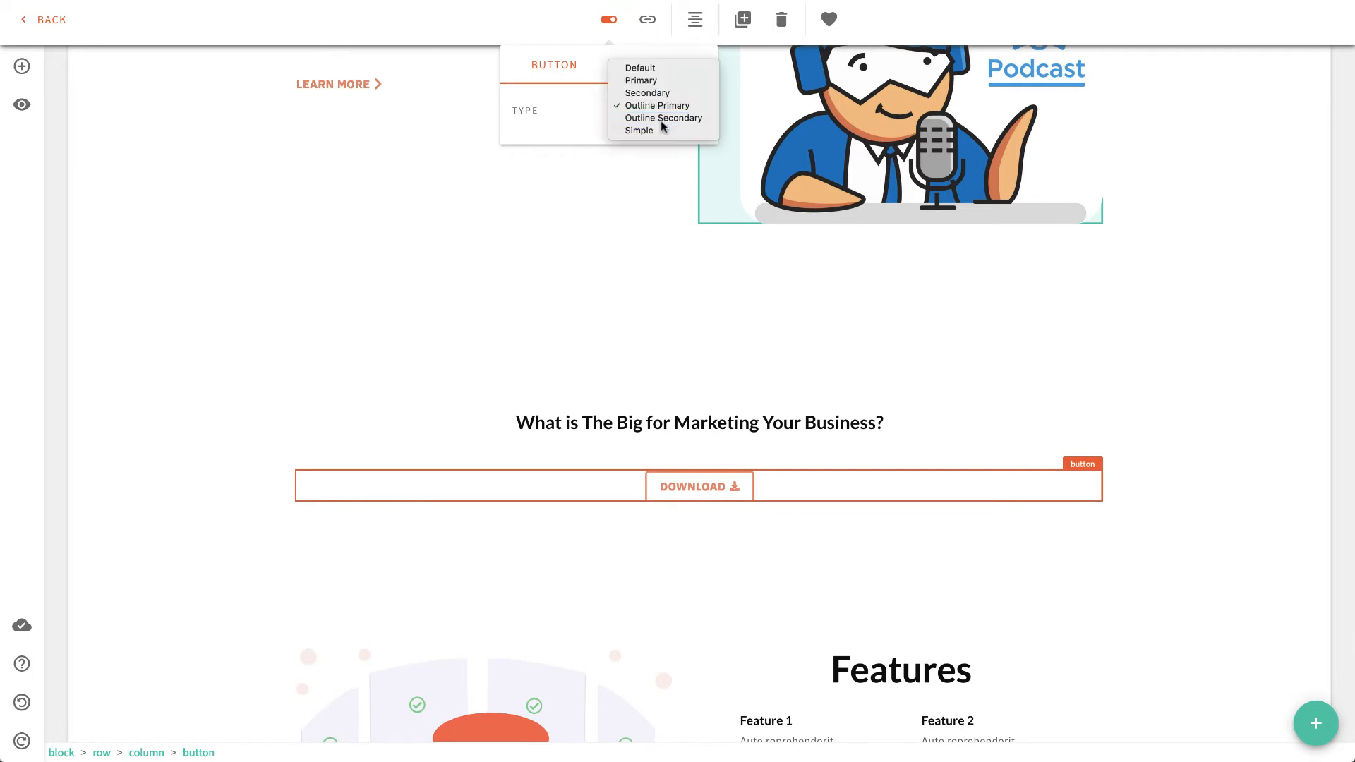
click(664, 105)
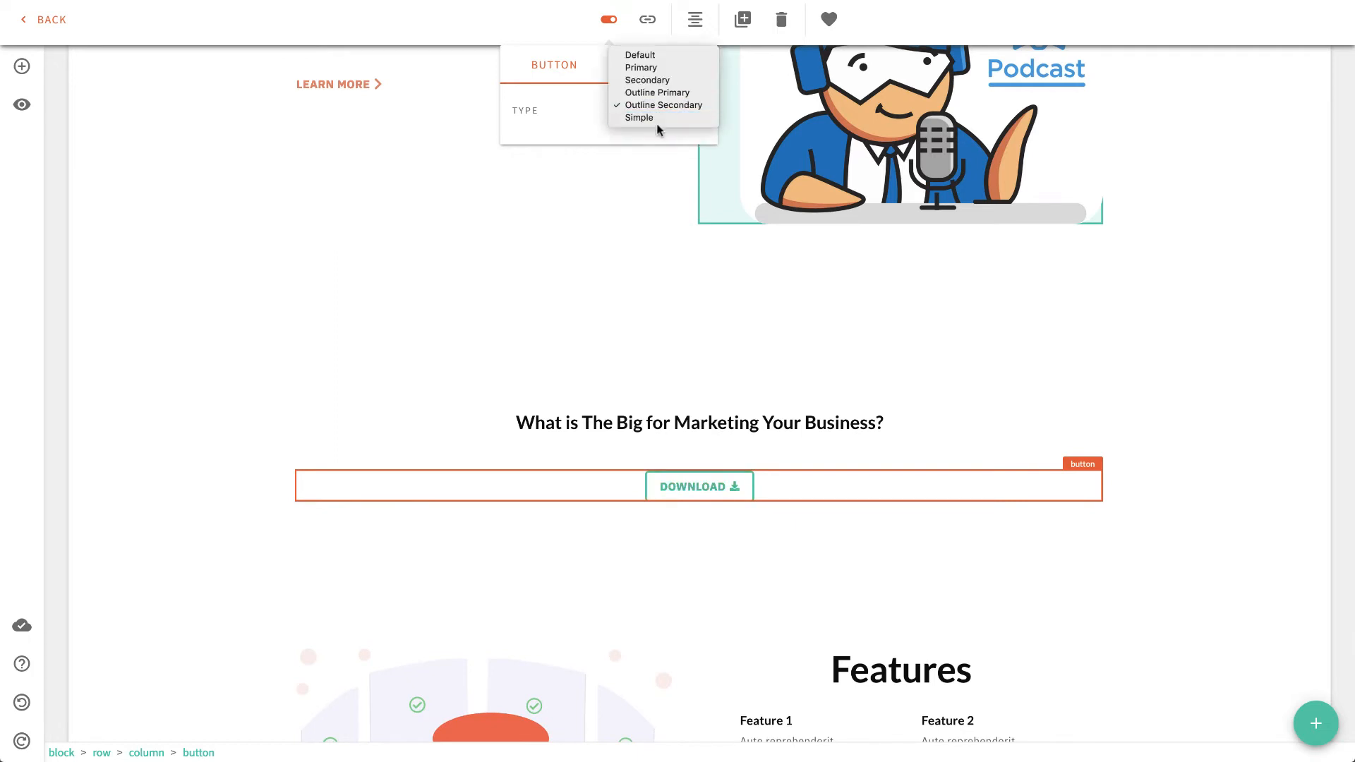
Set the DOWNLOAD button type to Primary
click(638, 117)
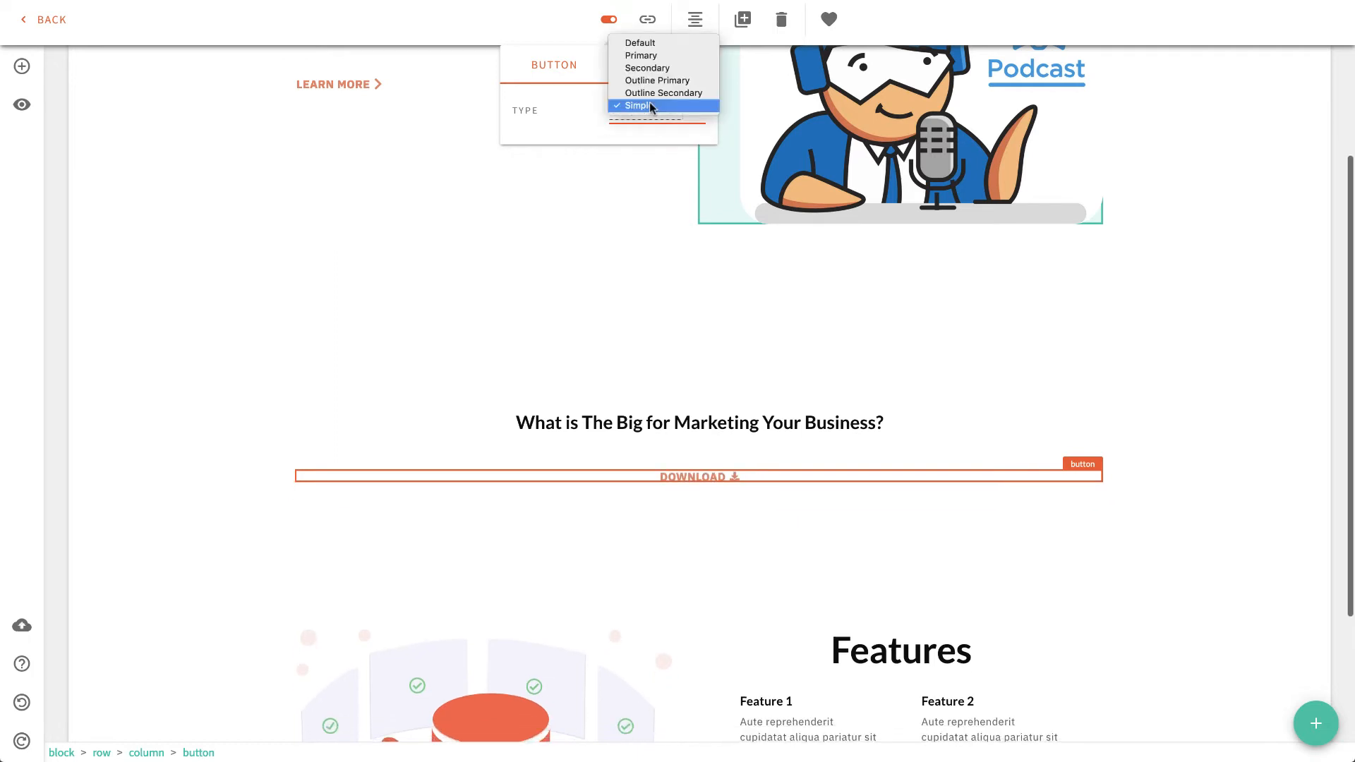
click(641, 55)
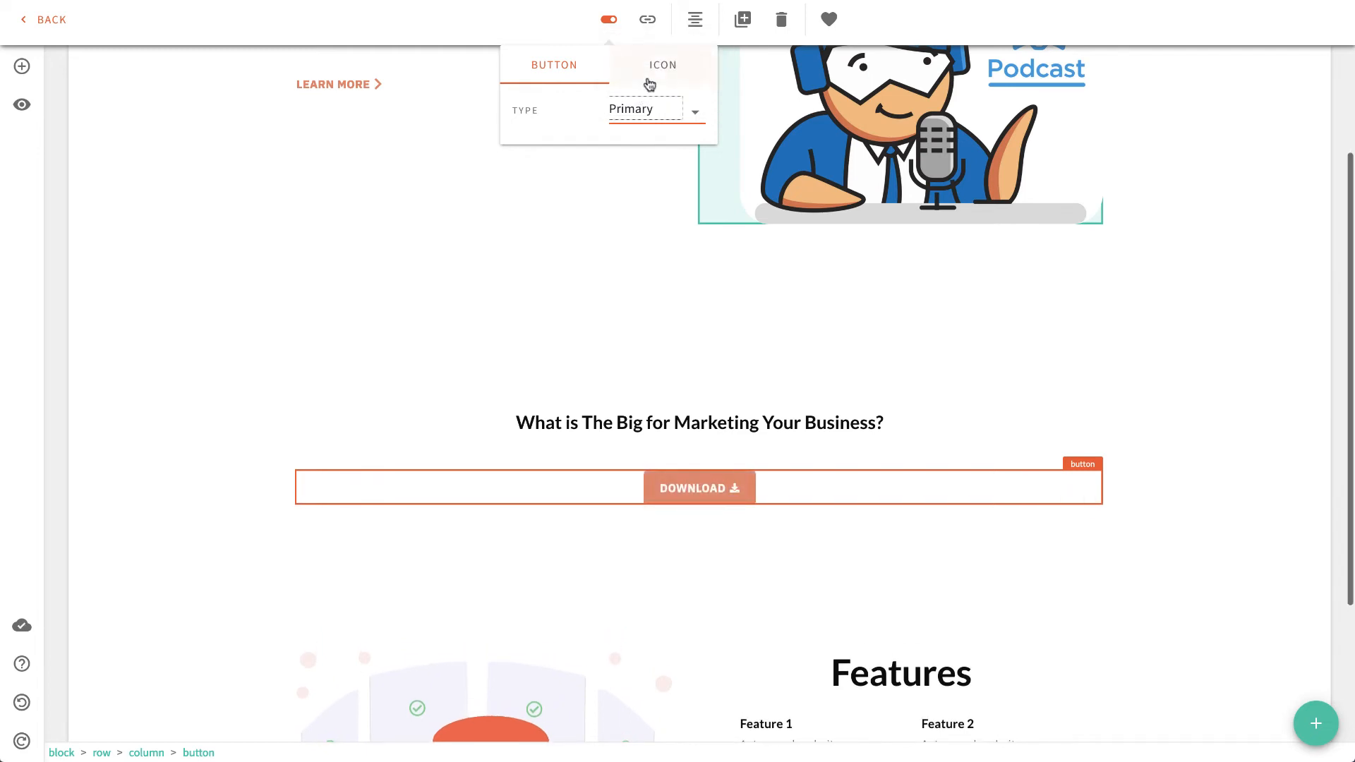
click(662, 64)
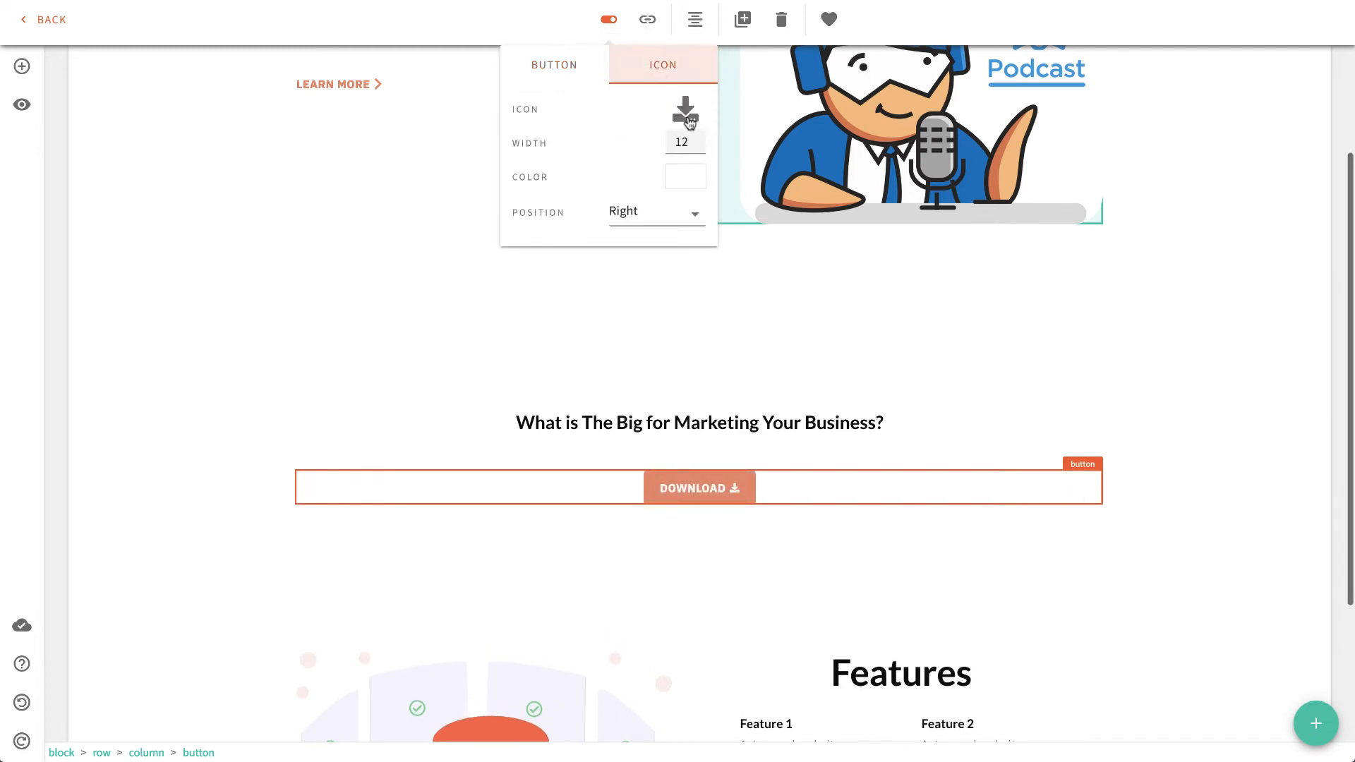
Replace the DOWNLOAD button's download arrow with the android icon
click(683, 116)
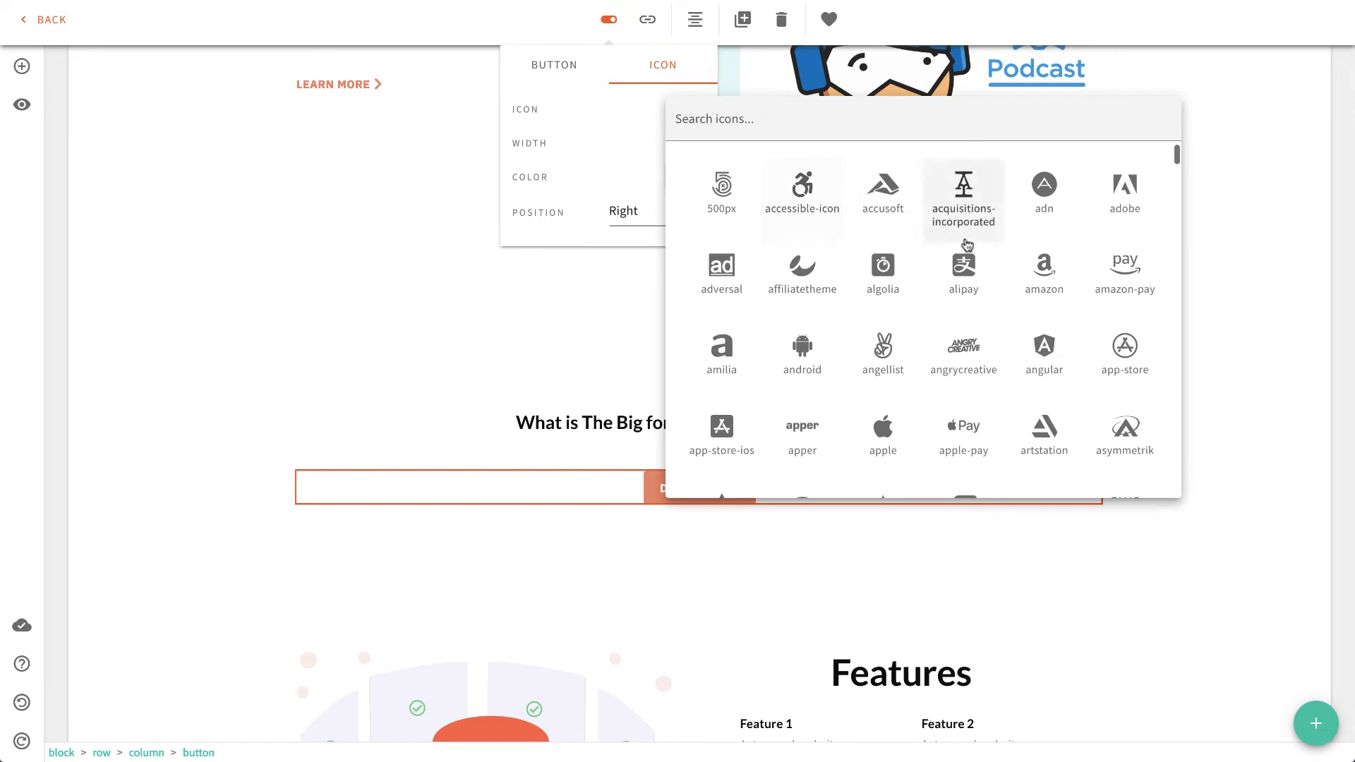
scroll(down, 3)
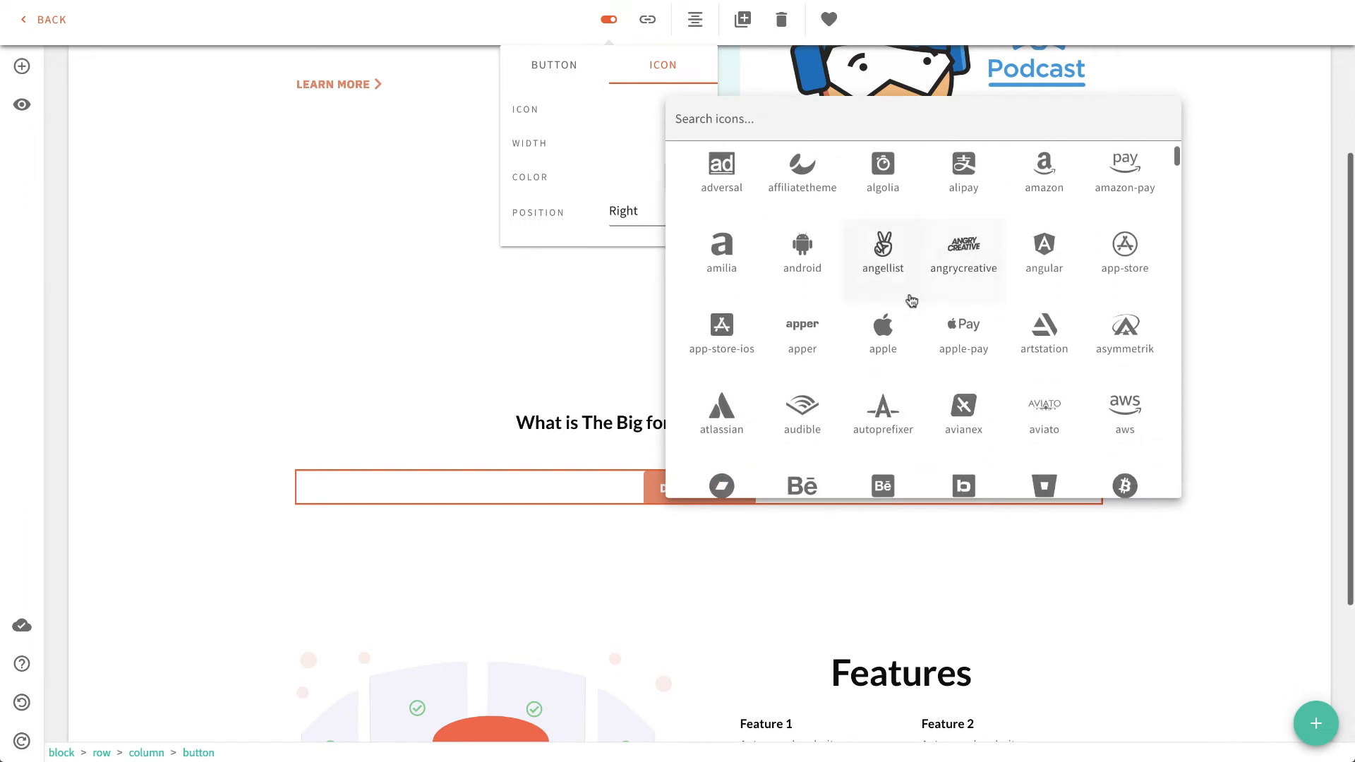
scroll(down, 3)
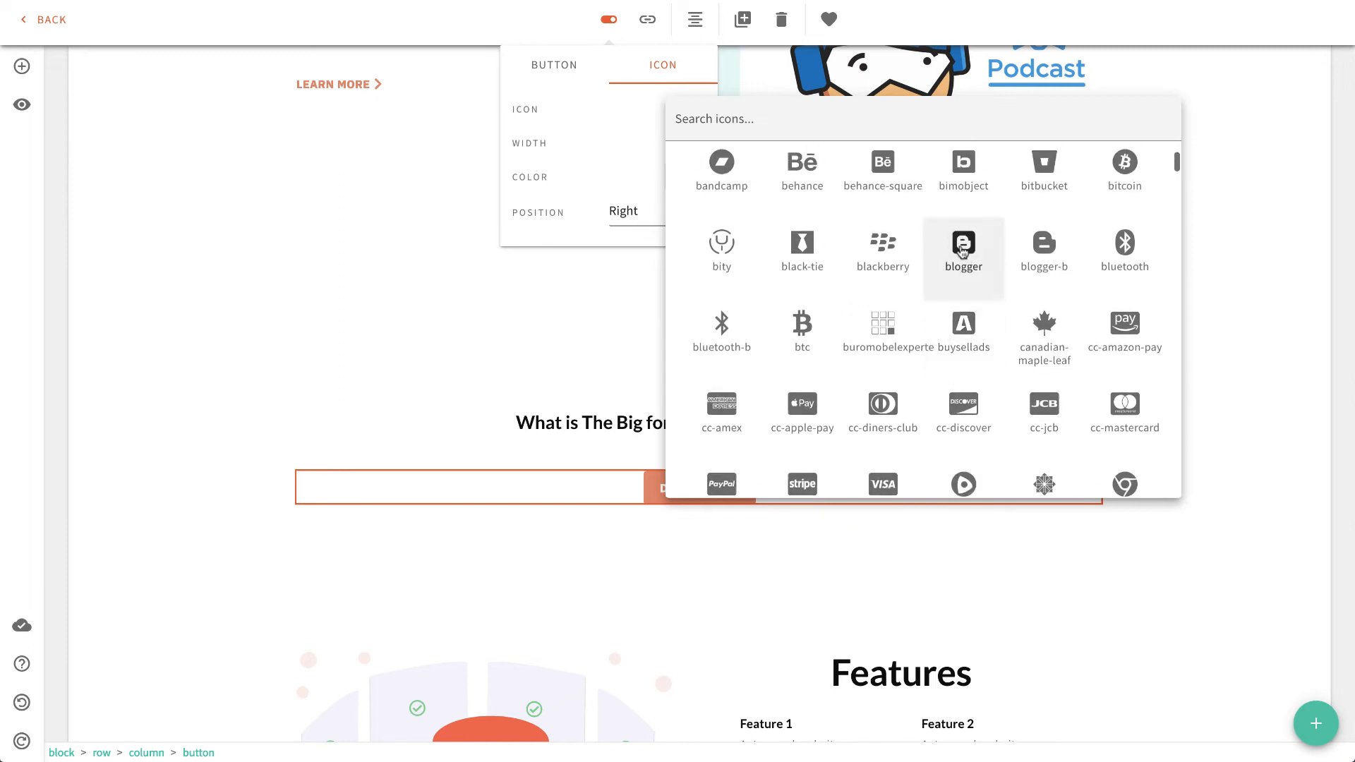
scroll(up, 3)
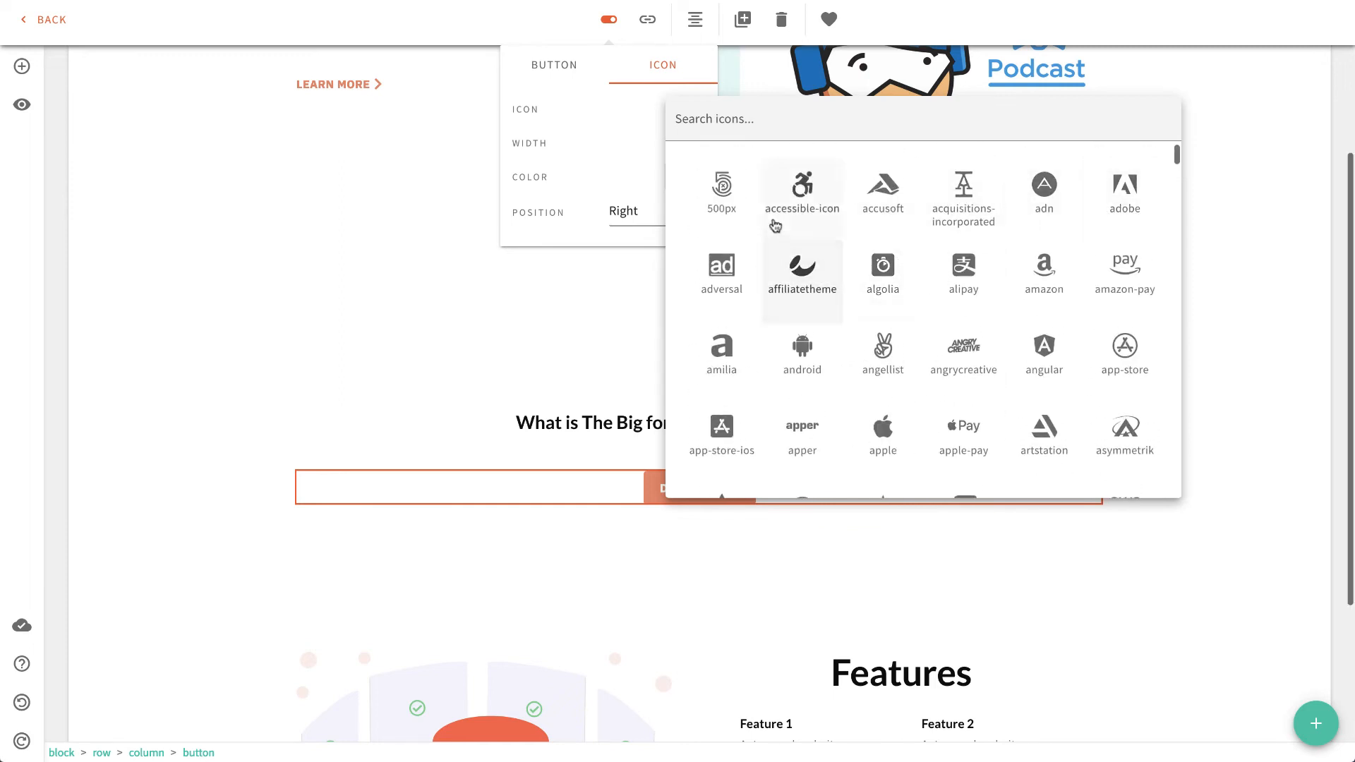
scroll(down, 3)
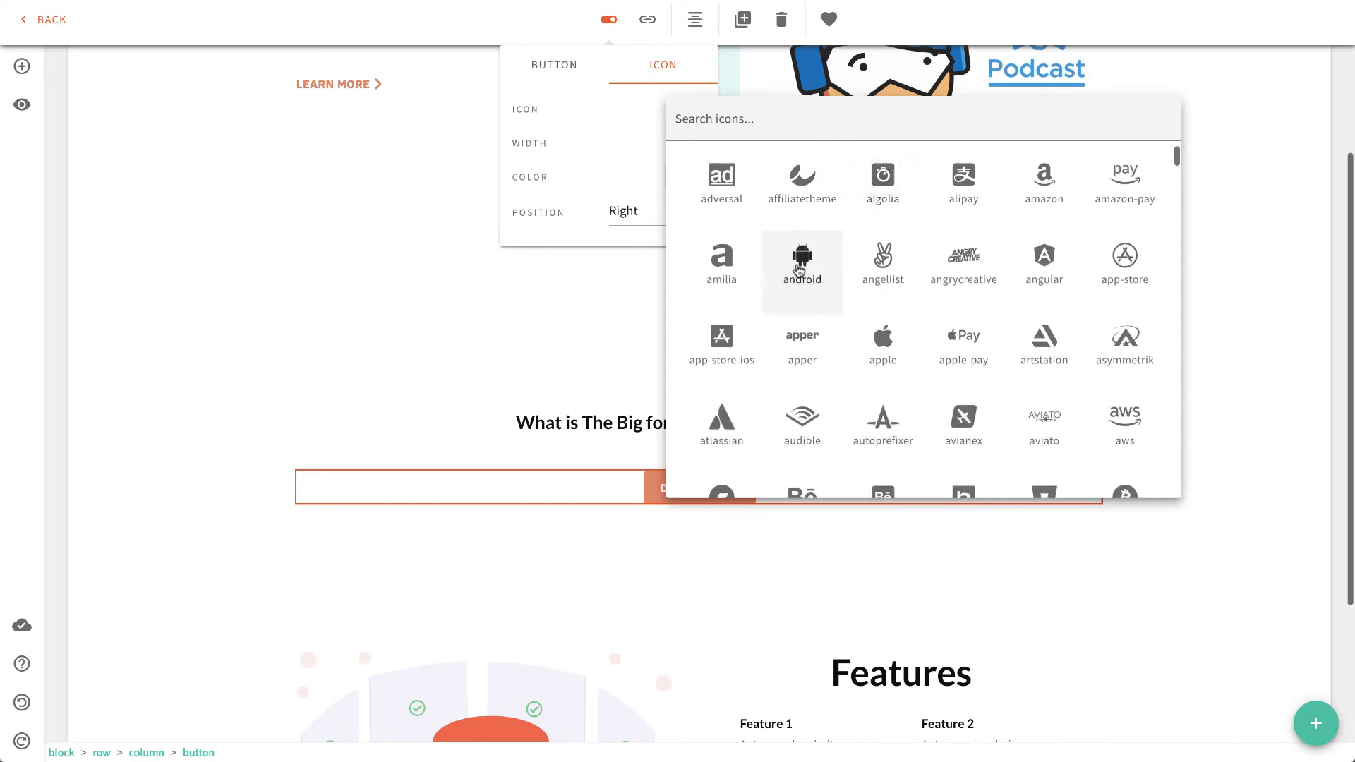
click(802, 263)
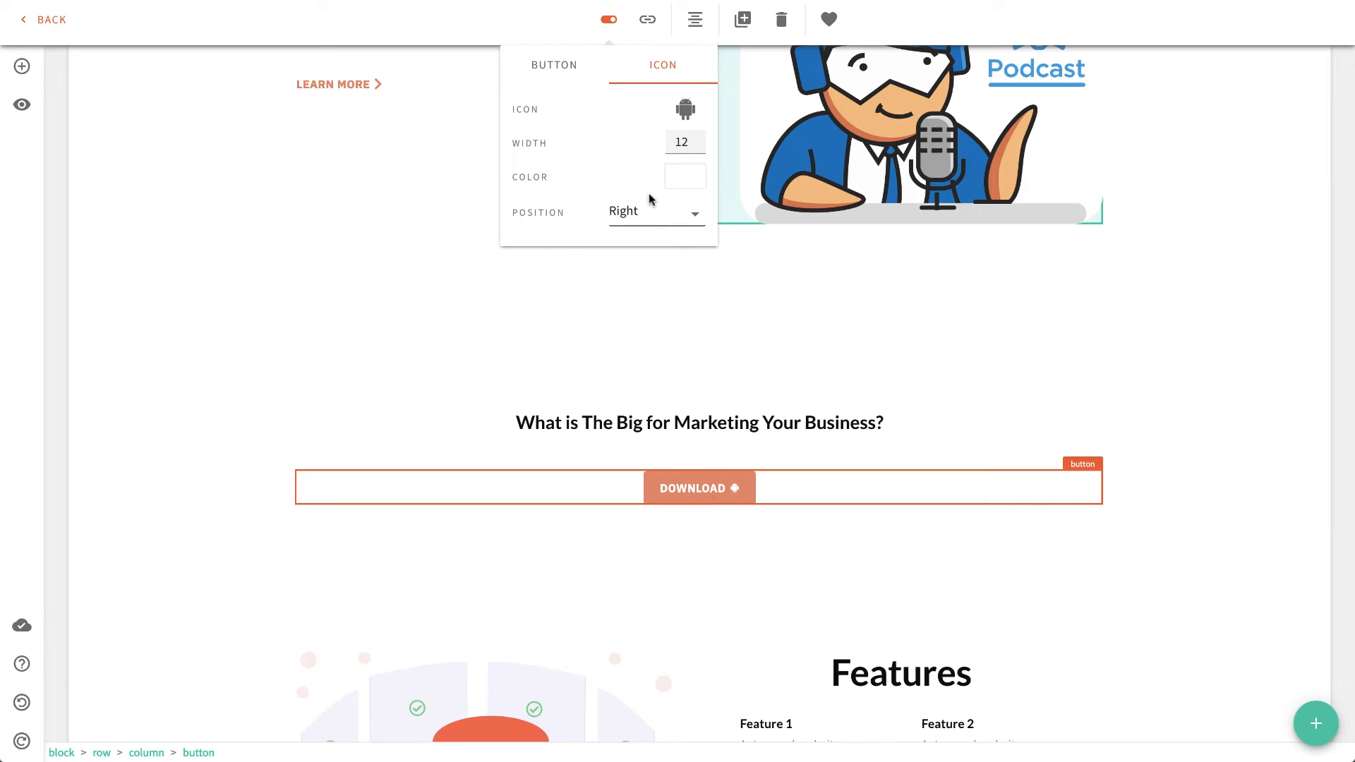
scroll(down, 3)
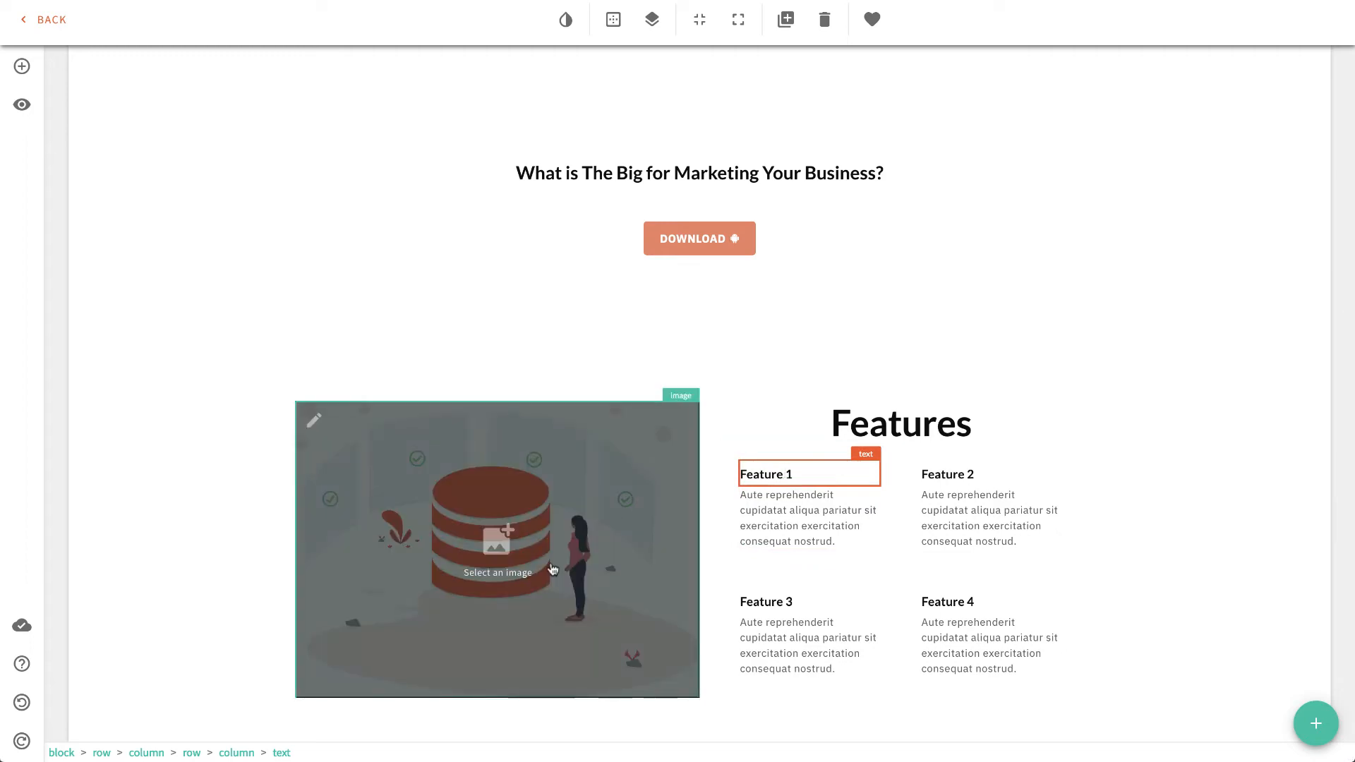
scroll(up, 3)
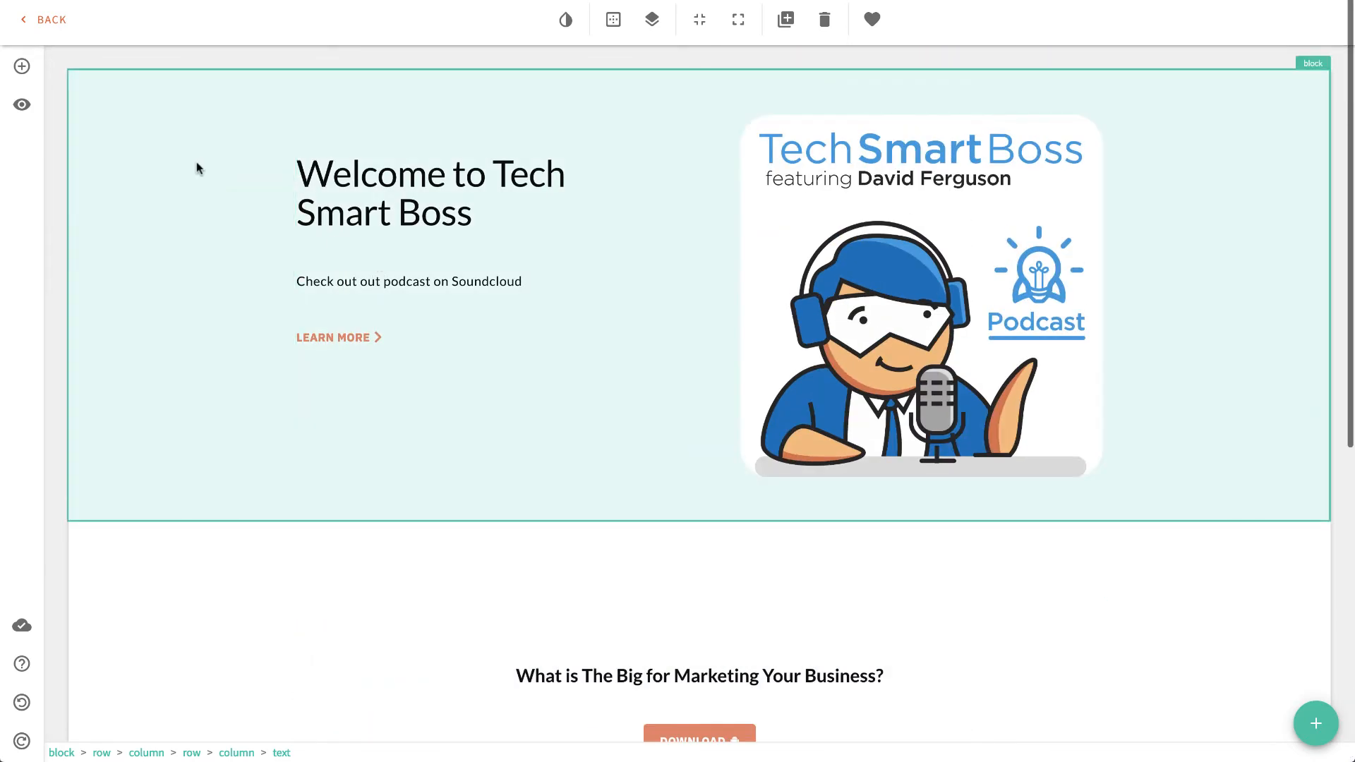
mouse_move(22, 67)
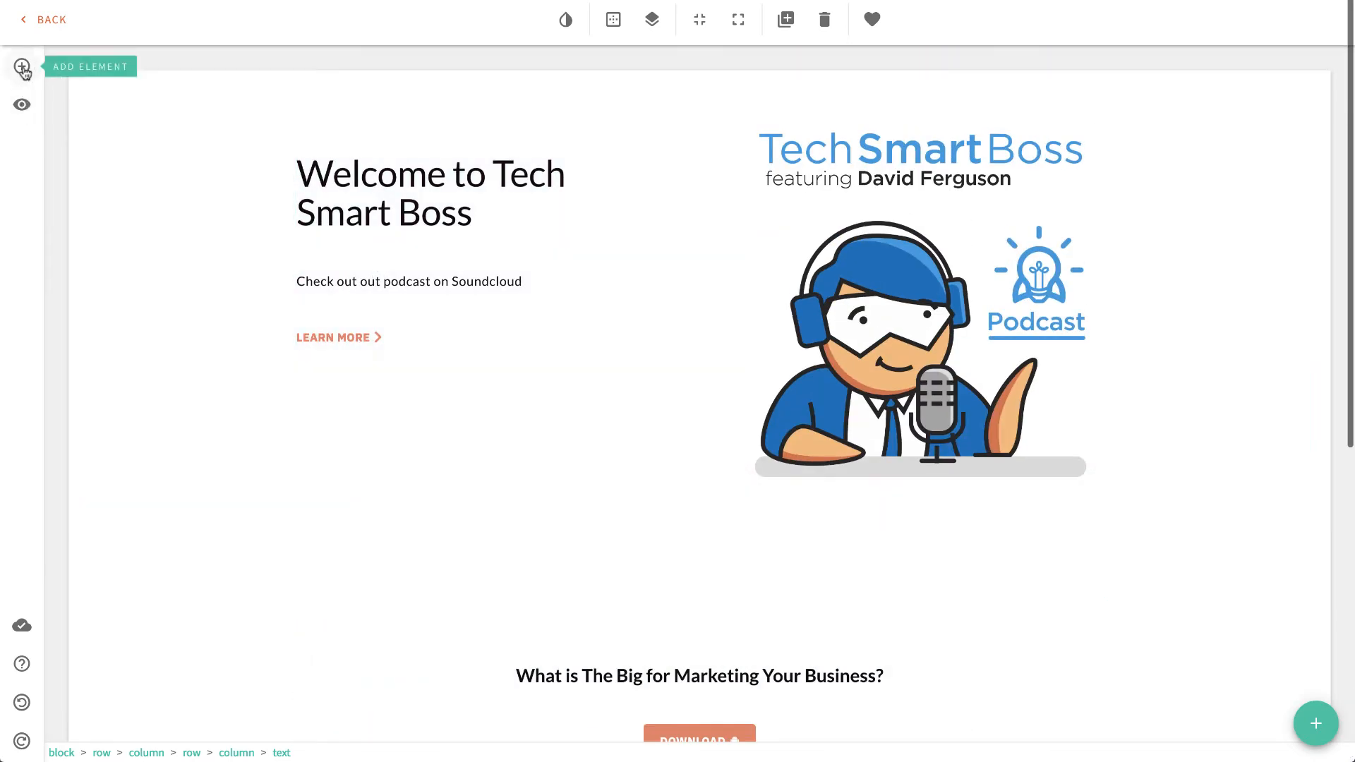
click(21, 68)
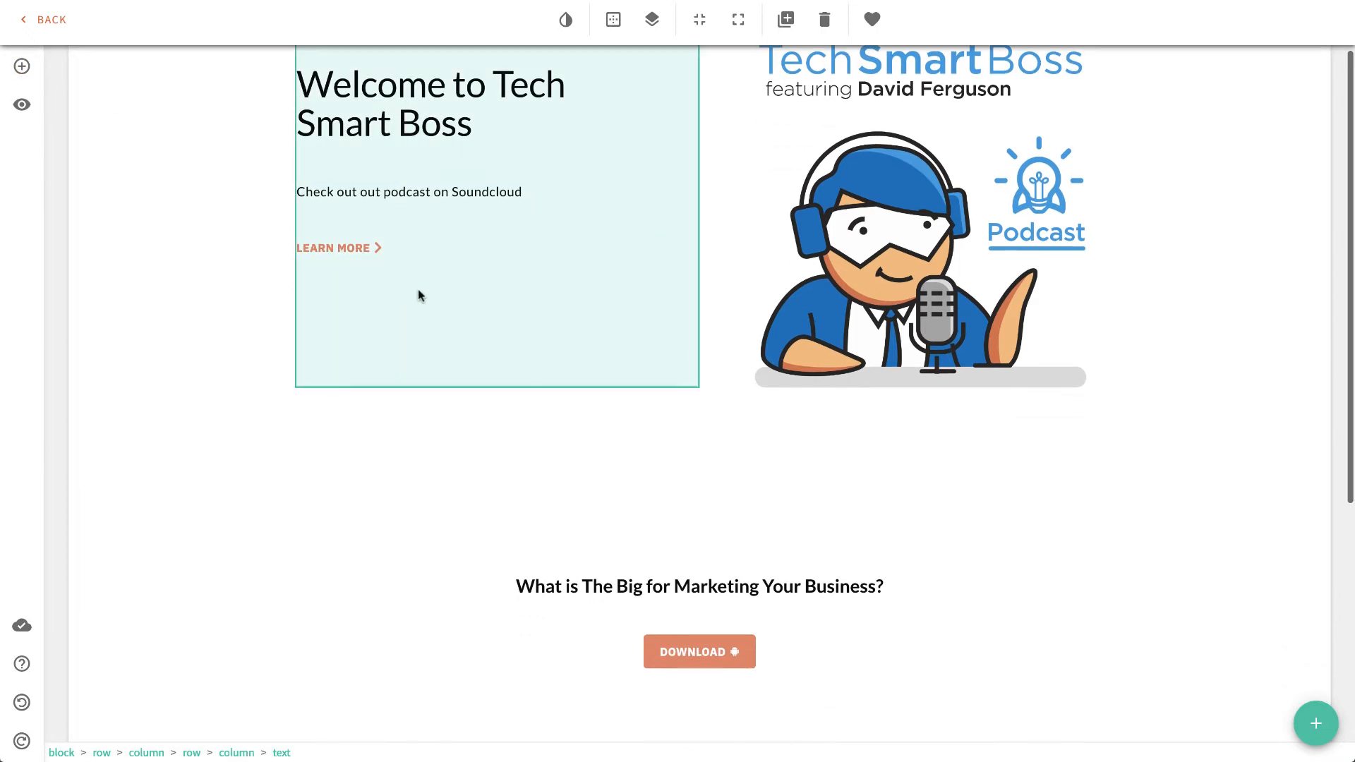
scroll(up, 3)
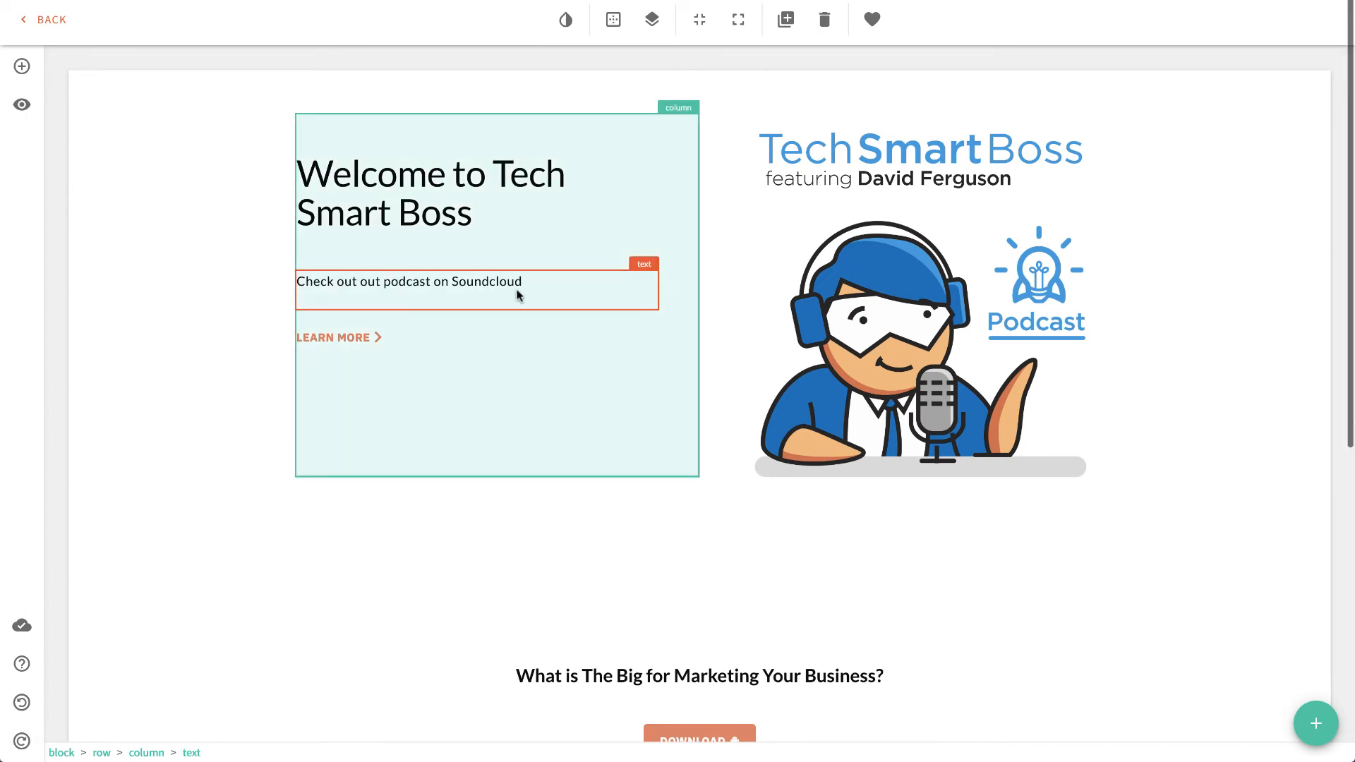
click(21, 67)
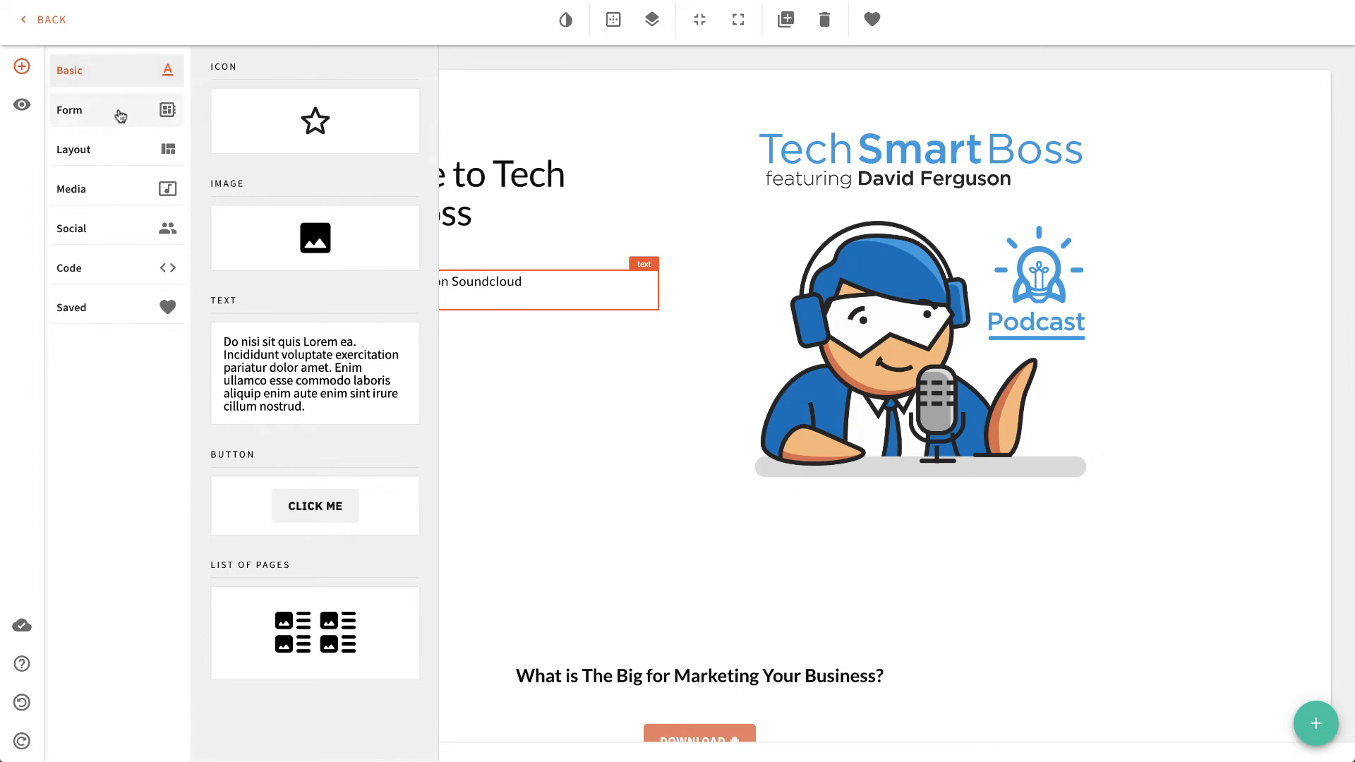
mouse_move(106, 216)
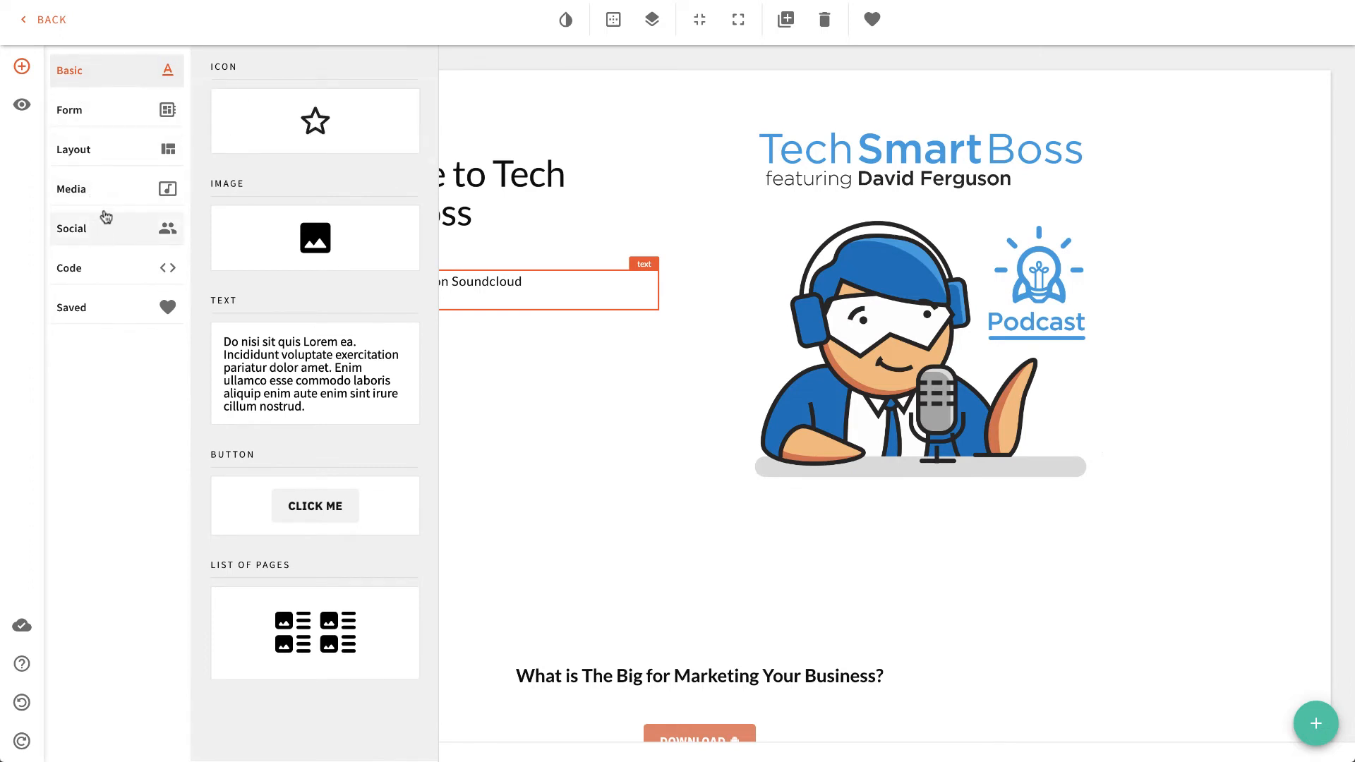
Show the Media category of the add-element panel with YouTube, Vimeo and Soundcloud embeds
click(72, 188)
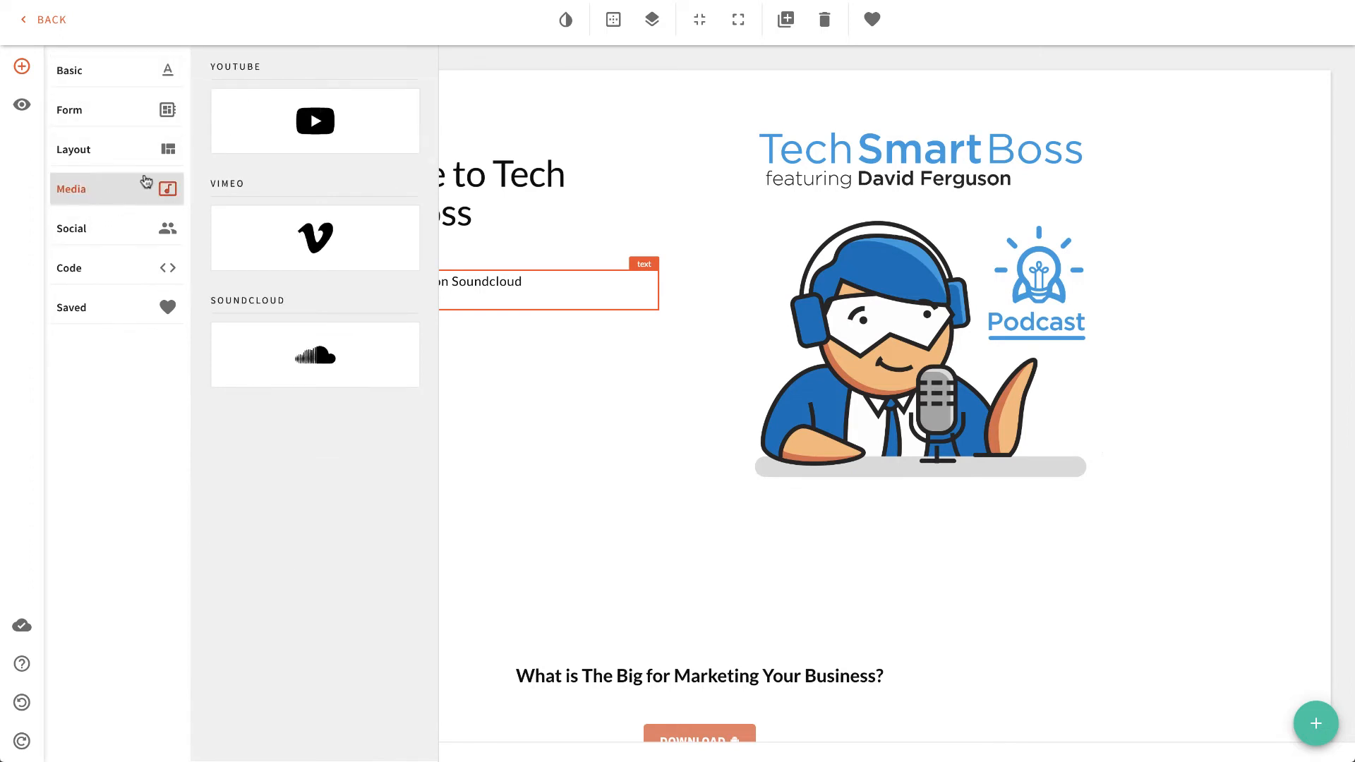
mouse_move(313, 354)
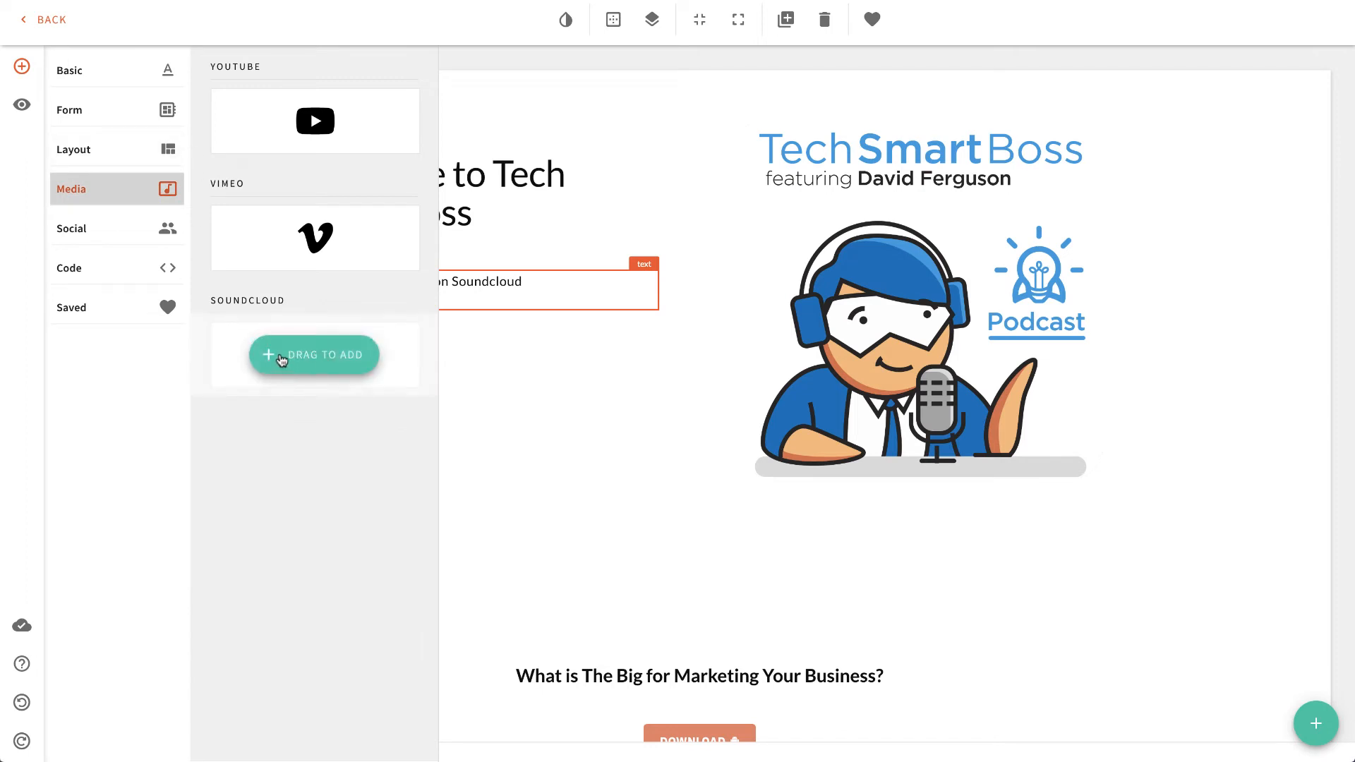
mouse_move(608, 372)
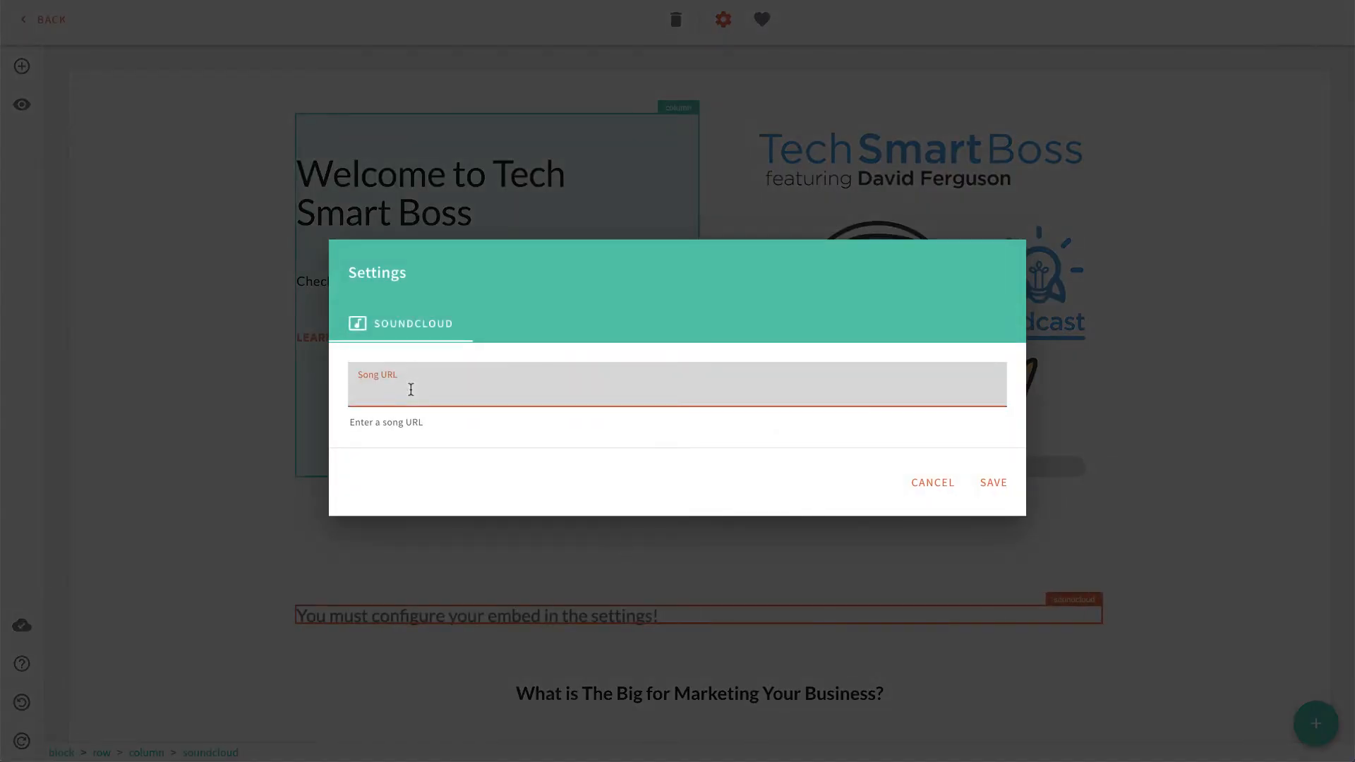
text(https://w)
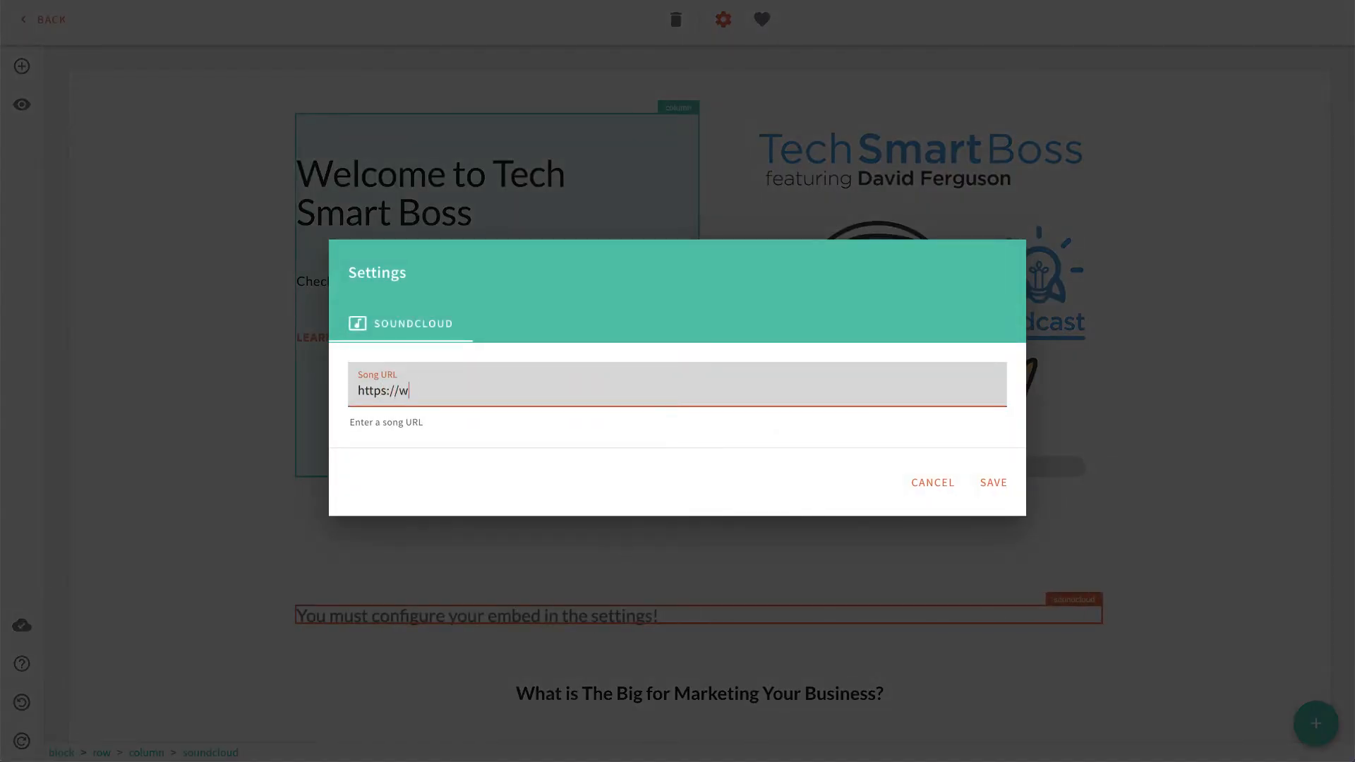
text(ww.sou)
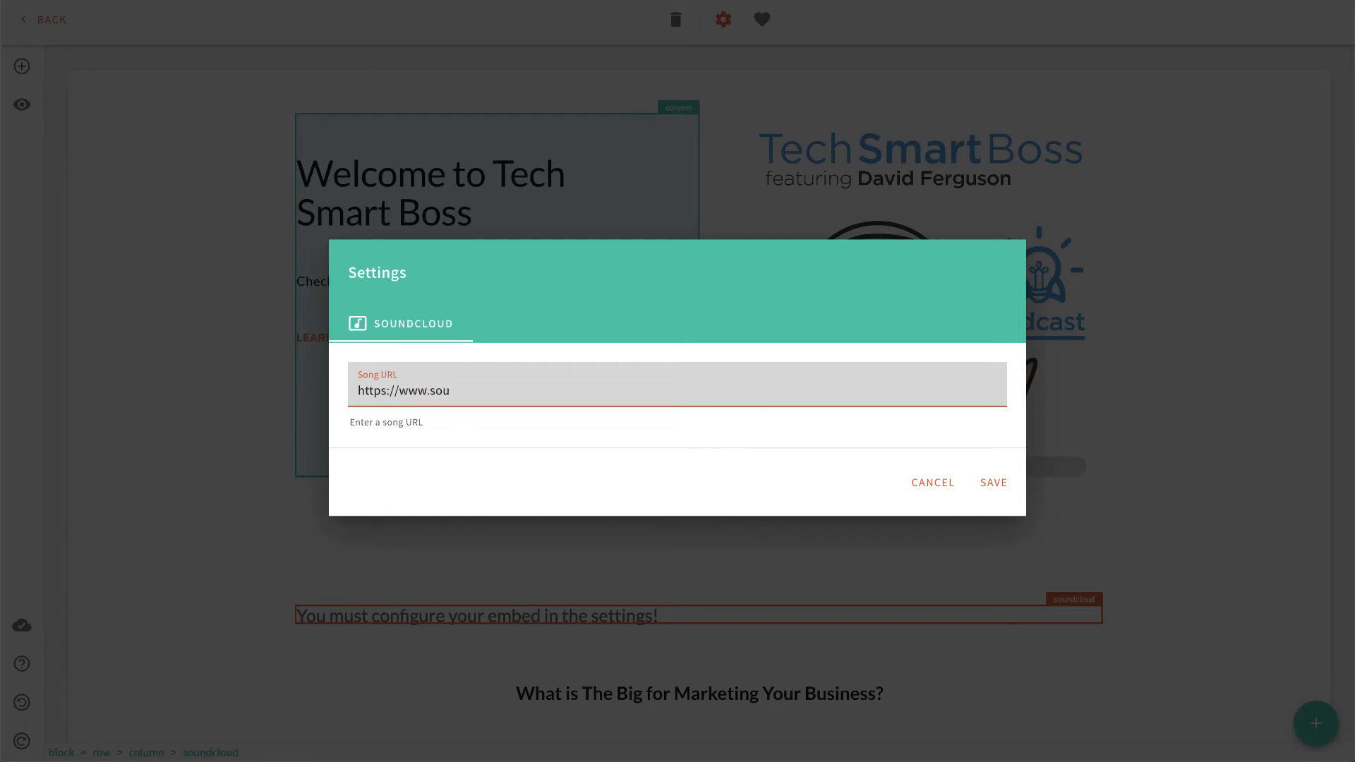
text(ndcloud.com/)
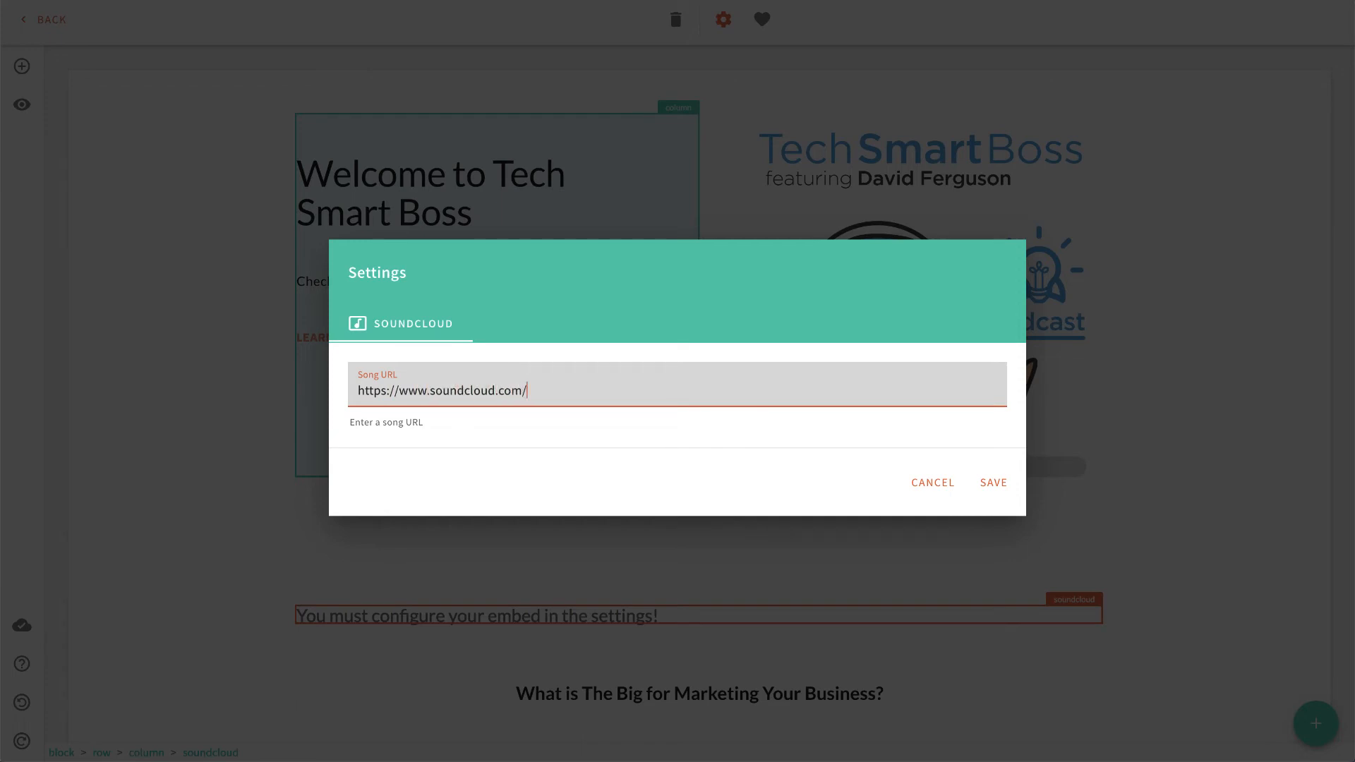
text(techsmartboss/)
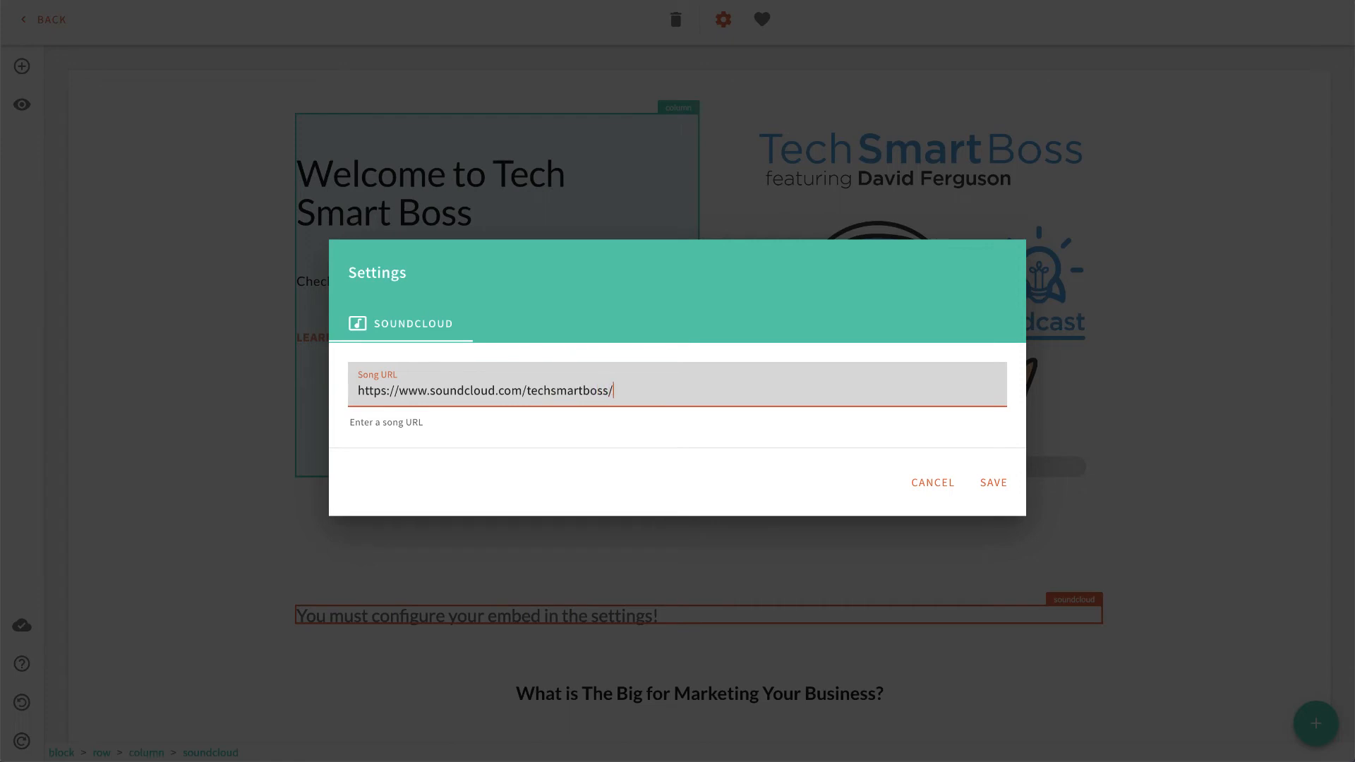
text(episode1)
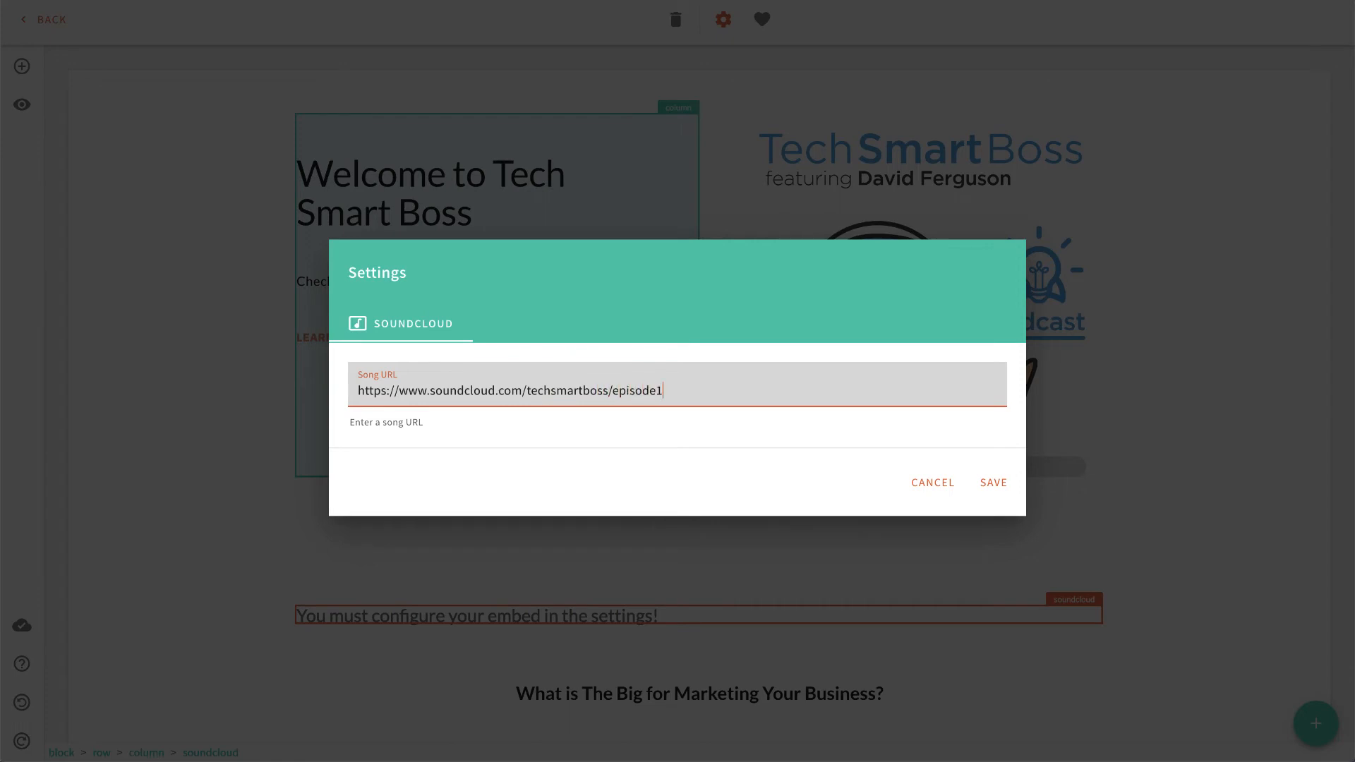
text(19)
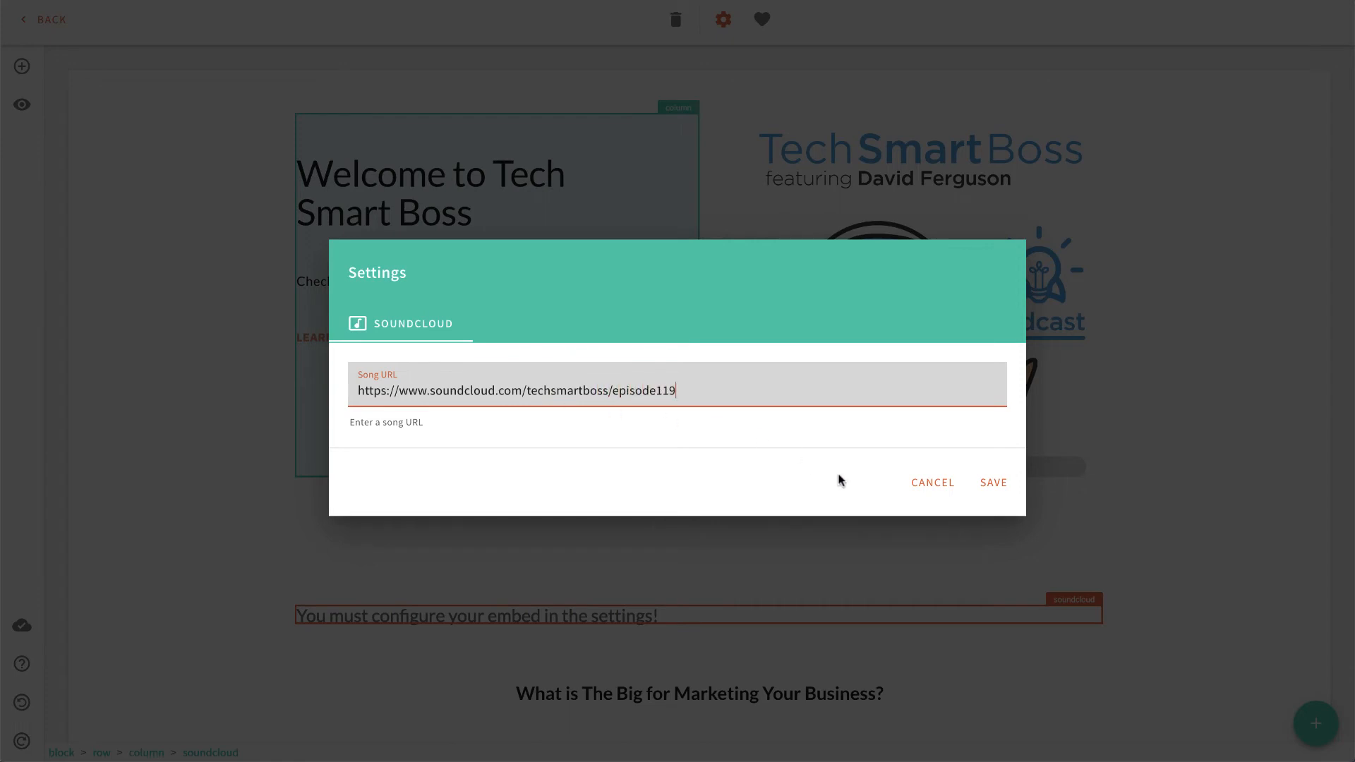
click(993, 483)
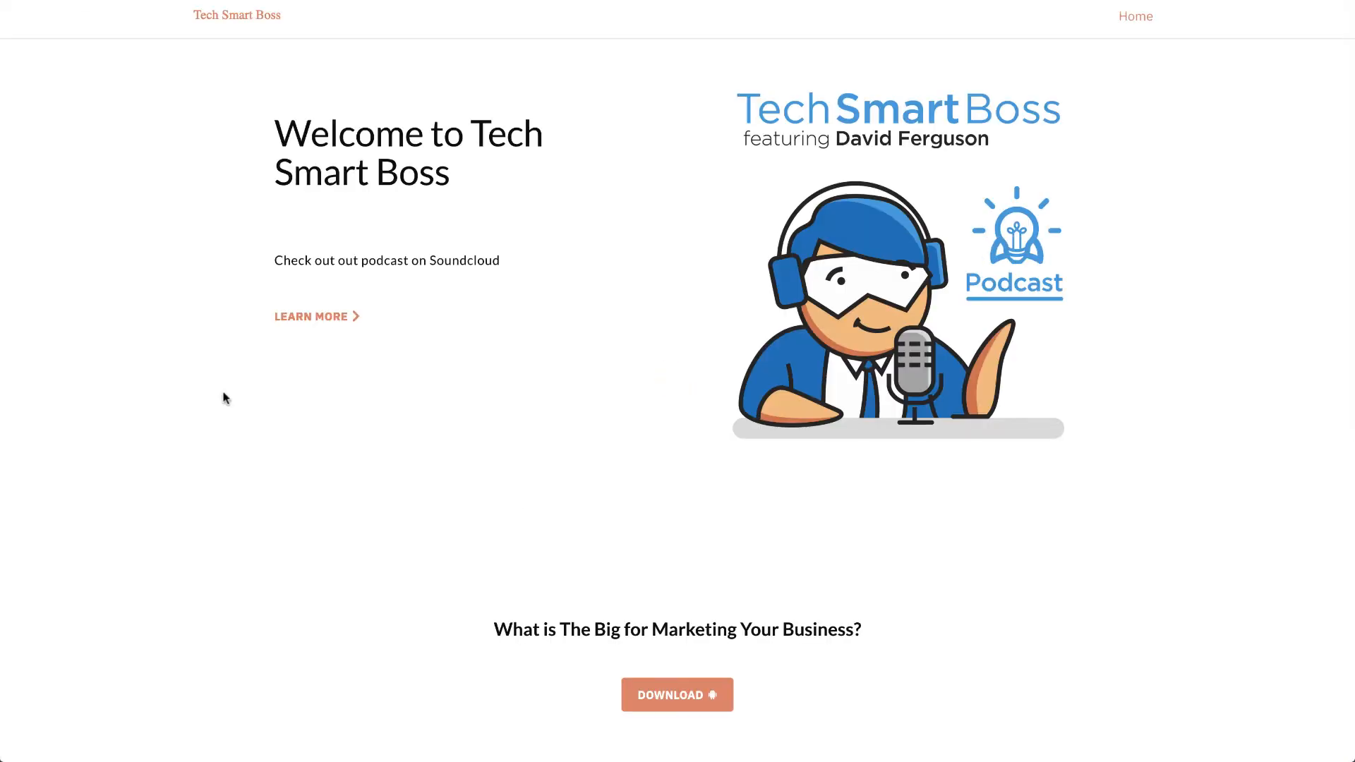
mouse_move(534, 577)
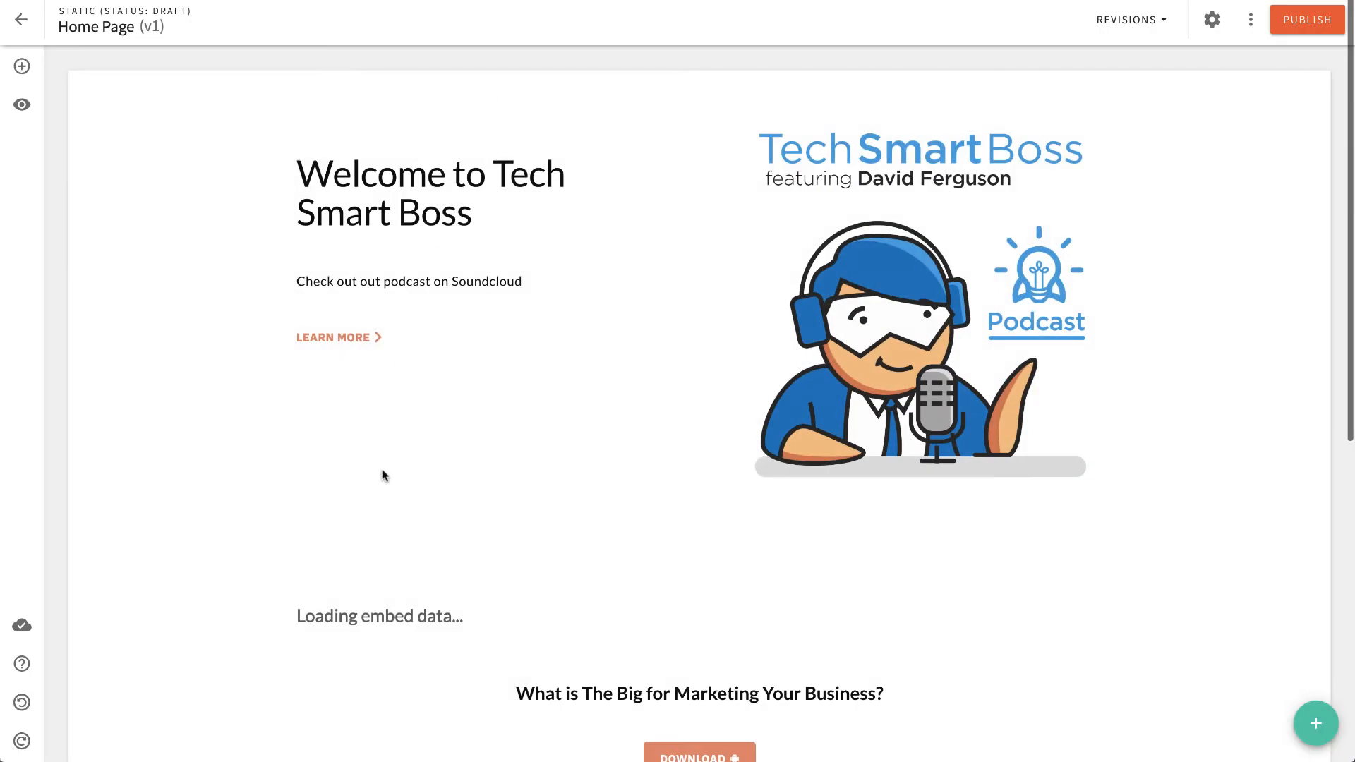
Leave the Home Page editor back to the CMS Pages list showing it as draft v1
click(22, 18)
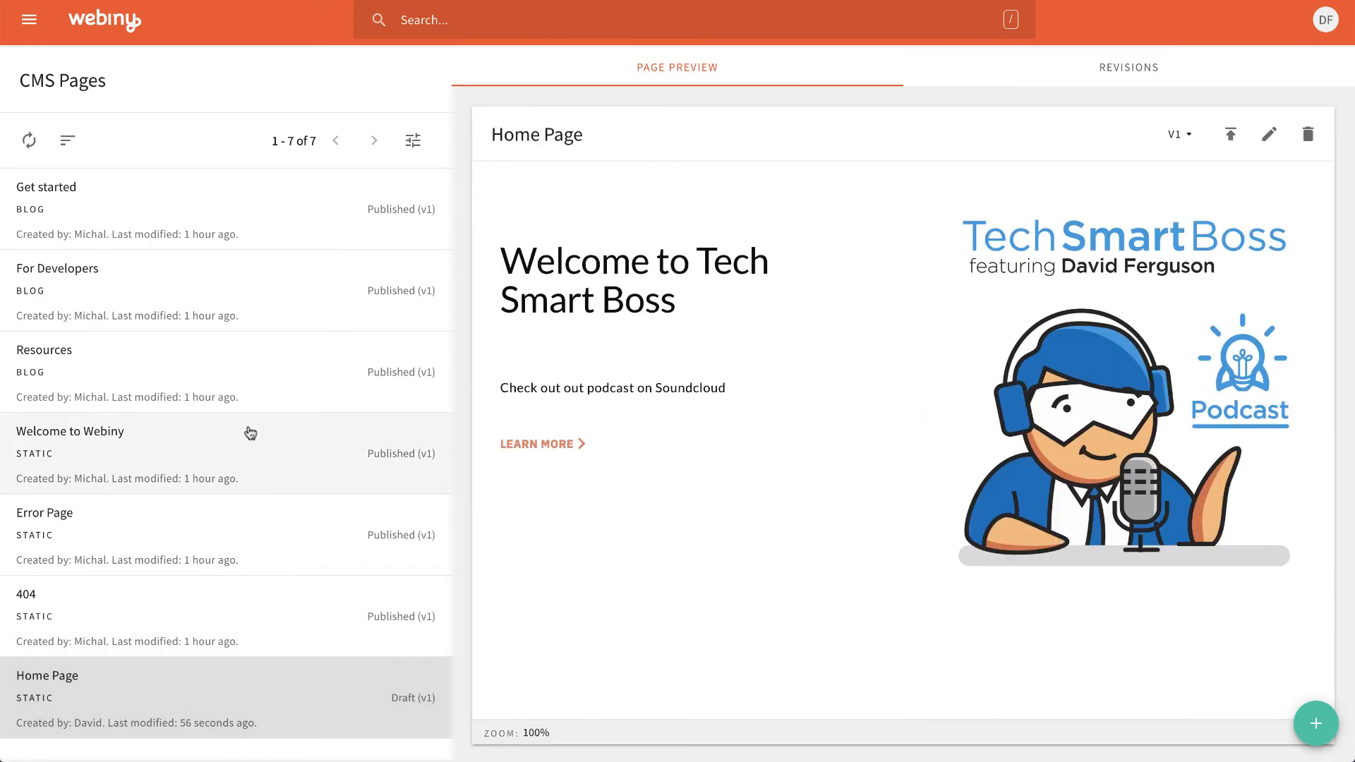
Publish Home Page revision #1 from the CMS Pages list
scroll(down, 3)
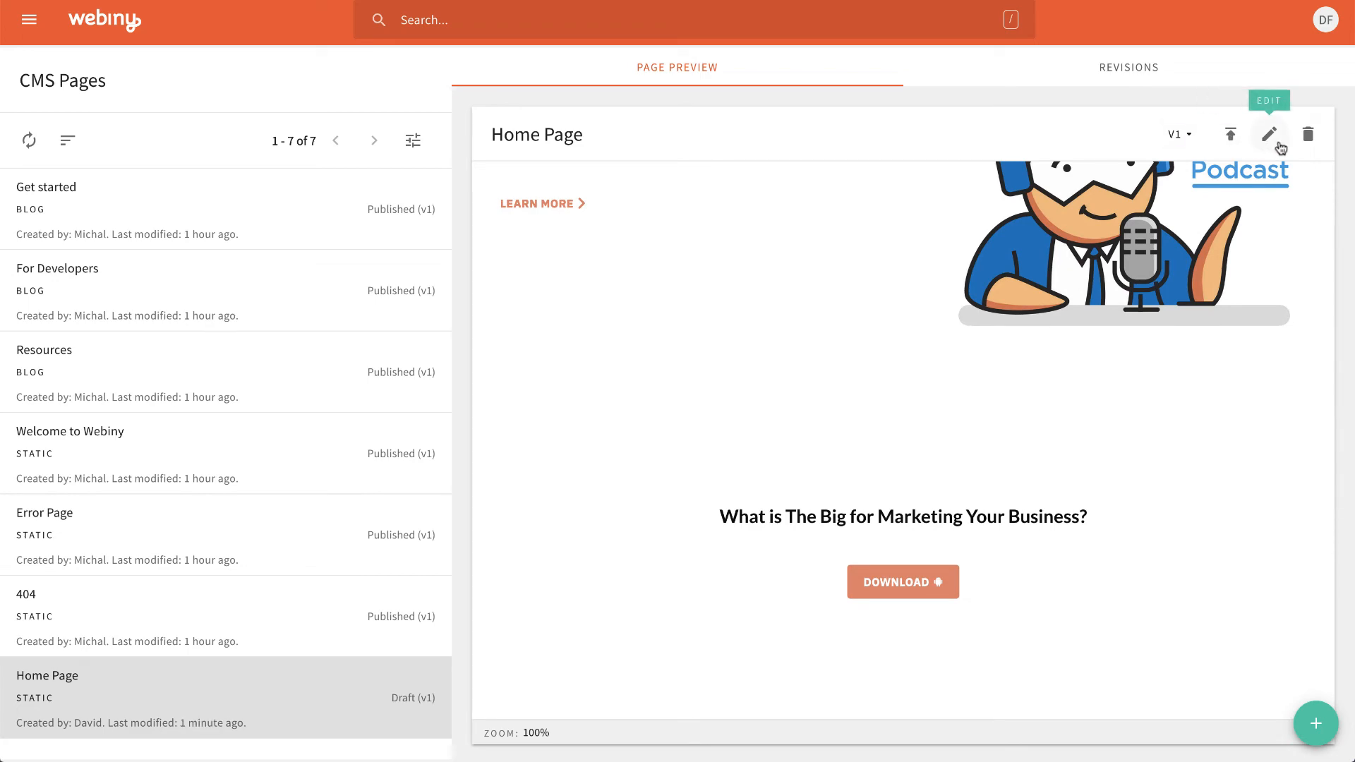
scroll(down, 3)
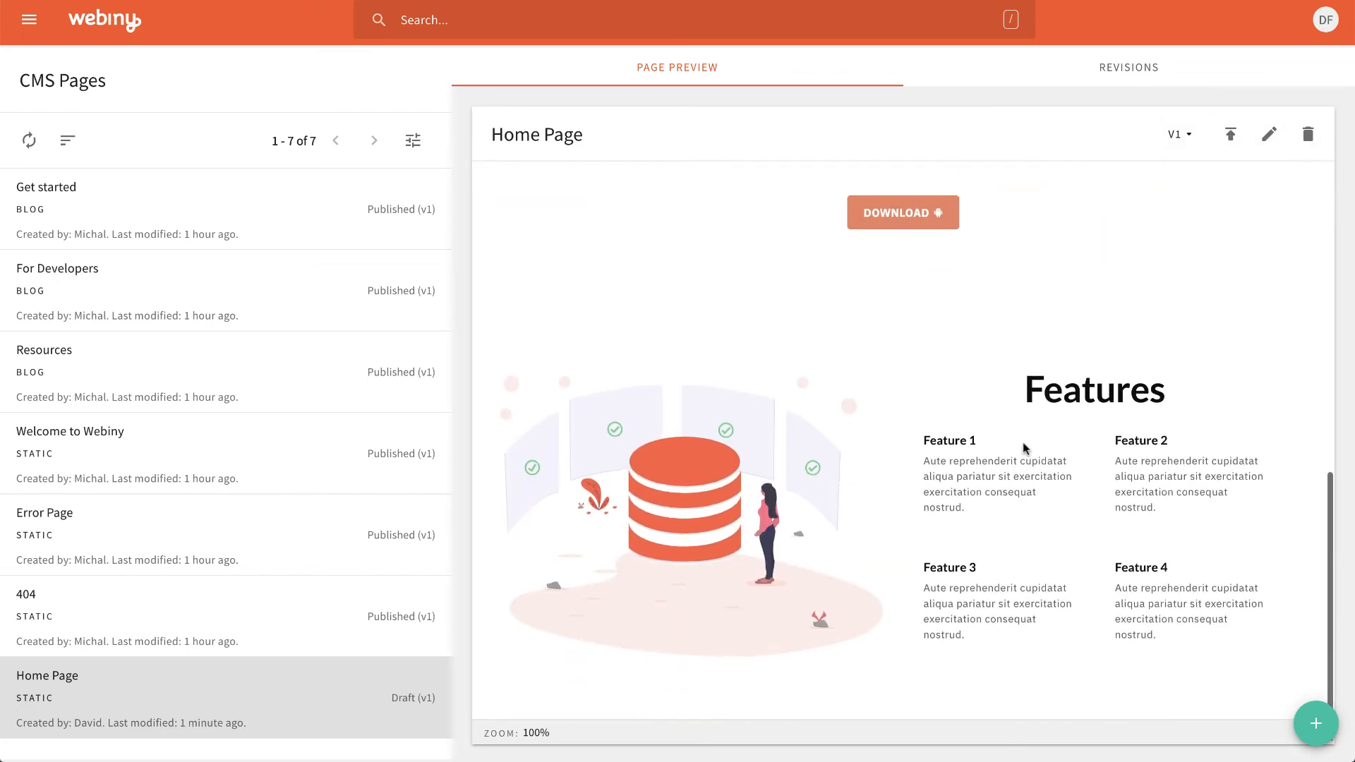
scroll(up, 3)
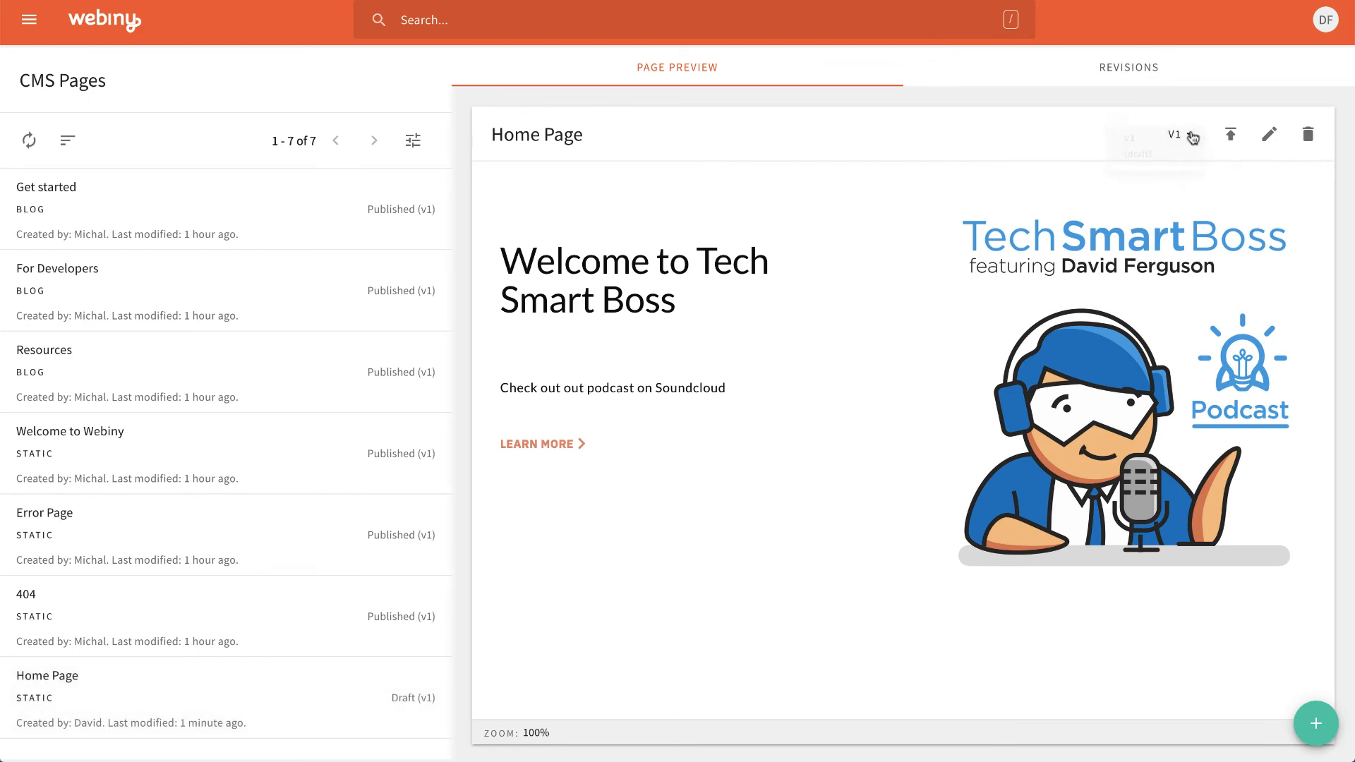
click(1229, 134)
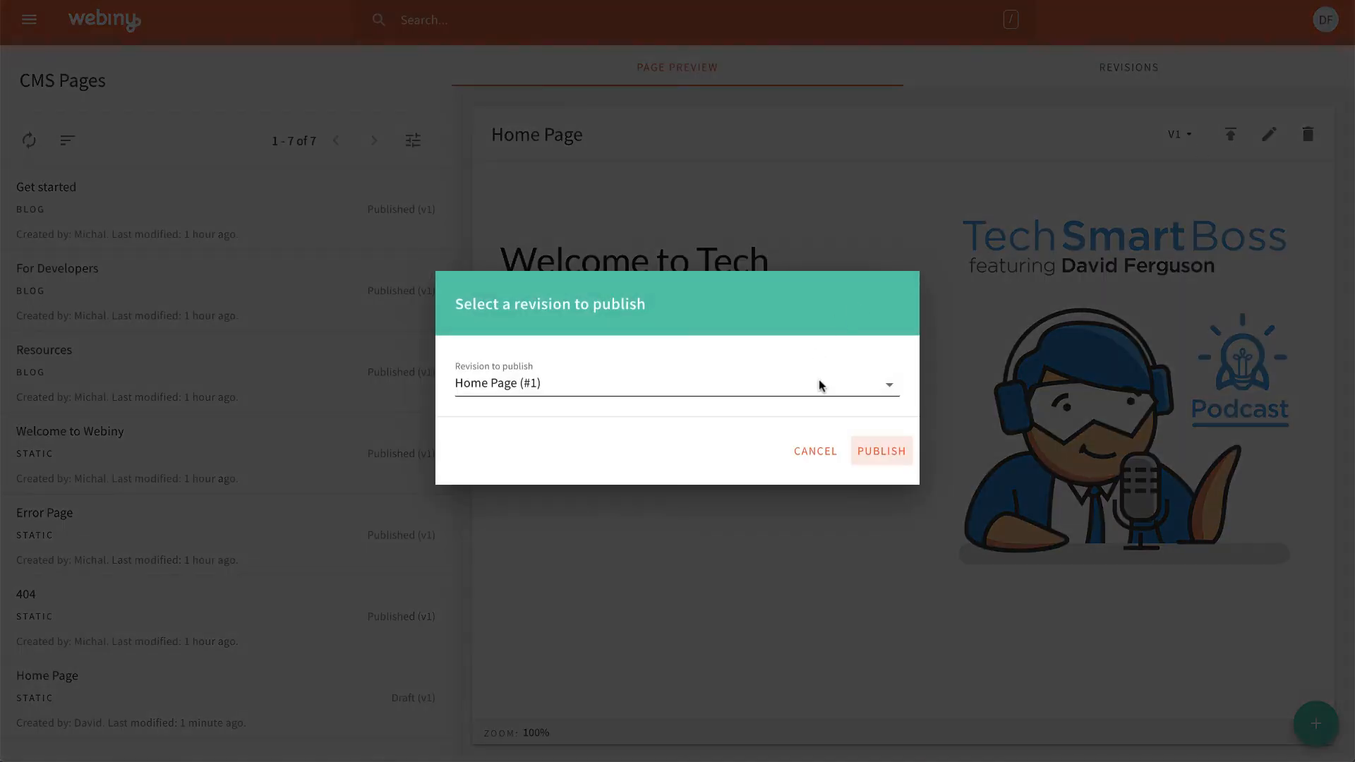
click(881, 450)
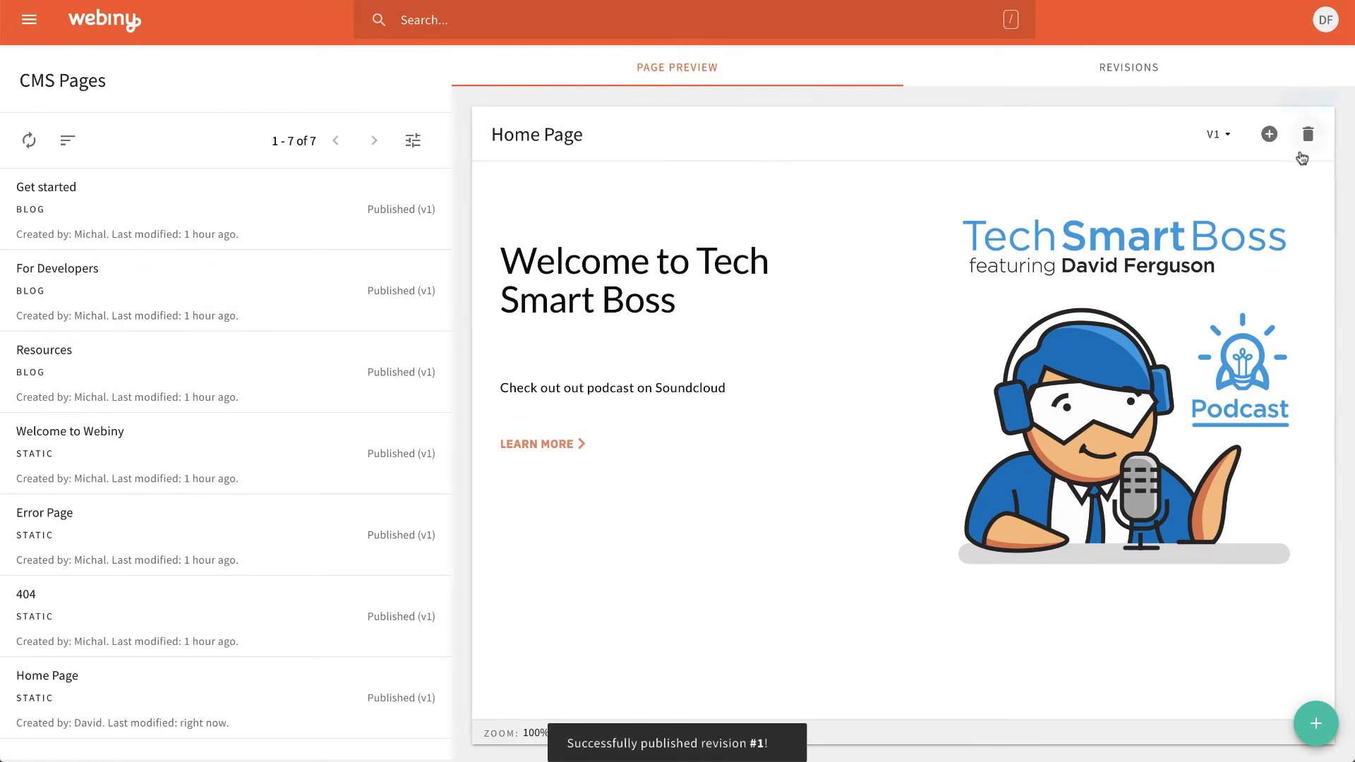
Check the page's version list after publishing
click(1214, 134)
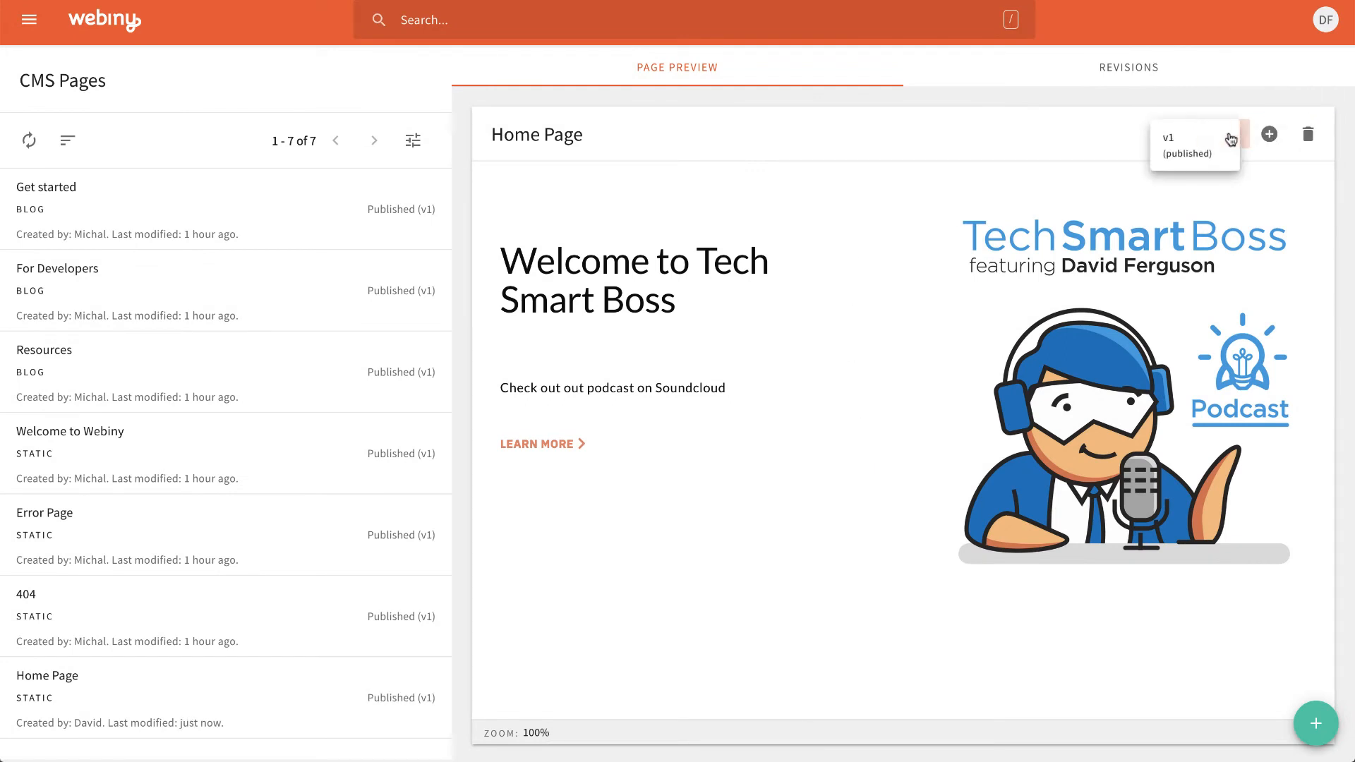
mouse_move(1104, 144)
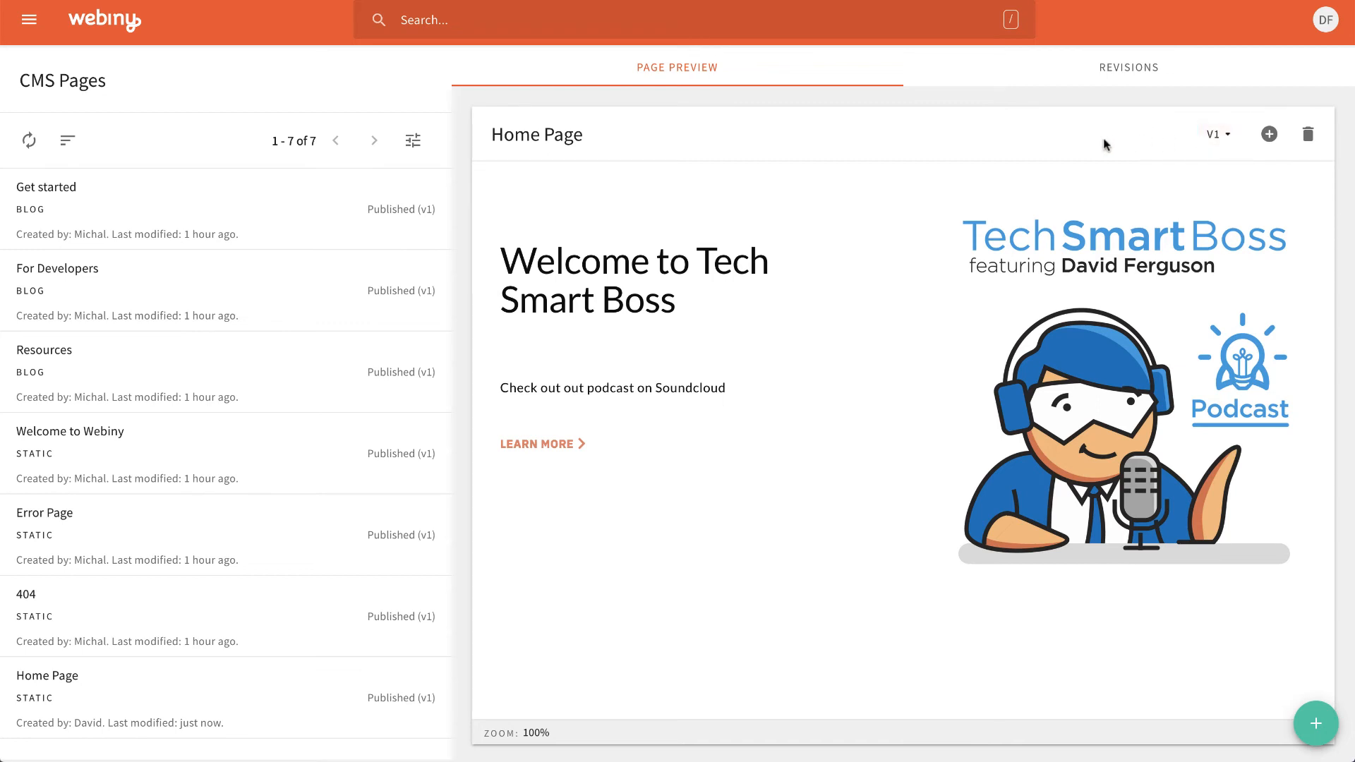
click(1214, 134)
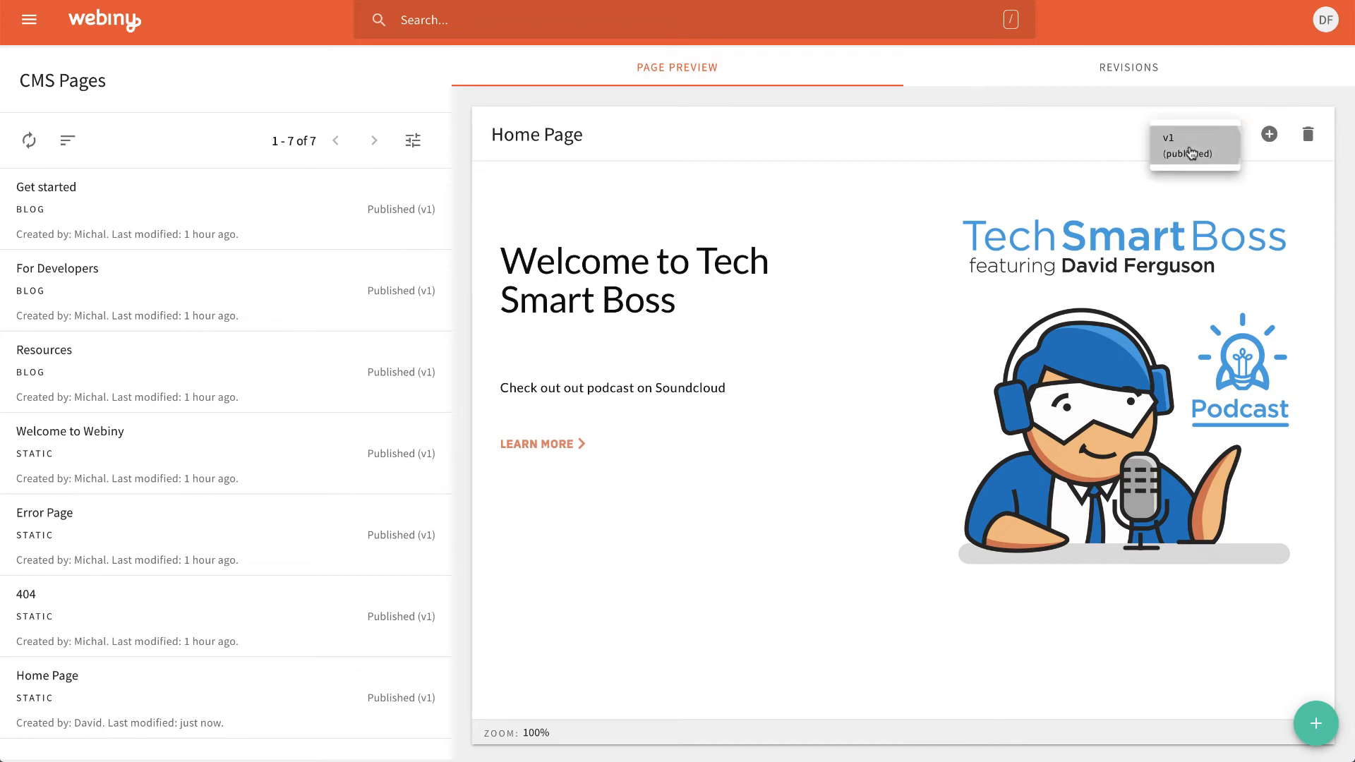
View the Home Page's revisions and peek at revision #1's options without choosing any
click(1129, 68)
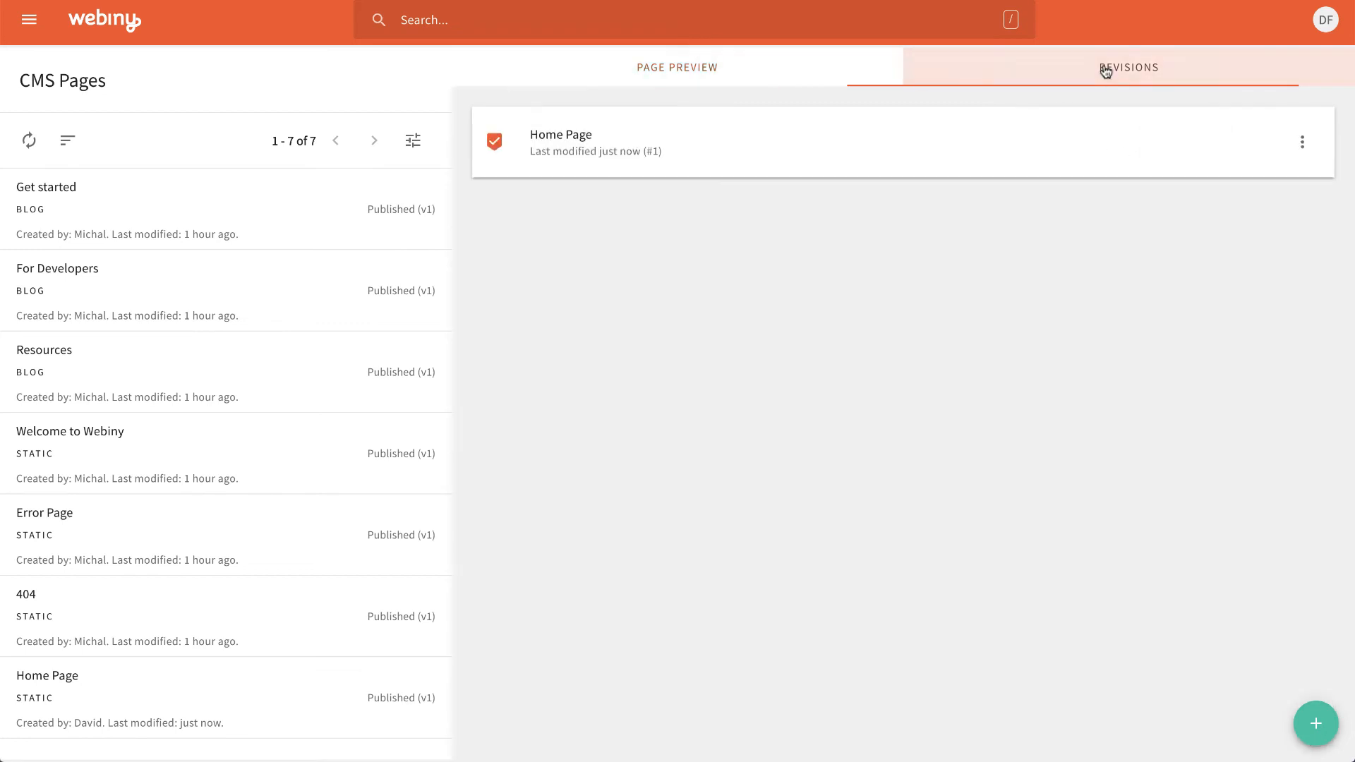
click(1303, 141)
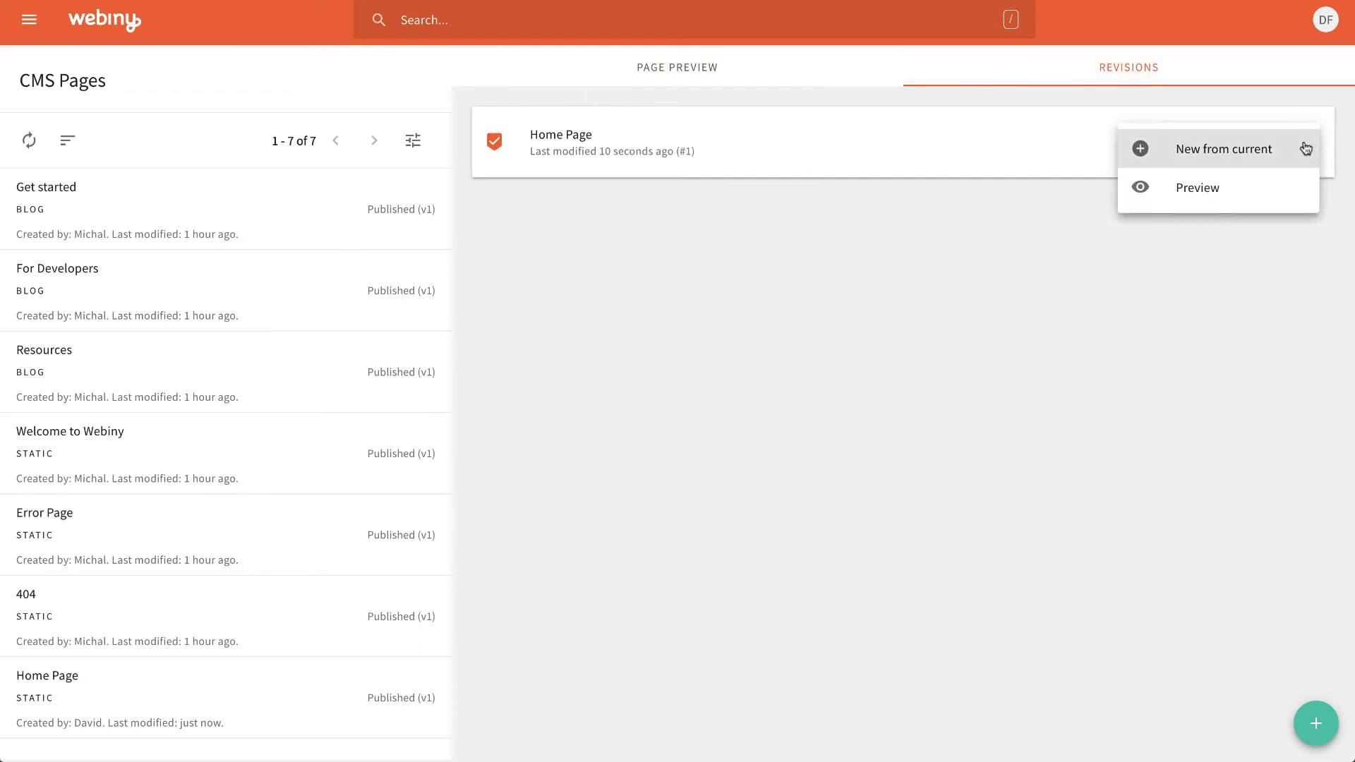
click(1197, 188)
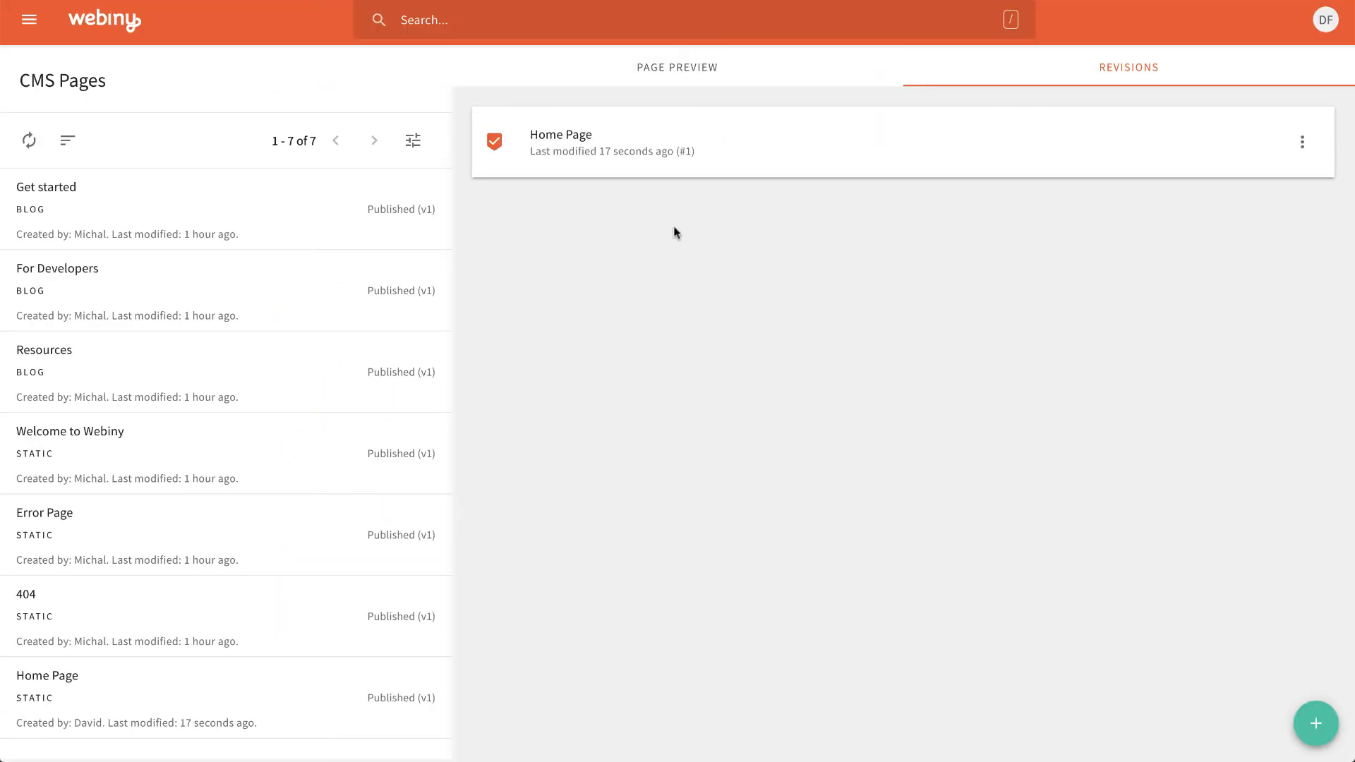
Return to the page preview, cancel creating a new draft, and bring up the main navigation
click(676, 68)
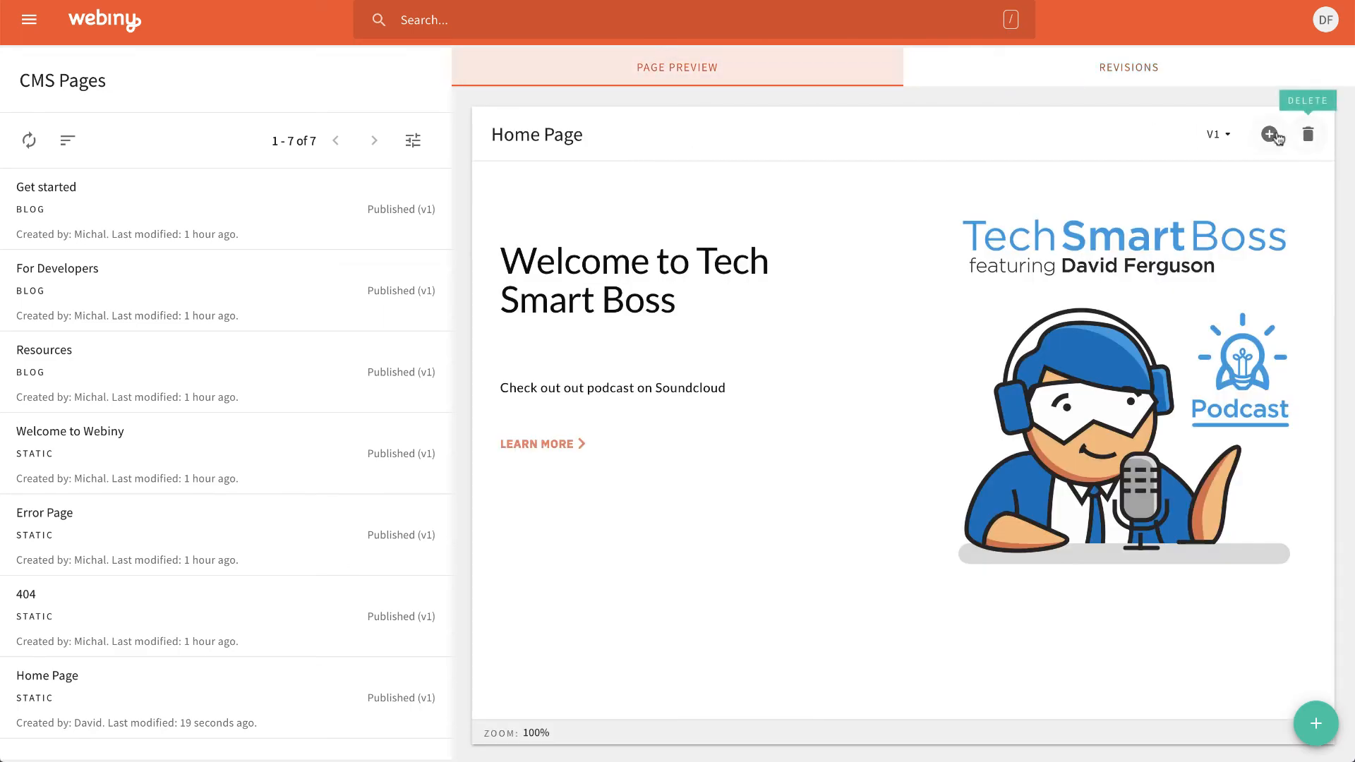
click(1269, 134)
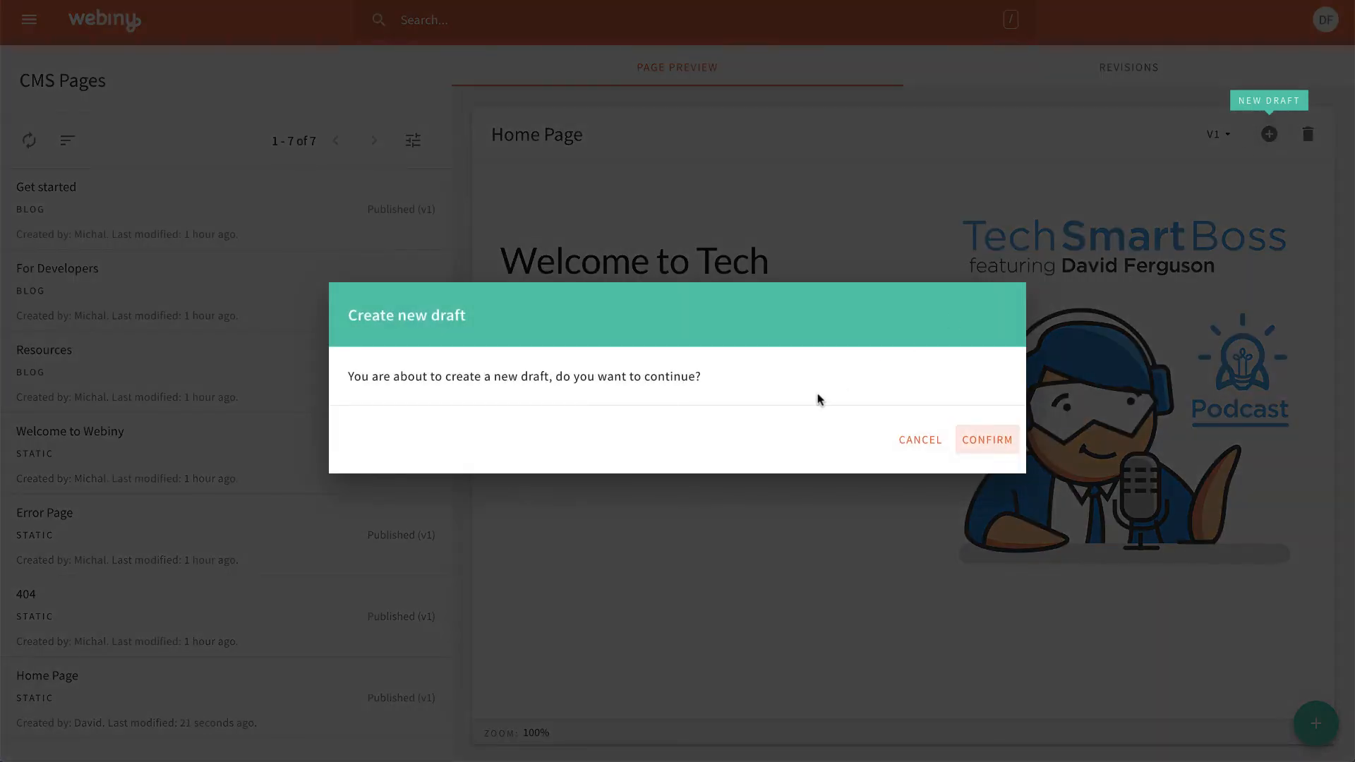
click(987, 439)
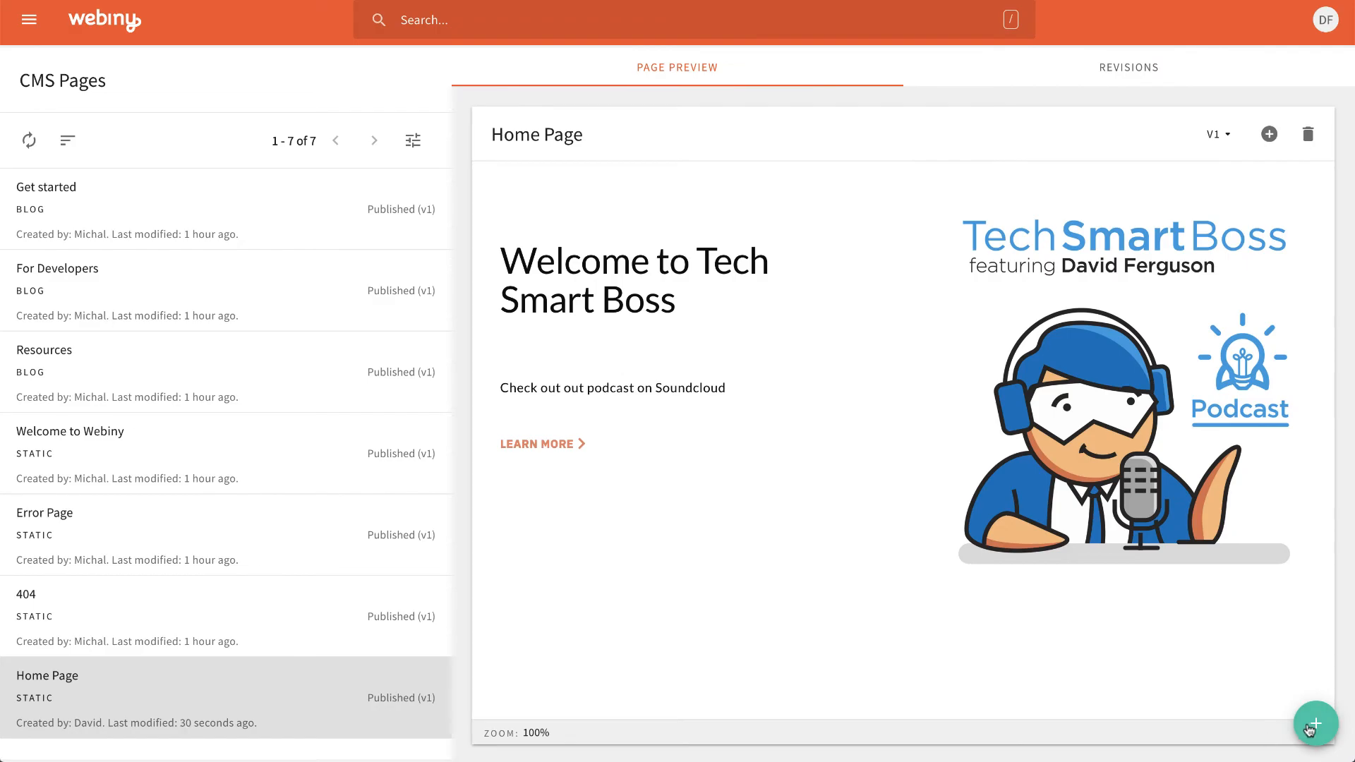
click(1315, 722)
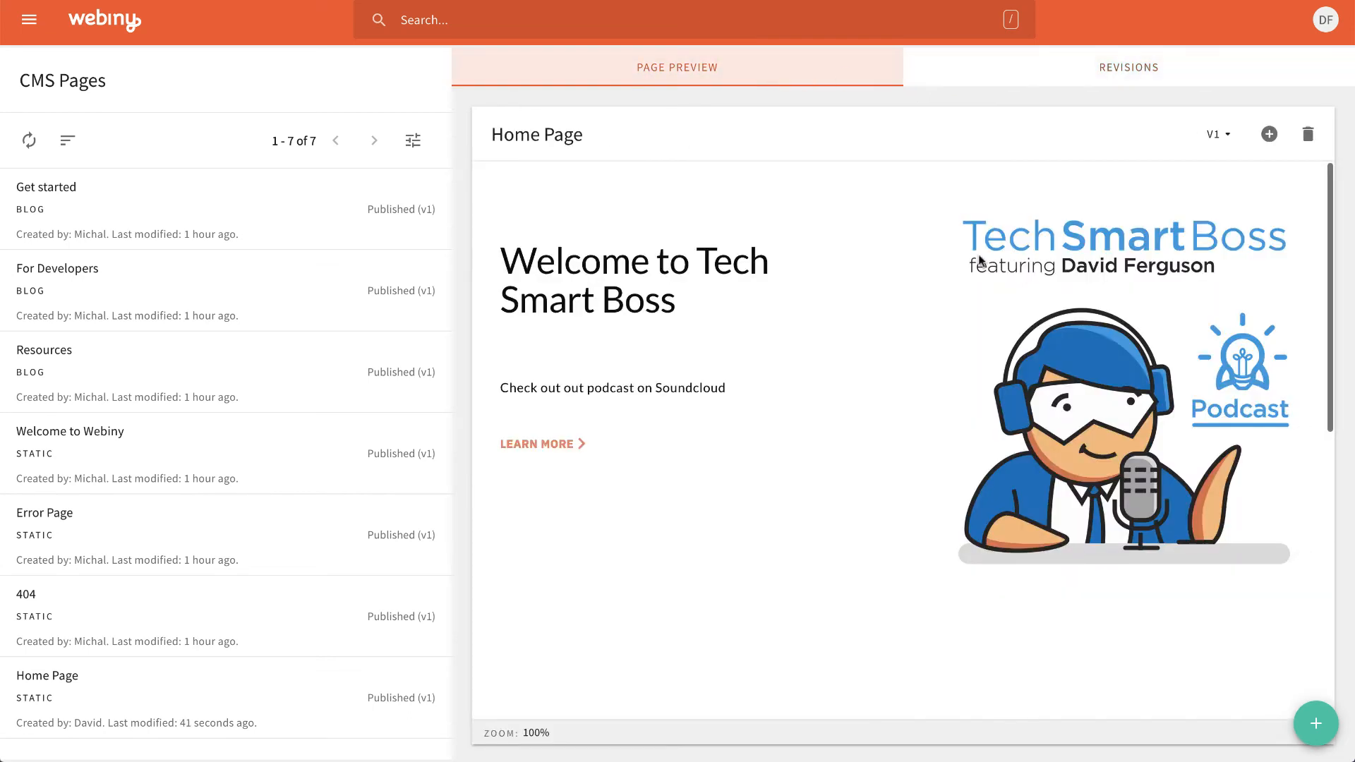
mouse_move(688, 195)
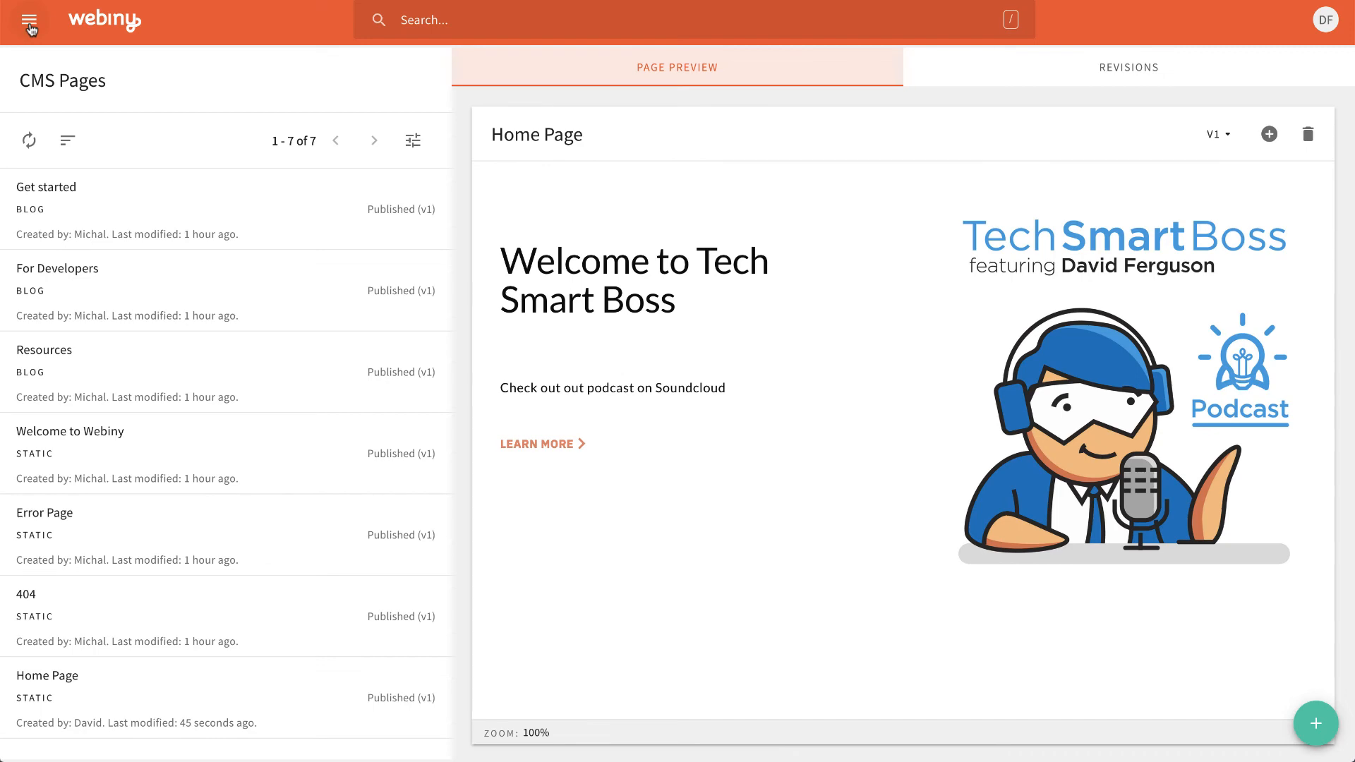
click(29, 20)
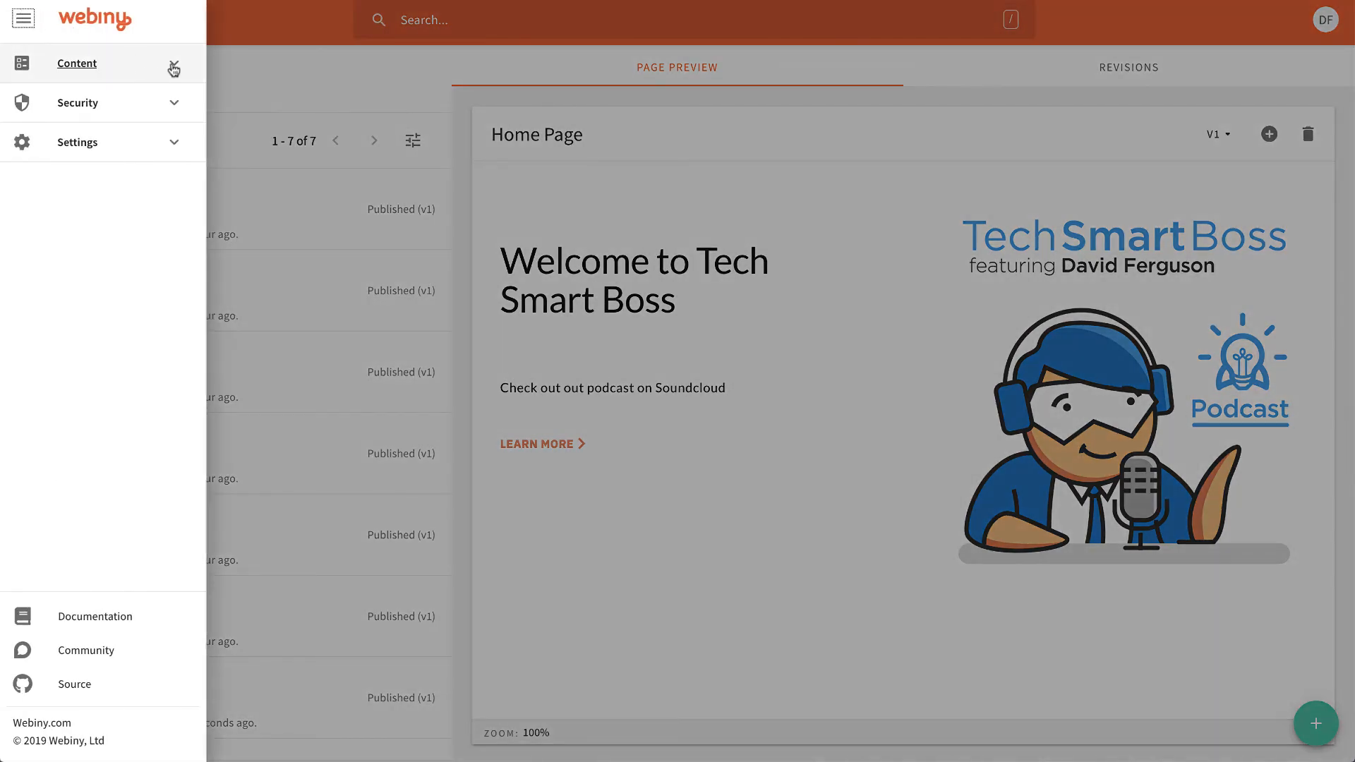
Browse the Content section's page Categories and move on to Menus
click(76, 62)
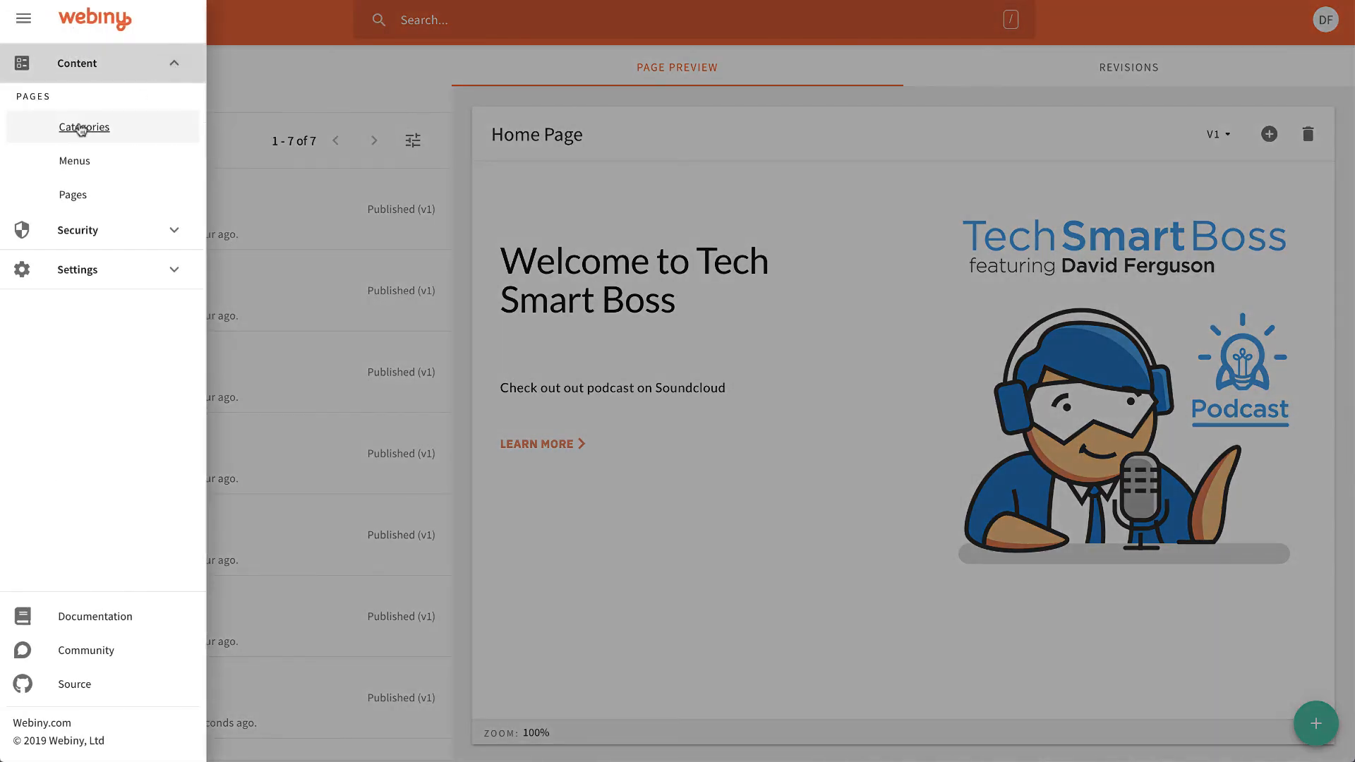
click(24, 18)
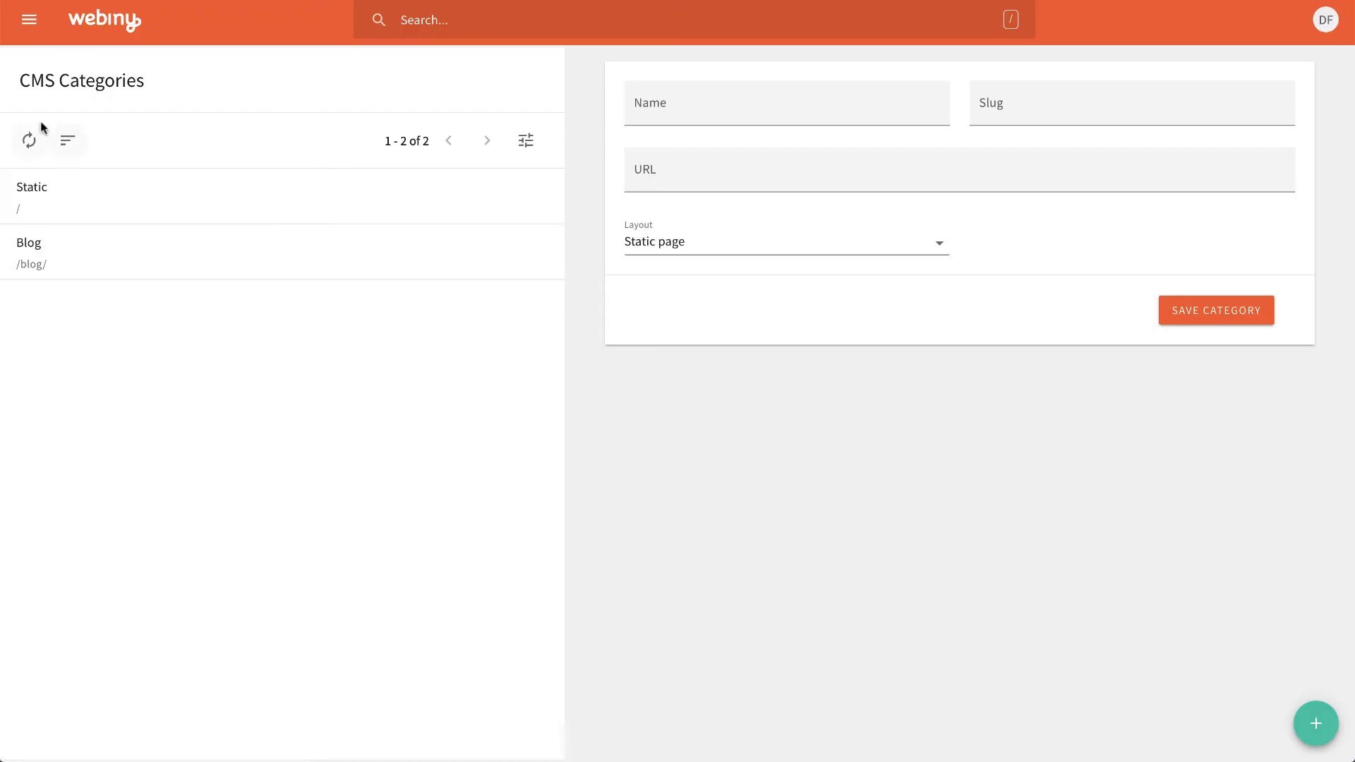
click(28, 18)
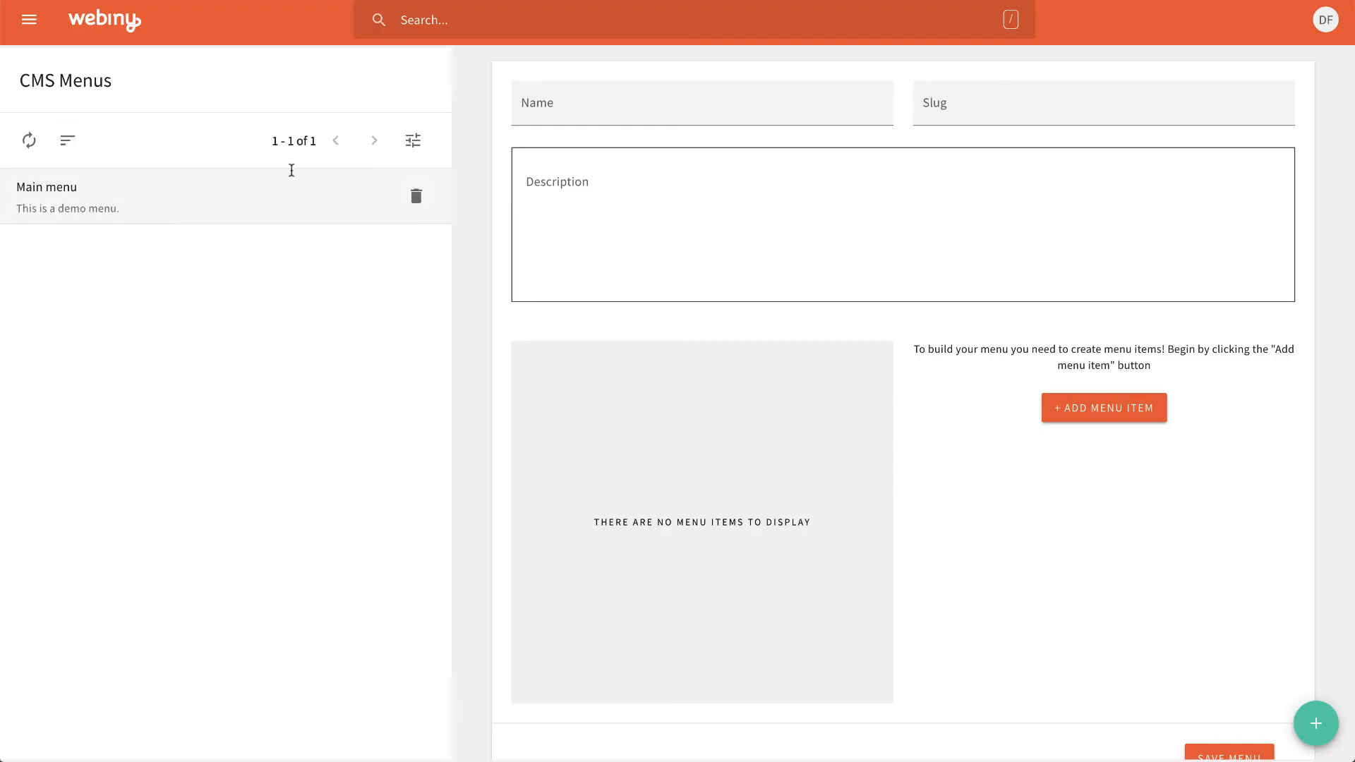
Open the Main menu with its Home item and view the add-menu-item type choices
click(113, 197)
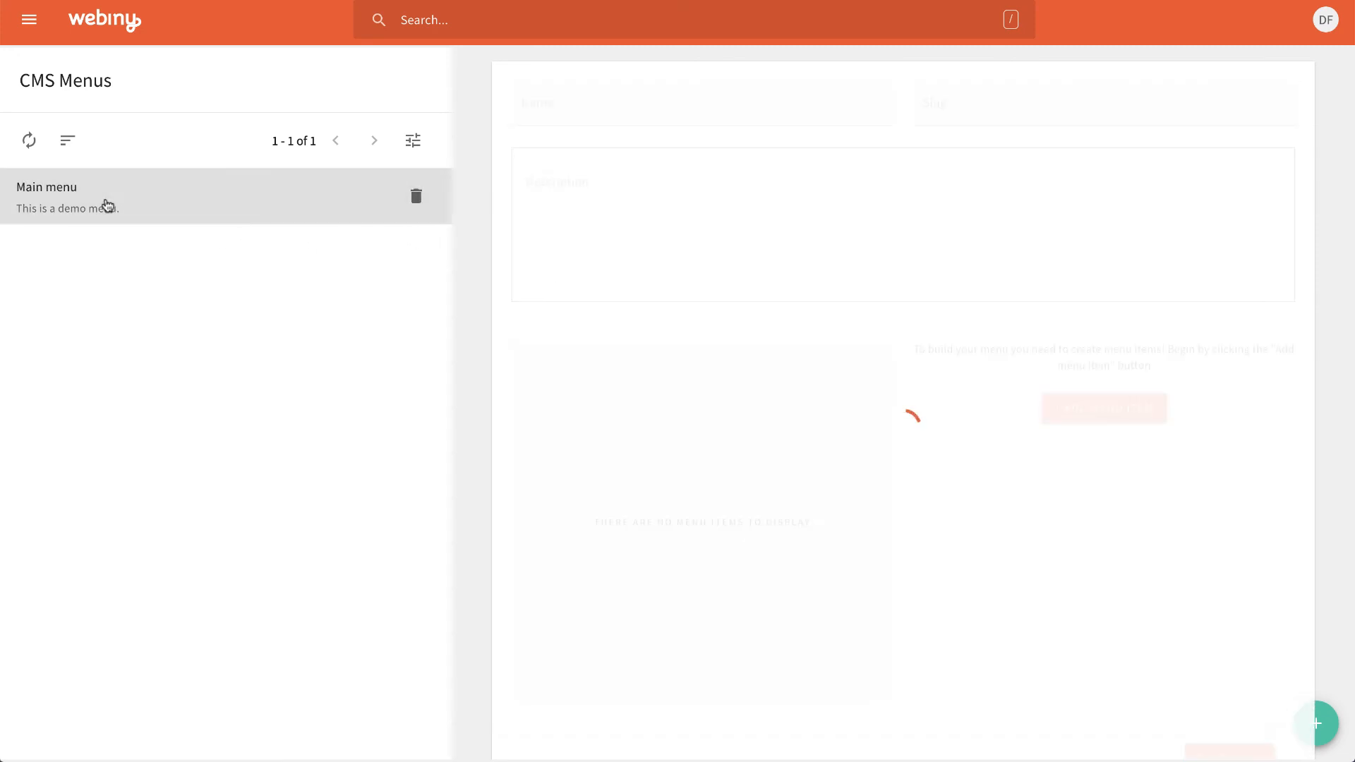
click(172, 197)
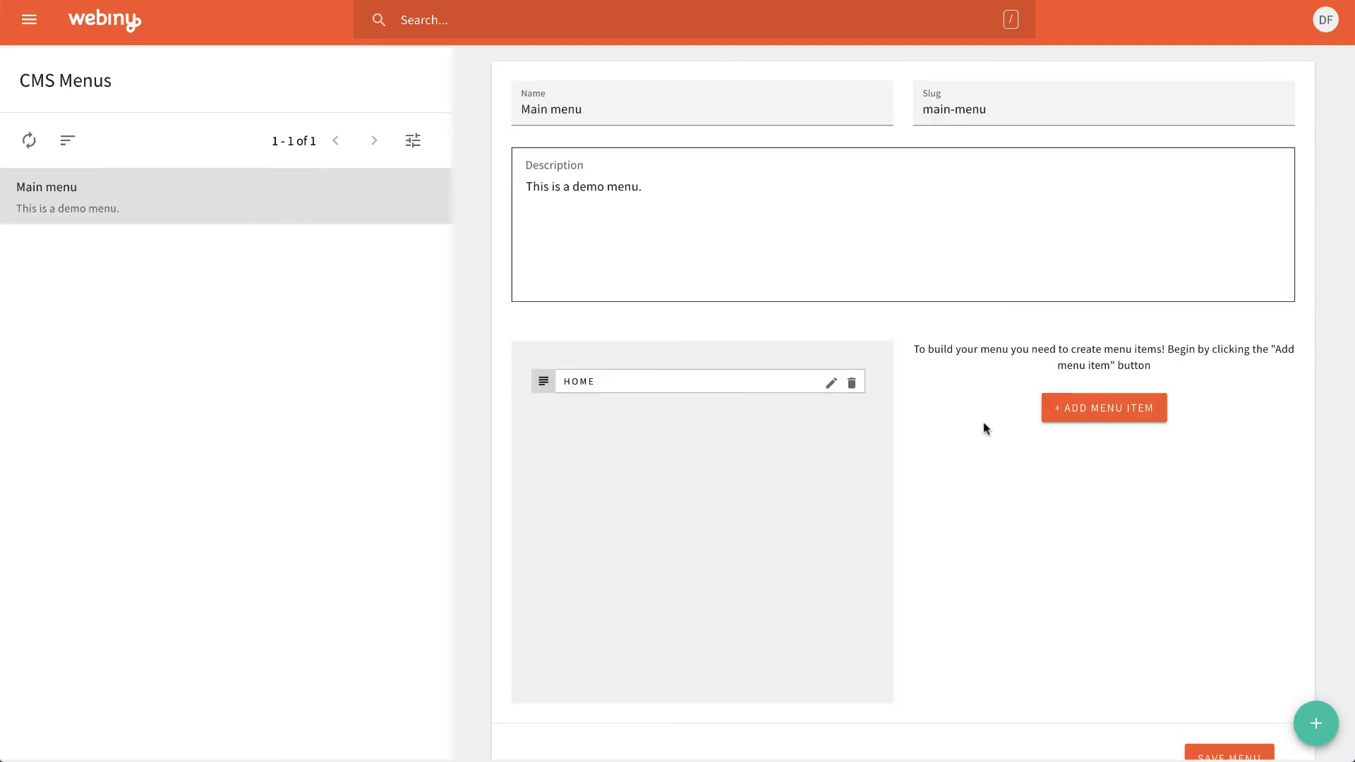
click(1104, 407)
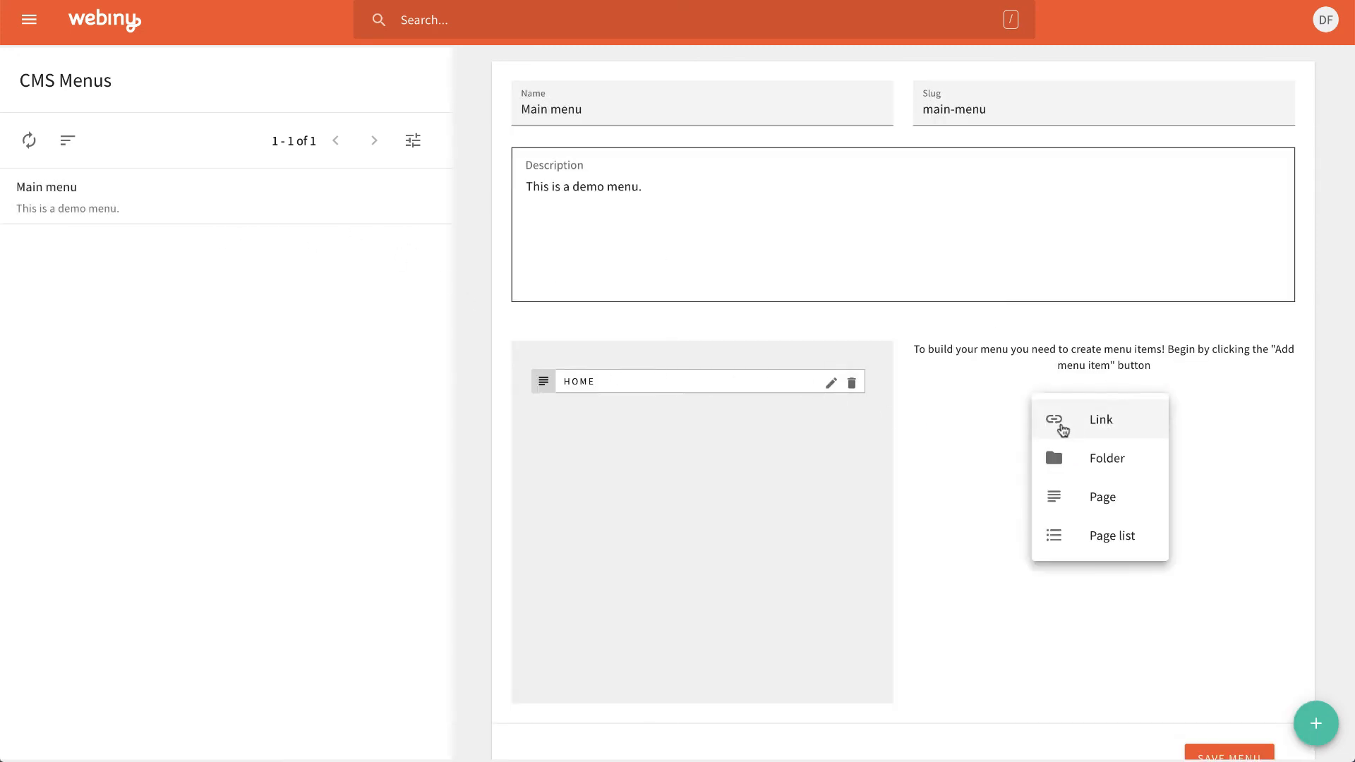
mouse_move(1109, 495)
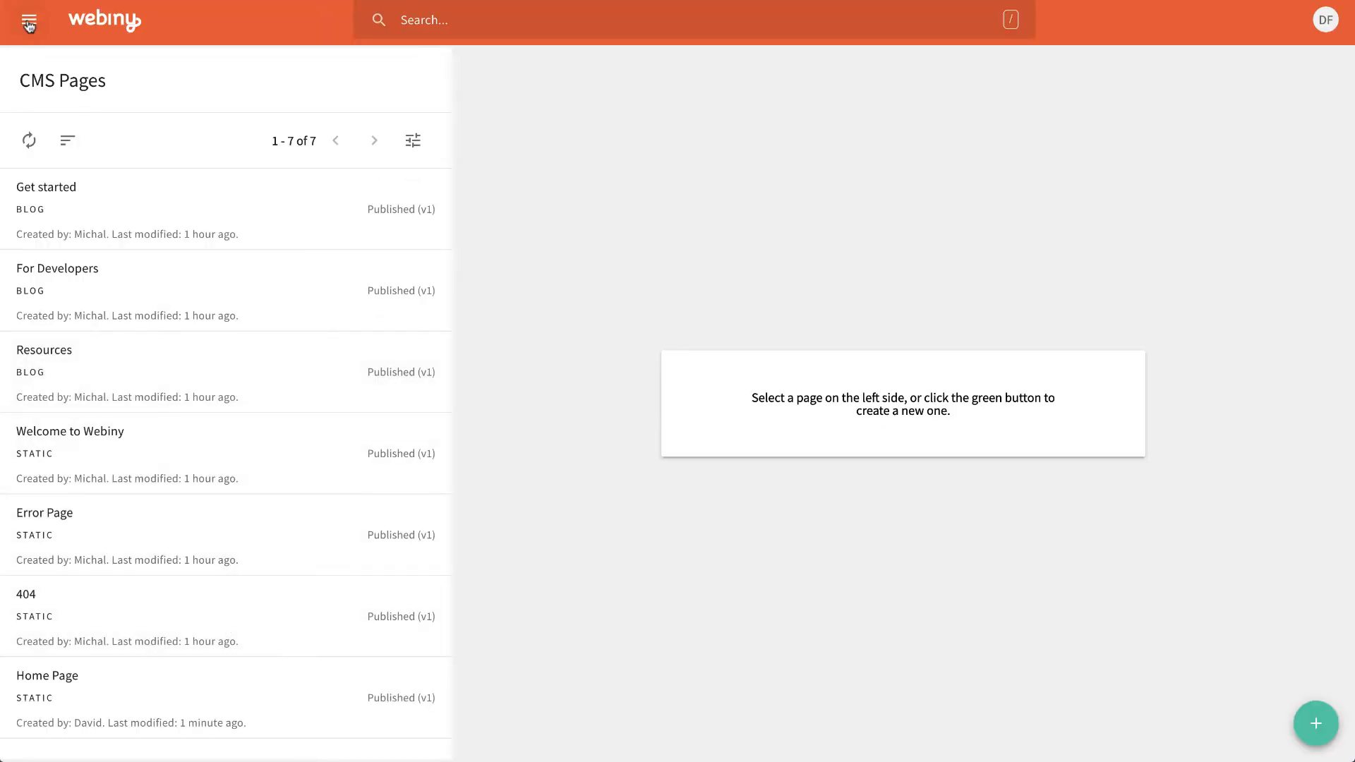
In Settings > CMS, set Home Page as the website homepage and save
click(24, 21)
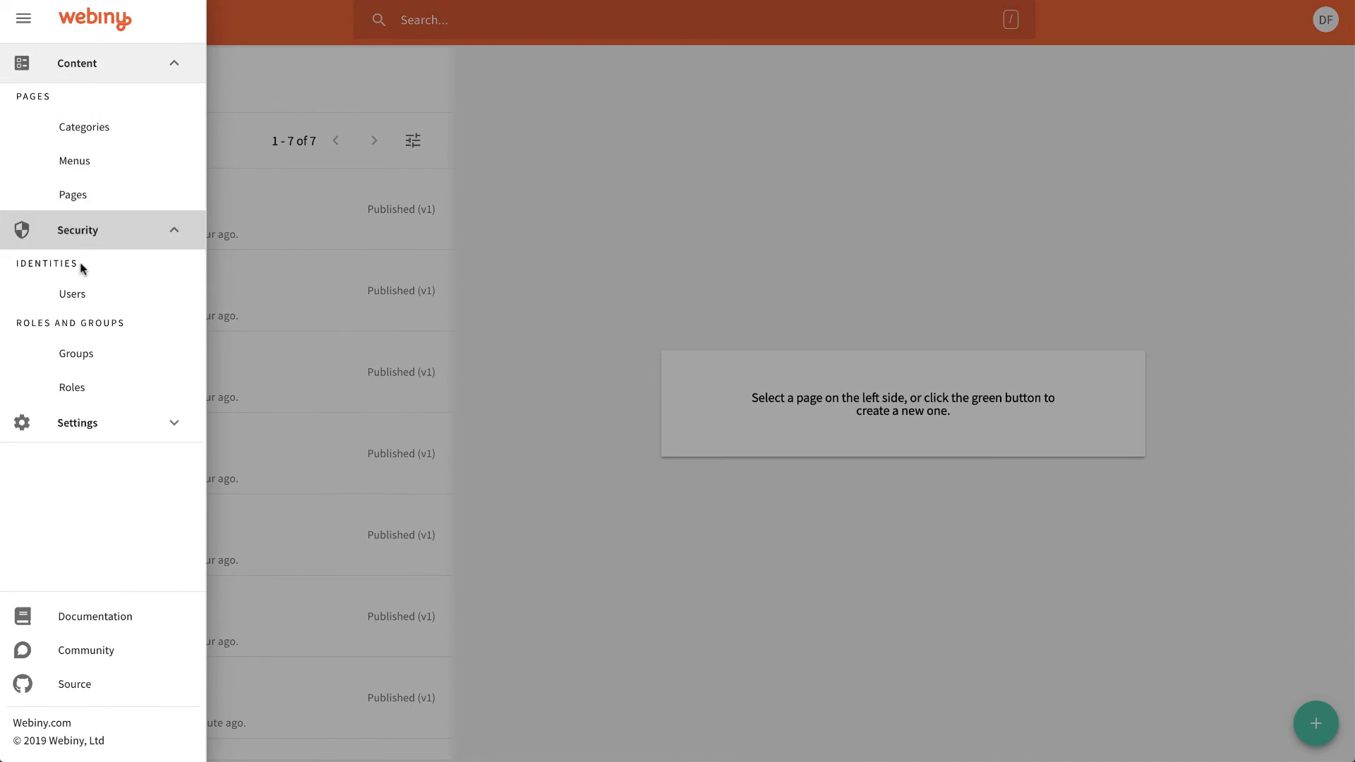
mouse_move(78, 430)
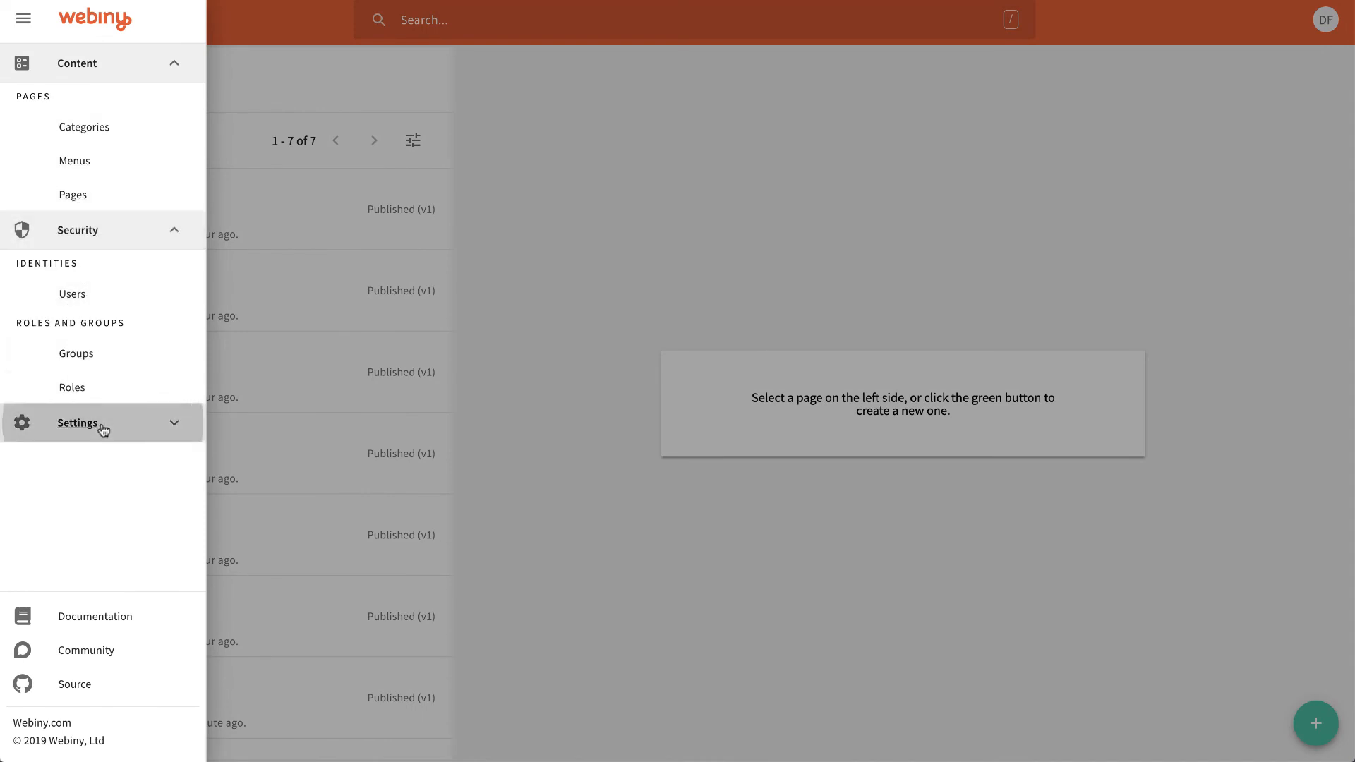
click(77, 422)
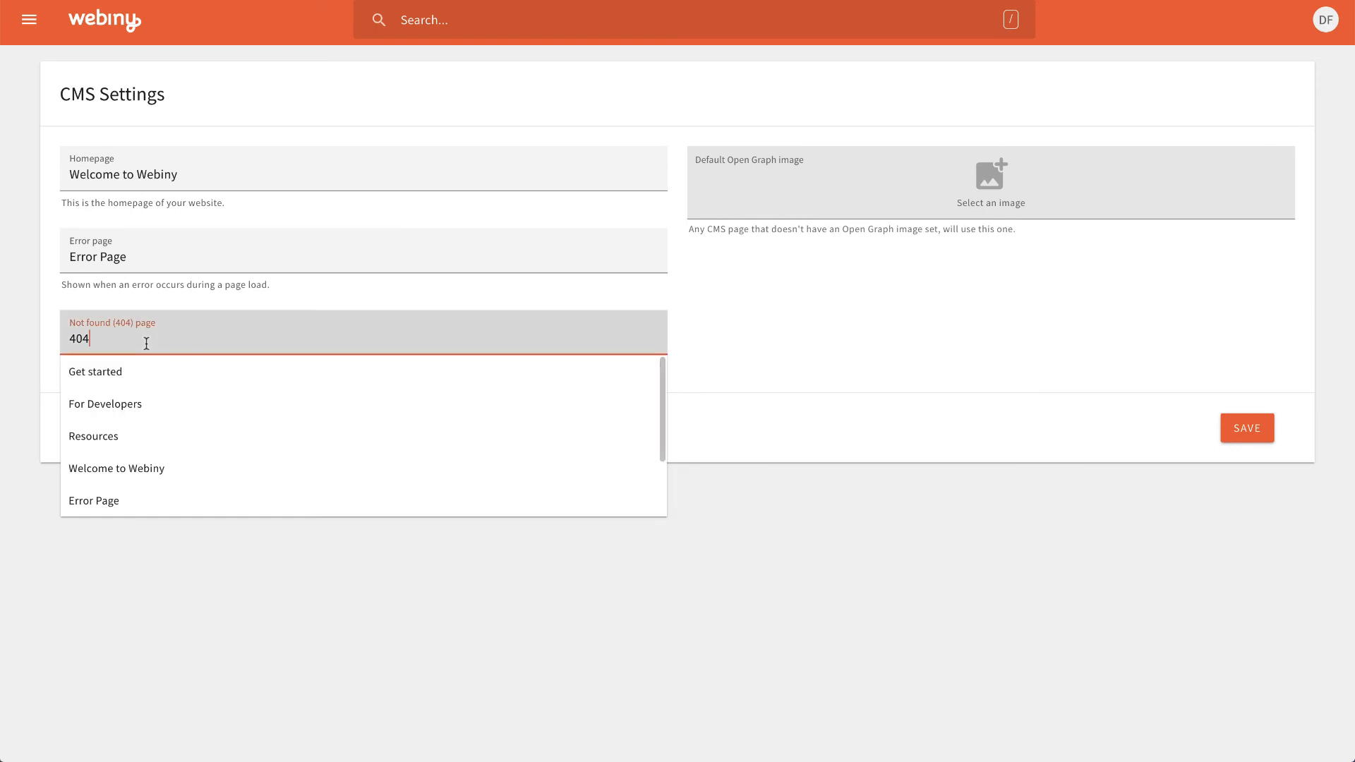
click(220, 257)
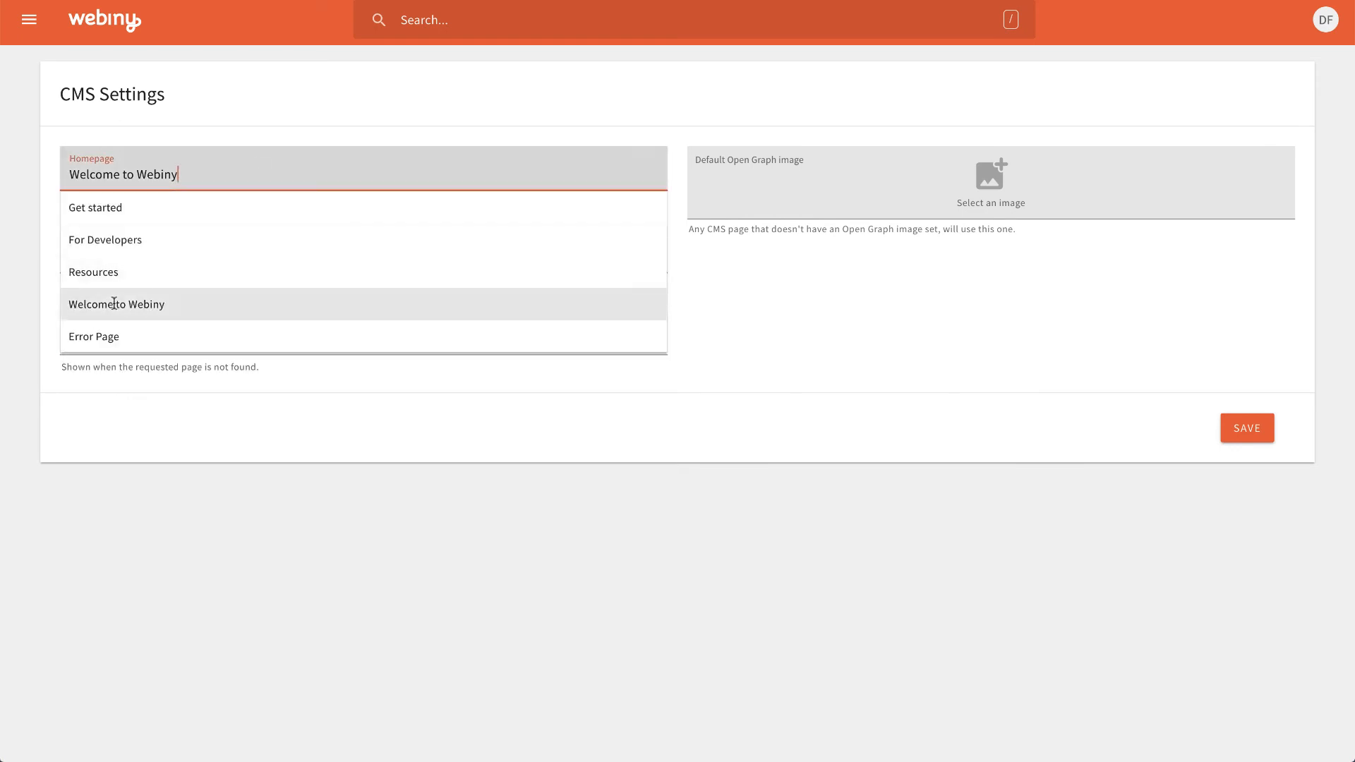
scroll(down, 3)
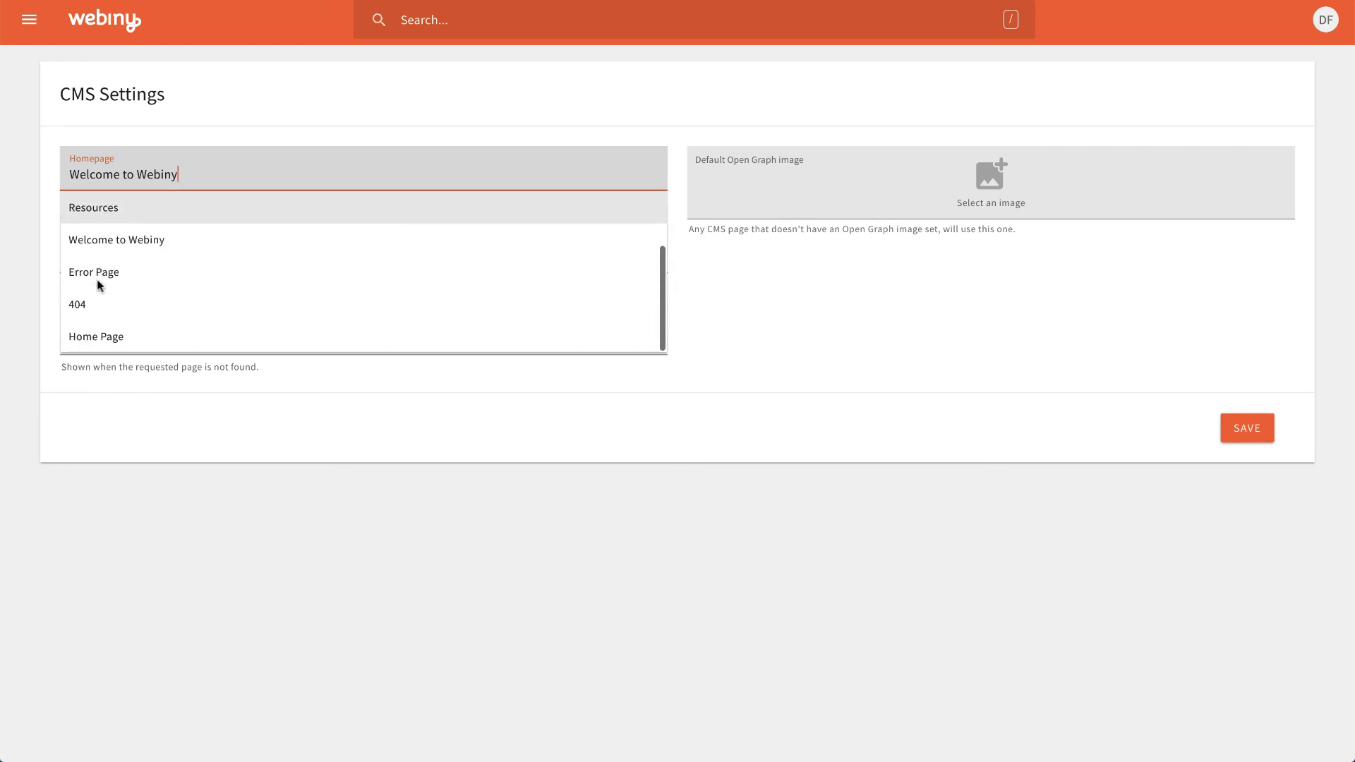
click(96, 336)
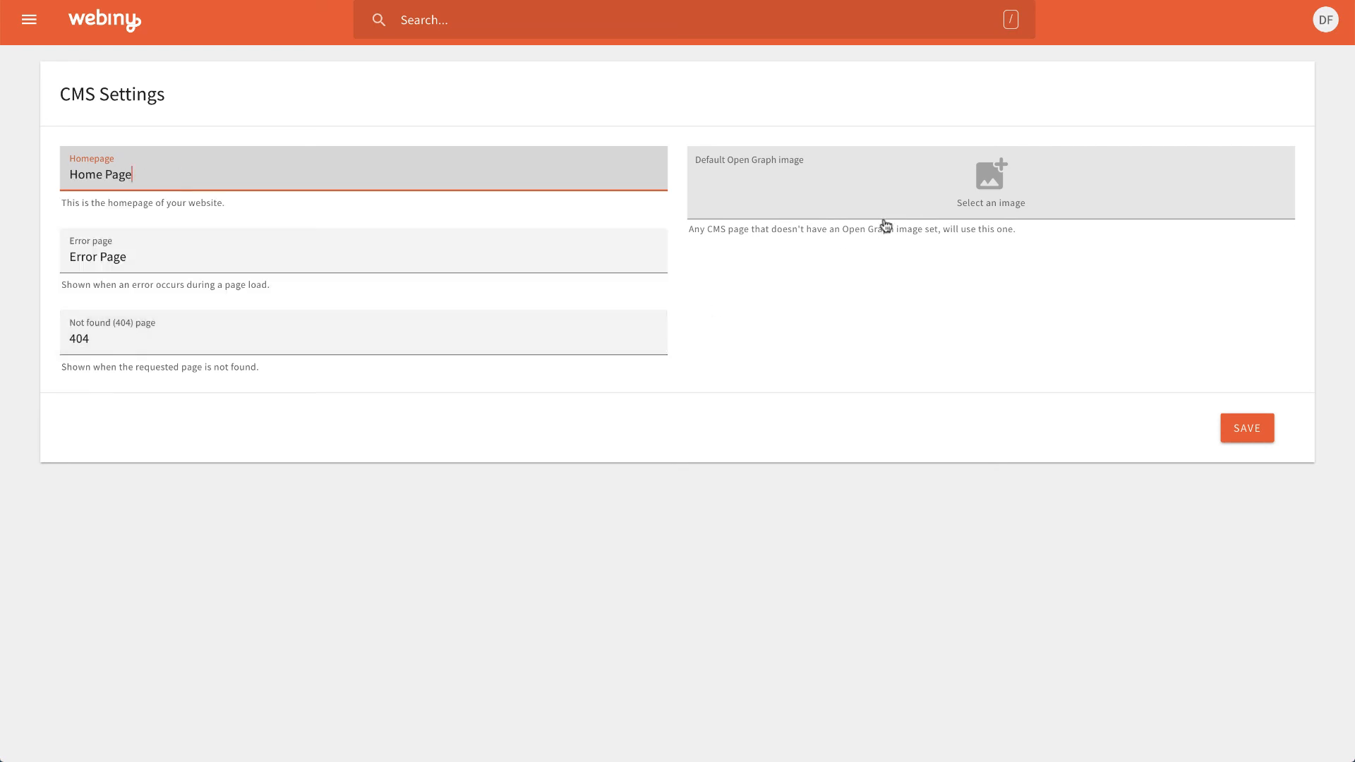
mouse_move(1207, 421)
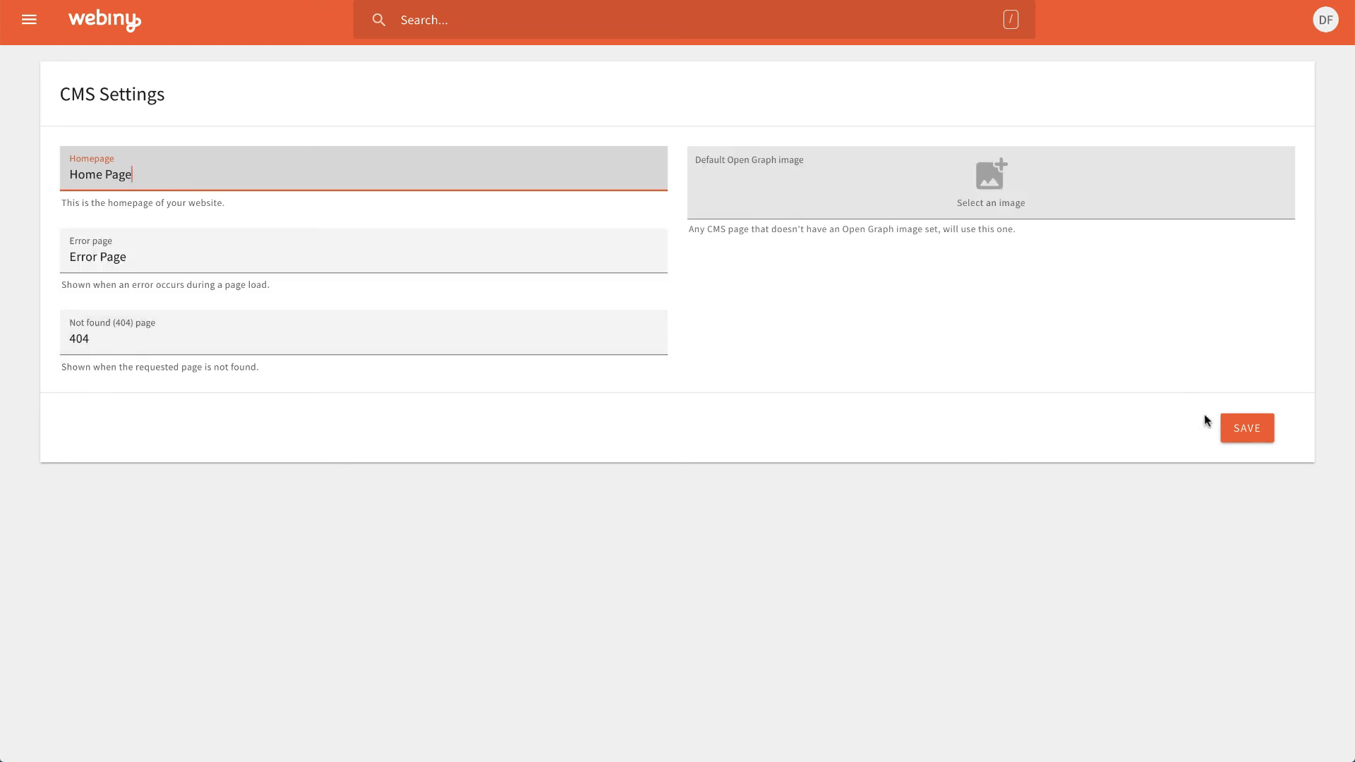
click(1246, 428)
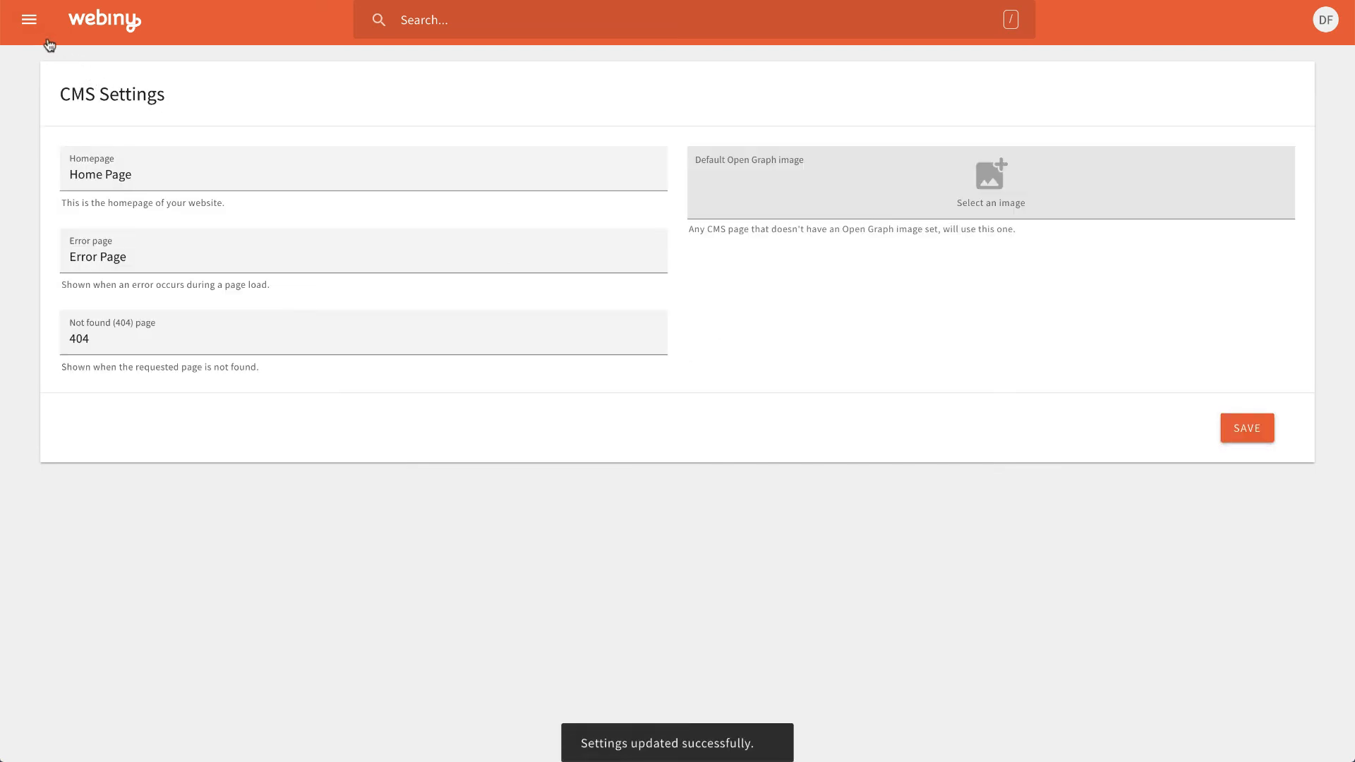
click(28, 19)
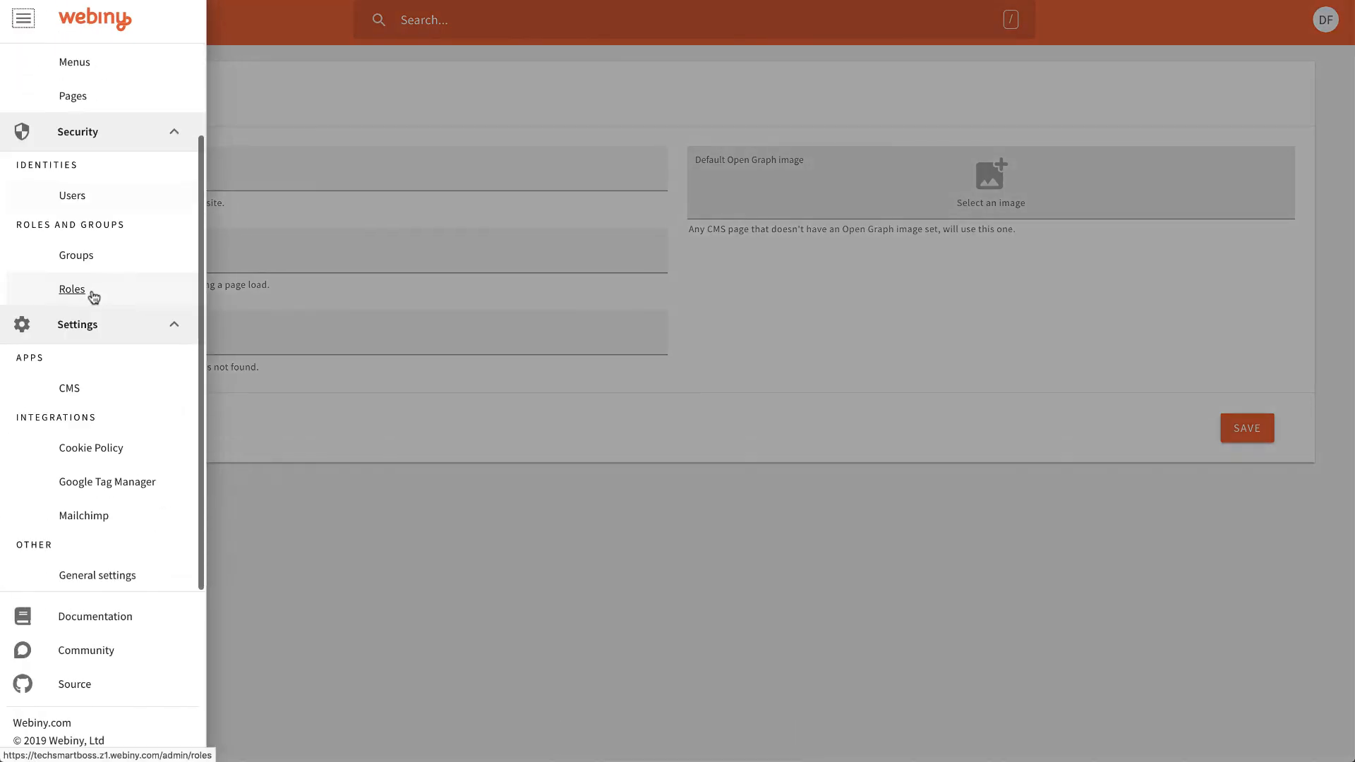
mouse_move(83, 516)
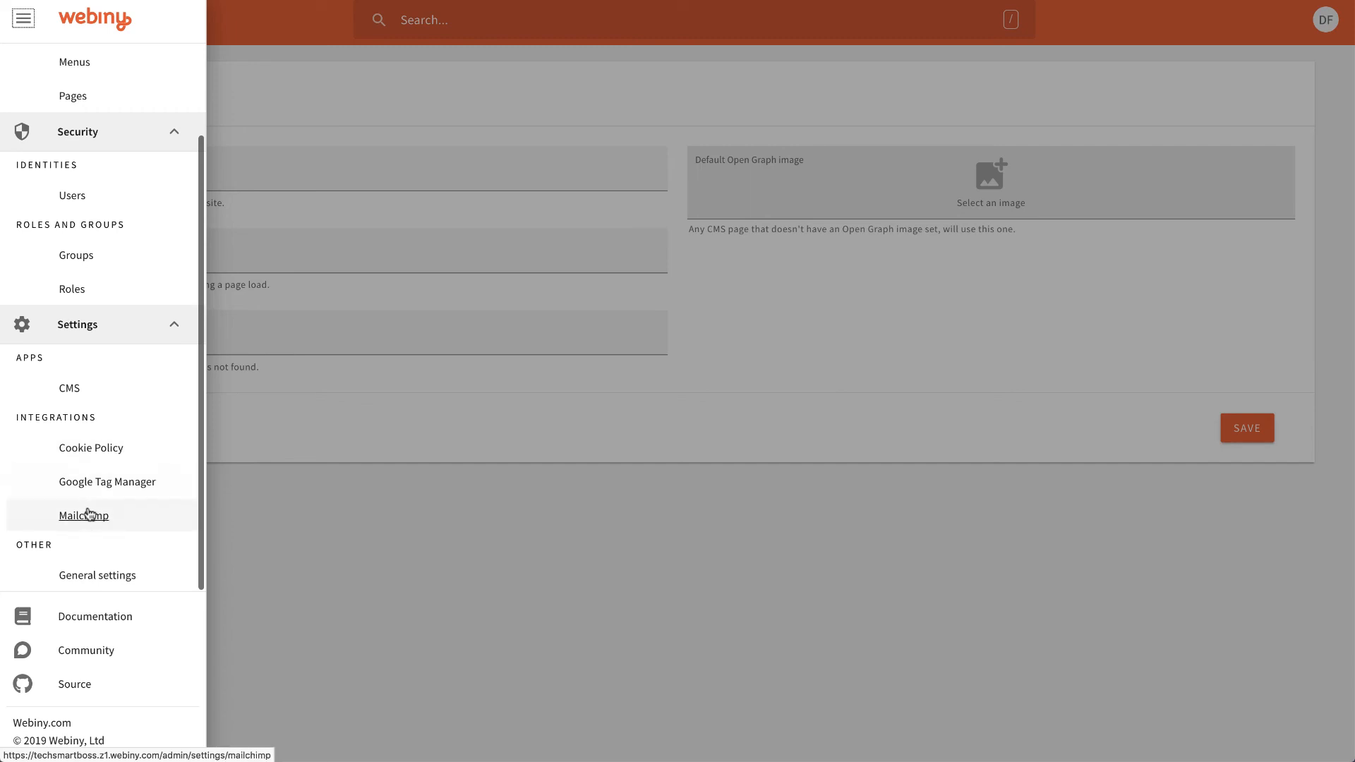
mouse_move(103, 481)
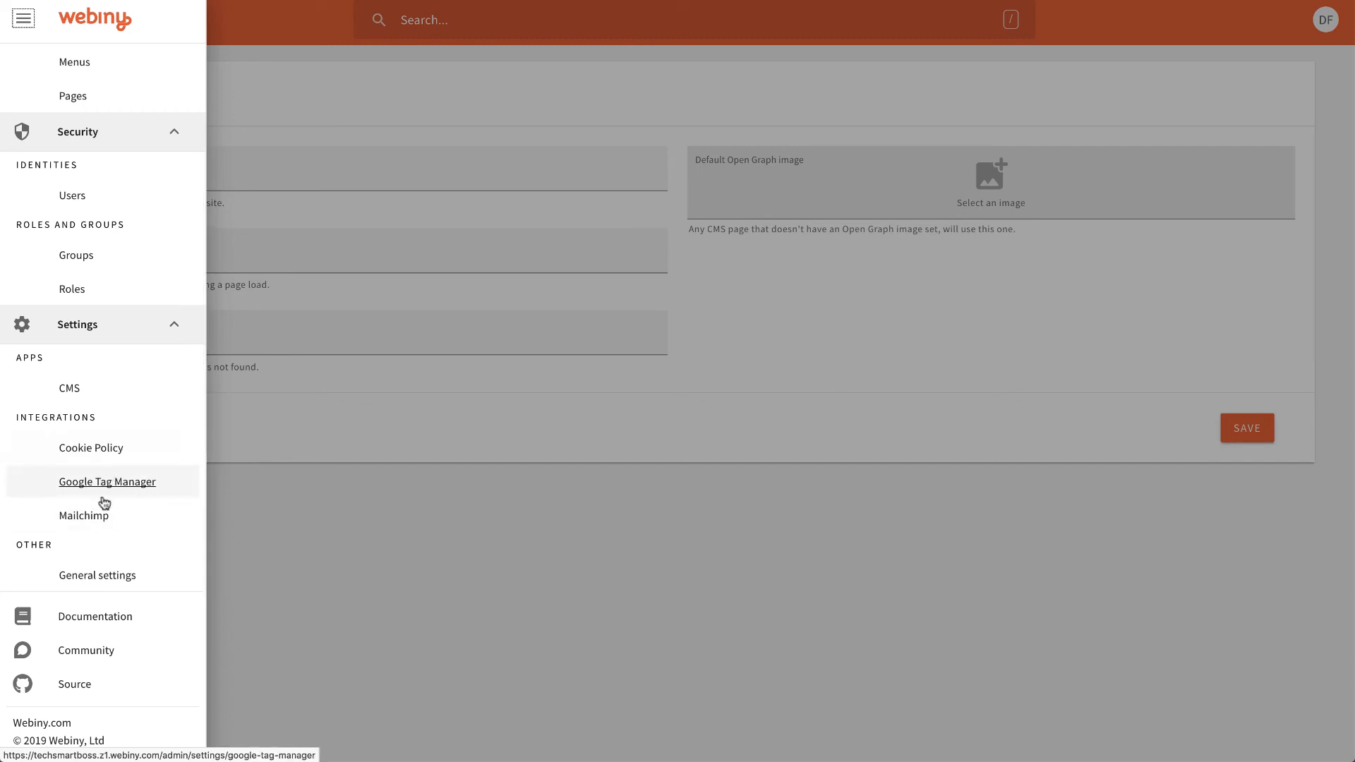
mouse_move(98, 506)
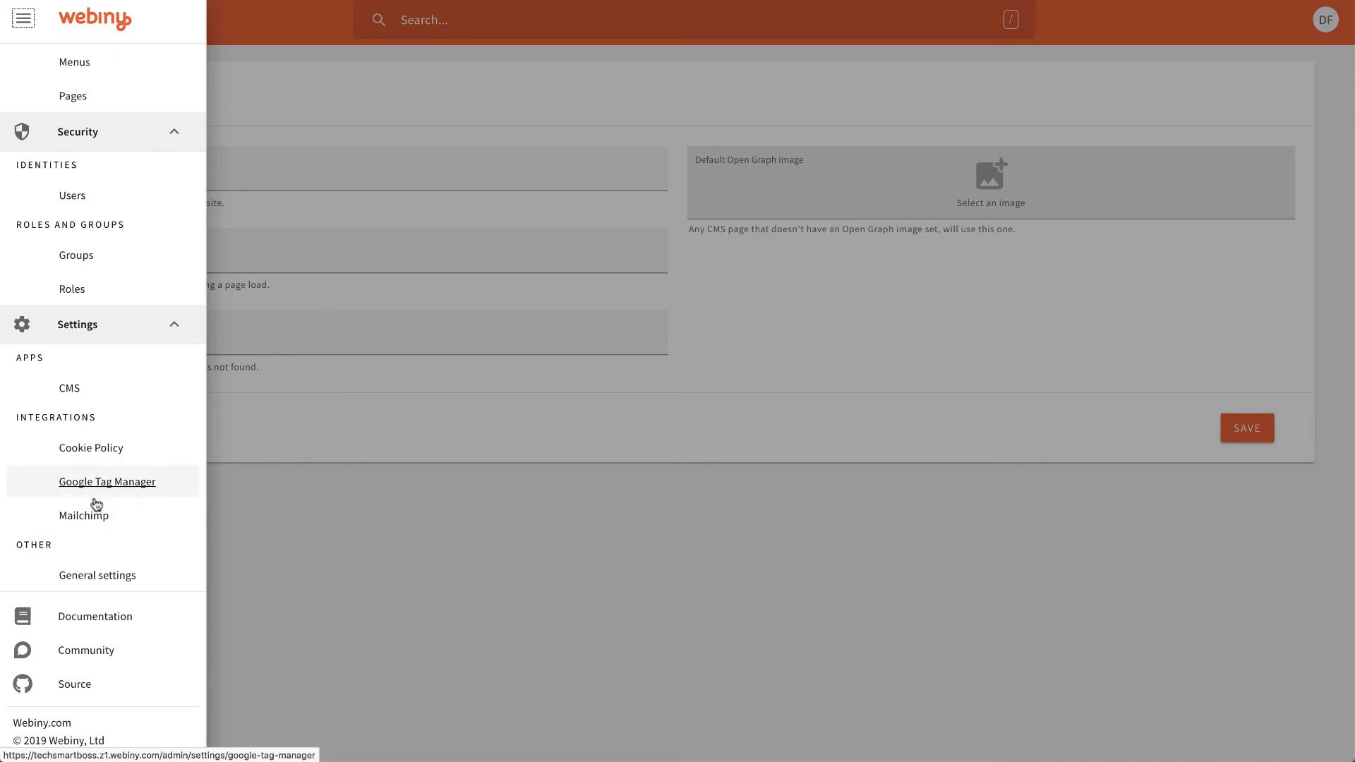
click(97, 574)
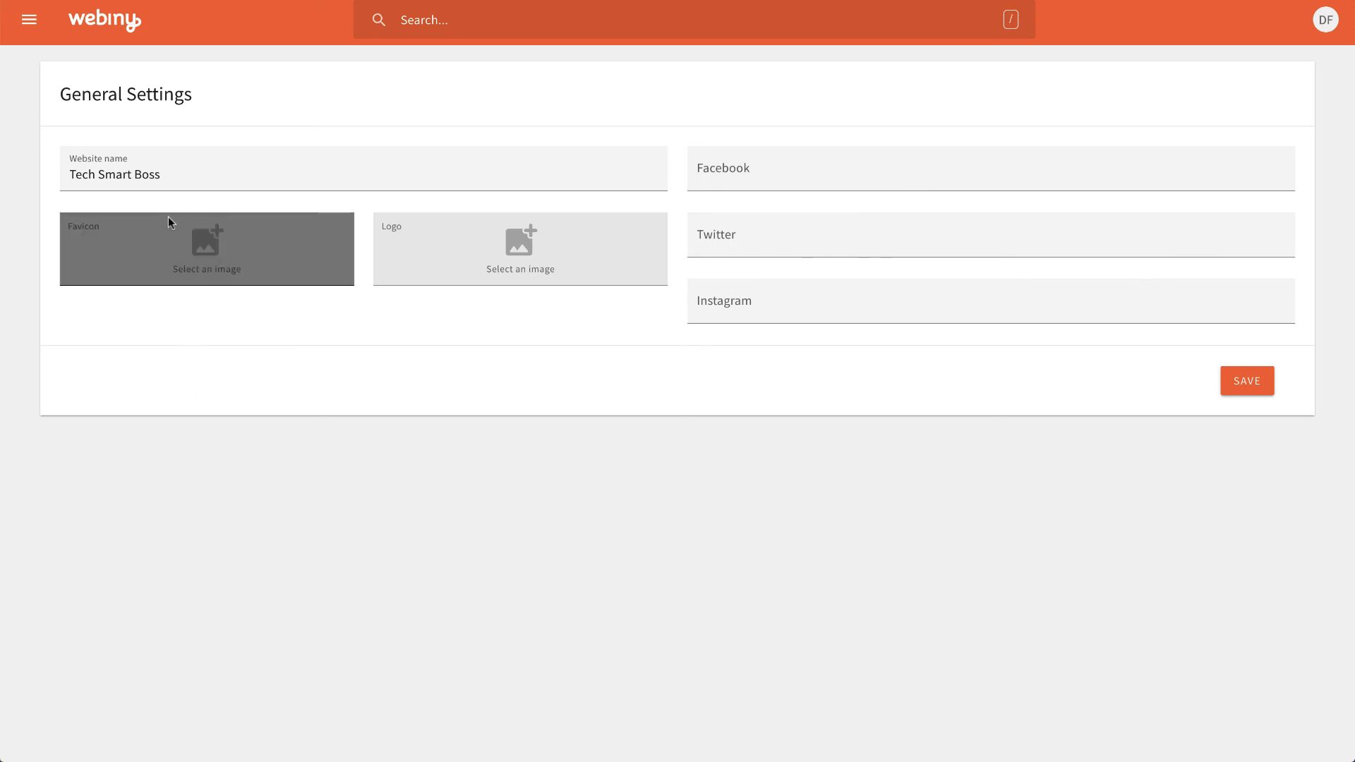
mouse_move(425, 251)
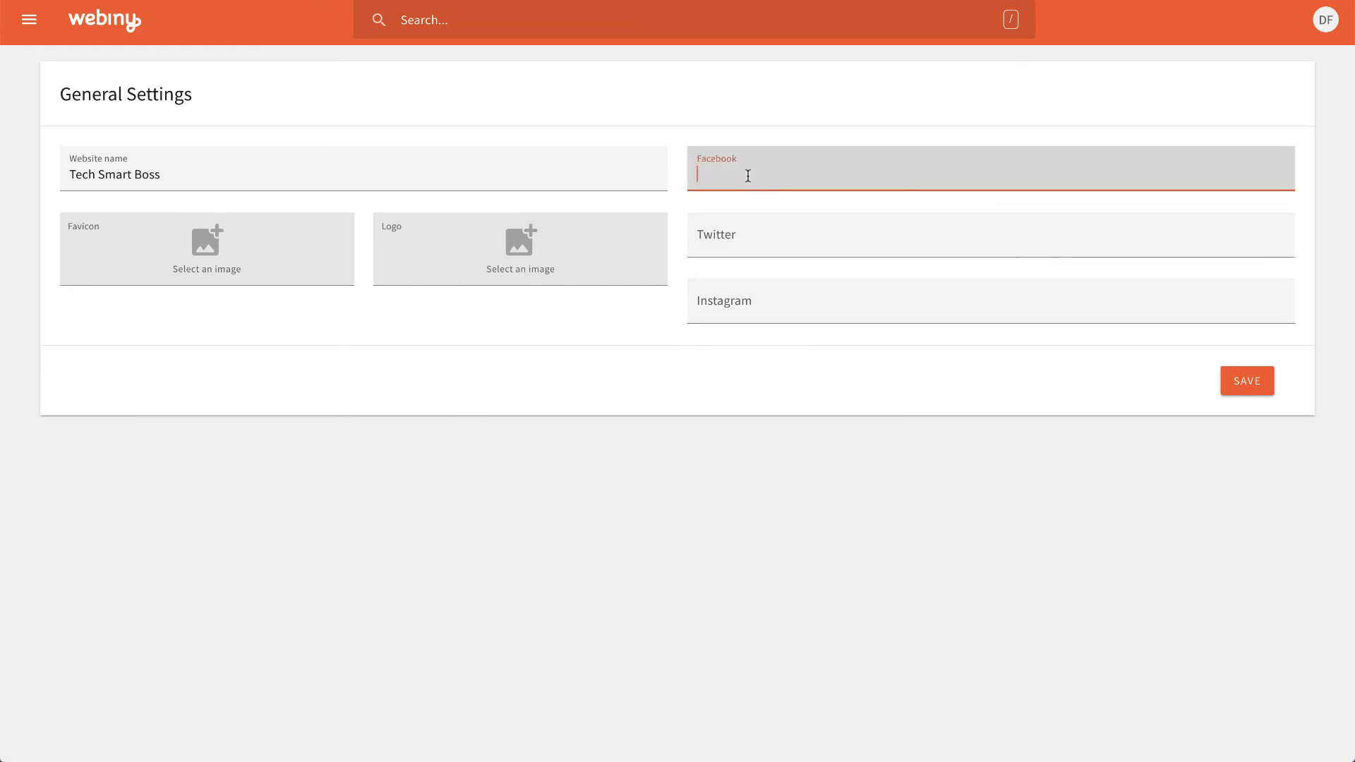
text(https://www.facebook.com)
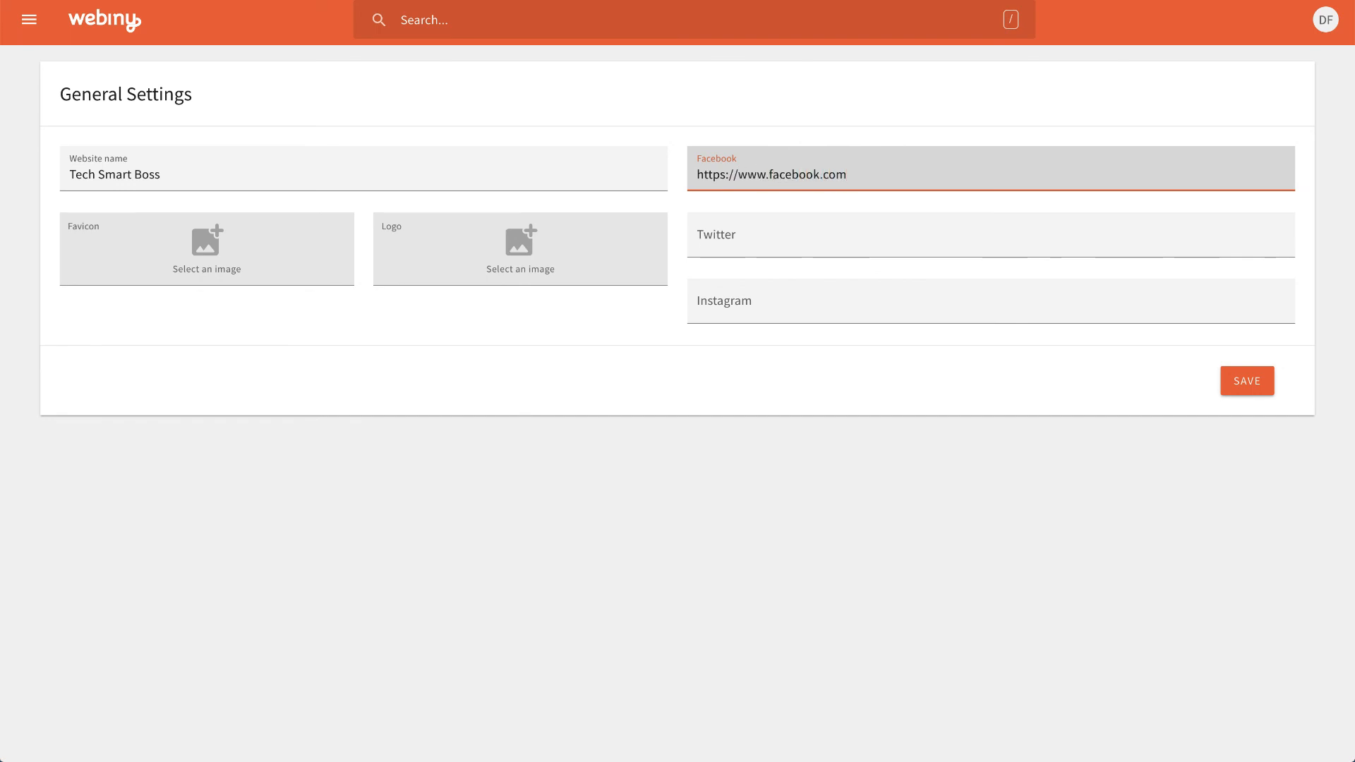
text(/techsmartboss)
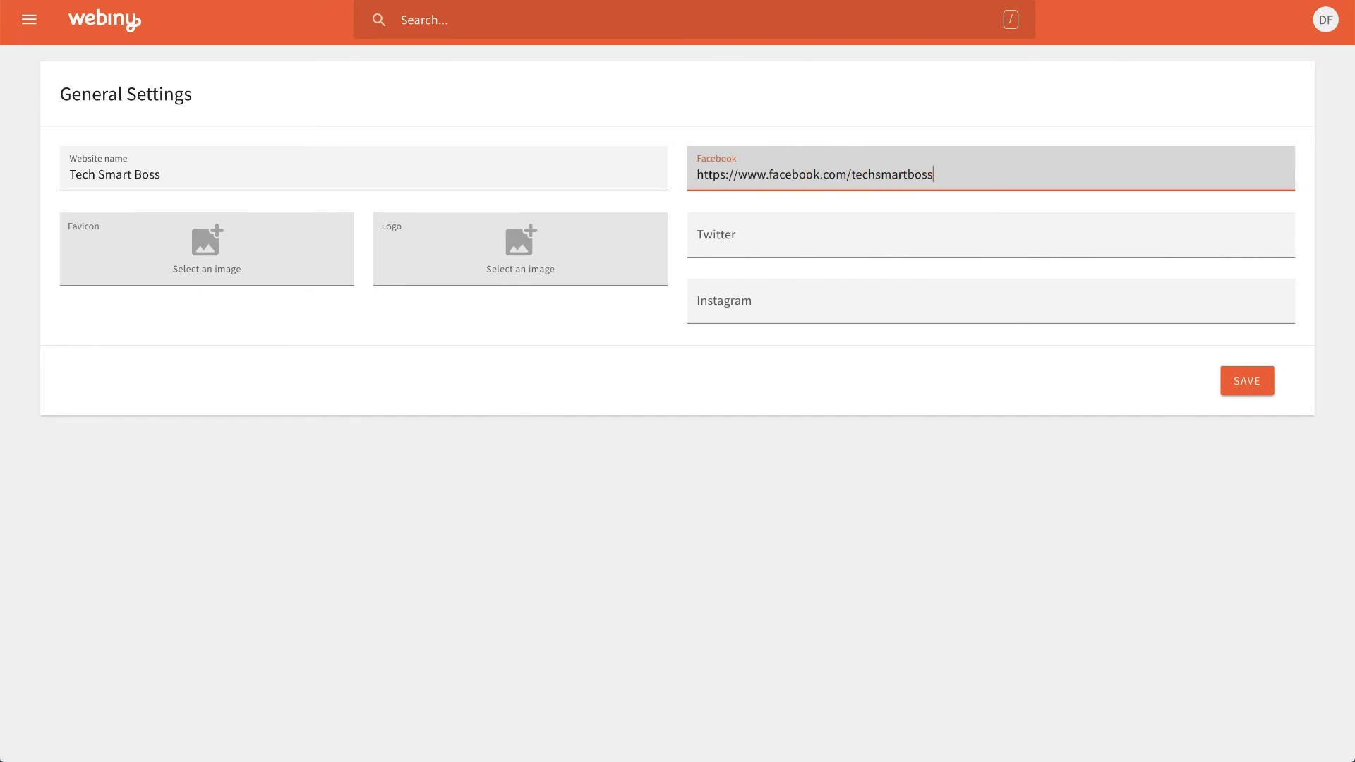
click(1246, 380)
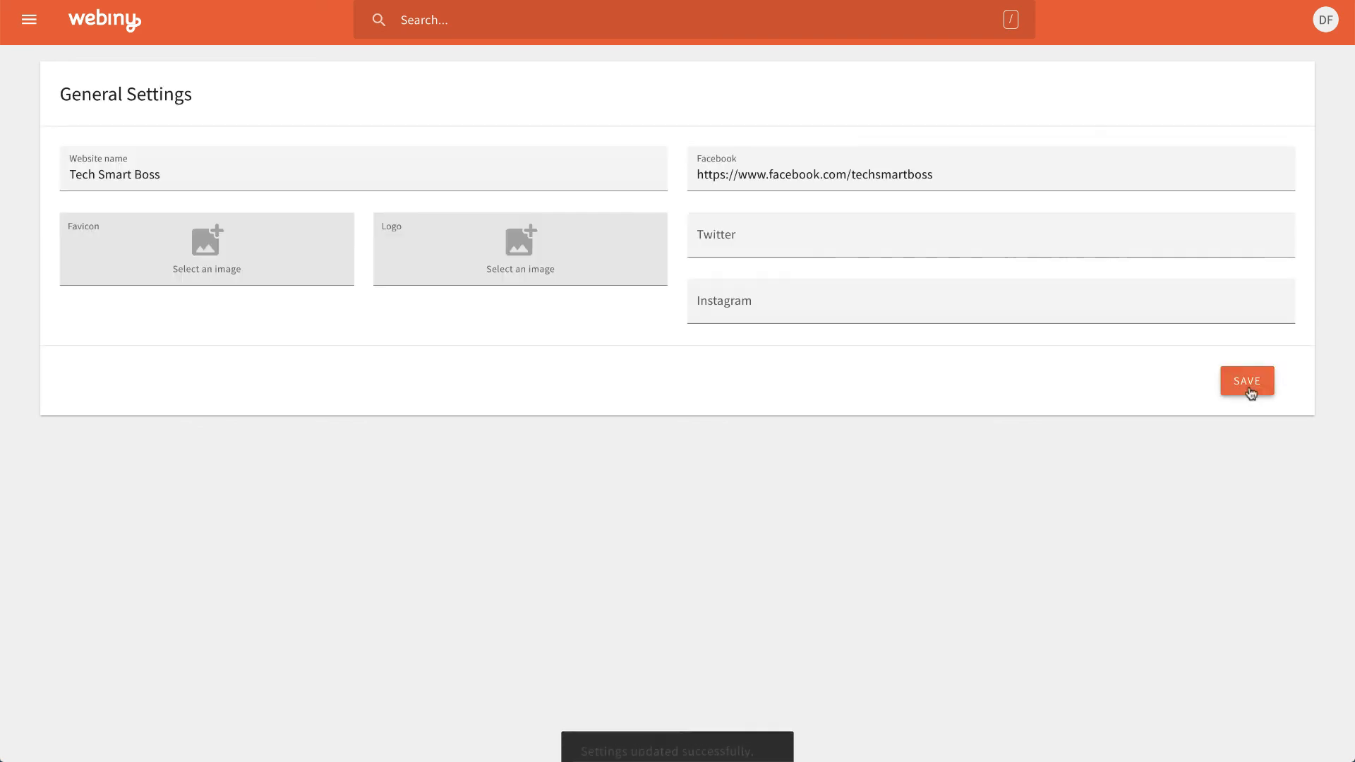
click(1246, 380)
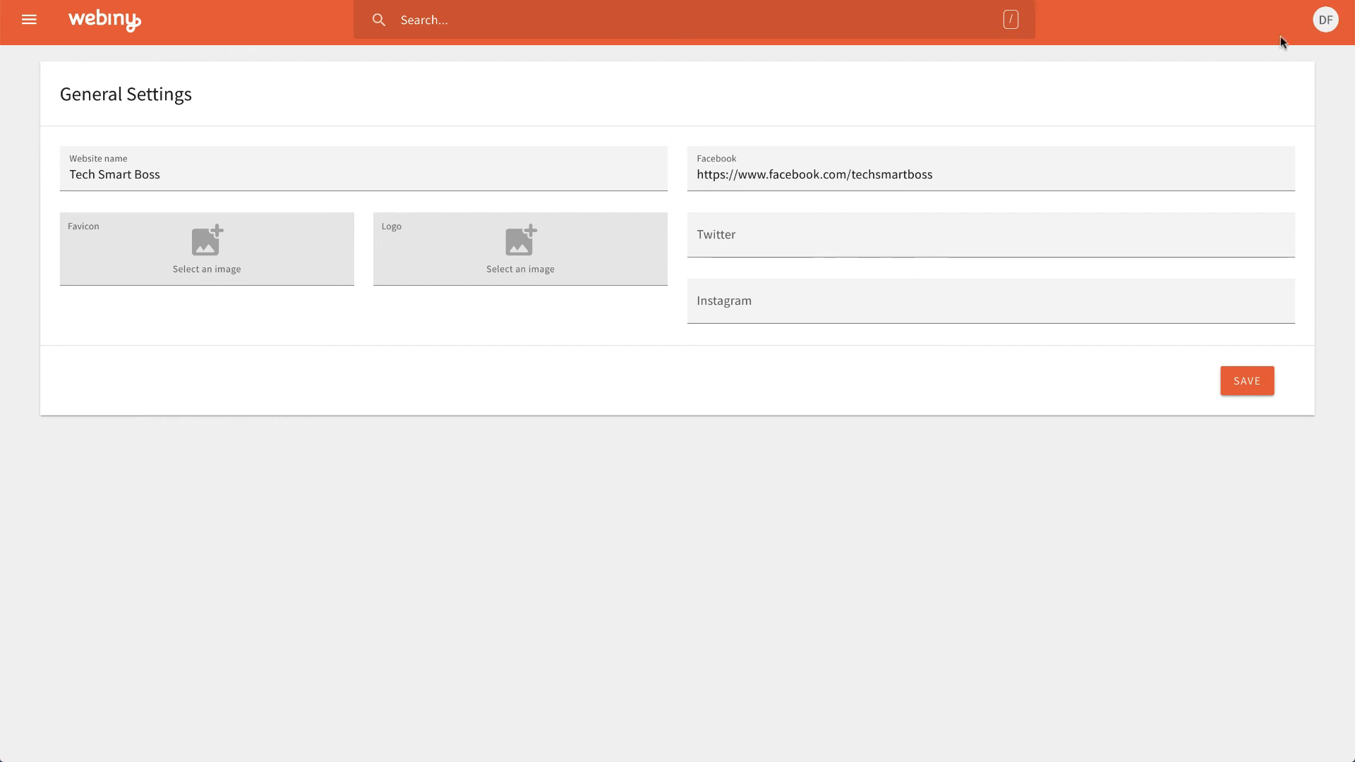
Open the live Tech Smart Boss site and check the Facebook icon in the footer
click(28, 19)
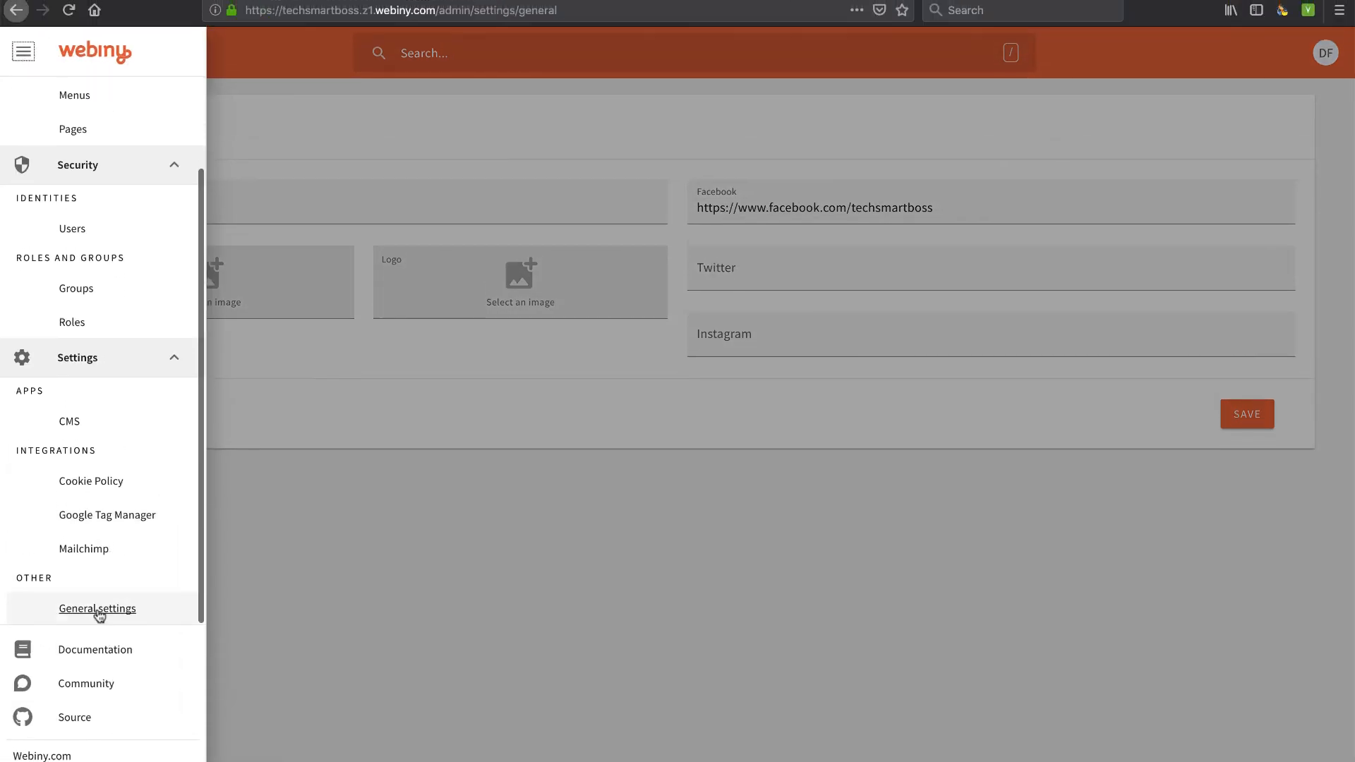
click(98, 609)
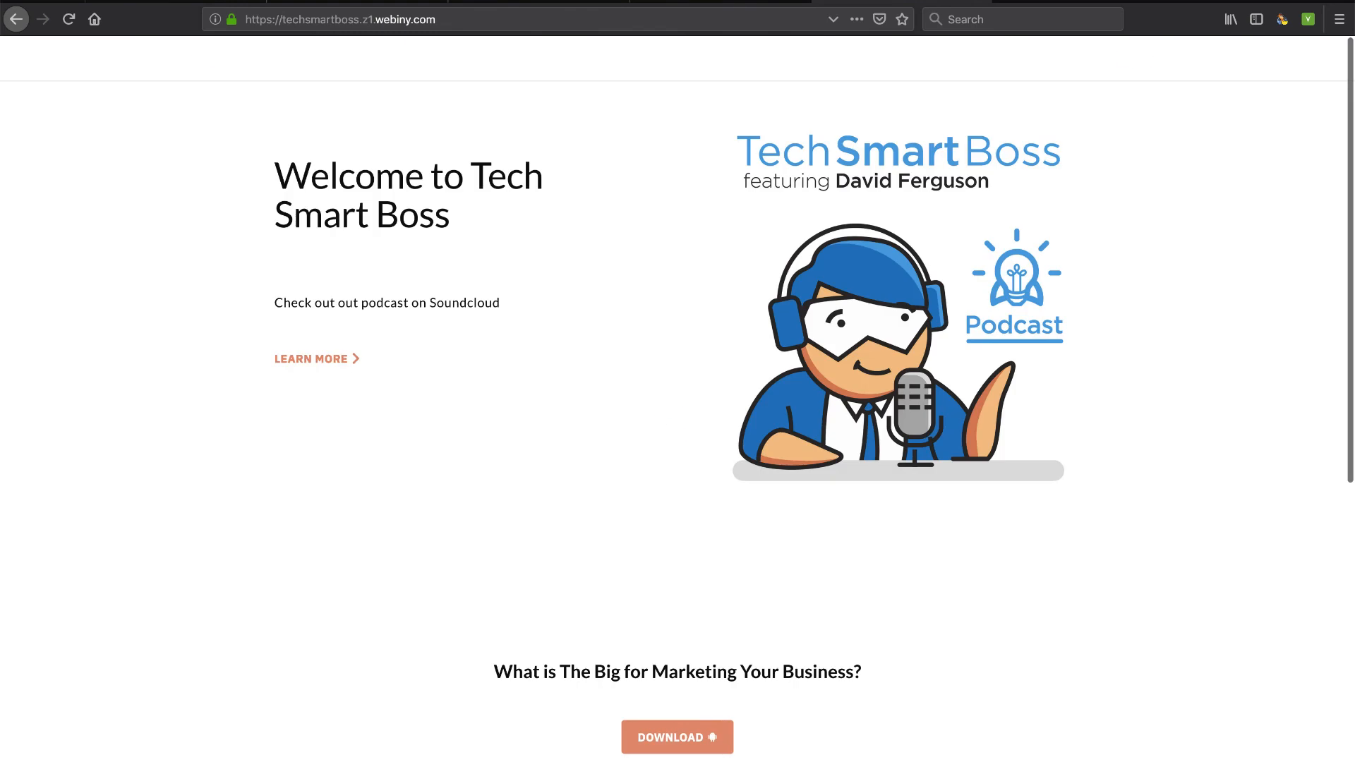
scroll(down, 3)
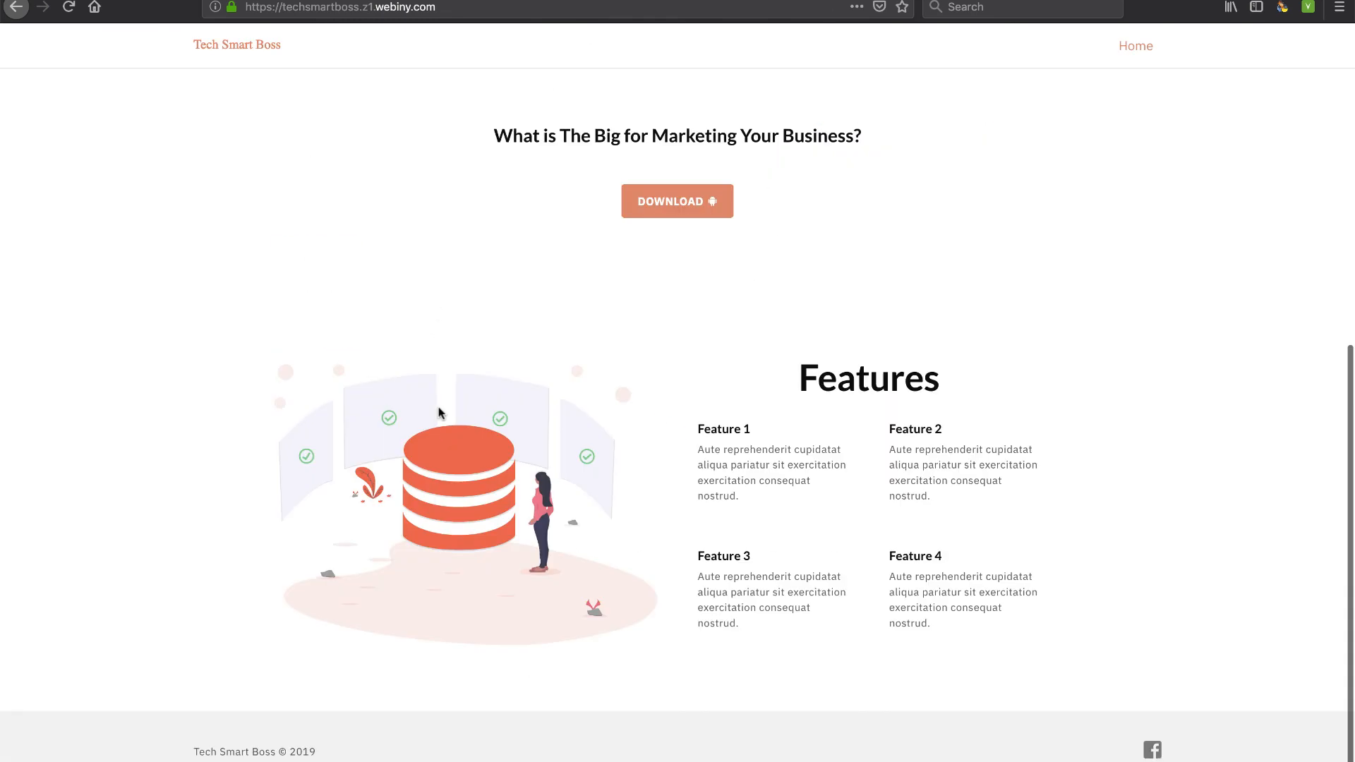
scroll(down, 3)
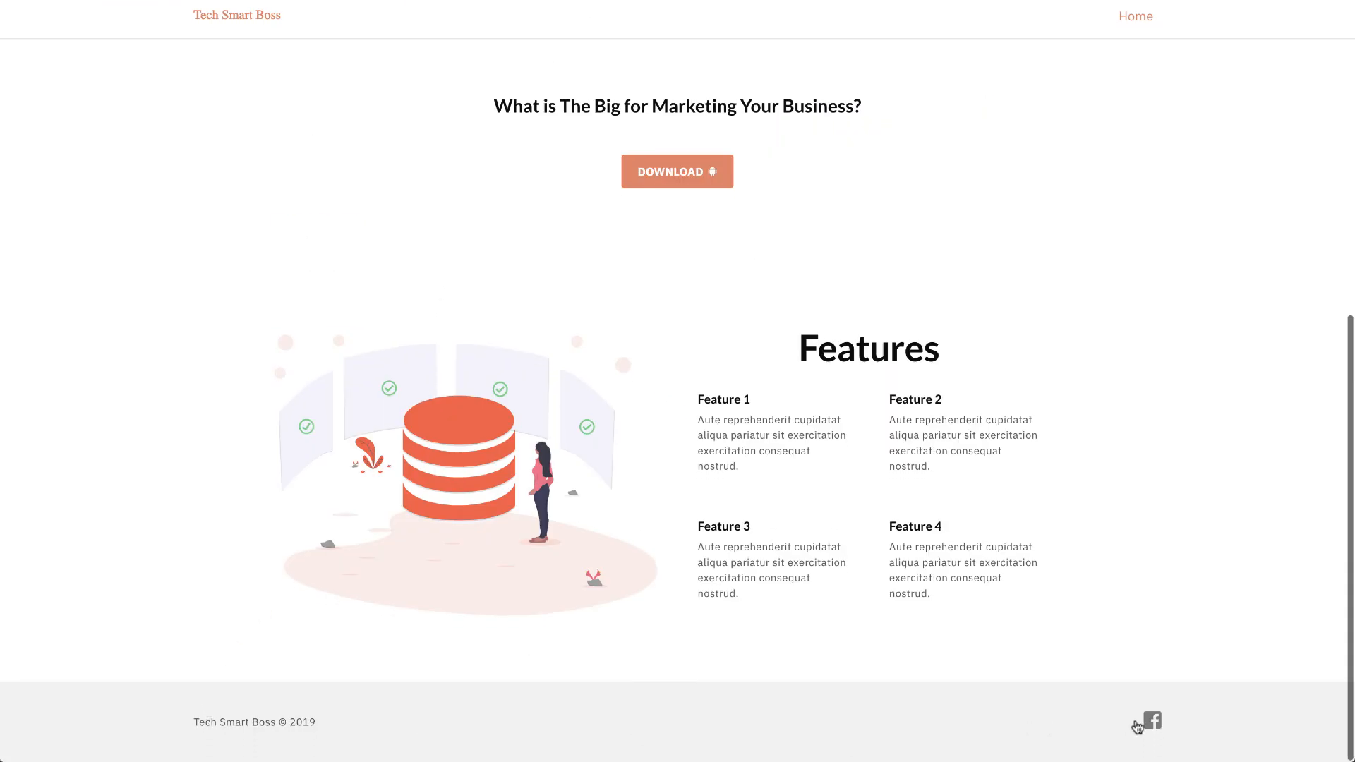
mouse_move(1004, 634)
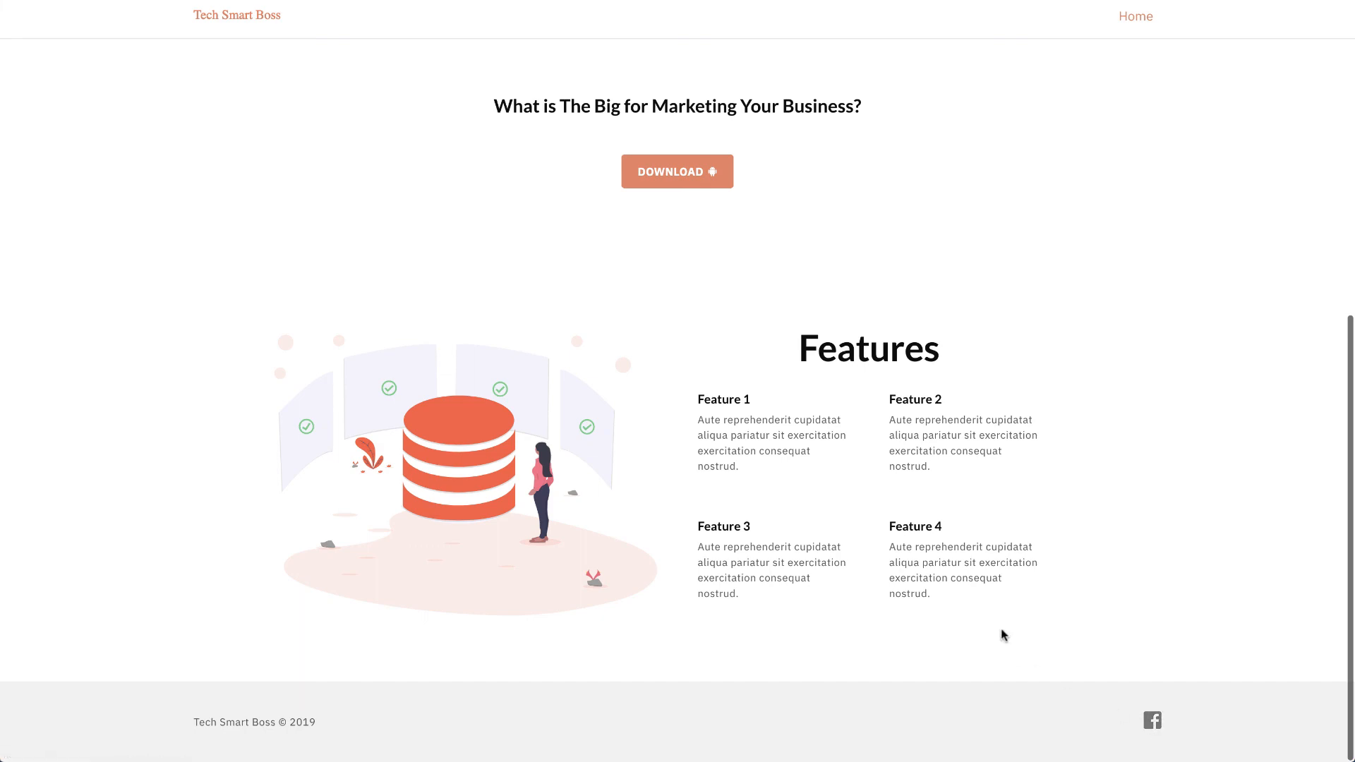
scroll(up, 3)
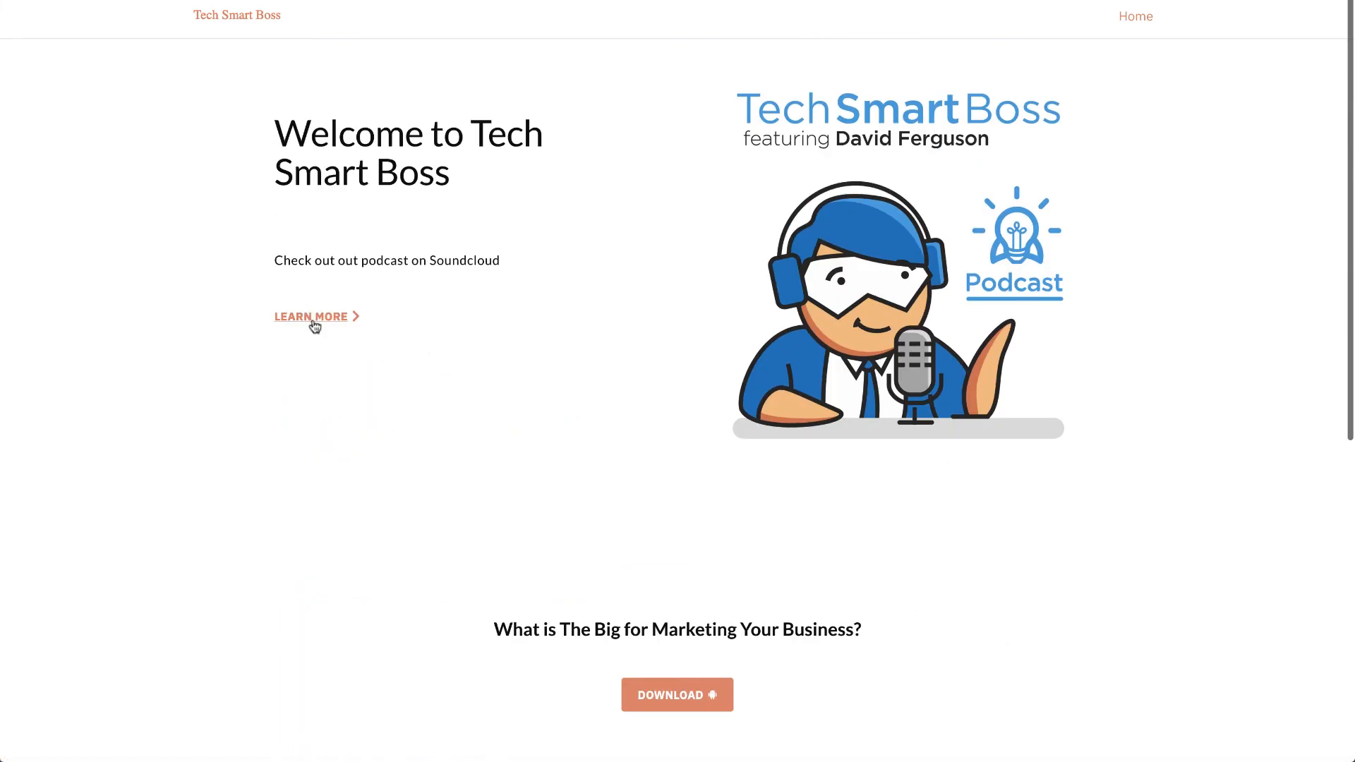
Scroll through the live homepage again and return to the top
click(311, 316)
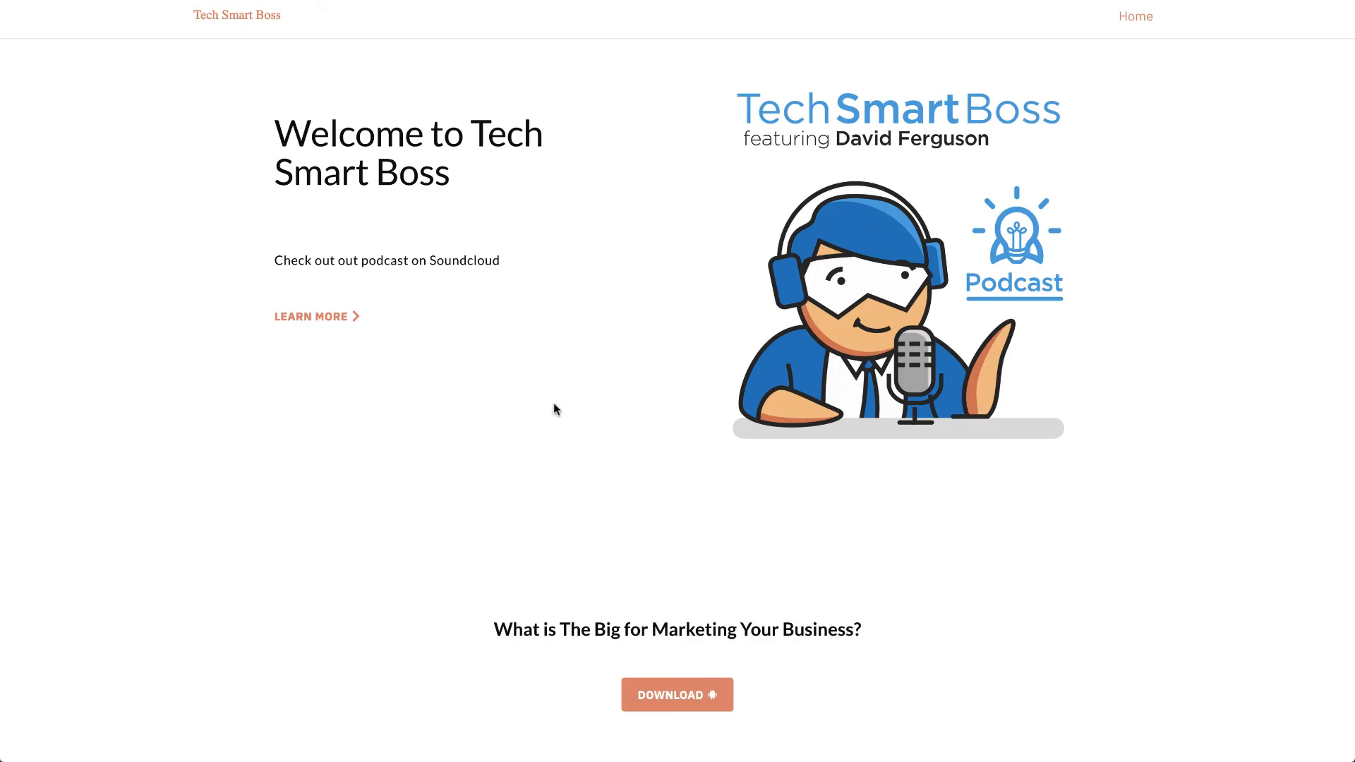
mouse_move(556, 523)
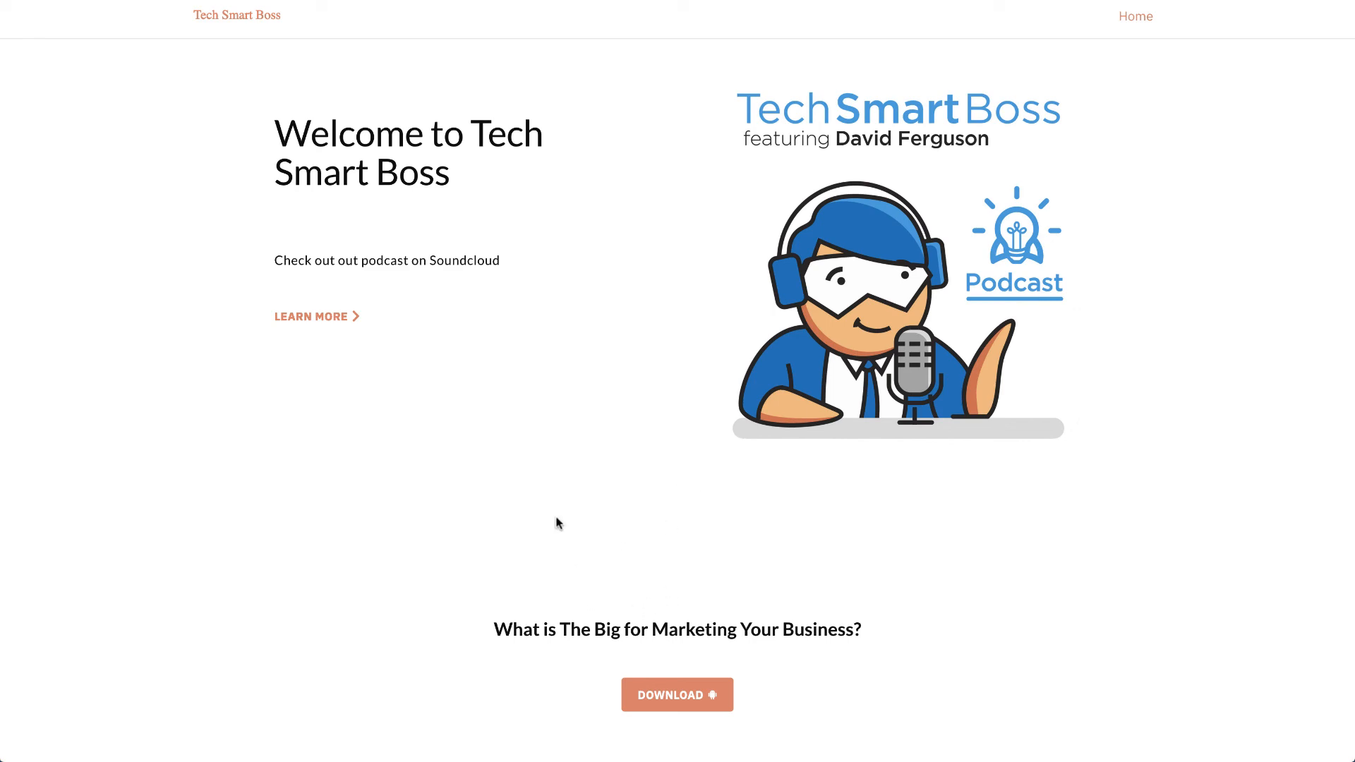
scroll(down, 3)
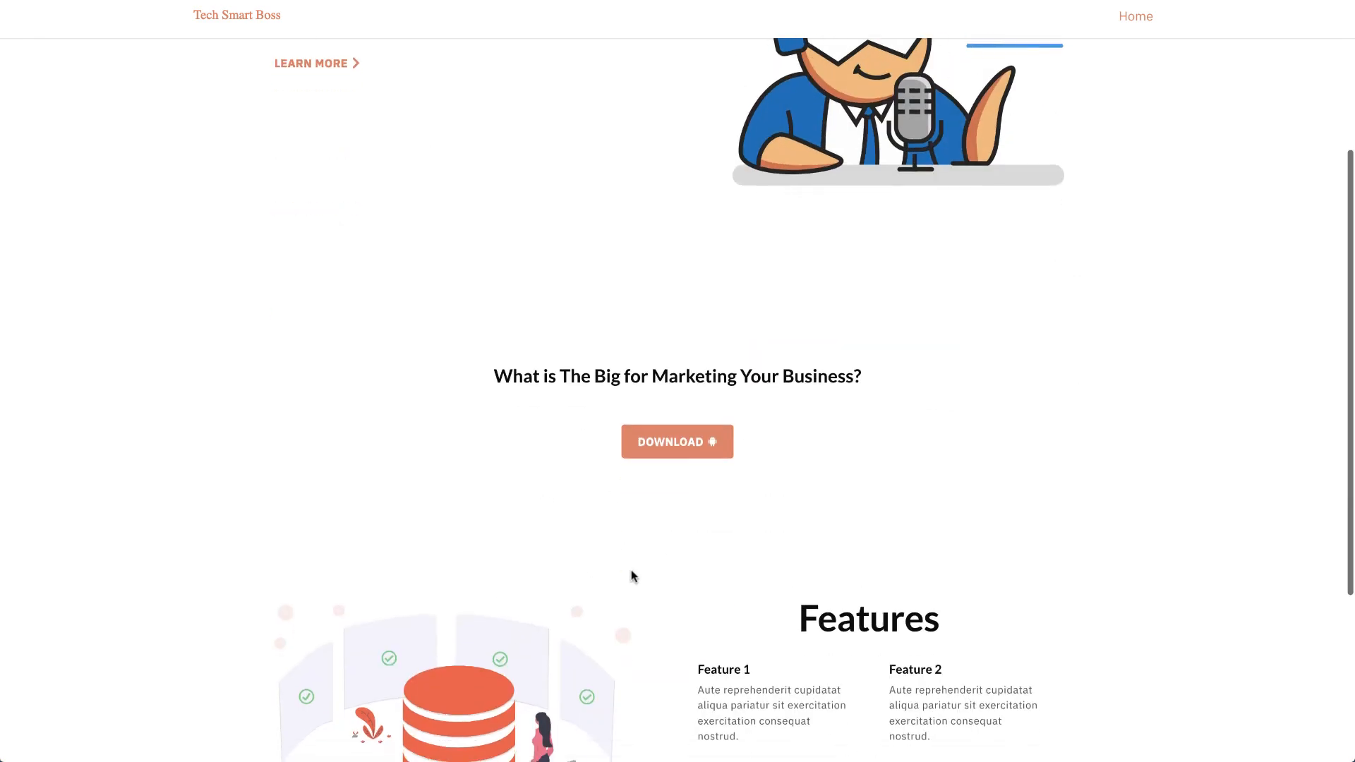
scroll(up, 3)
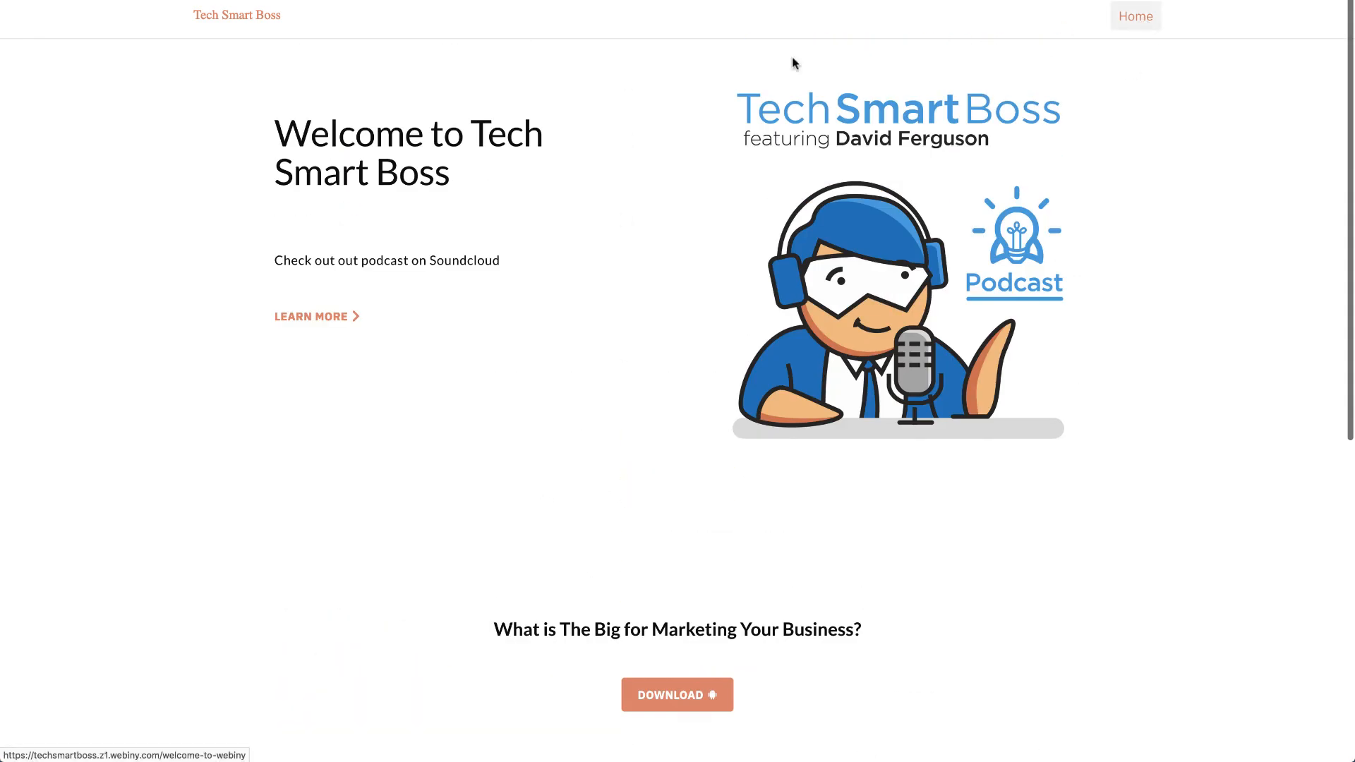
click(312, 316)
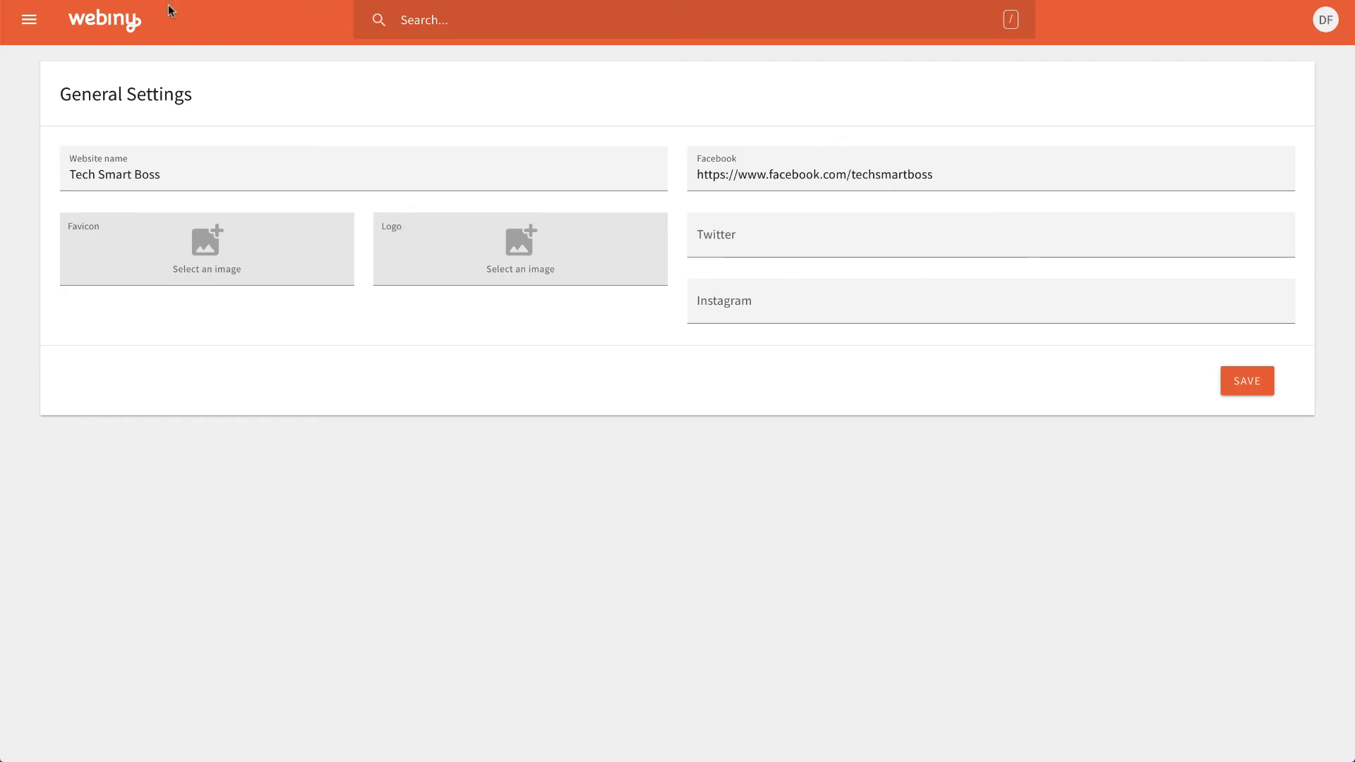
click(1327, 20)
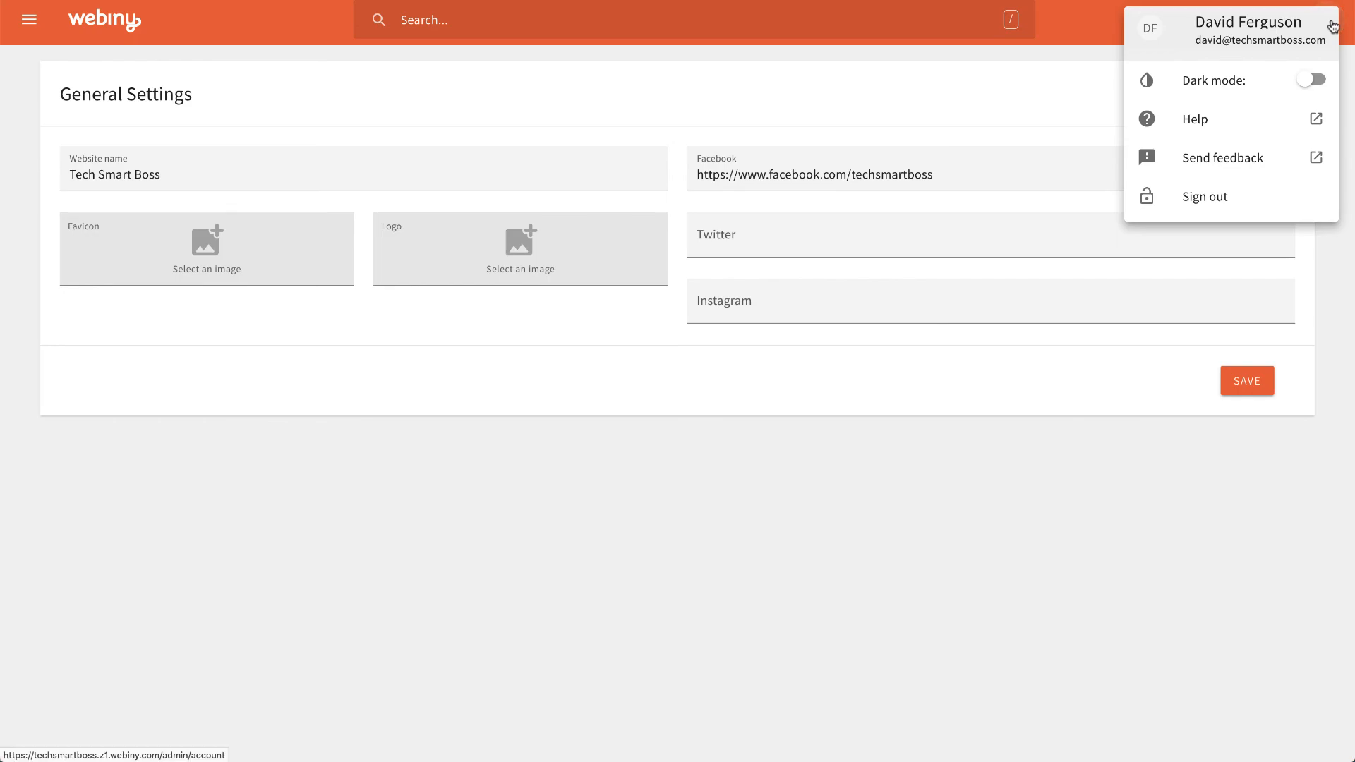
click(29, 18)
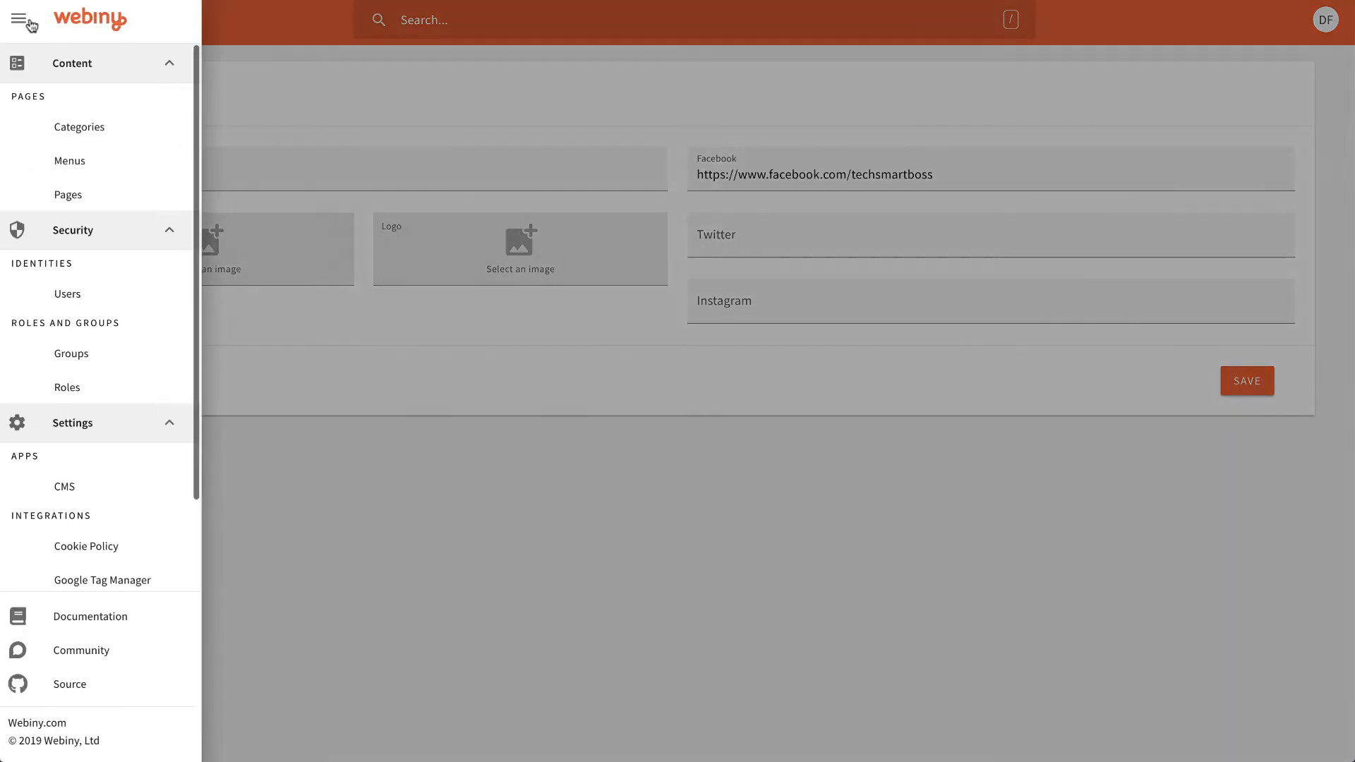
scroll(down, 3)
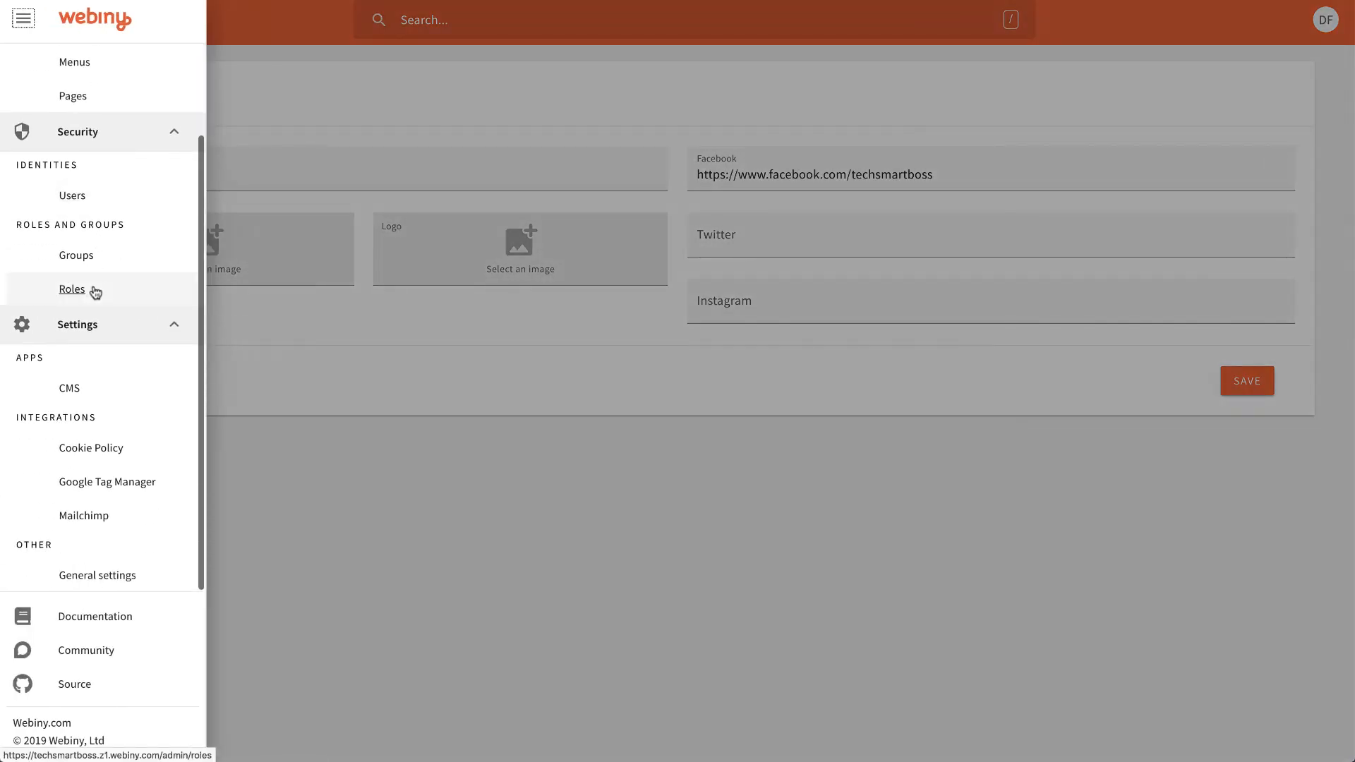
scroll(up, 3)
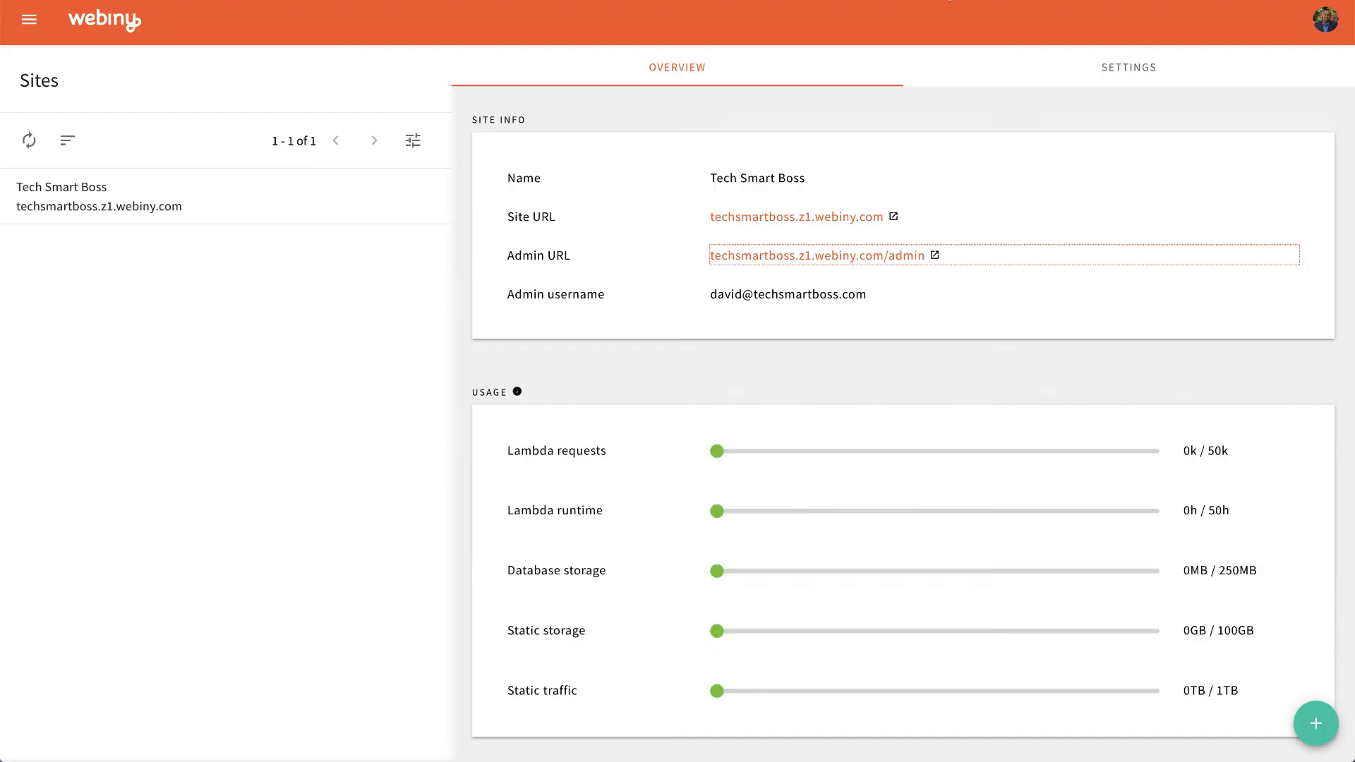
click(793, 216)
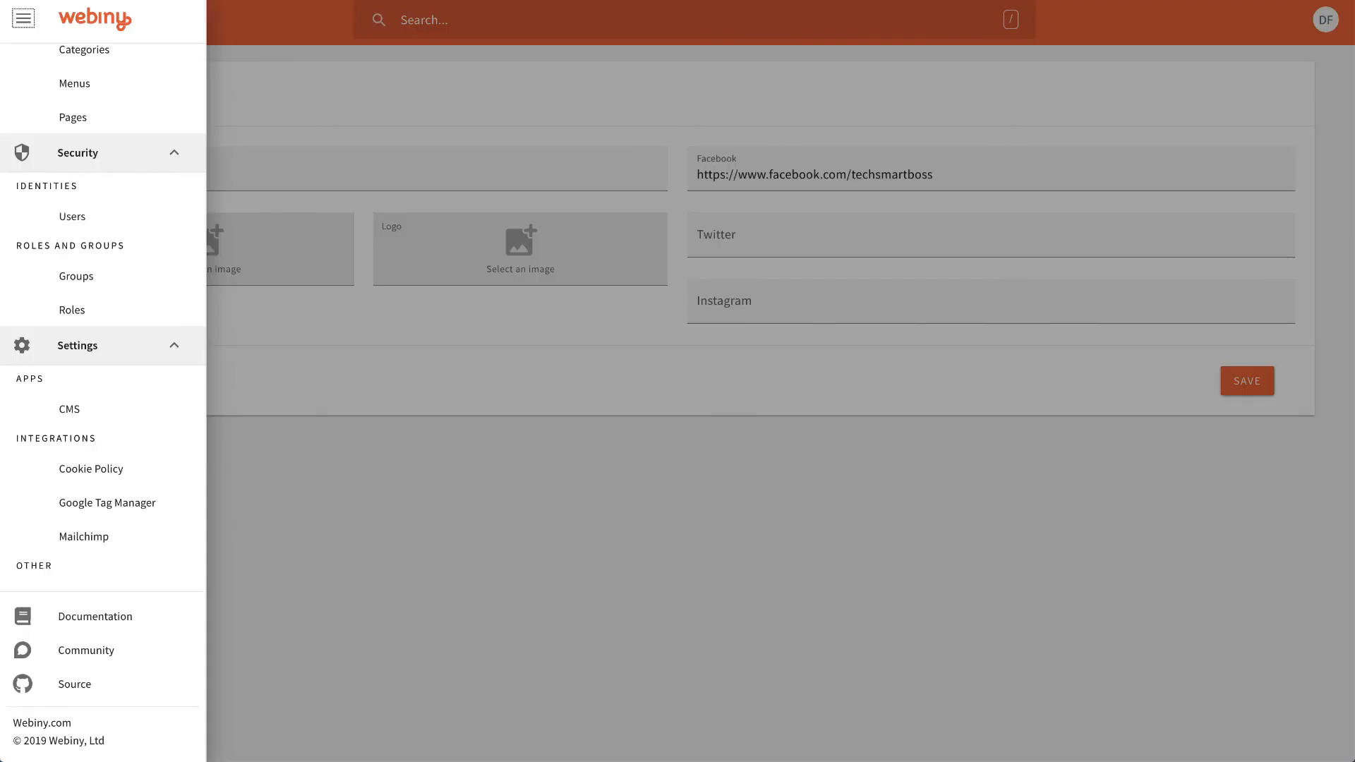
scroll(up, 3)
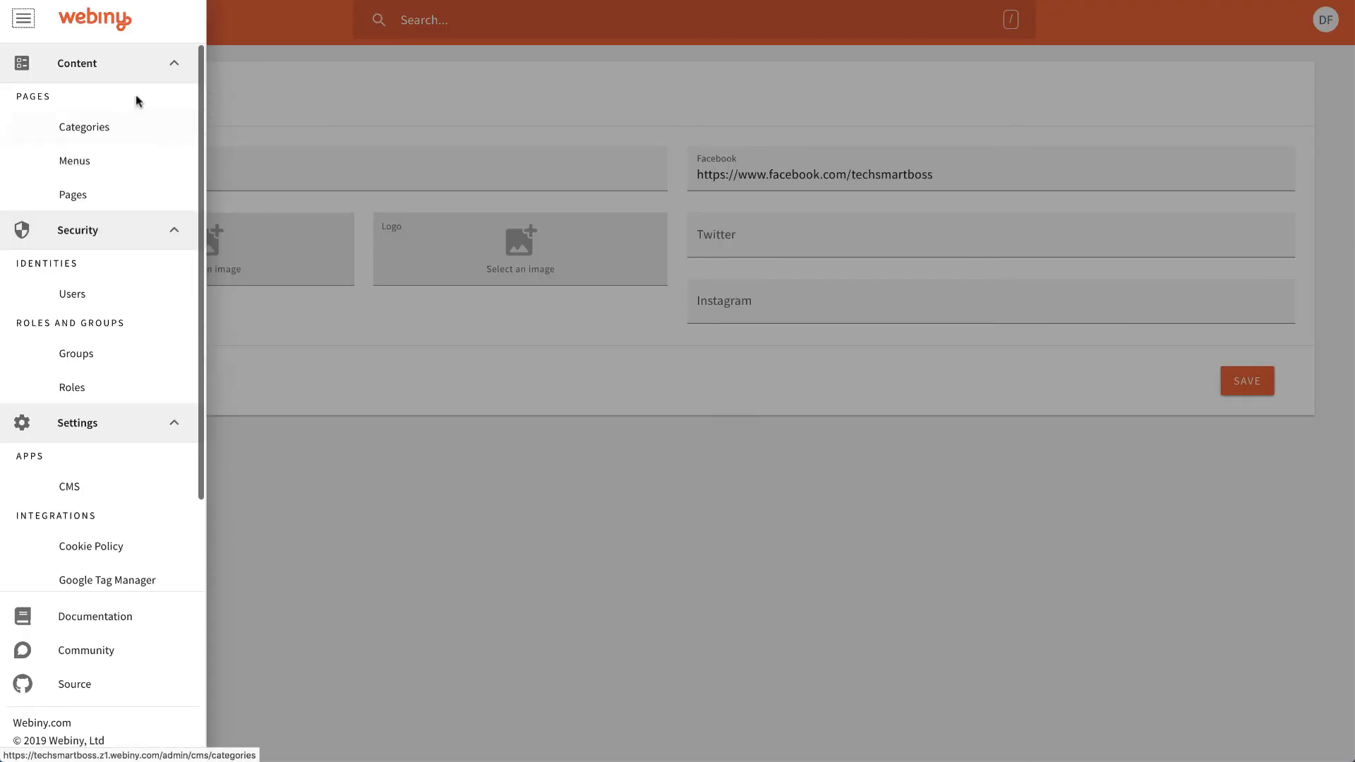
mouse_move(23, 18)
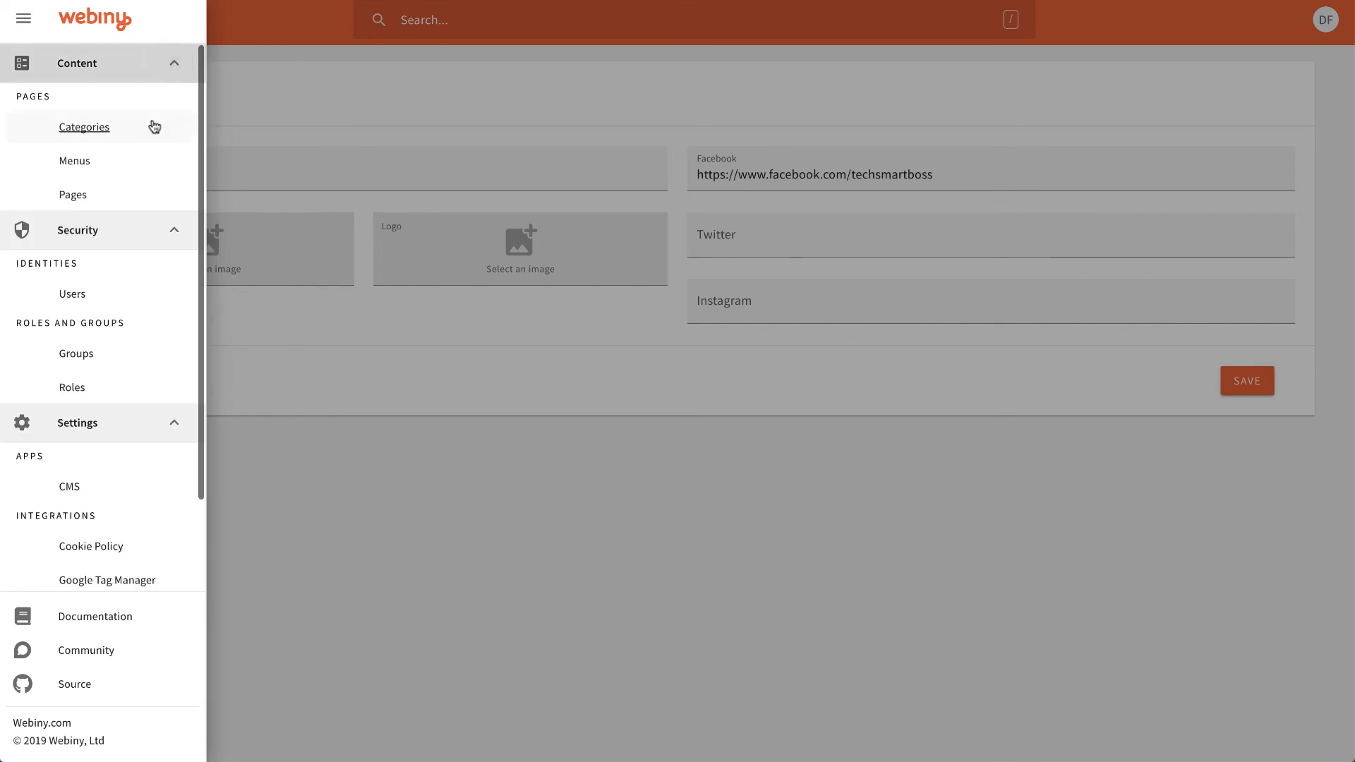
scroll(down, 3)
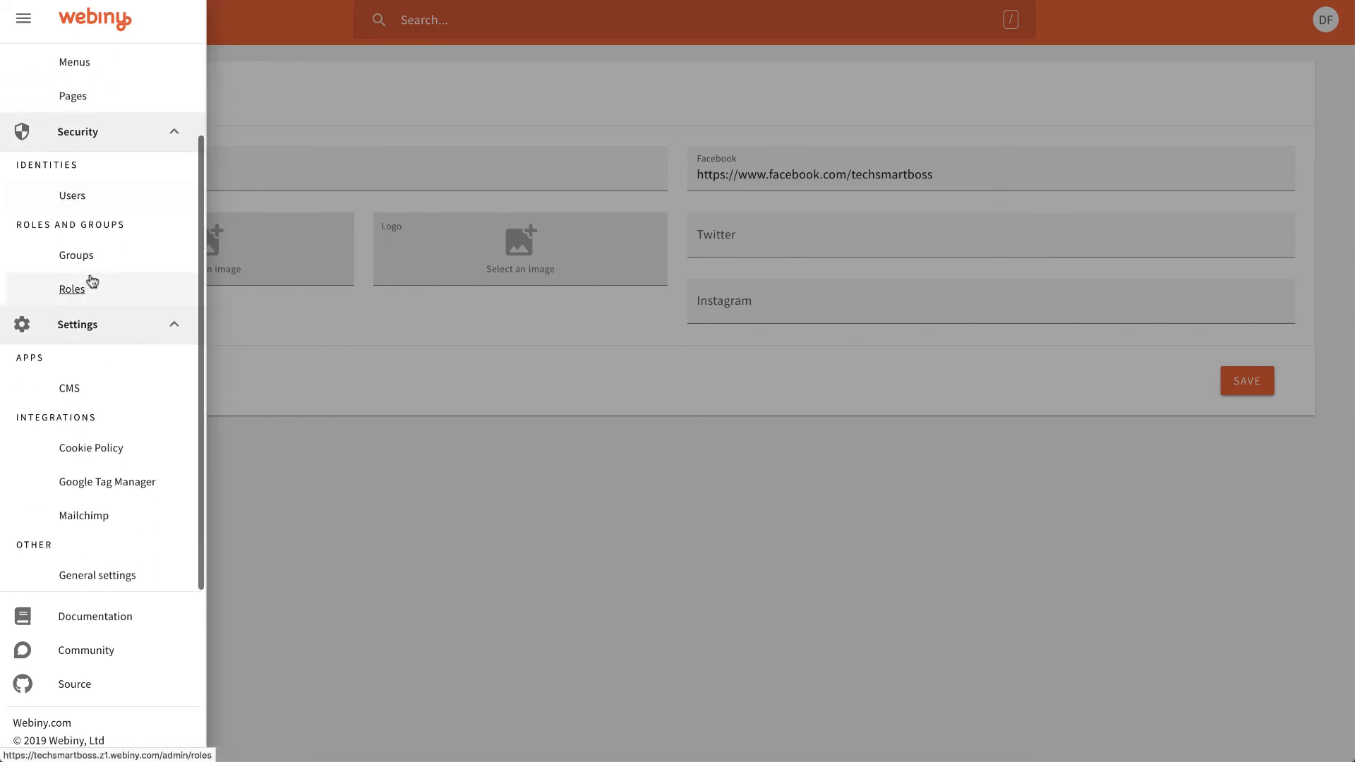